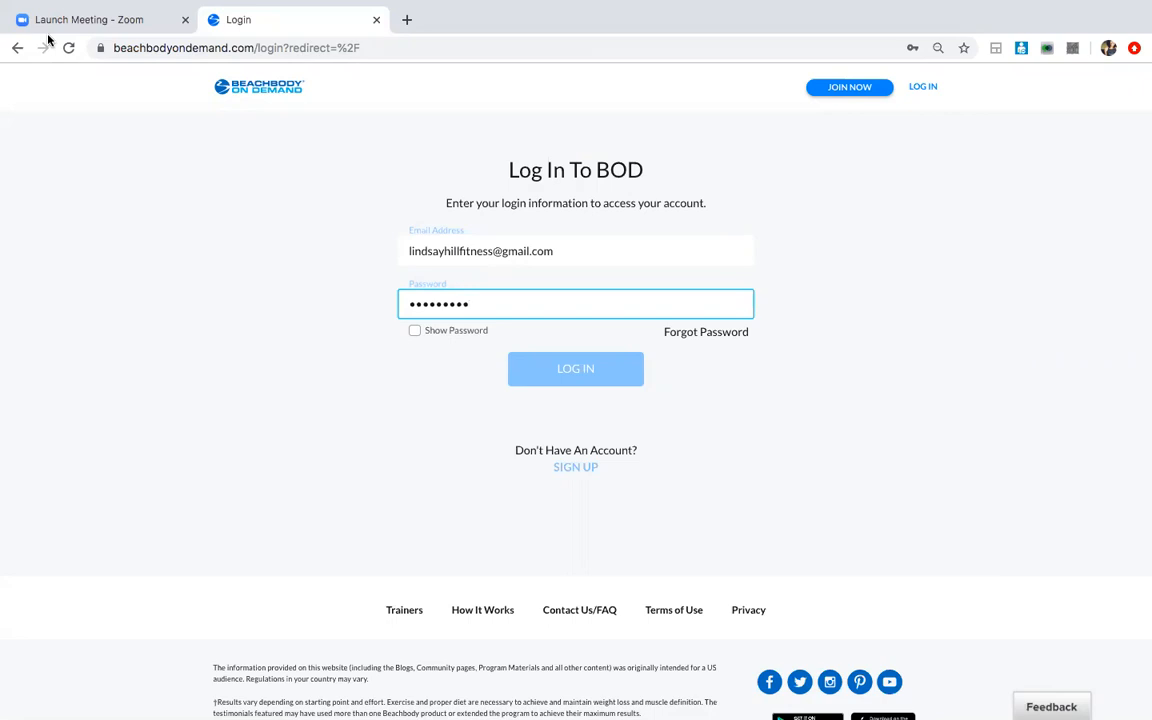
{"action": "mouse_move", "coordinate": [196, 138]}
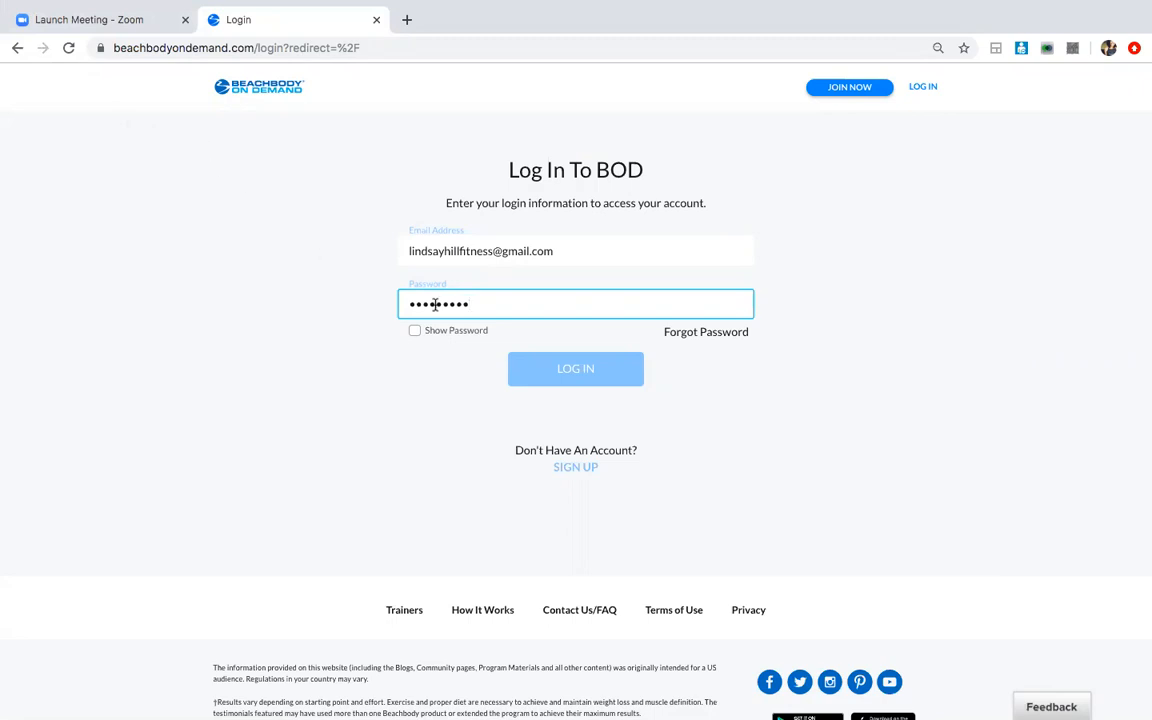
- Log in and browse the dashboard's Stats, Recently Watched and What's New sections, returning to the top
{"action": "left_click", "coordinate": [576, 368]}
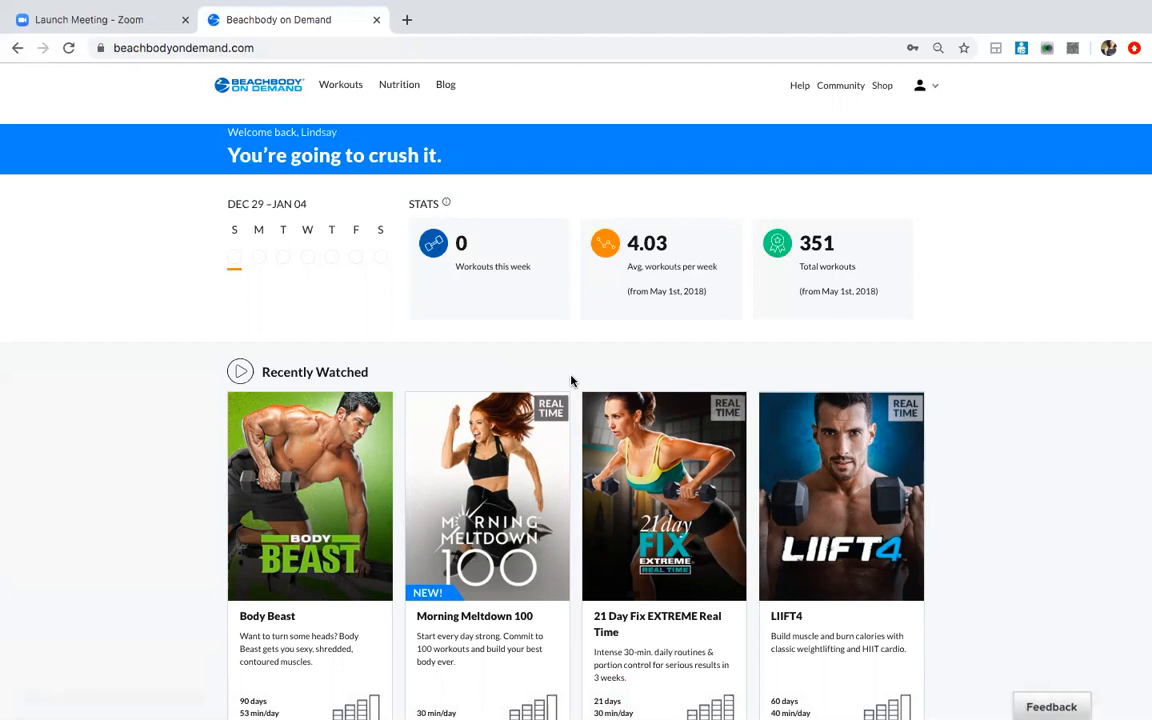
{"action": "mouse_move", "coordinate": [132, 526]}
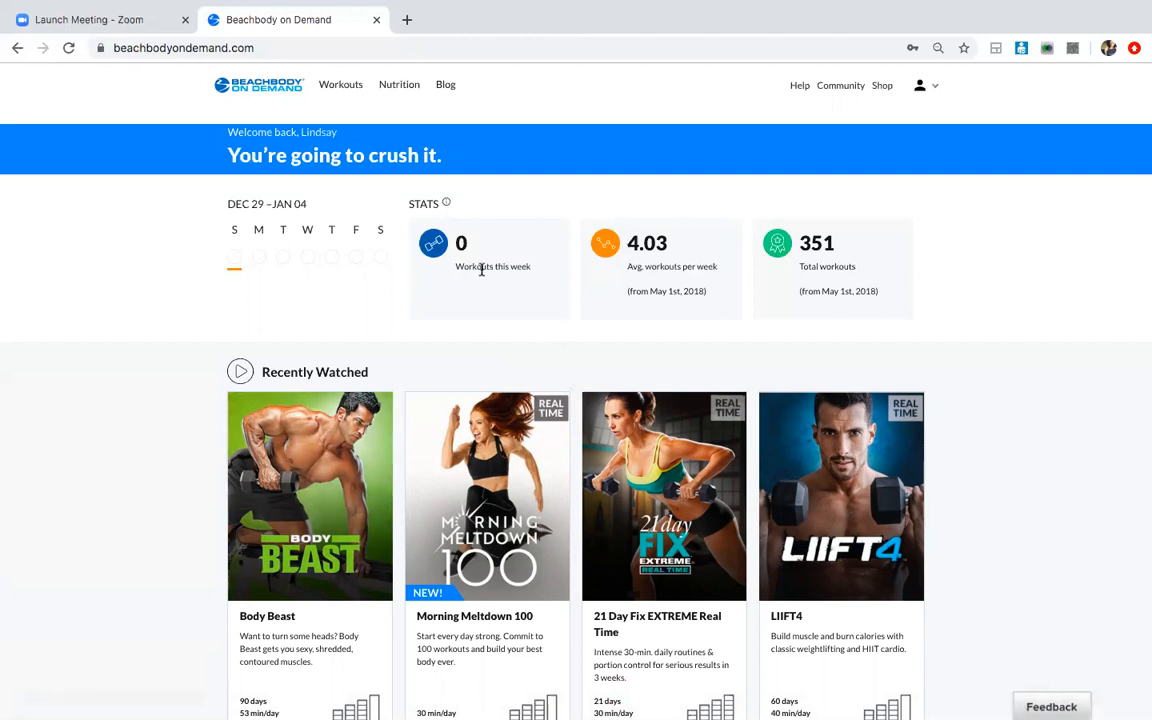
{"action": "scroll", "scroll_direction": "down", "scroll_amount": 3}
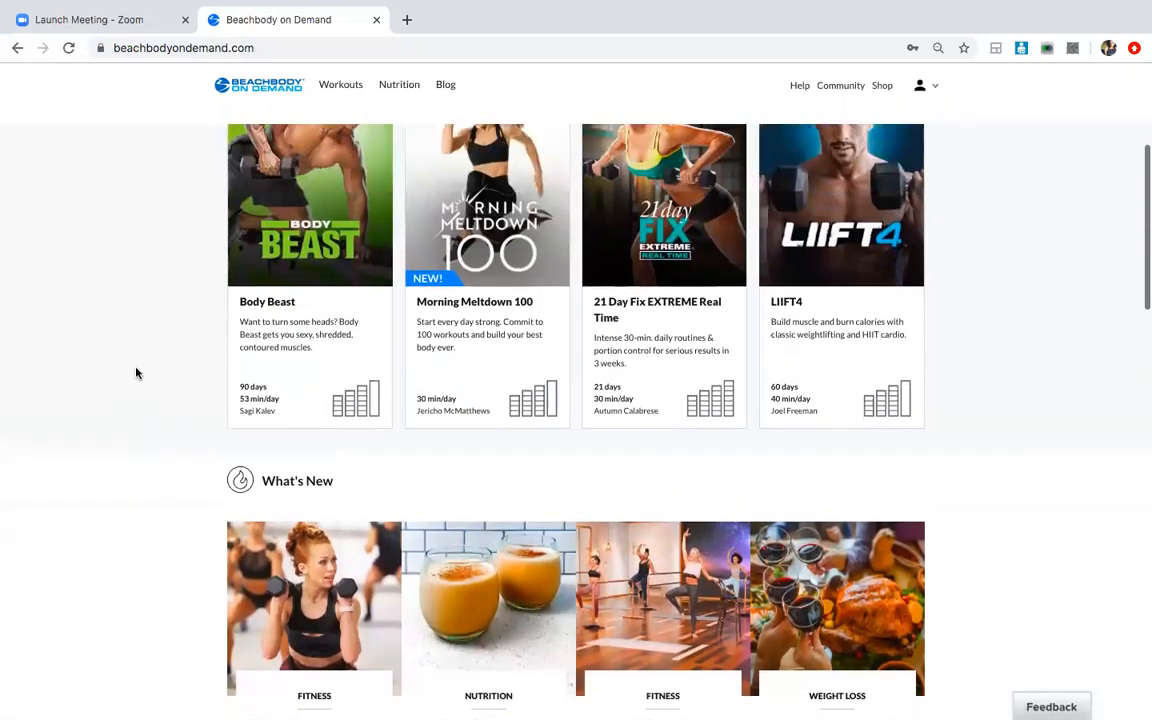
{"action": "scroll", "scroll_direction": "down", "scroll_amount": 3}
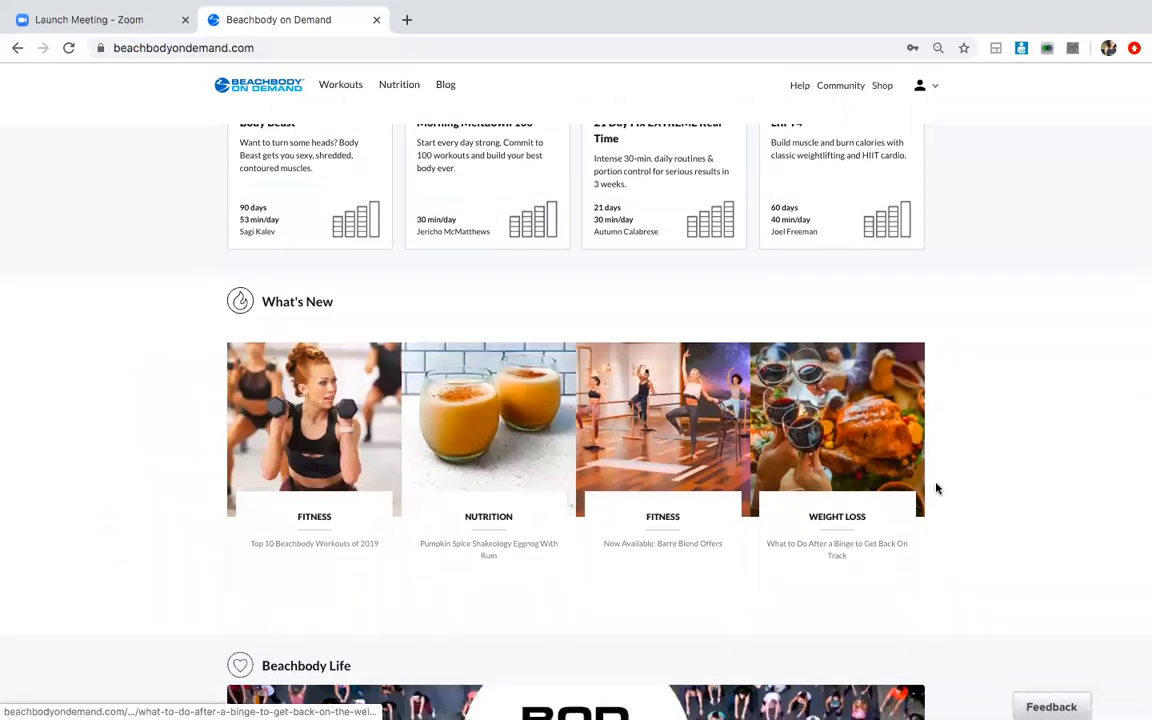
{"action": "mouse_move", "coordinate": [190, 472]}
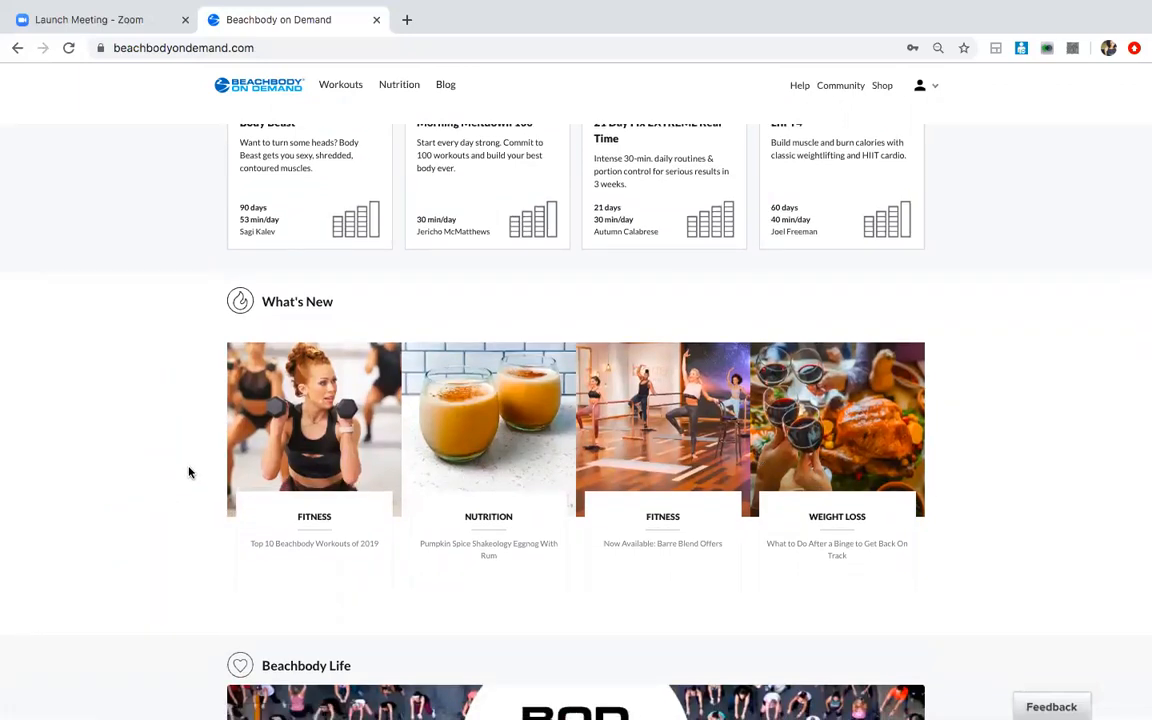
{"action": "scroll", "scroll_direction": "up", "scroll_amount": 3}
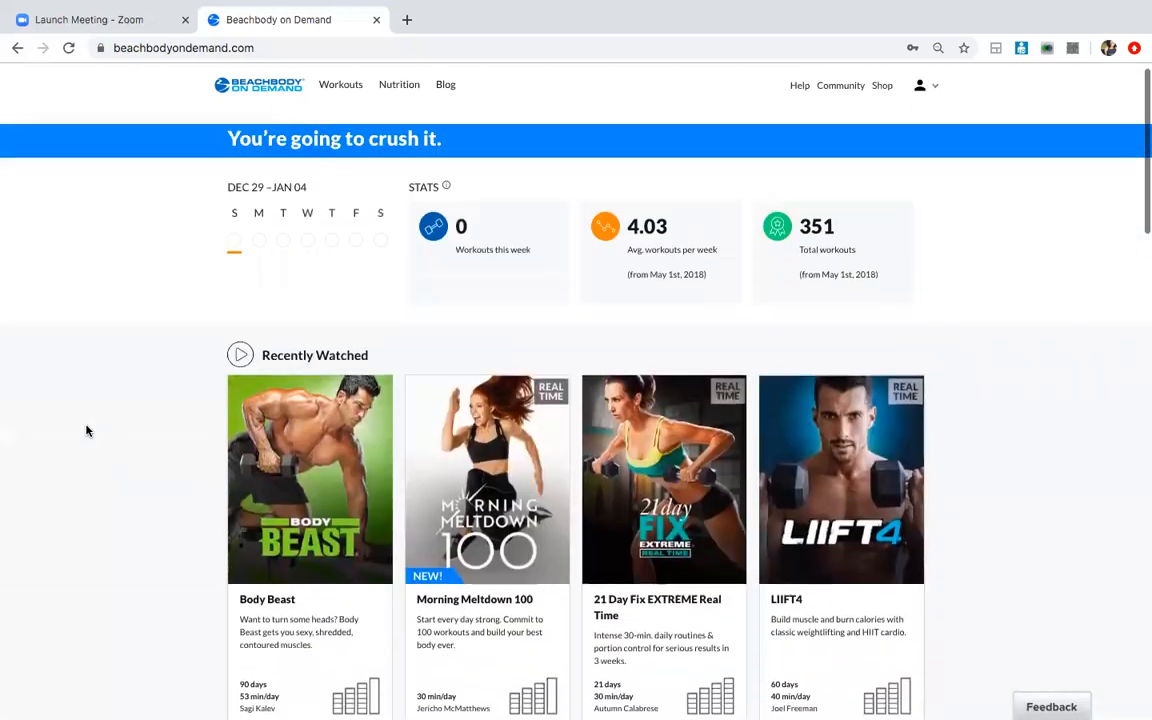
- Go to Workouts and scroll down to the program grid with Barre Blend and 6 Weeks of THE WORK
{"action": "left_click", "coordinate": [340, 84]}
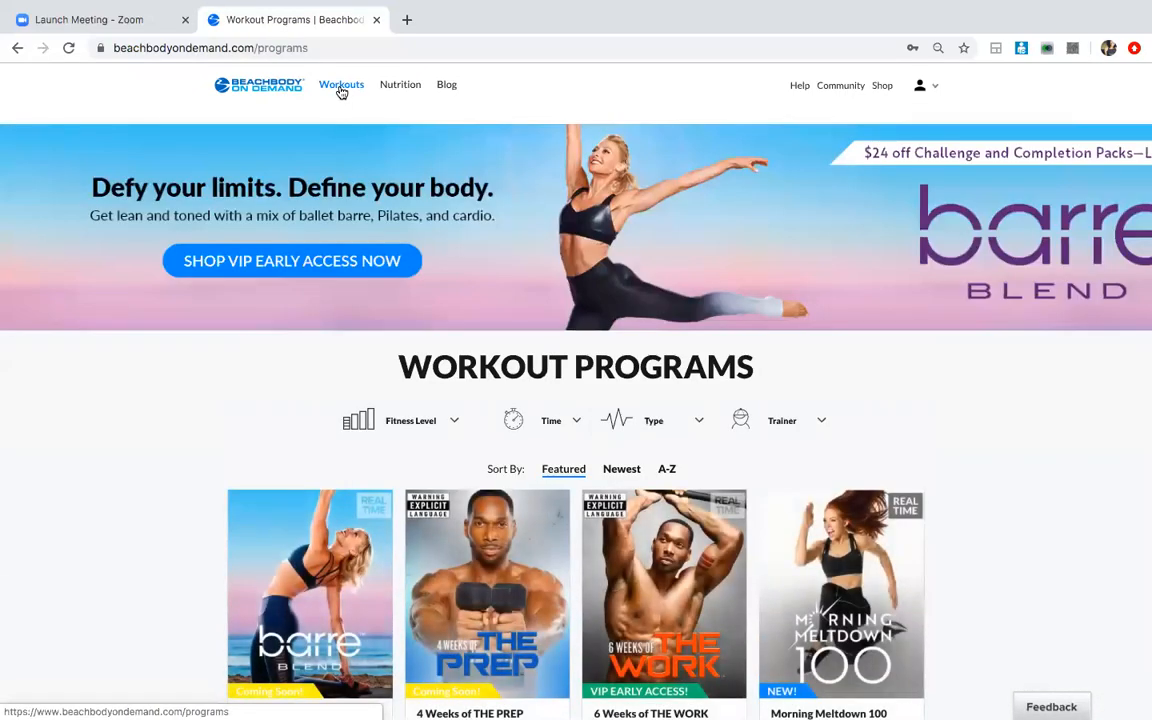
{"action": "mouse_move", "coordinate": [102, 596]}
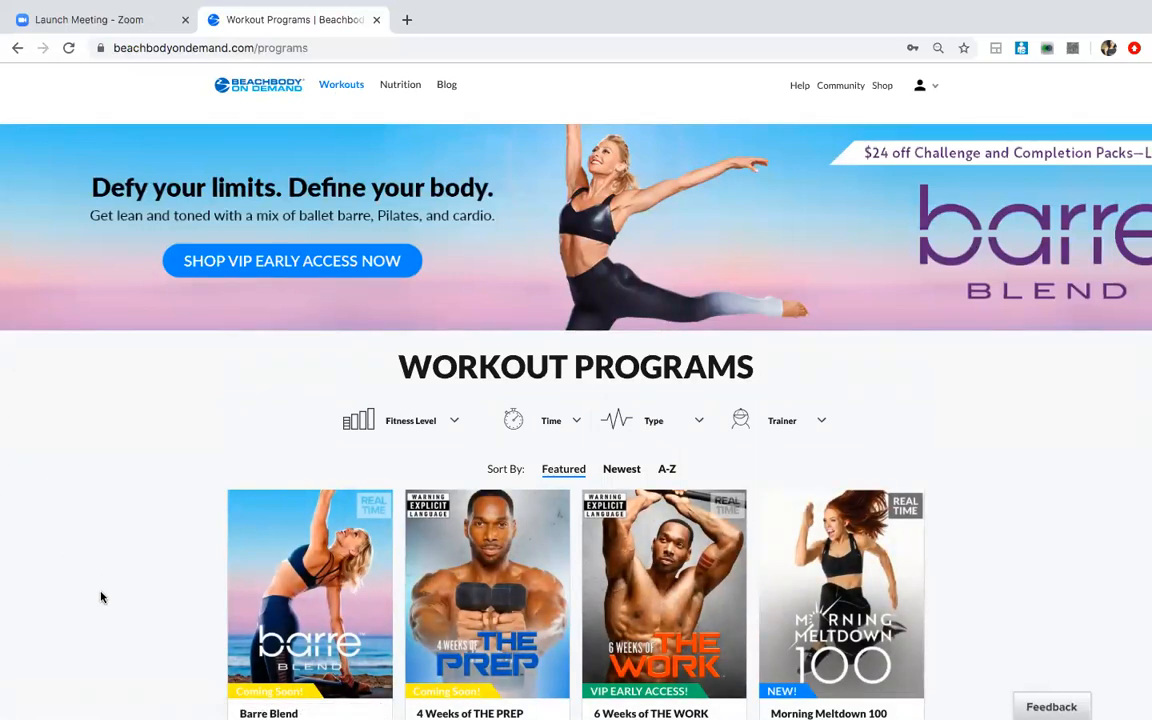
{"action": "scroll", "scroll_direction": "down", "scroll_amount": 3}
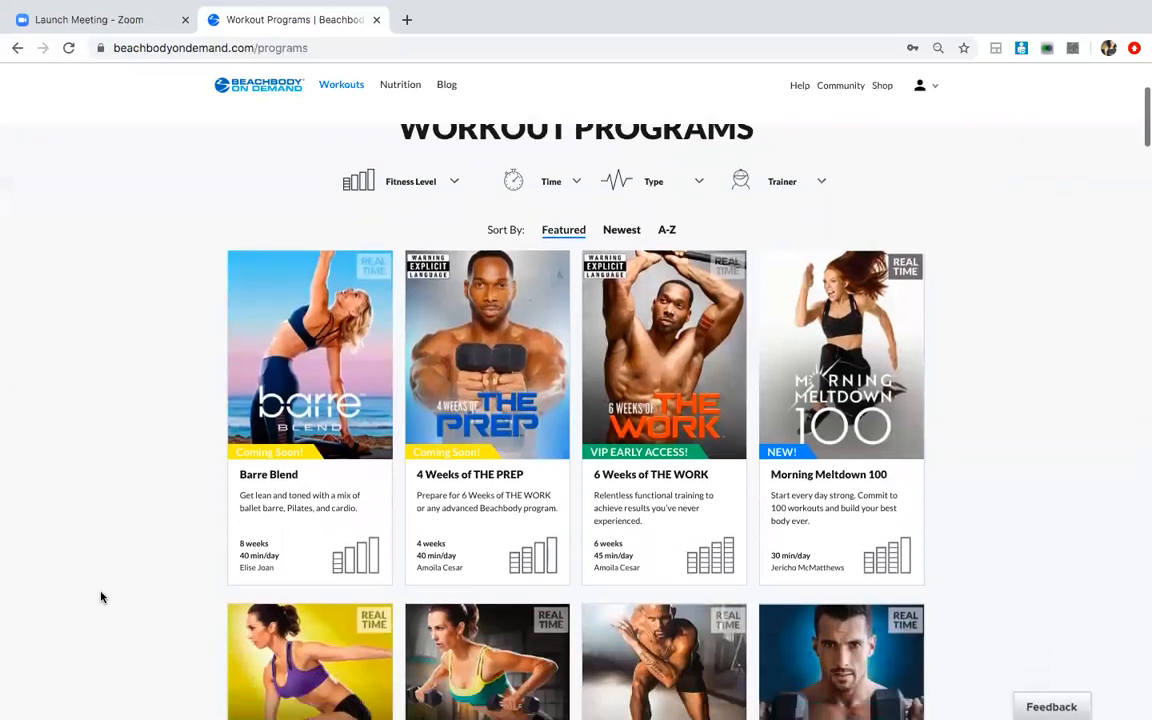
{"action": "scroll", "scroll_direction": "down", "scroll_amount": 3}
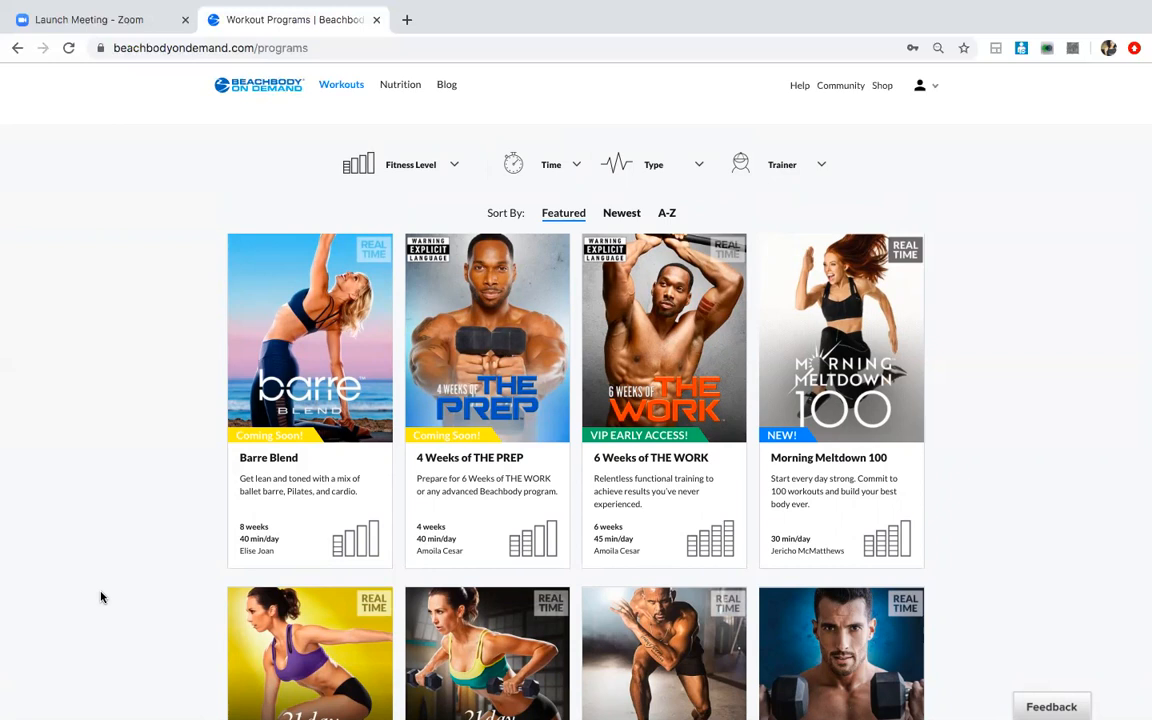
{"action": "mouse_move", "coordinate": [124, 632]}
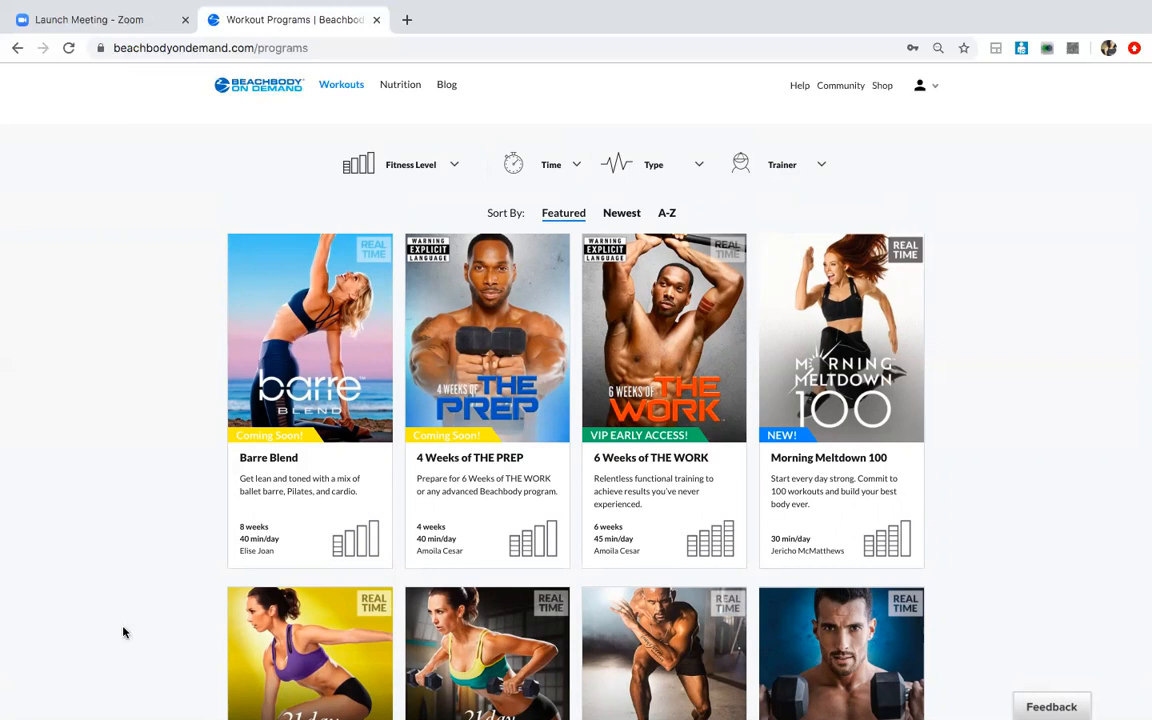
{"action": "mouse_move", "coordinate": [136, 572]}
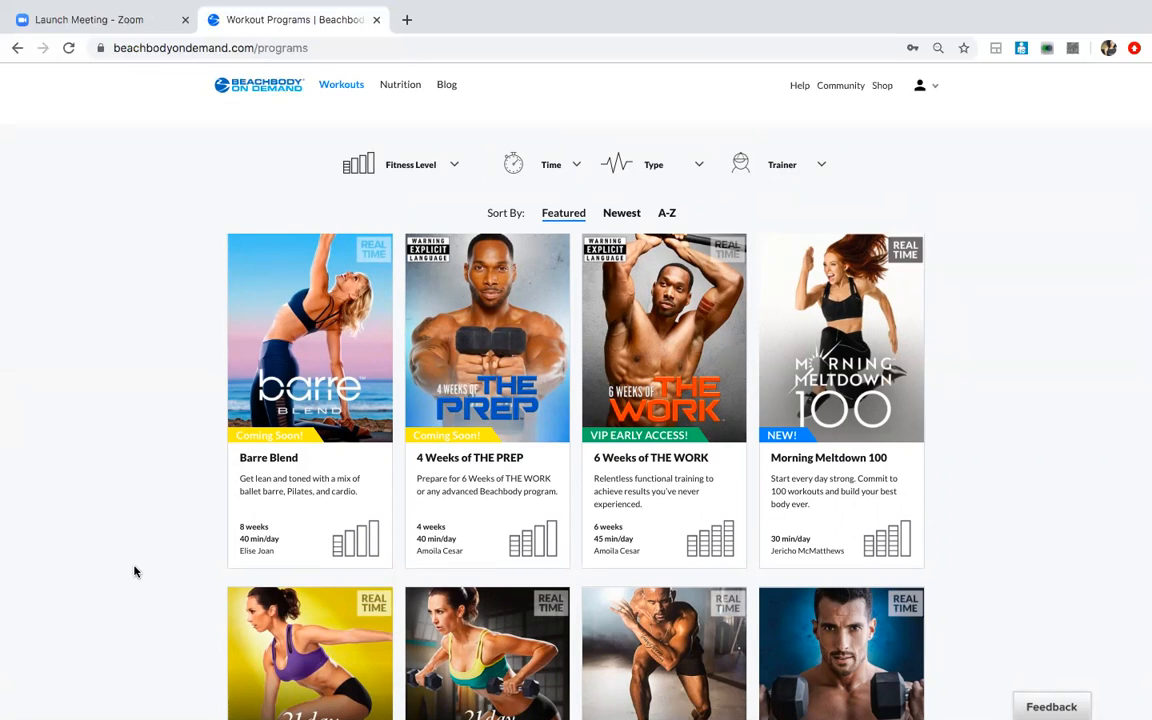
{"action": "scroll", "scroll_direction": "down", "scroll_amount": 3}
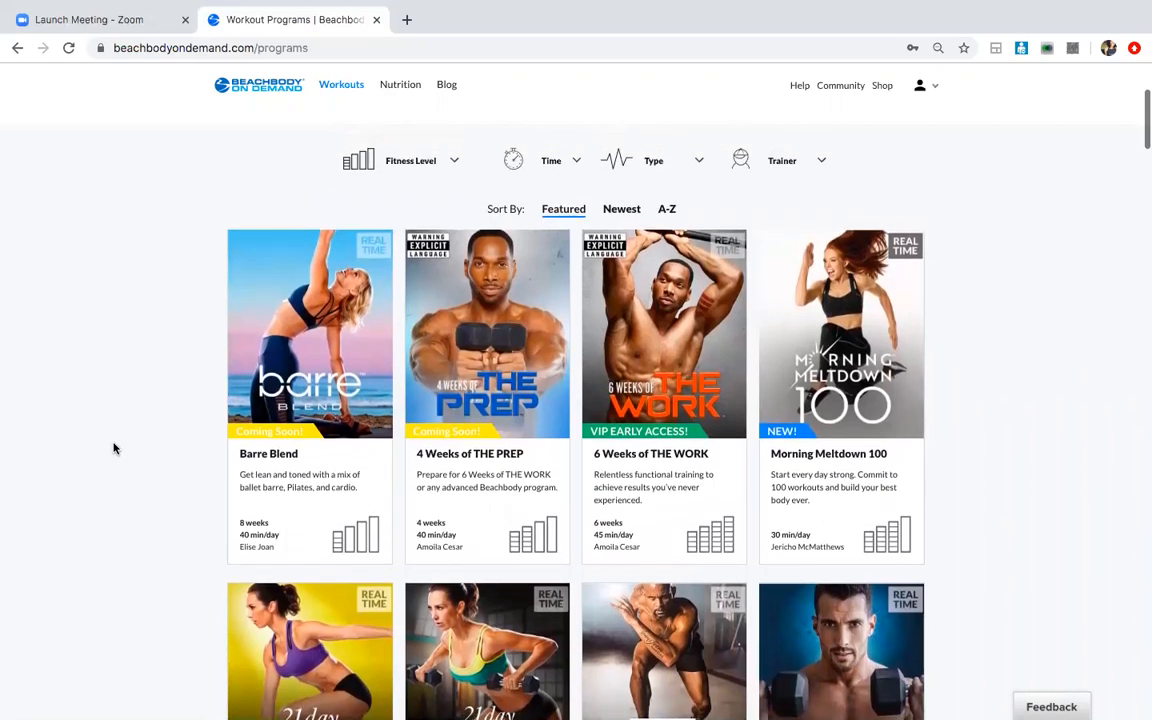
- Scroll down the catalogue to the 21 Day Fix, LIIFT4, 80 Day Obsession and CORE DE FORCE rows
{"action": "scroll", "scroll_direction": "down", "scroll_amount": 3}
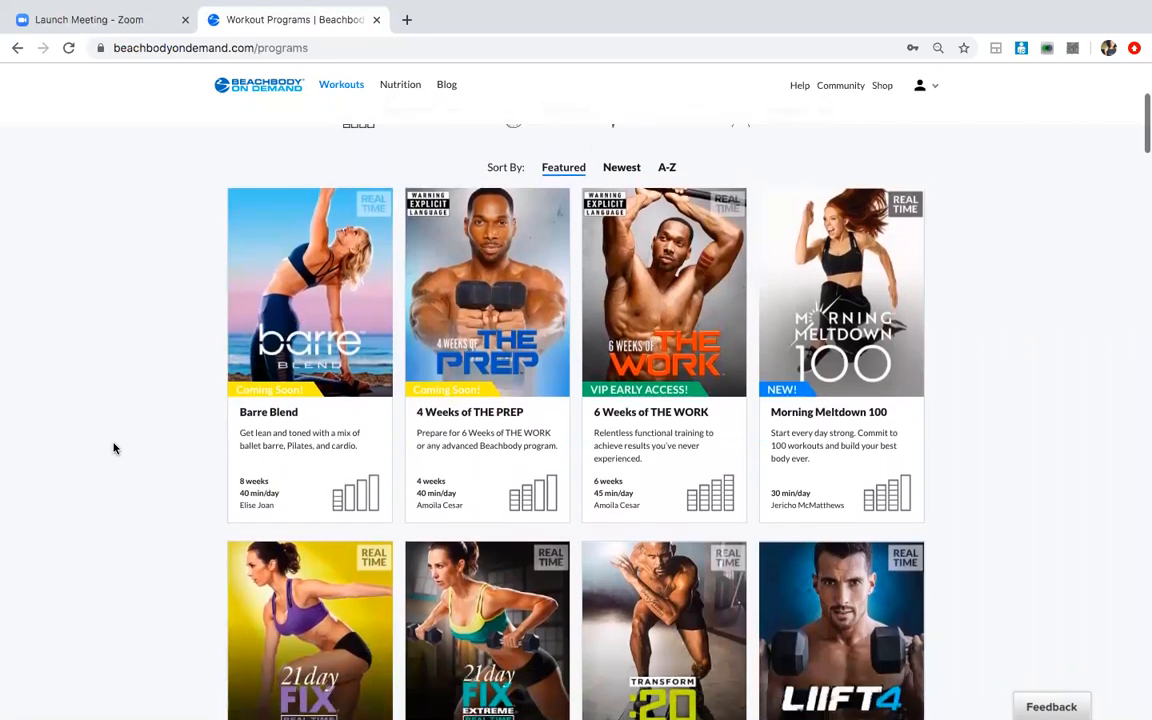
{"action": "scroll", "scroll_direction": "down", "scroll_amount": 3}
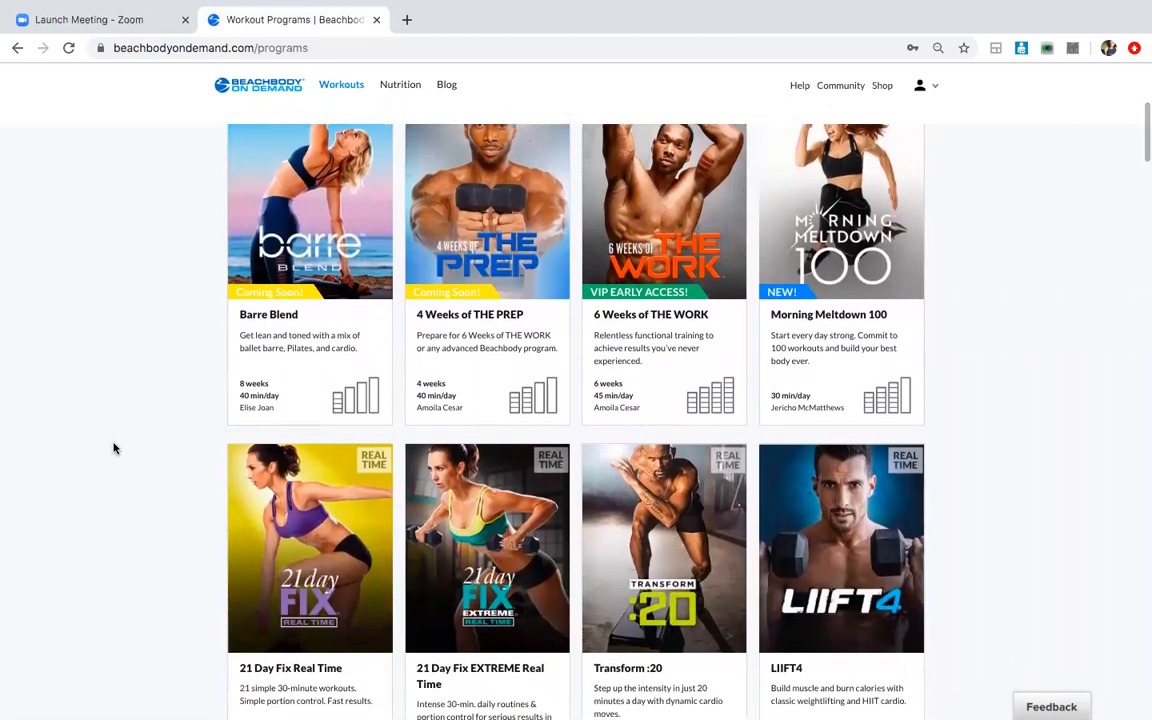
{"action": "scroll", "scroll_direction": "down", "scroll_amount": 3}
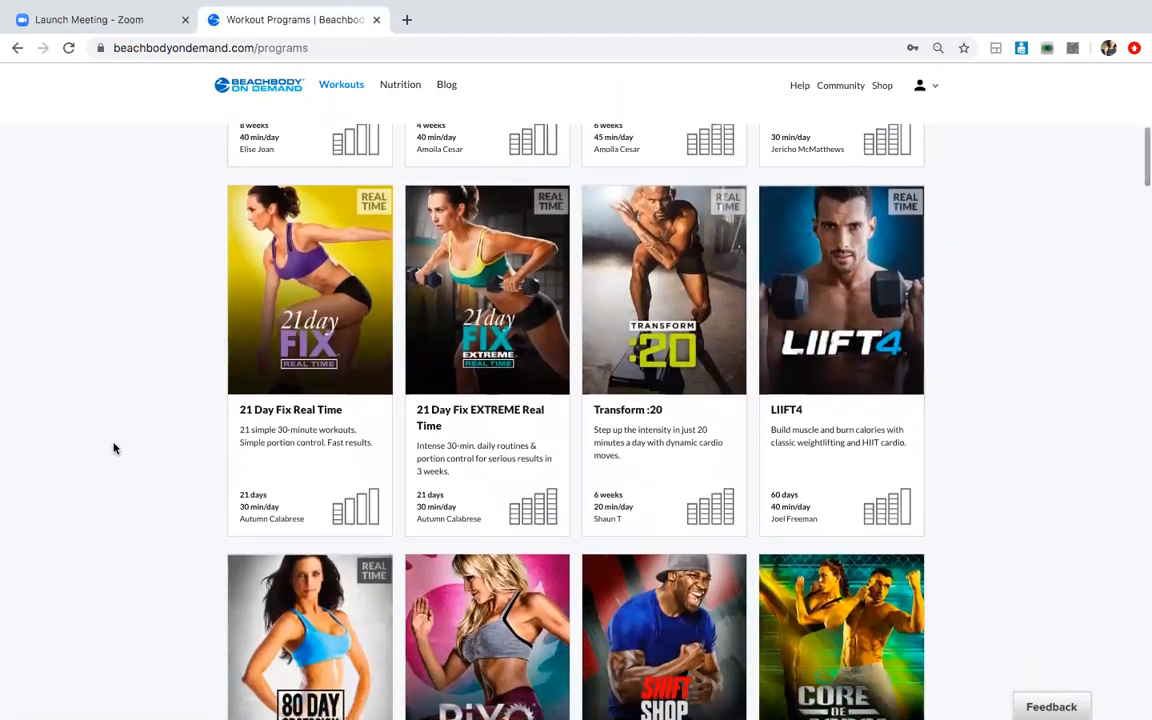
{"action": "scroll", "scroll_direction": "down", "scroll_amount": 3}
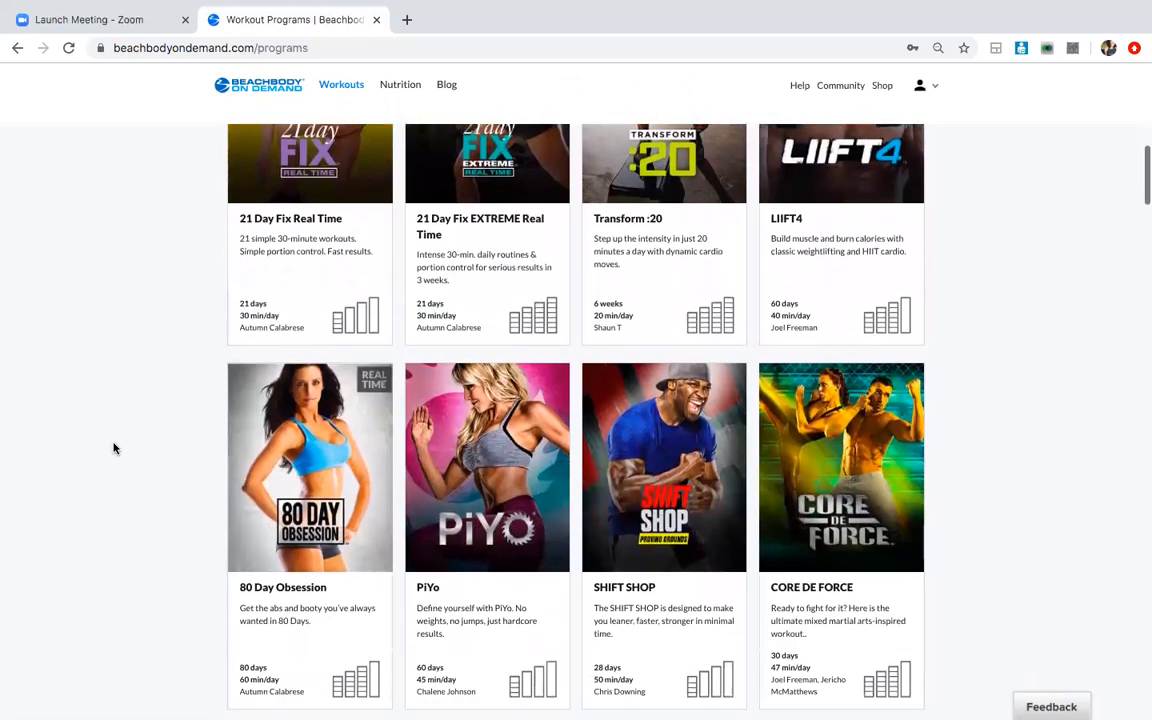
{"action": "scroll", "scroll_direction": "down", "scroll_amount": 3}
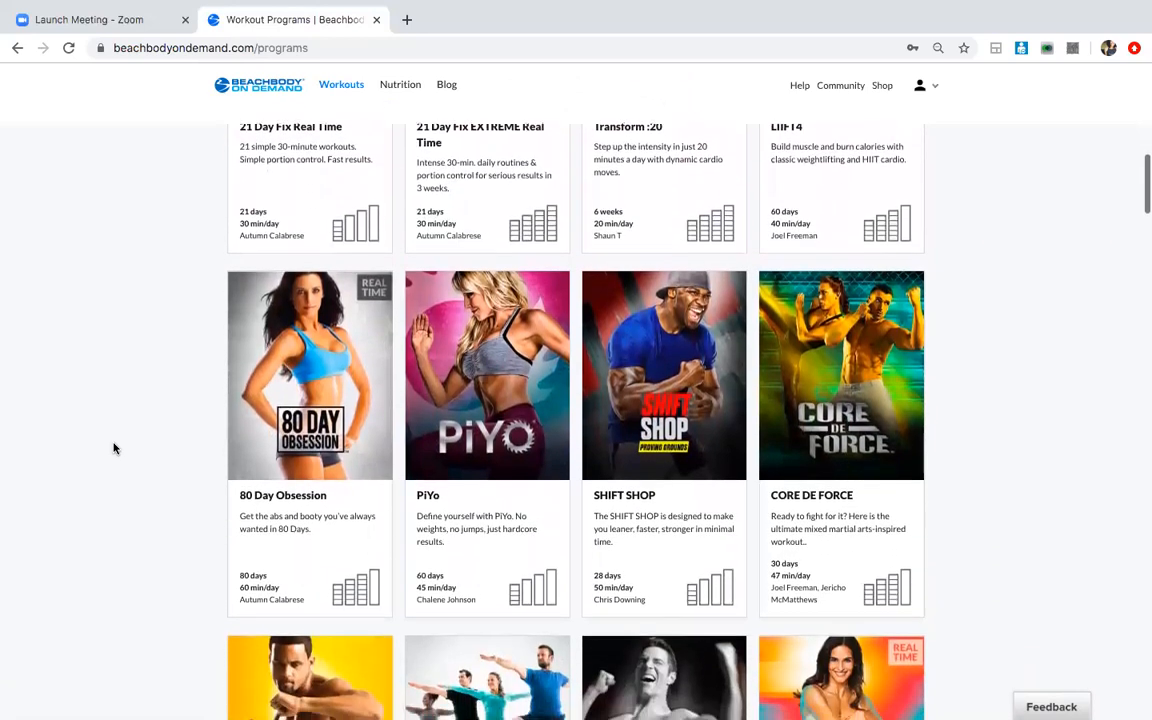
{"action": "scroll", "scroll_direction": "down", "scroll_amount": 3}
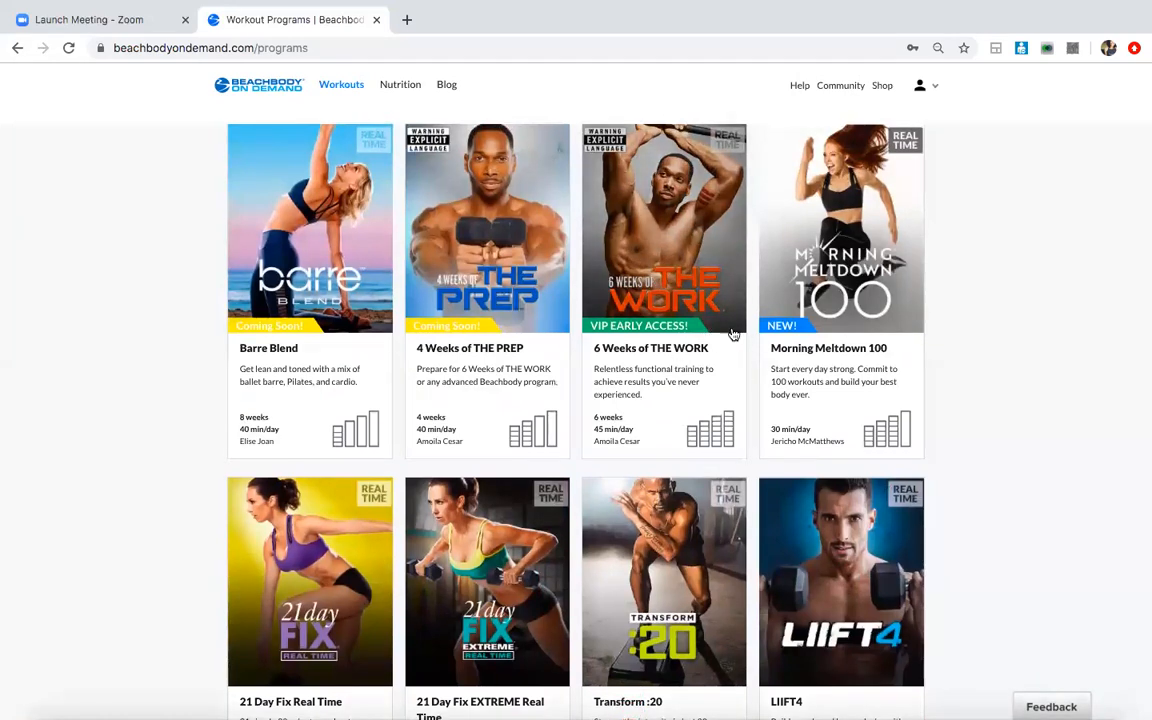
{"action": "scroll", "scroll_direction": "down", "scroll_amount": 3}
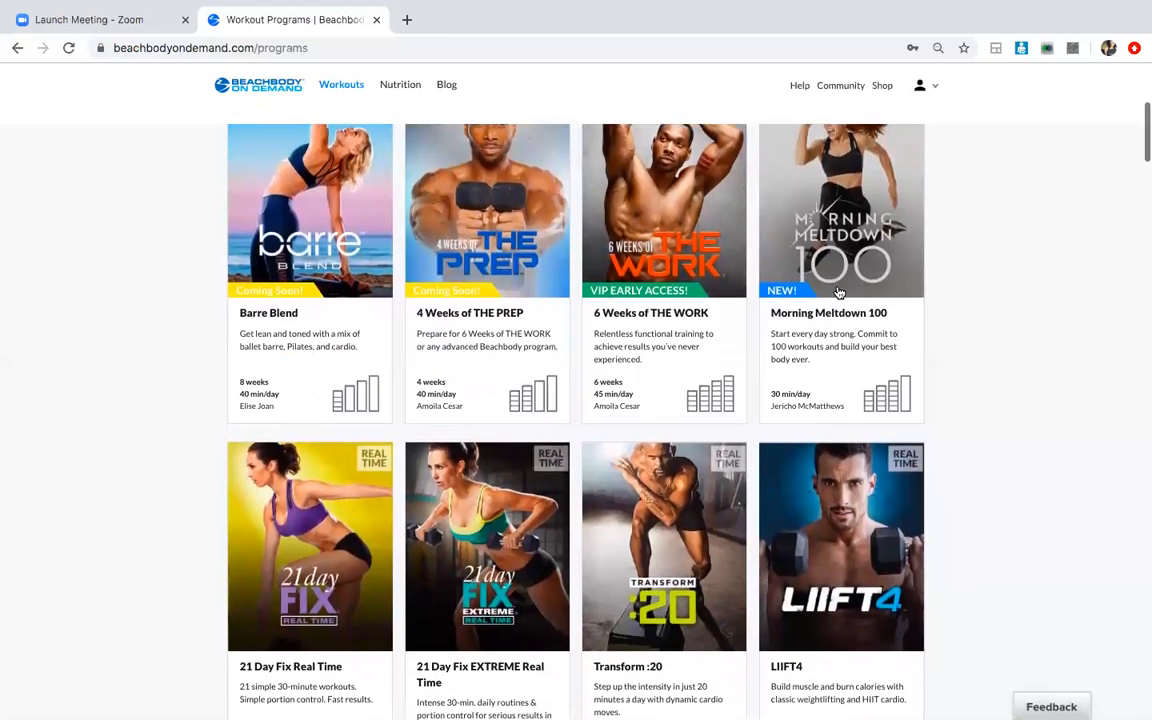
{"action": "scroll", "scroll_direction": "down", "scroll_amount": 3}
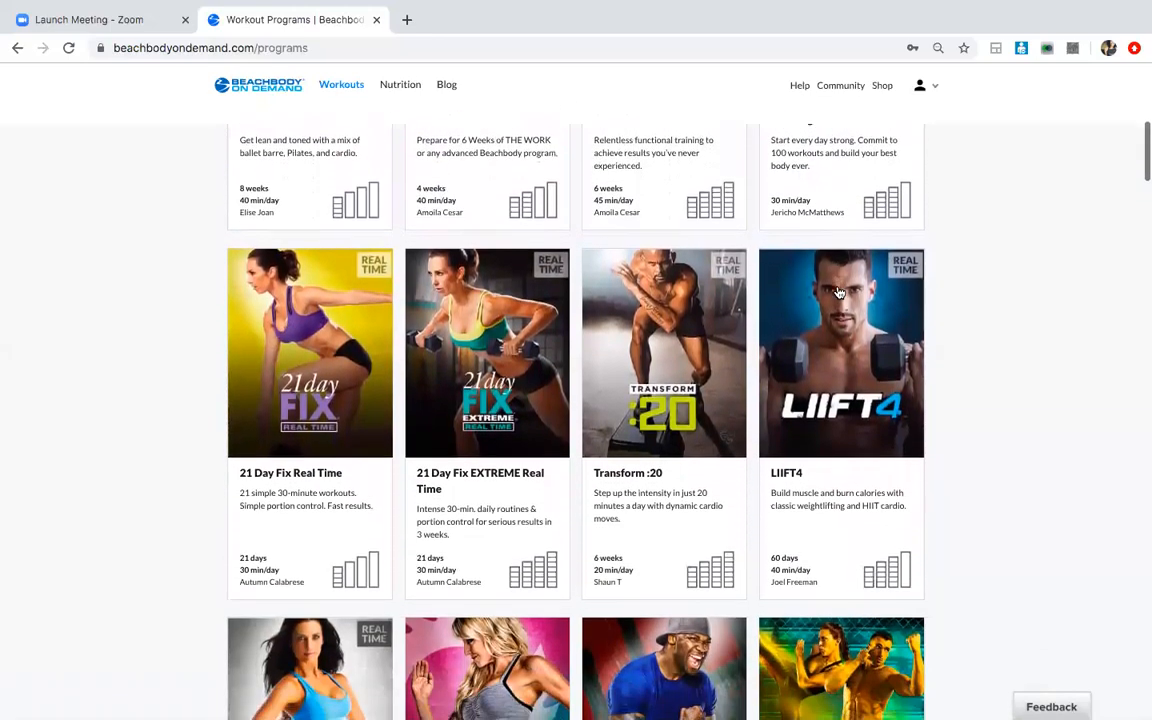
{"action": "scroll", "scroll_direction": "down", "scroll_amount": 3}
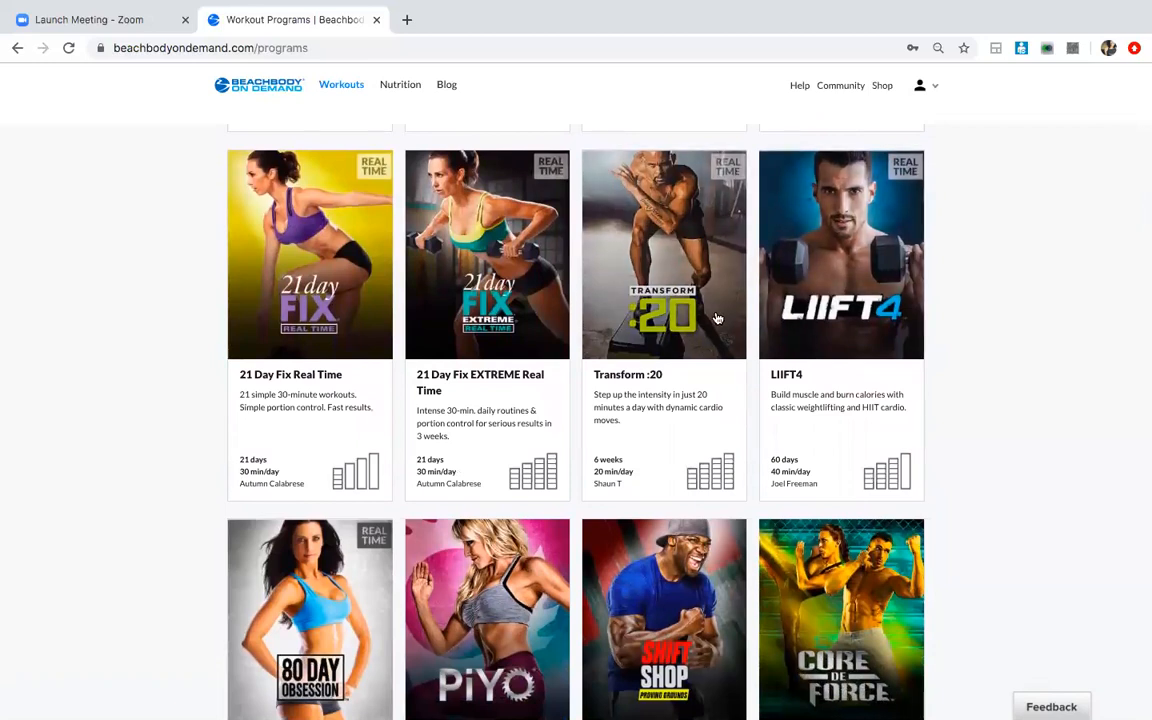
{"action": "mouse_move", "coordinate": [210, 462]}
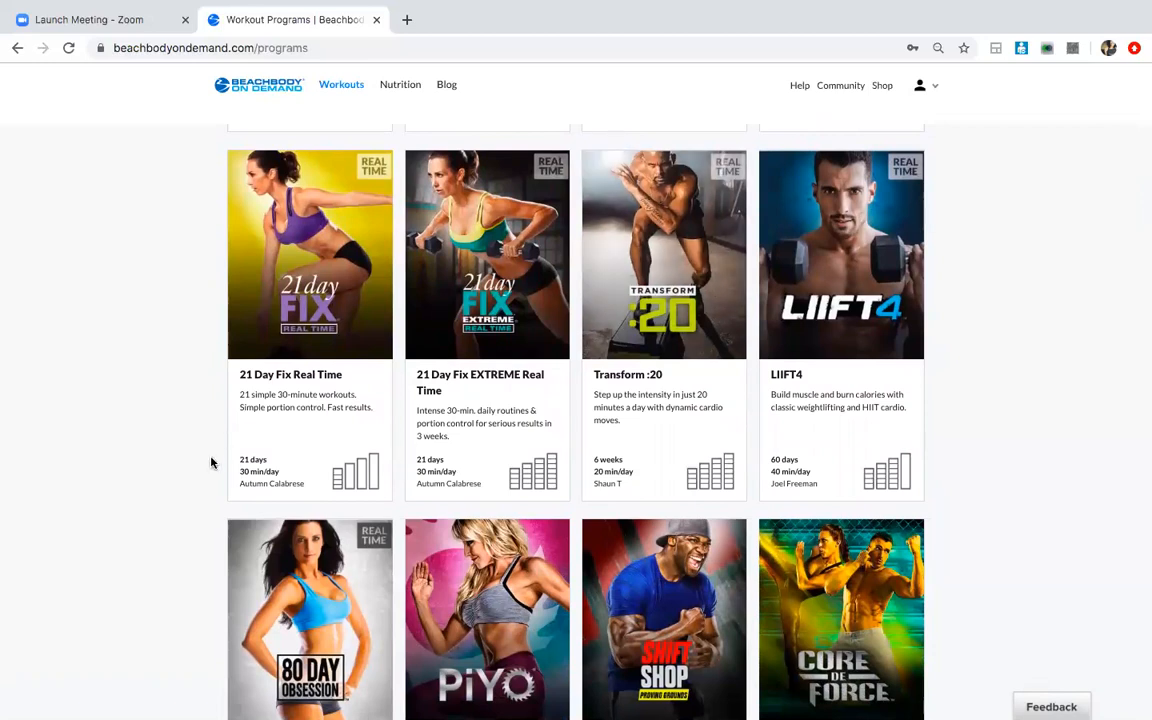
{"action": "scroll", "scroll_direction": "down", "scroll_amount": 3}
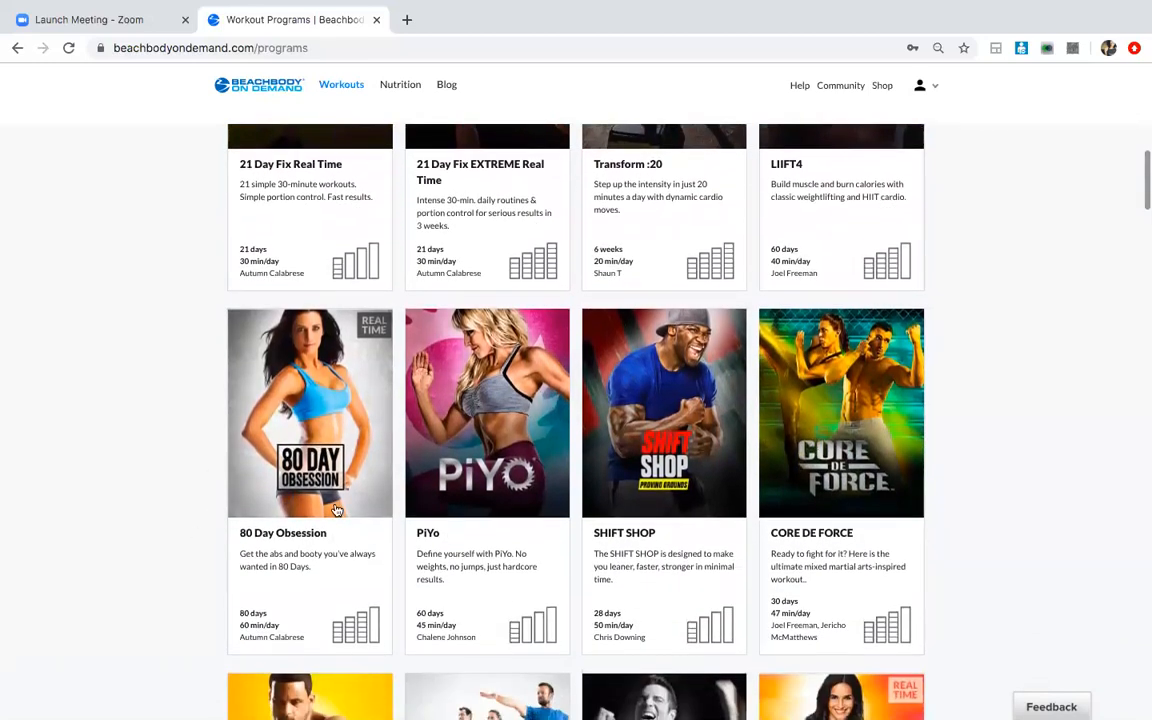
{"action": "mouse_move", "coordinate": [210, 442]}
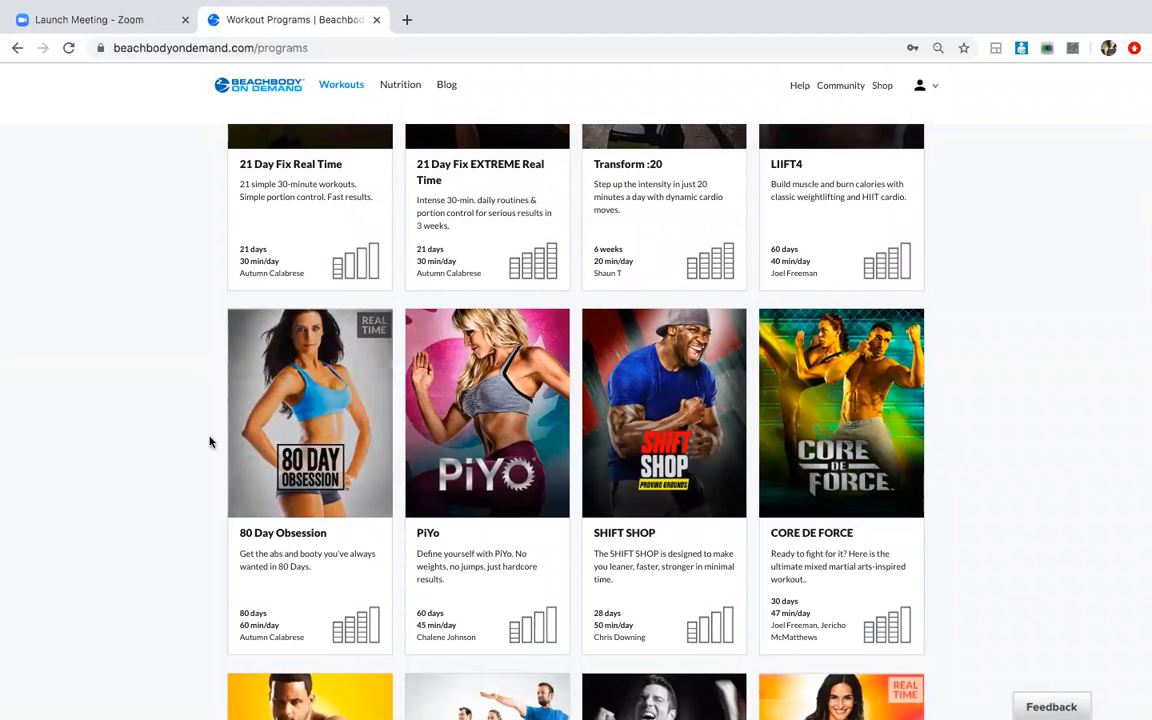
{"action": "scroll", "scroll_direction": "down", "scroll_amount": 3}
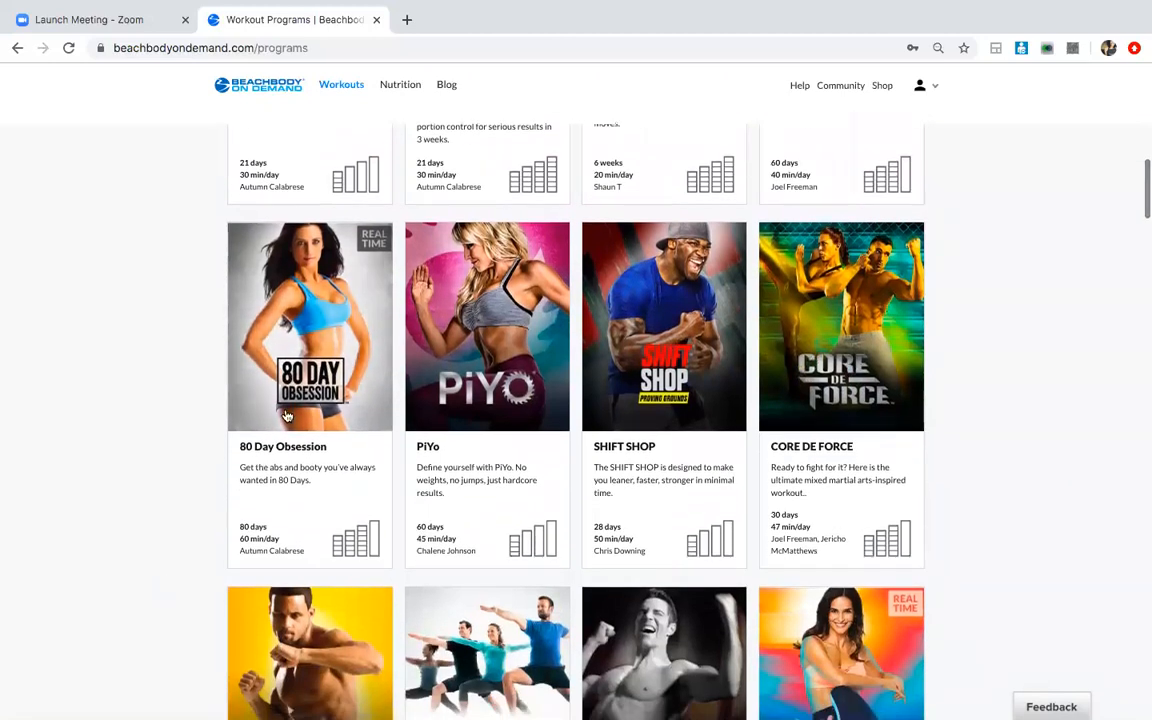
{"action": "mouse_move", "coordinate": [476, 388]}
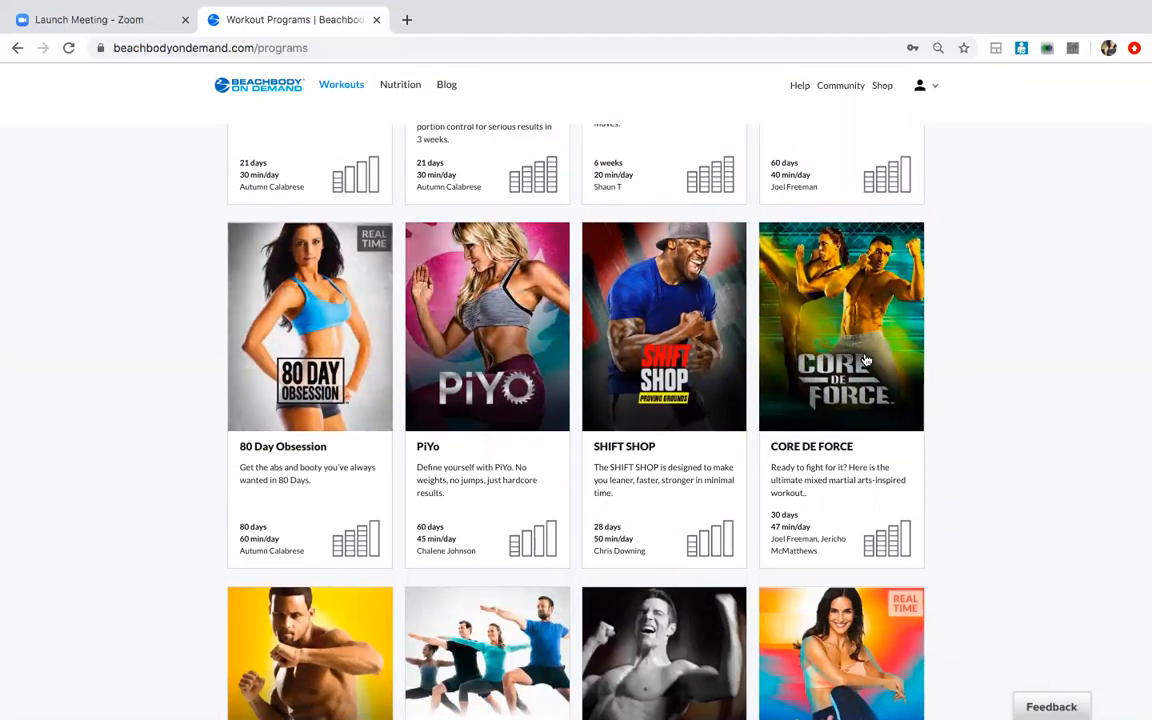
{"action": "mouse_move", "coordinate": [880, 358]}
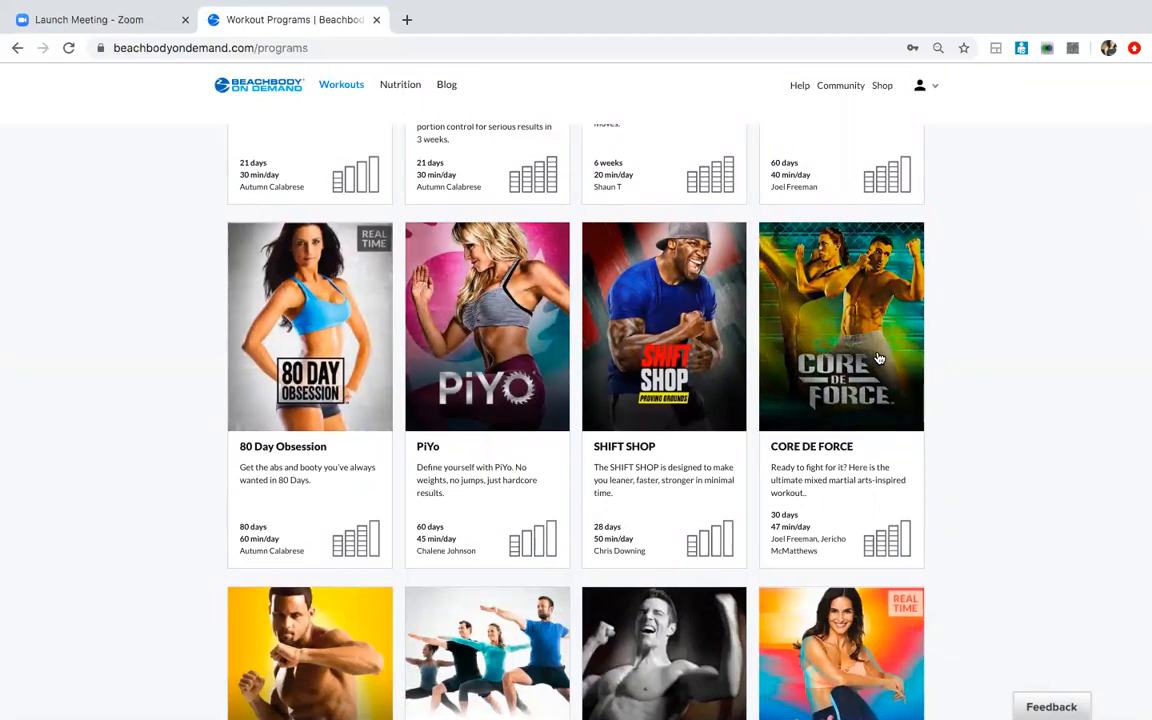
- Continue scrolling through the remaining rows of the Workout Programs catalogue
{"action": "scroll", "scroll_direction": "down", "scroll_amount": 3}
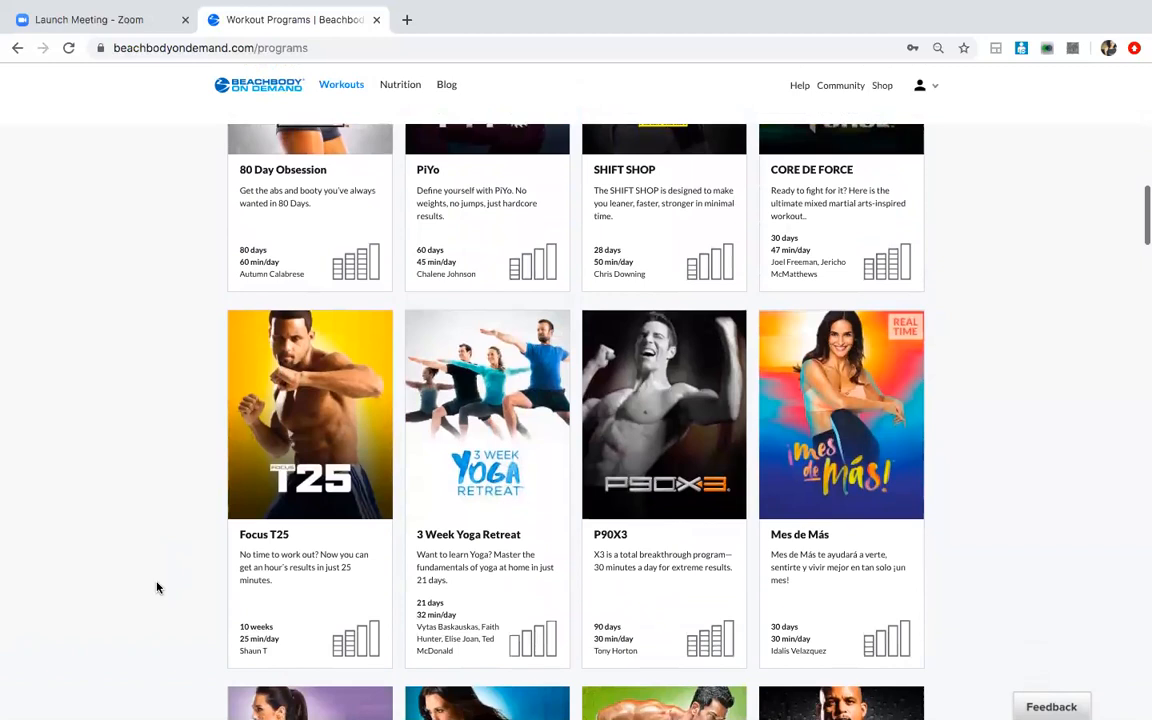
{"action": "scroll", "scroll_direction": "down", "scroll_amount": 3}
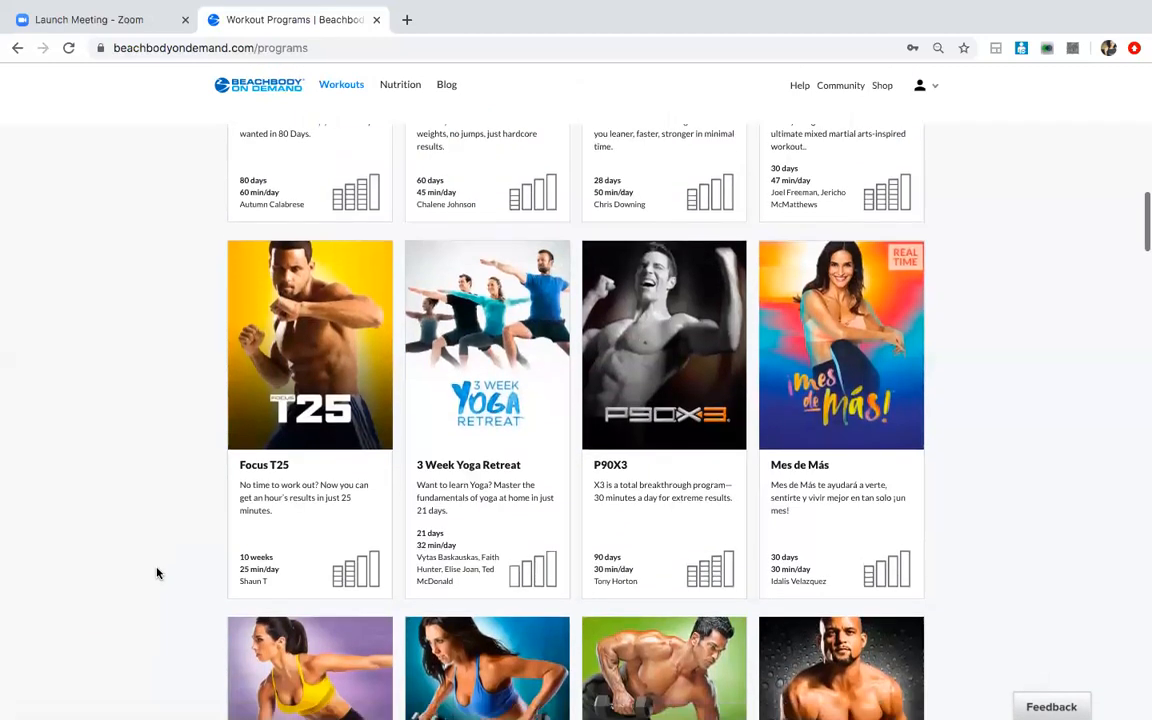
{"action": "scroll", "scroll_direction": "down", "scroll_amount": 3}
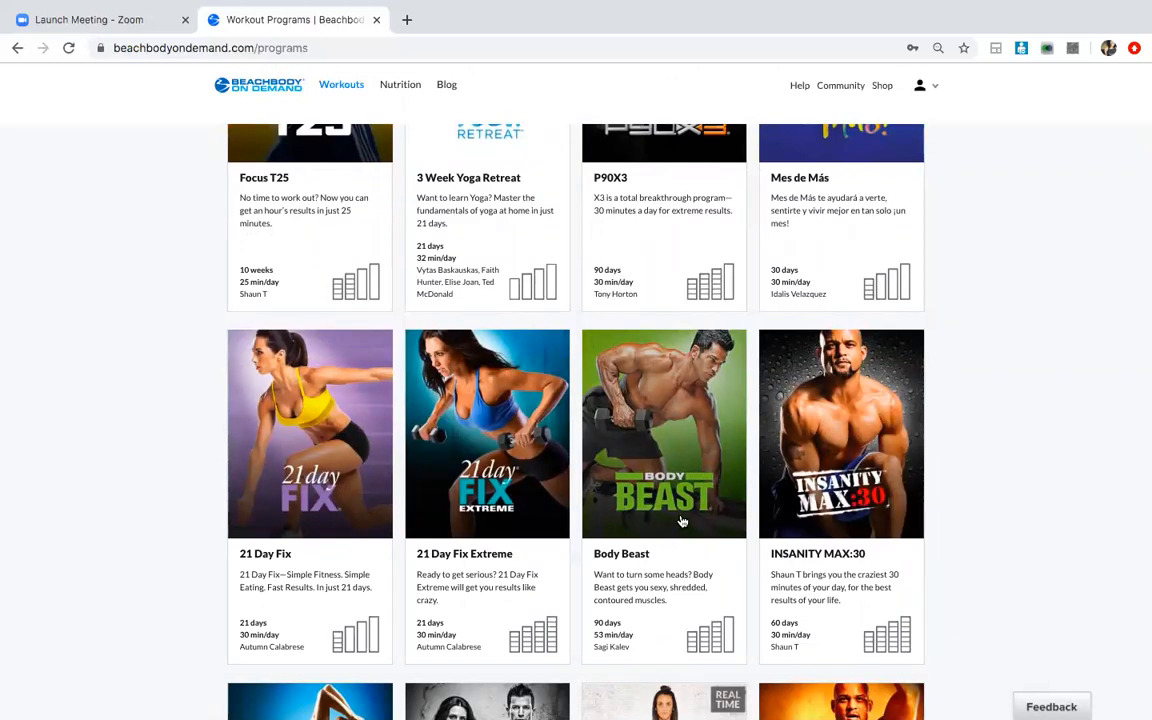
{"action": "mouse_move", "coordinate": [656, 472]}
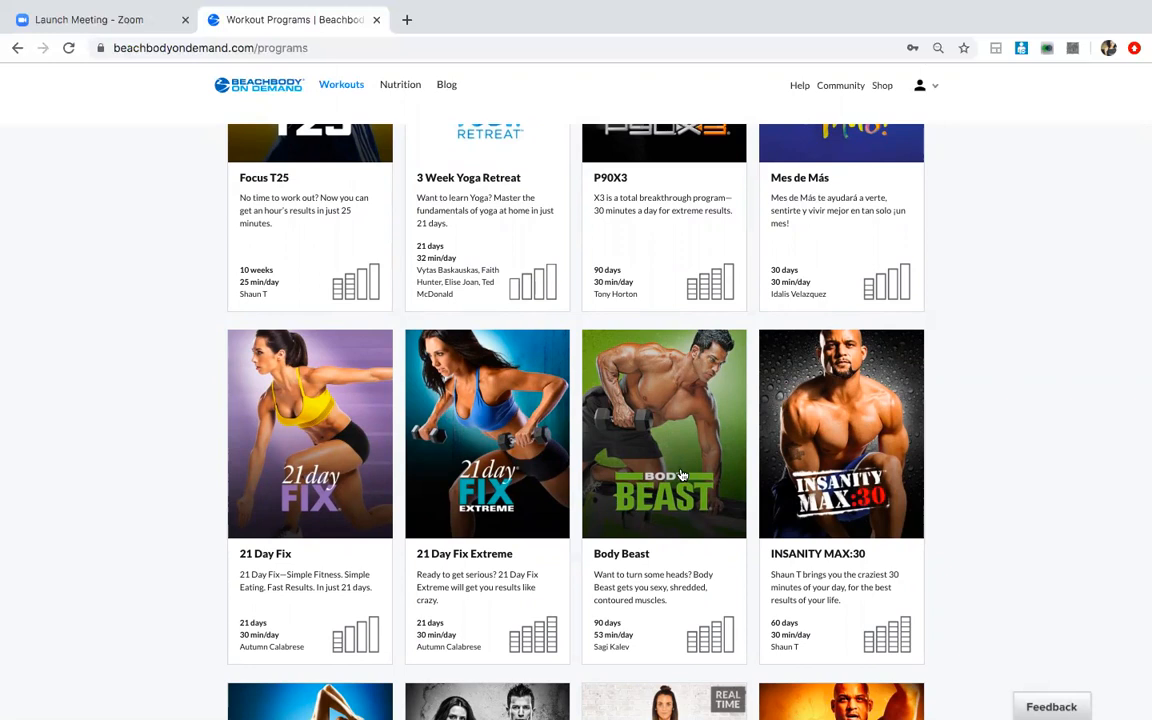
{"action": "mouse_move", "coordinate": [596, 364]}
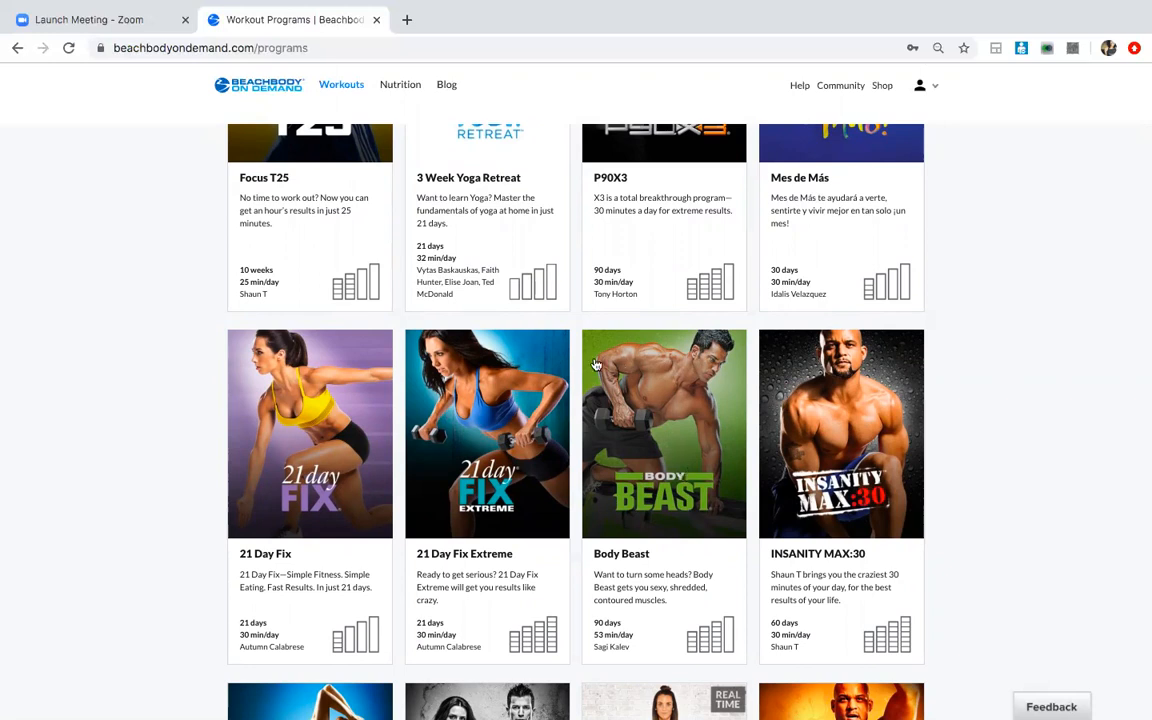
{"action": "mouse_move", "coordinate": [652, 340]}
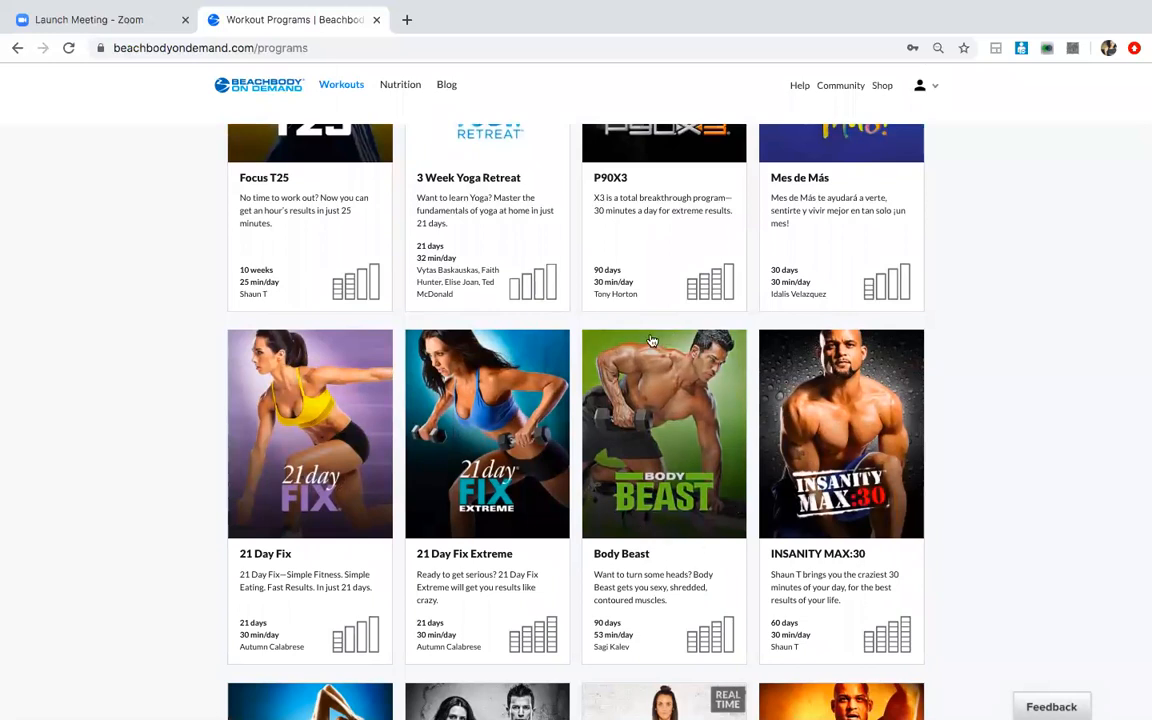
{"action": "mouse_move", "coordinate": [656, 304]}
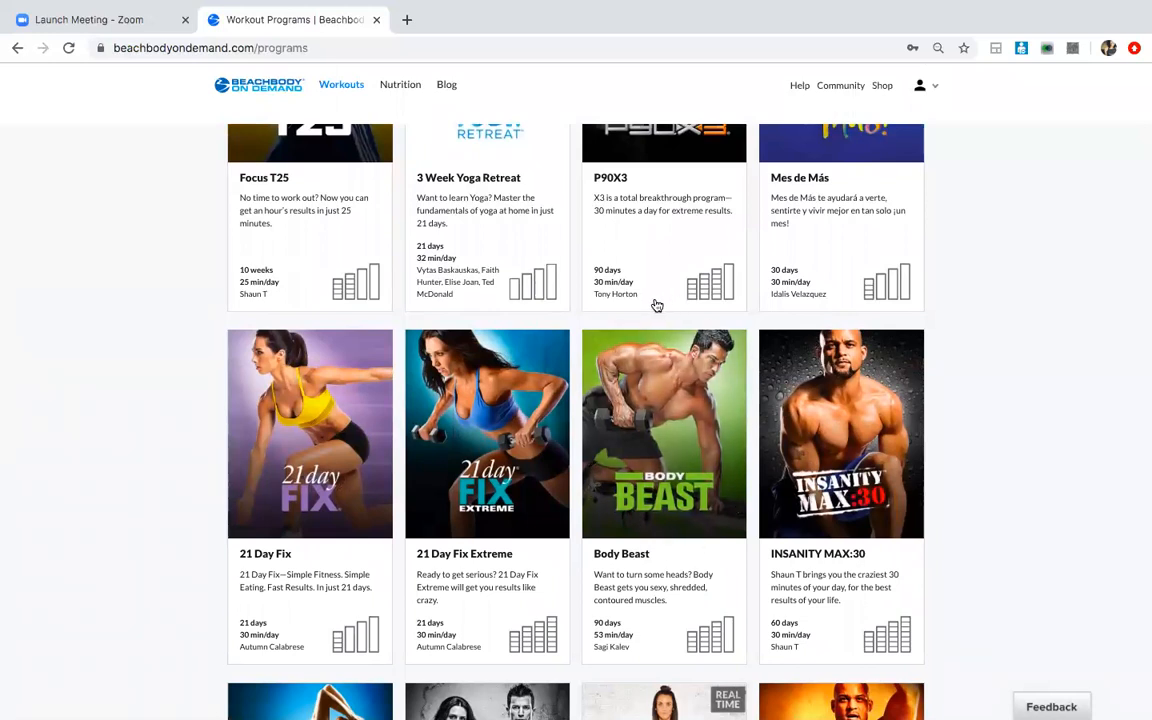
{"action": "mouse_move", "coordinate": [352, 374]}
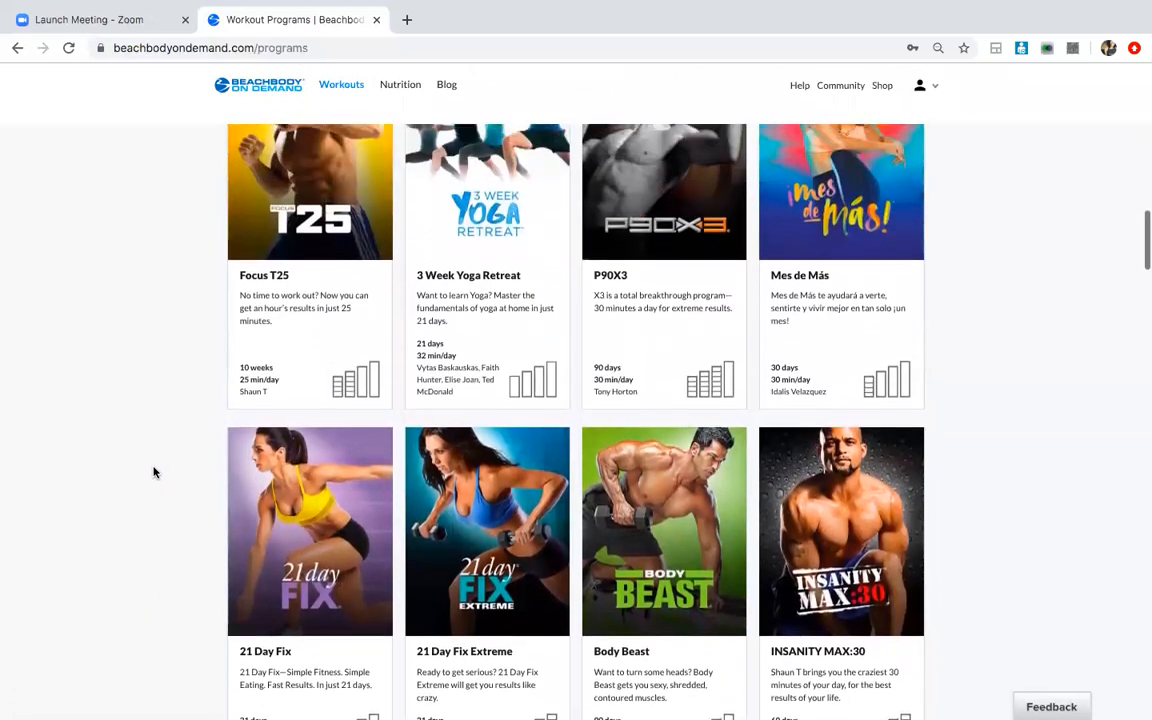
{"action": "scroll", "scroll_direction": "down", "scroll_amount": 3}
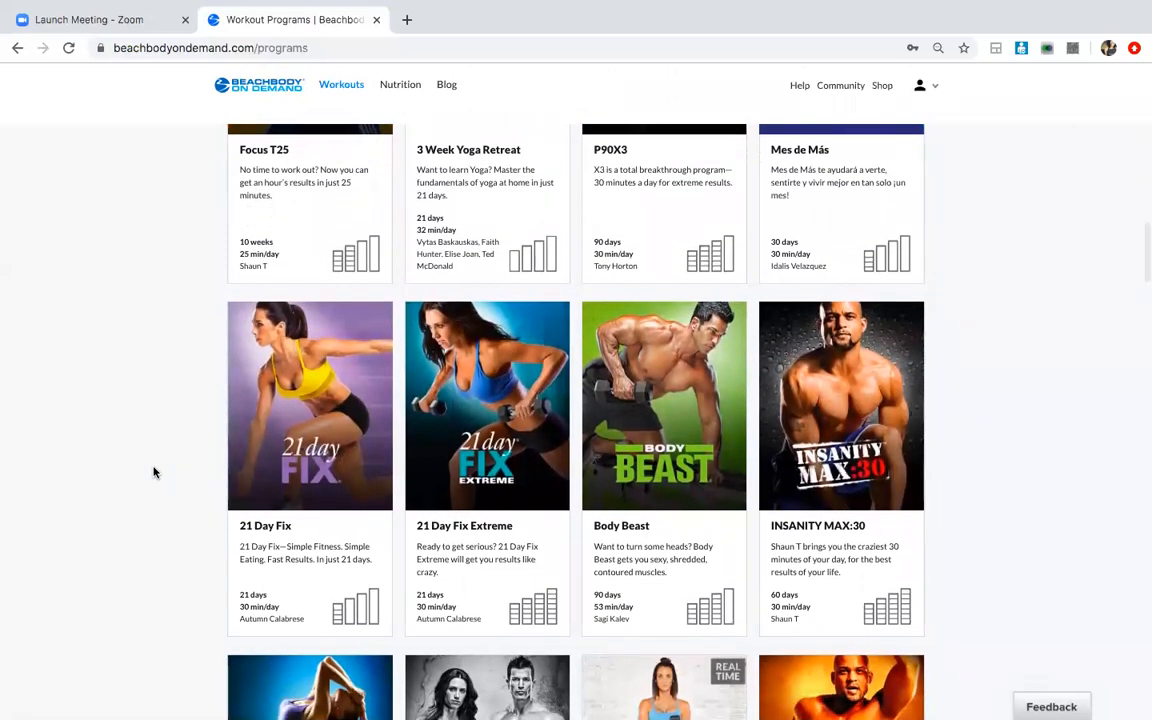
{"action": "scroll", "scroll_direction": "down", "scroll_amount": 3}
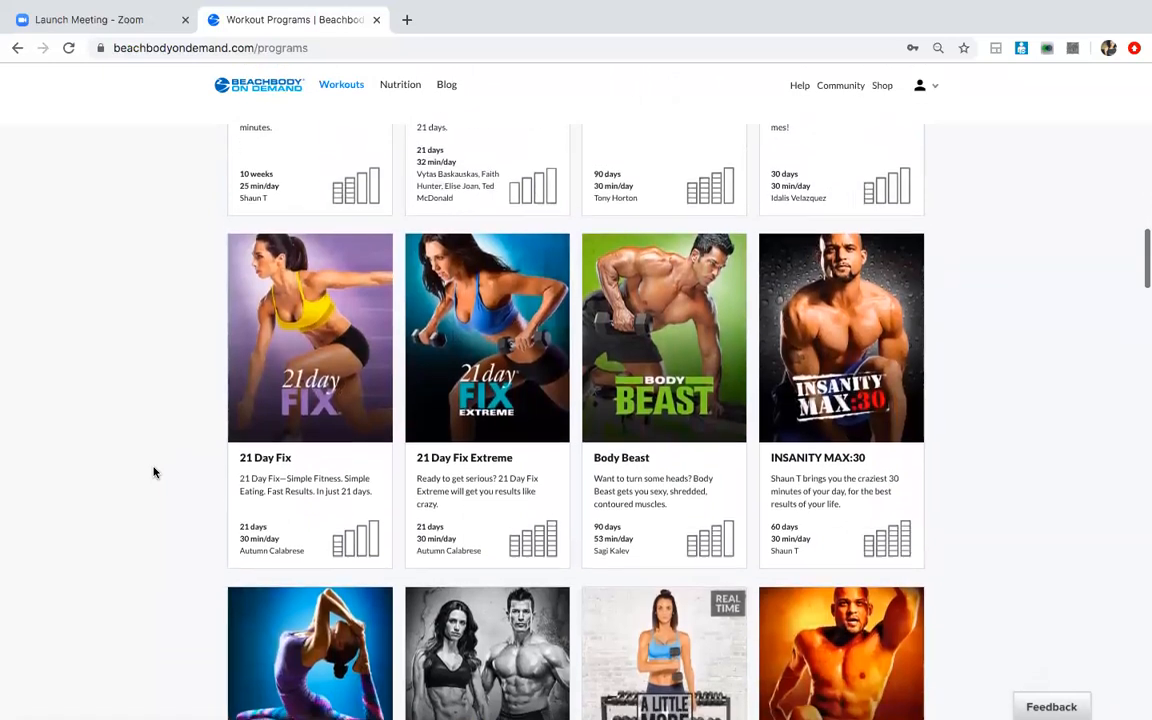
{"action": "scroll", "scroll_direction": "down", "scroll_amount": 3}
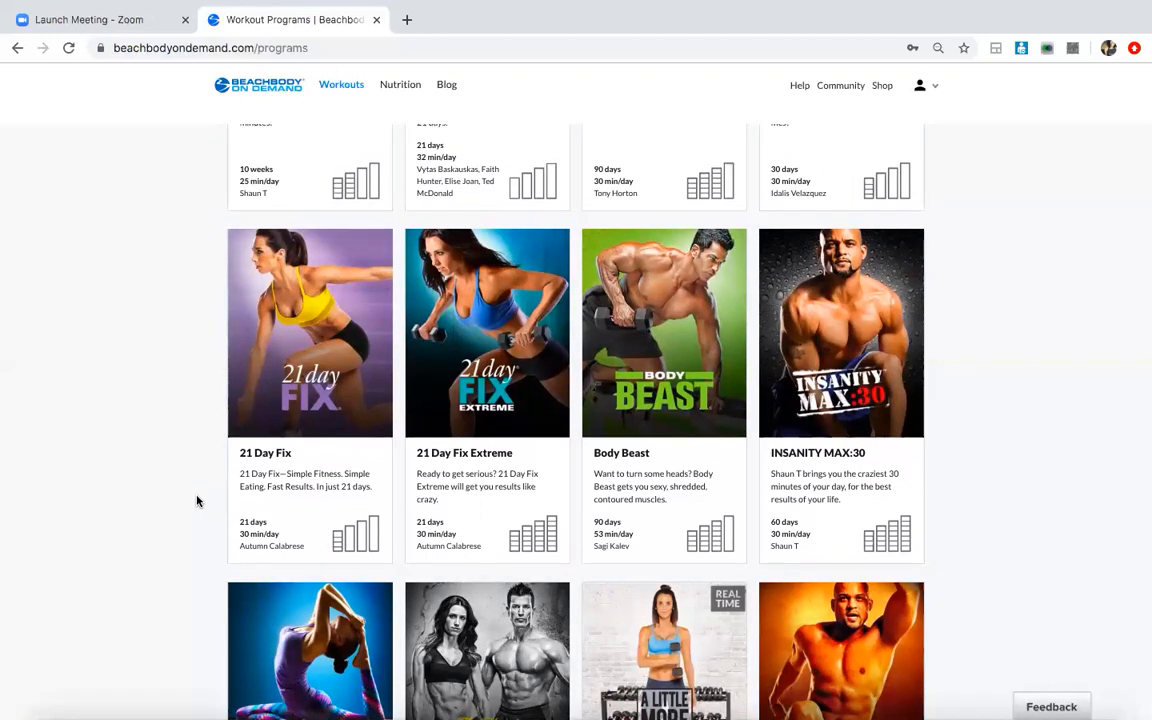
{"action": "scroll", "scroll_direction": "down", "scroll_amount": 3}
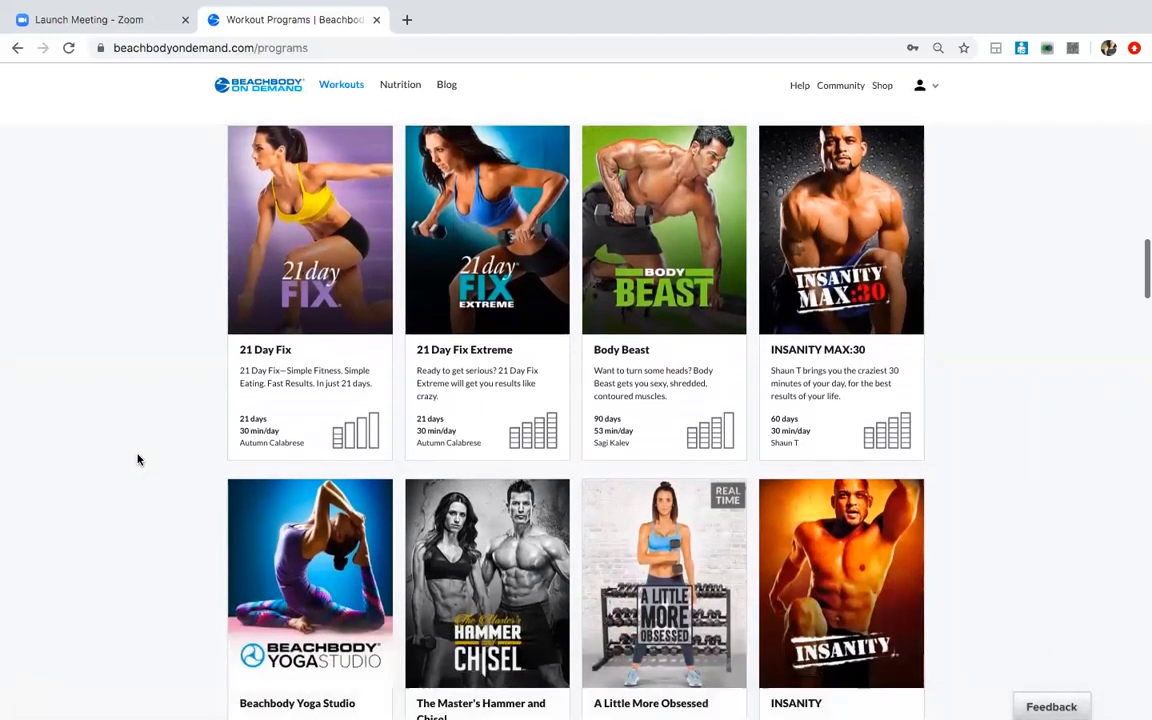
{"action": "scroll", "scroll_direction": "down", "scroll_amount": 3}
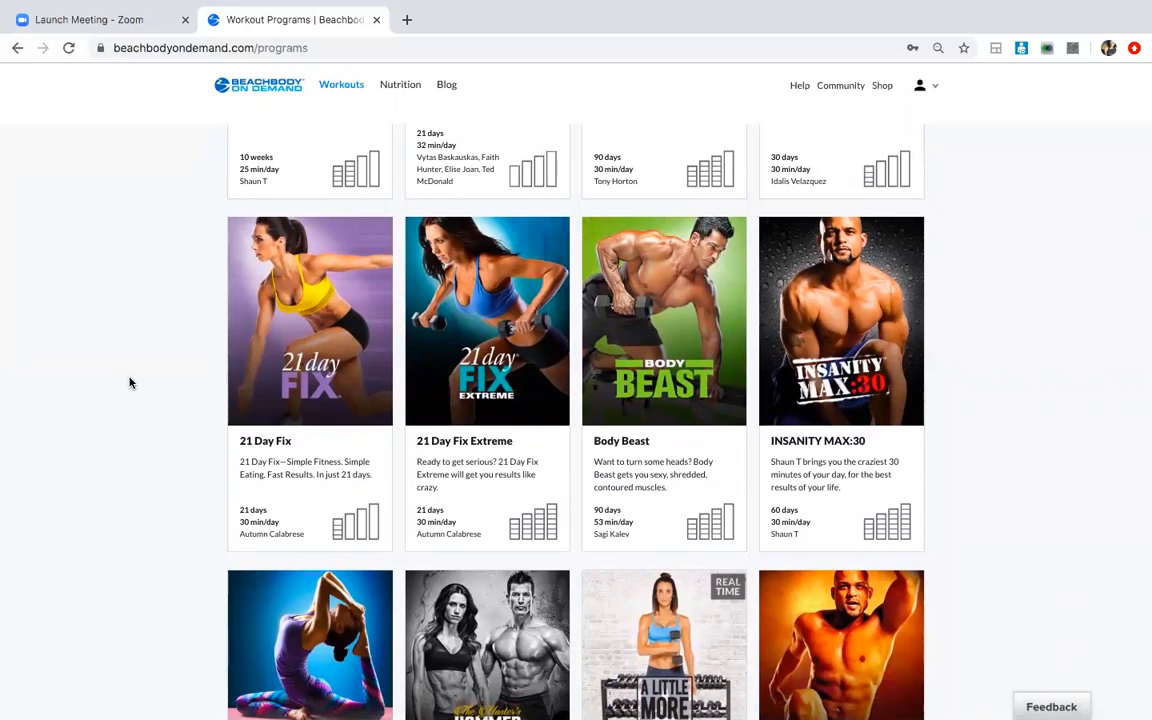
{"action": "mouse_move", "coordinate": [104, 492]}
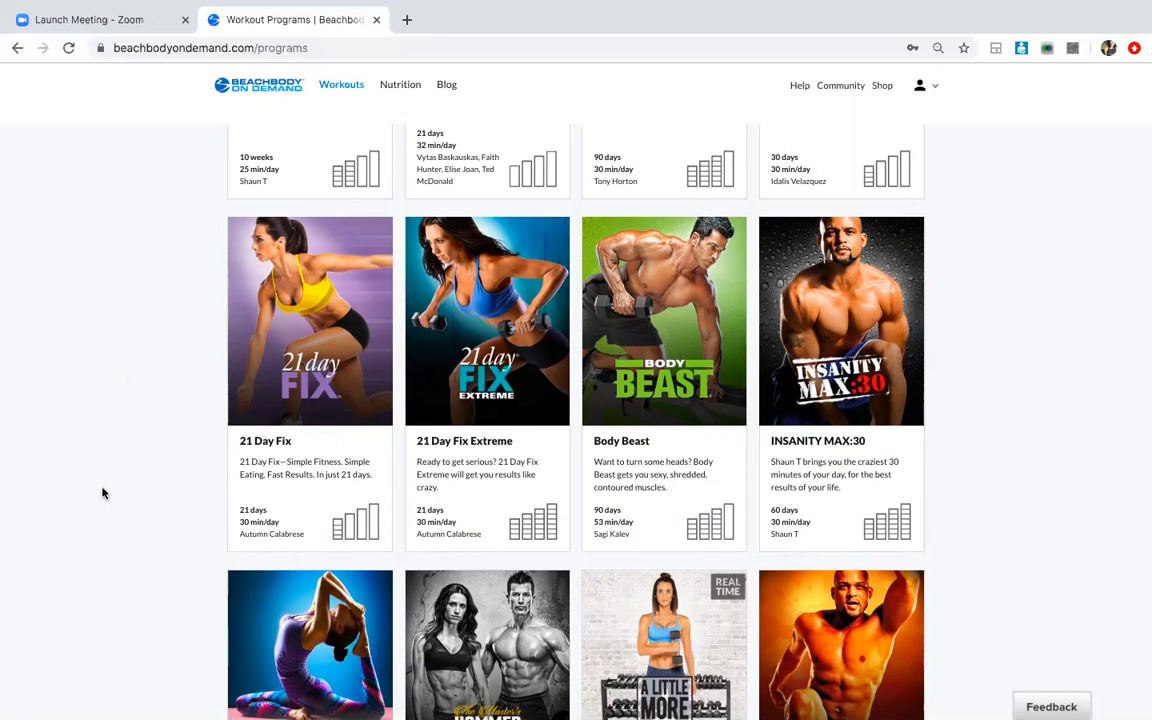
{"action": "scroll", "scroll_direction": "down", "scroll_amount": 3}
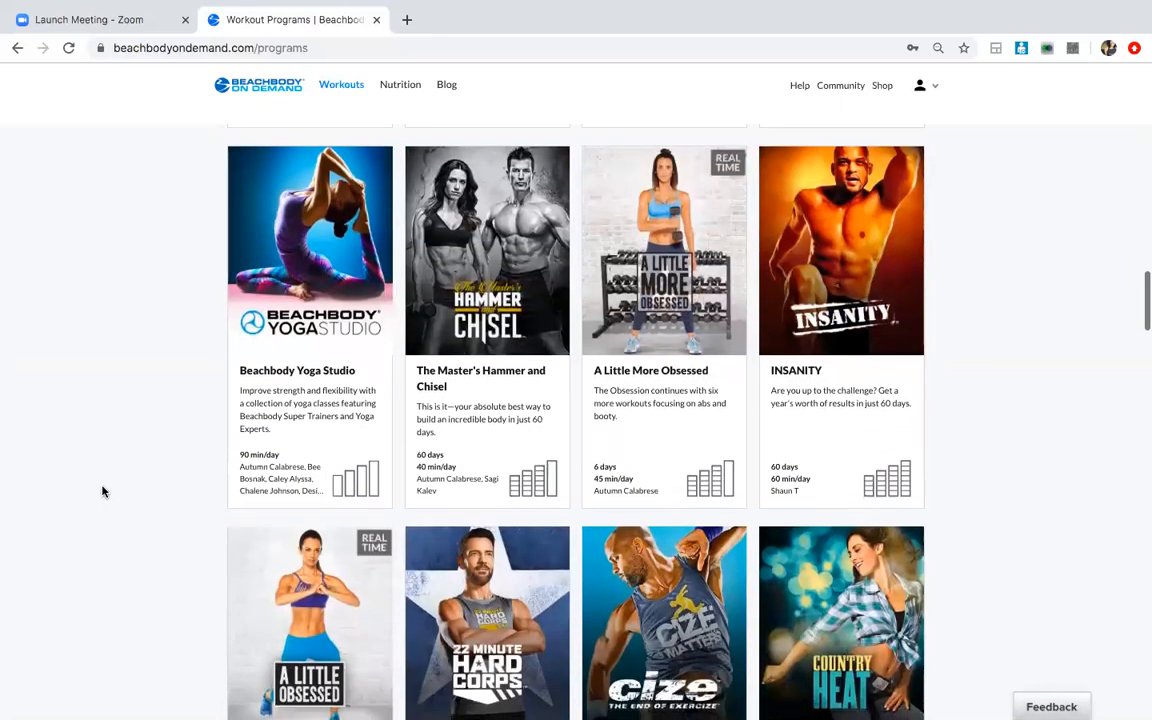
{"action": "scroll", "scroll_direction": "down", "scroll_amount": 3}
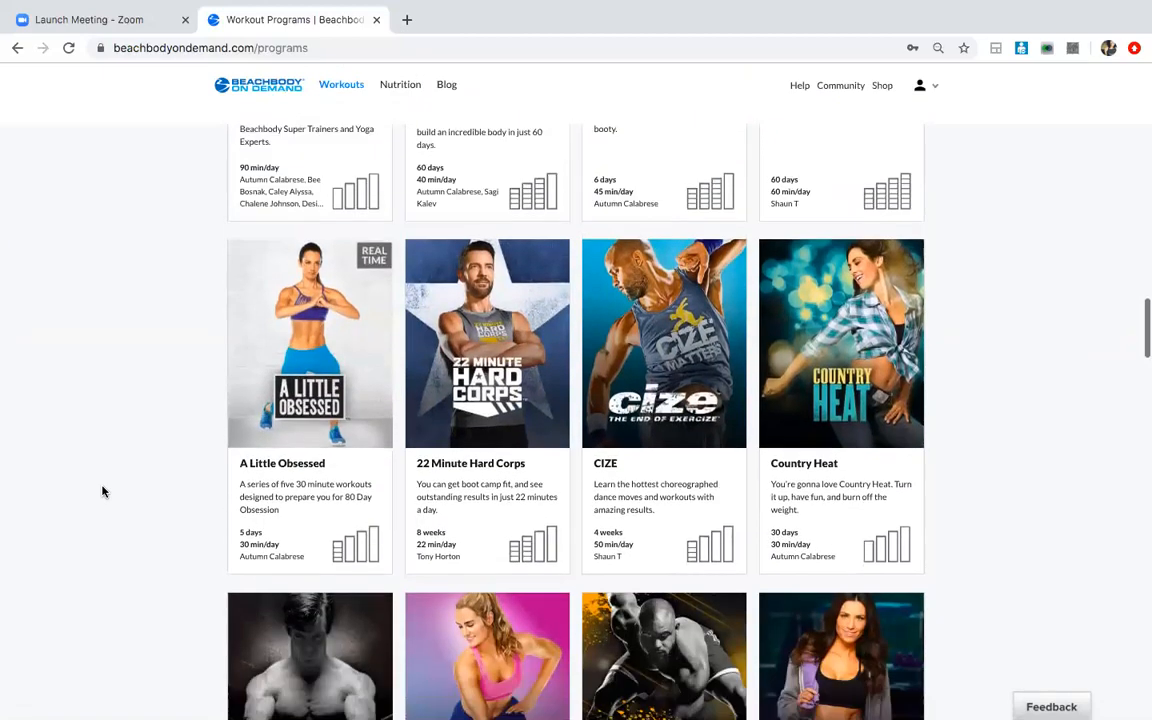
{"action": "scroll", "scroll_direction": "down", "scroll_amount": 3}
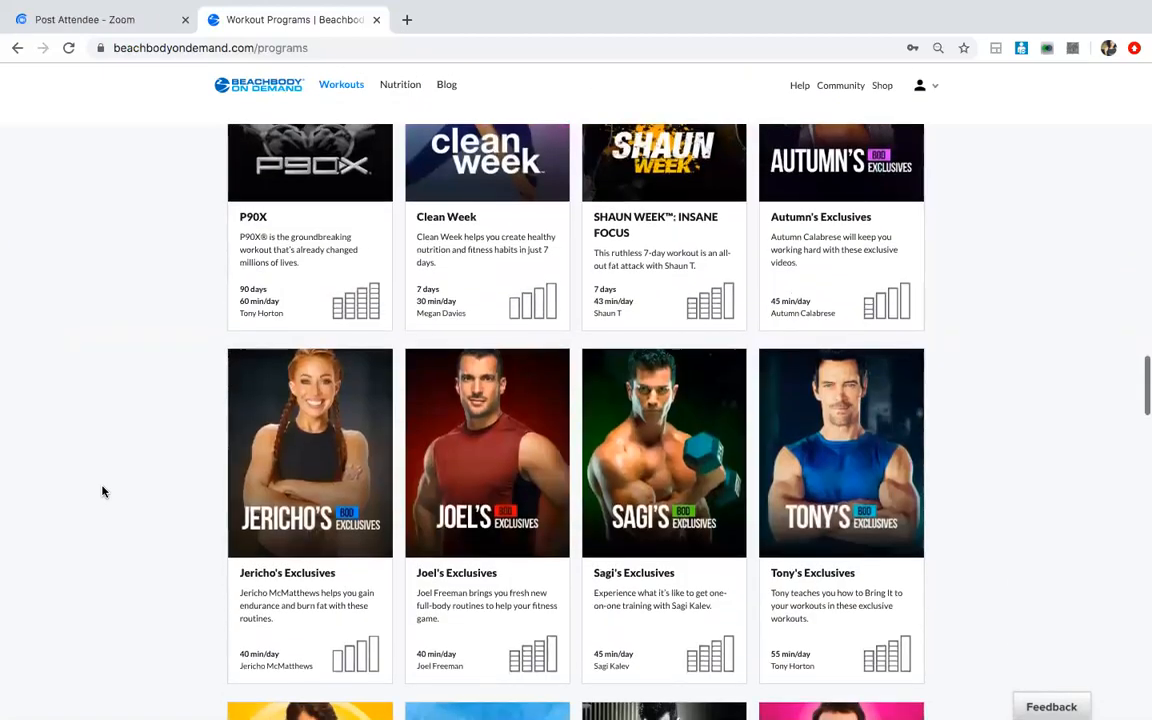
{"action": "scroll", "scroll_direction": "down", "scroll_amount": 3}
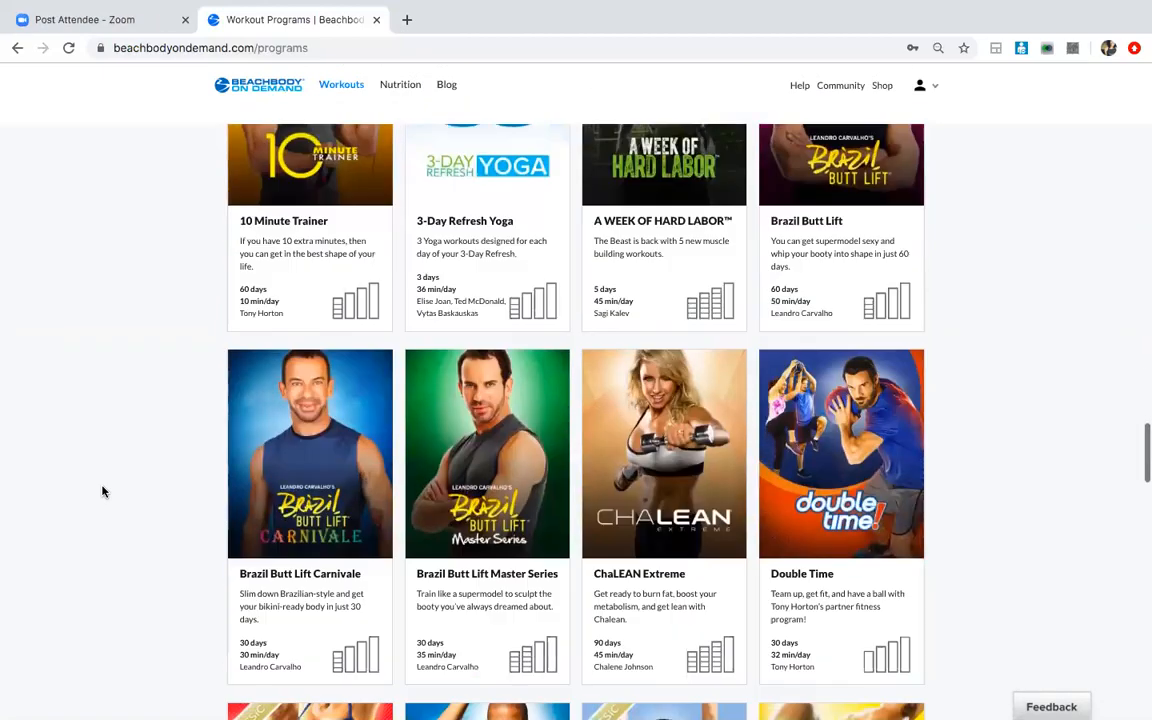
{"action": "scroll", "scroll_direction": "down", "scroll_amount": 3}
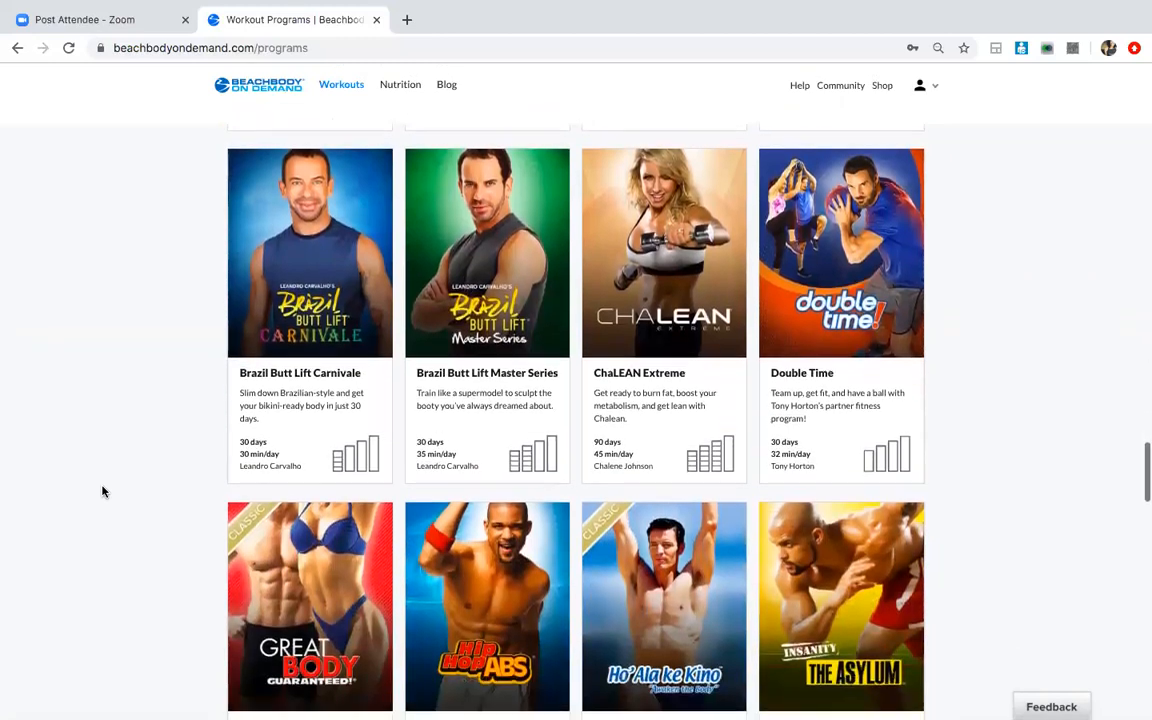
- Reach the Beachbody Yoga Studio card and open its Overview page
{"action": "scroll", "scroll_direction": "down", "scroll_amount": 3}
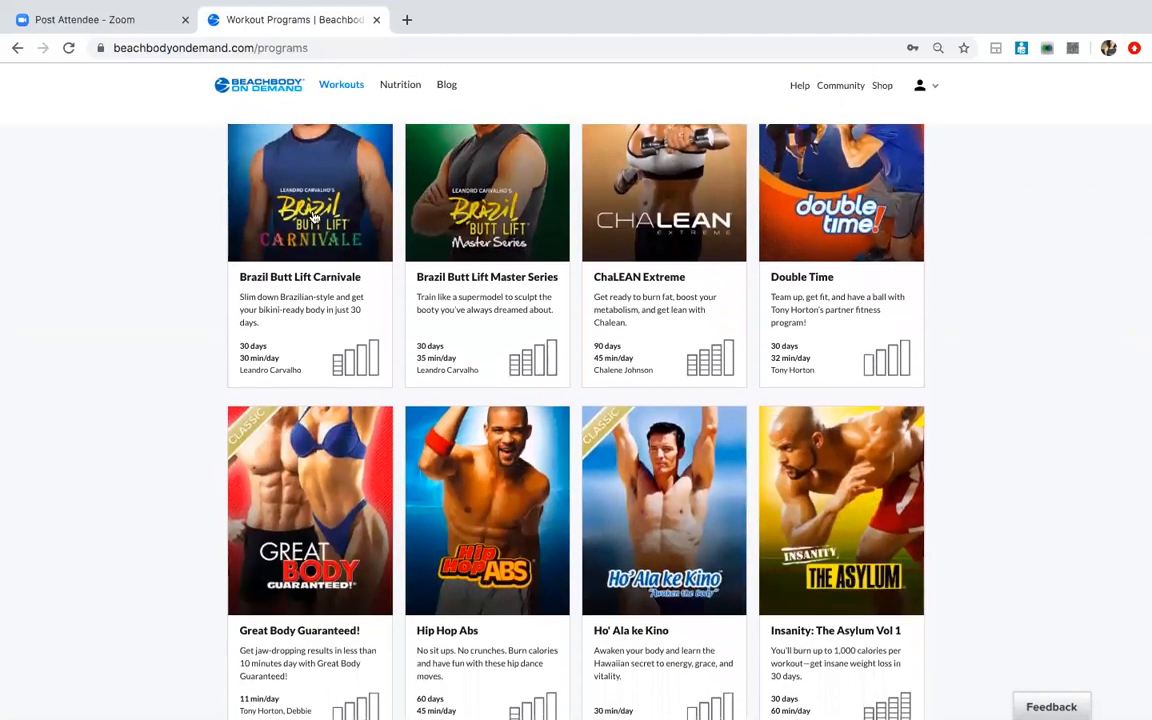
{"action": "scroll", "scroll_direction": "down", "scroll_amount": 3}
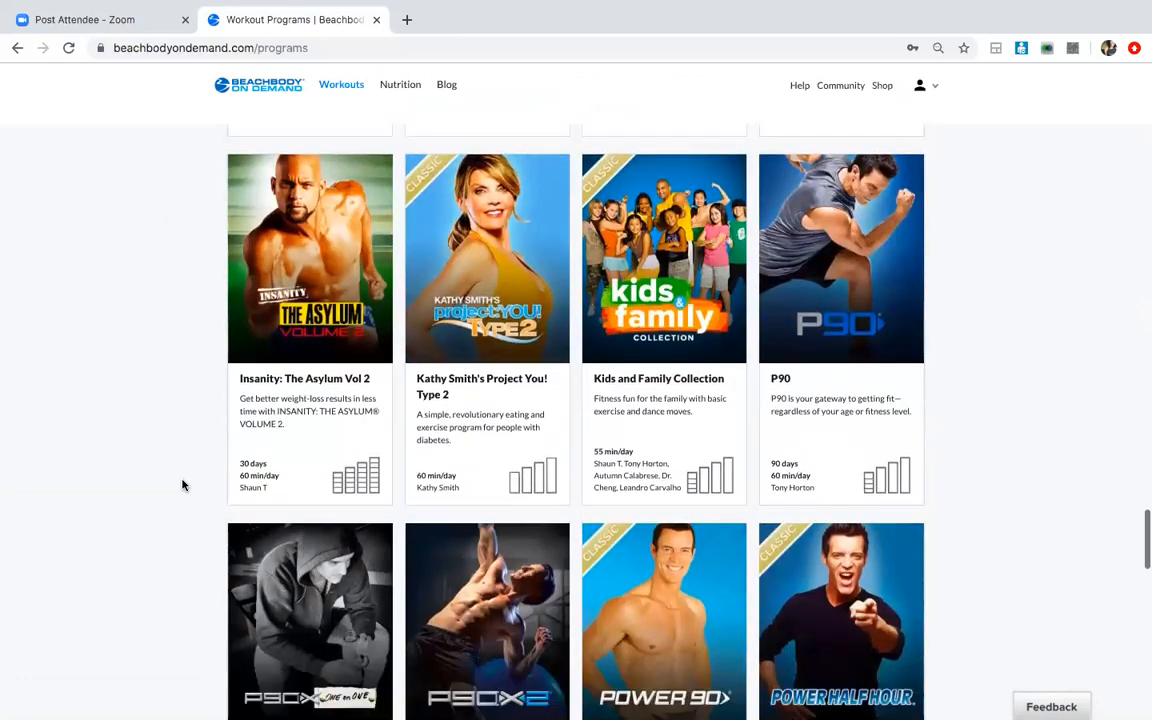
{"action": "scroll", "scroll_direction": "down", "scroll_amount": 3}
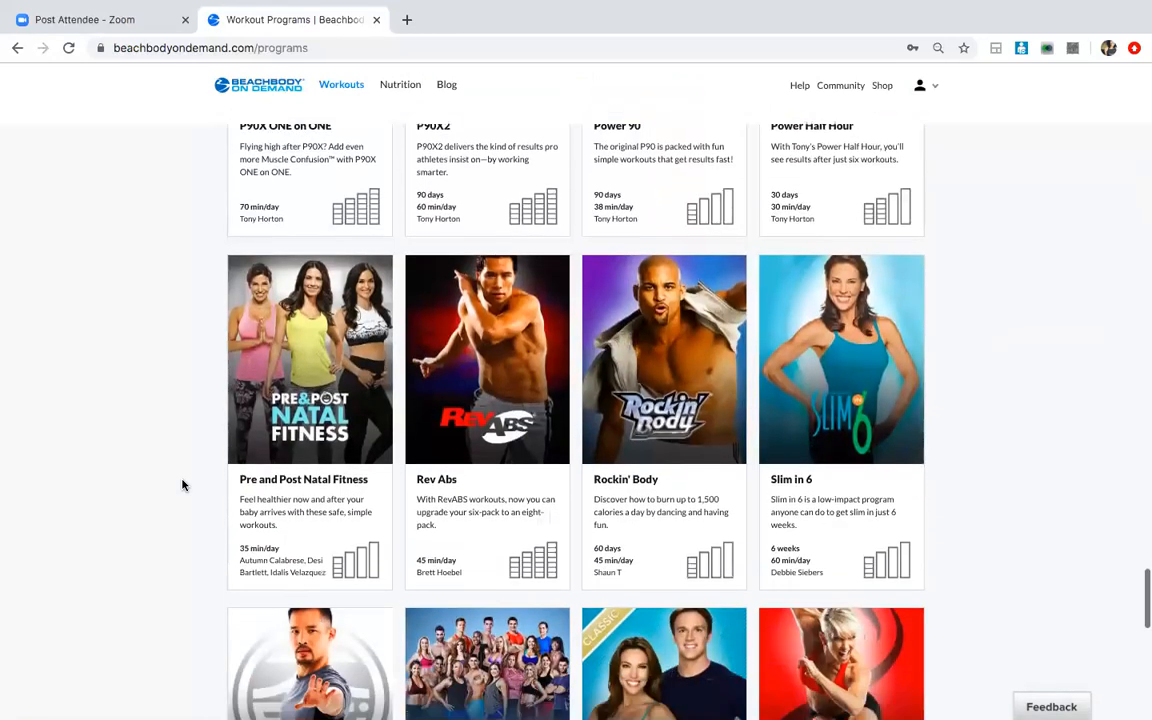
{"action": "scroll", "scroll_direction": "down", "scroll_amount": 3}
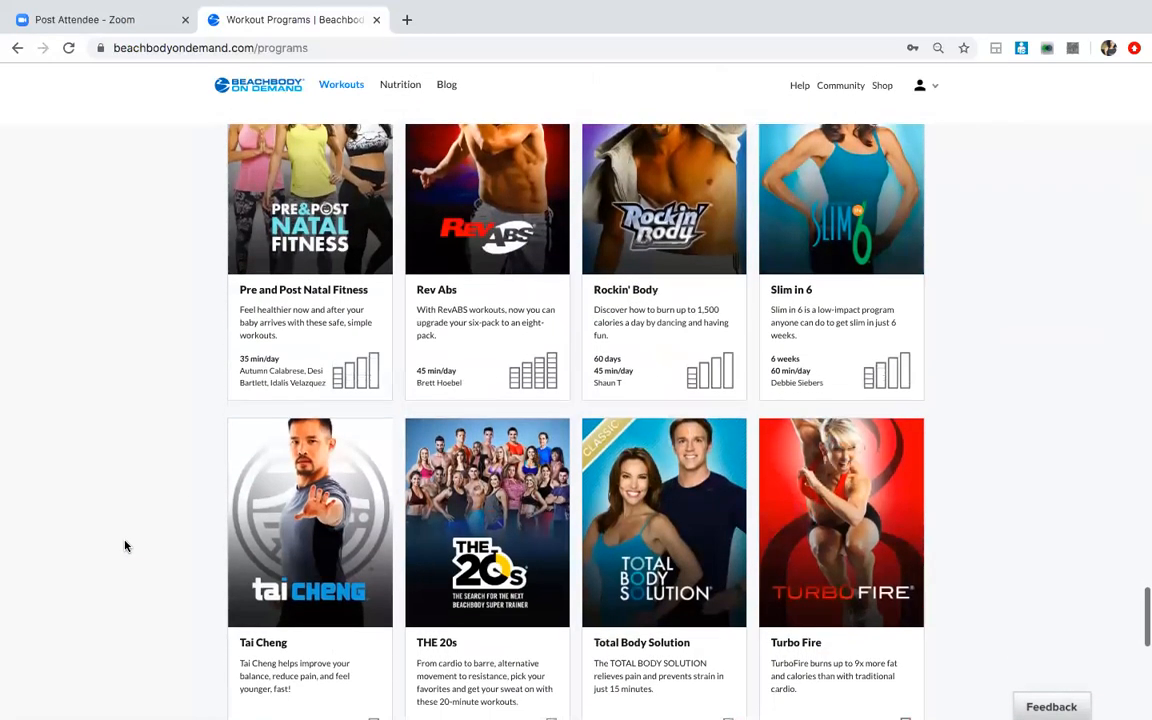
{"action": "scroll", "scroll_direction": "down", "scroll_amount": 3}
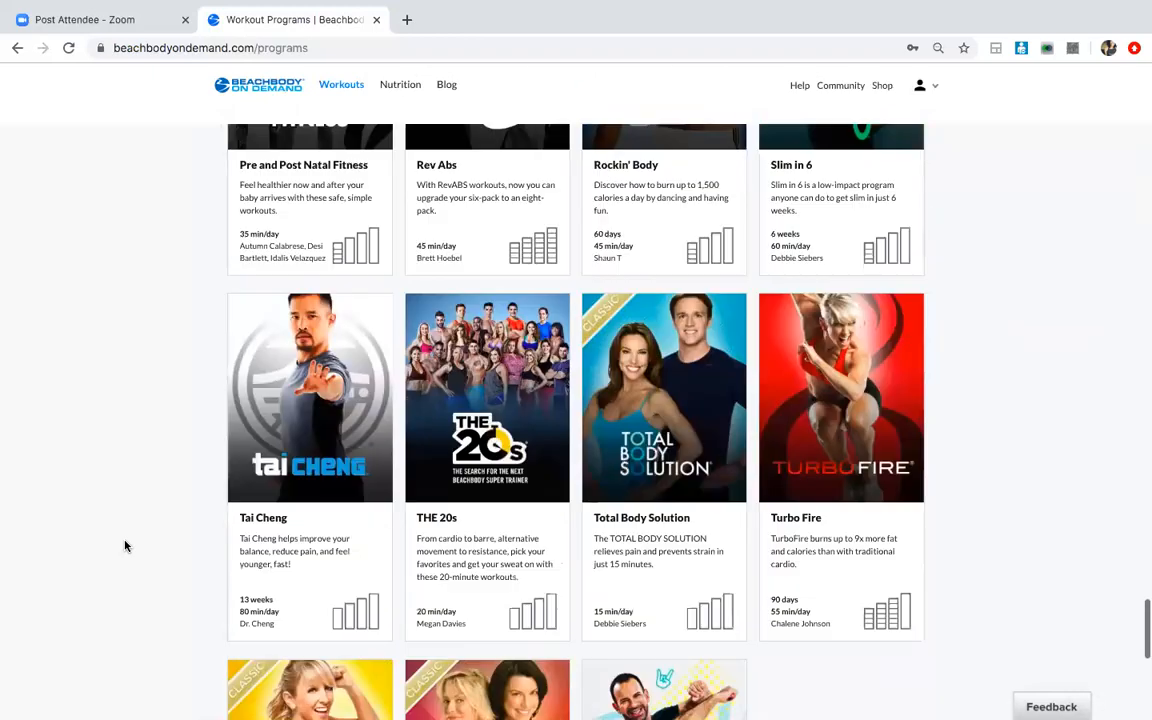
{"action": "scroll", "scroll_direction": "down", "scroll_amount": 3}
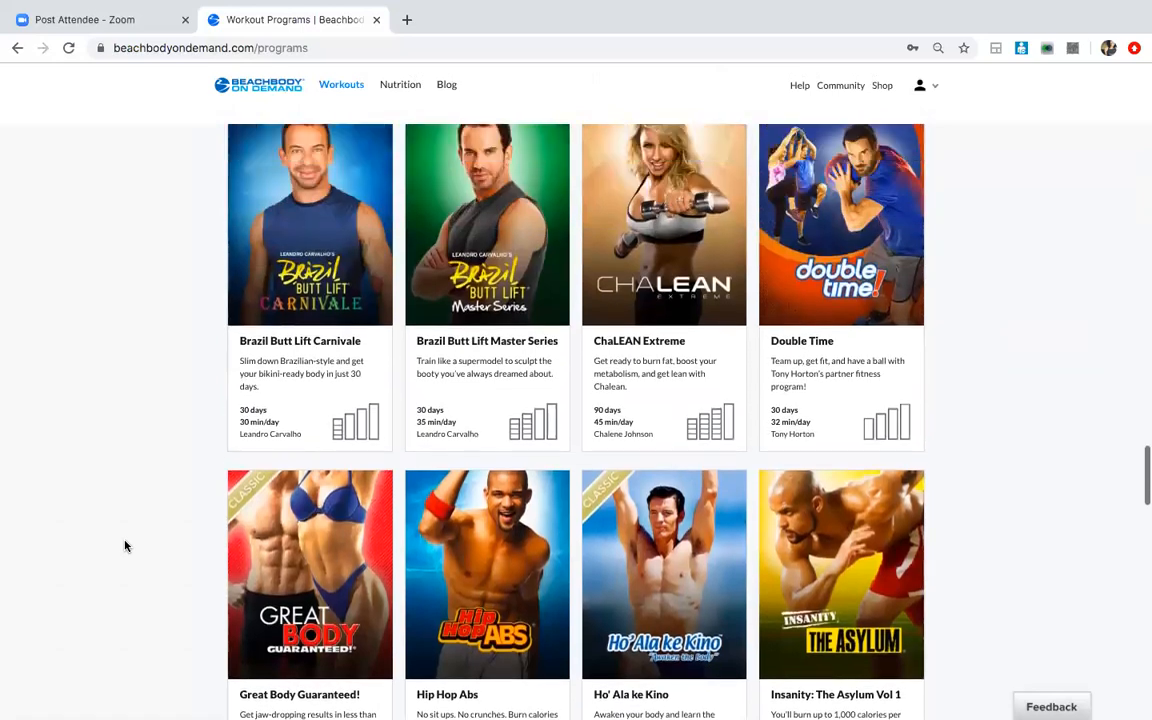
{"action": "scroll", "scroll_direction": "down", "scroll_amount": 3}
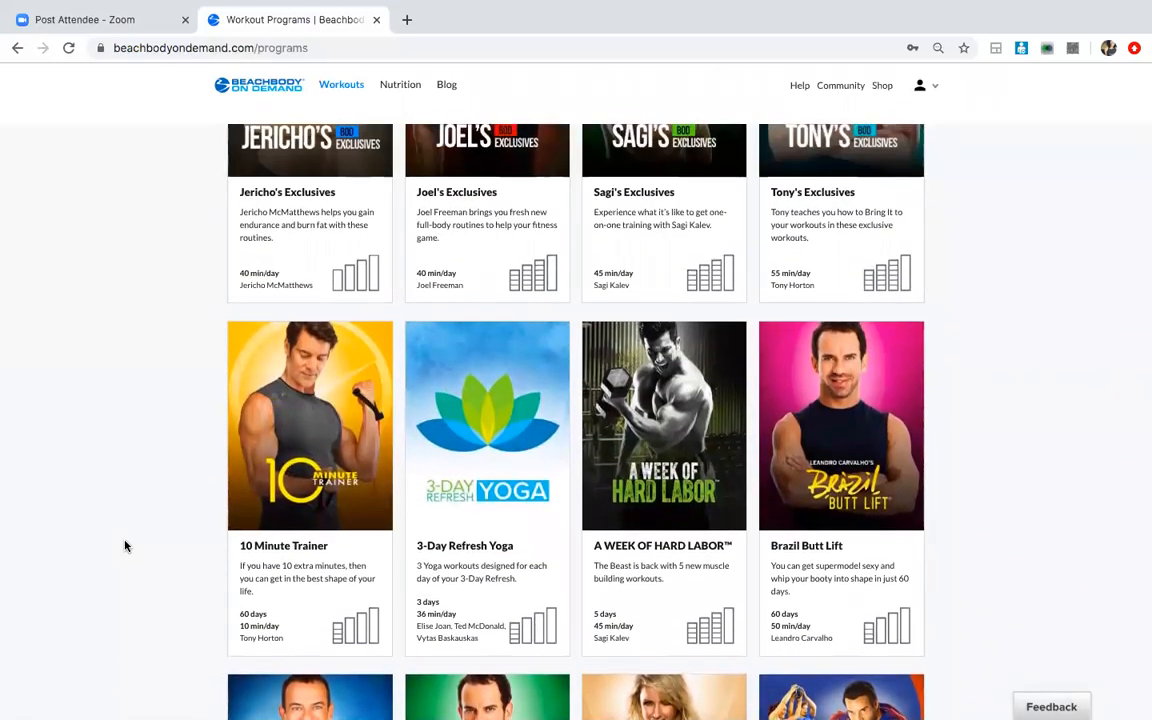
{"action": "scroll", "scroll_direction": "up", "scroll_amount": 3}
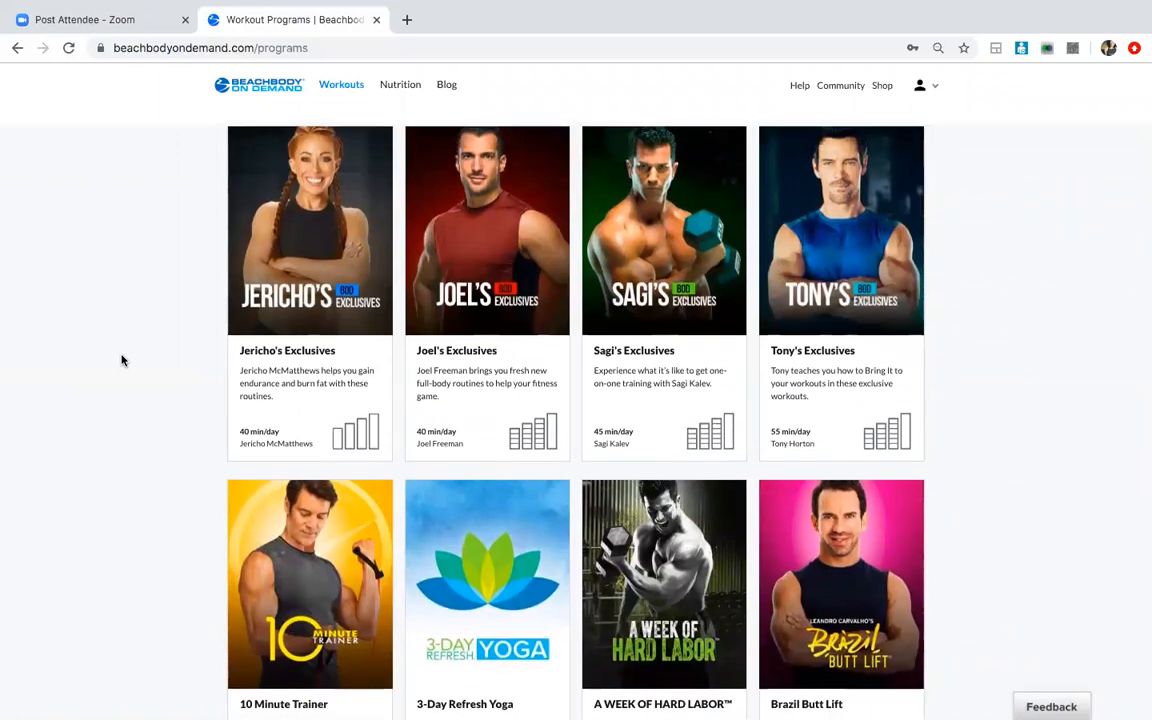
{"action": "scroll", "scroll_direction": "down", "scroll_amount": 3}
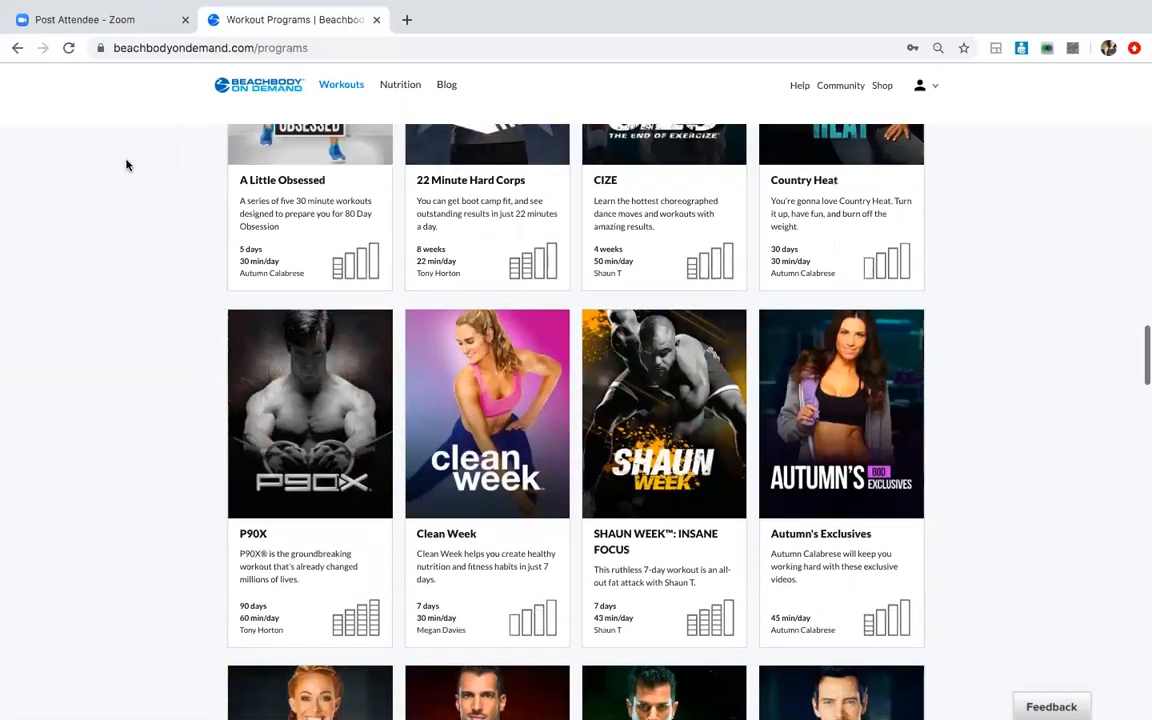
{"action": "scroll", "scroll_direction": "up", "scroll_amount": 3}
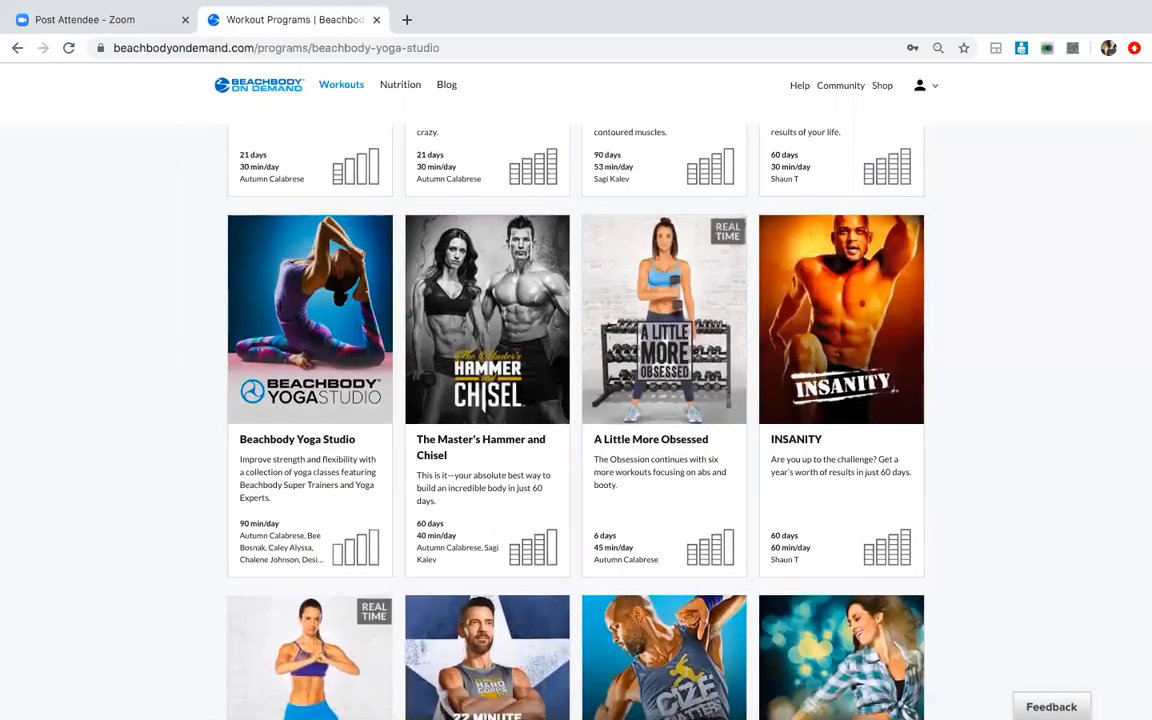
{"action": "left_click", "coordinate": [310, 318]}
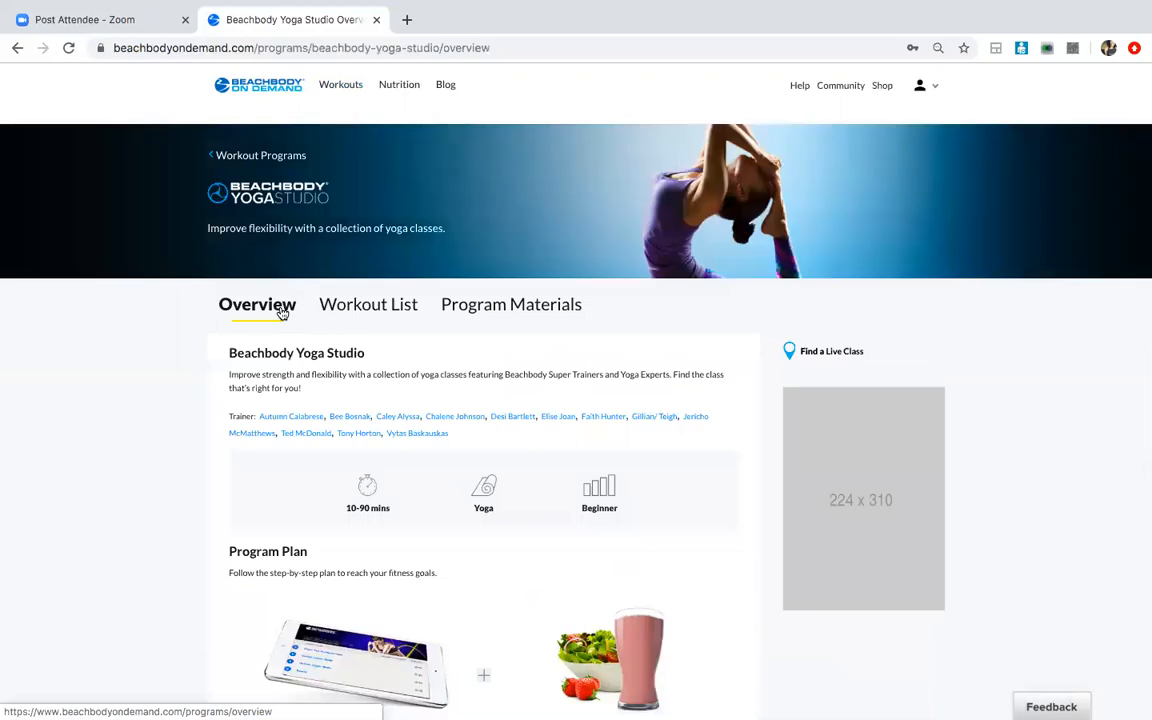
{"action": "mouse_move", "coordinate": [124, 452]}
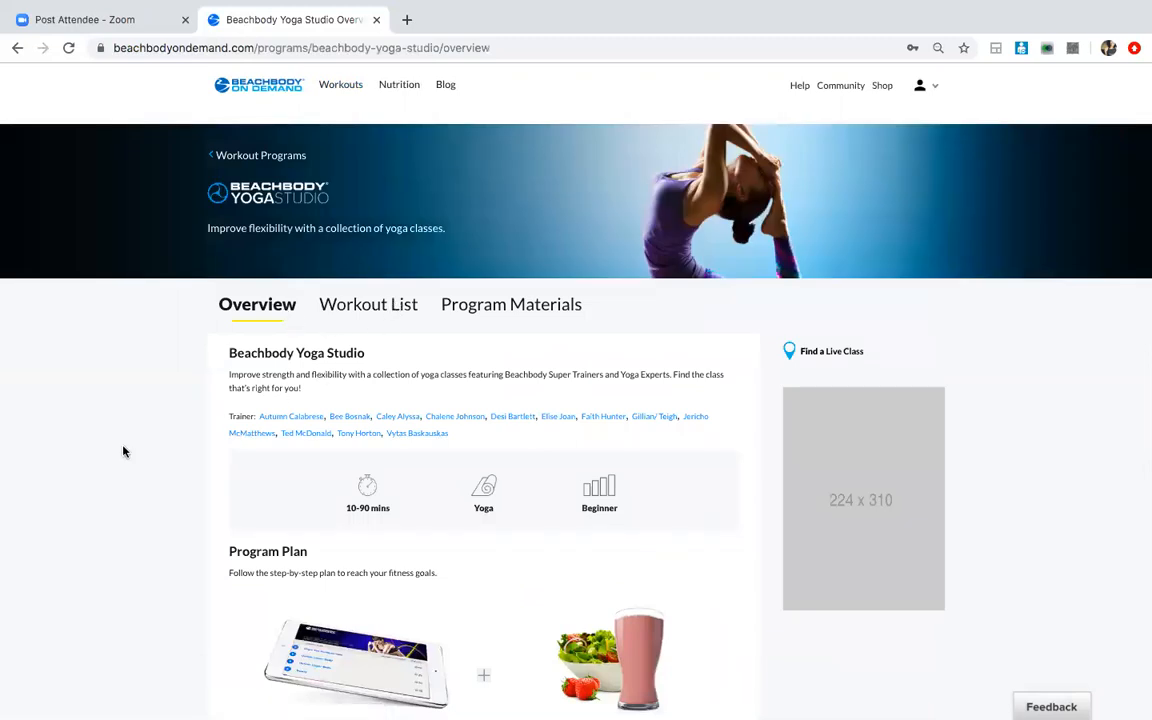
{"action": "scroll", "scroll_direction": "down", "scroll_amount": 3}
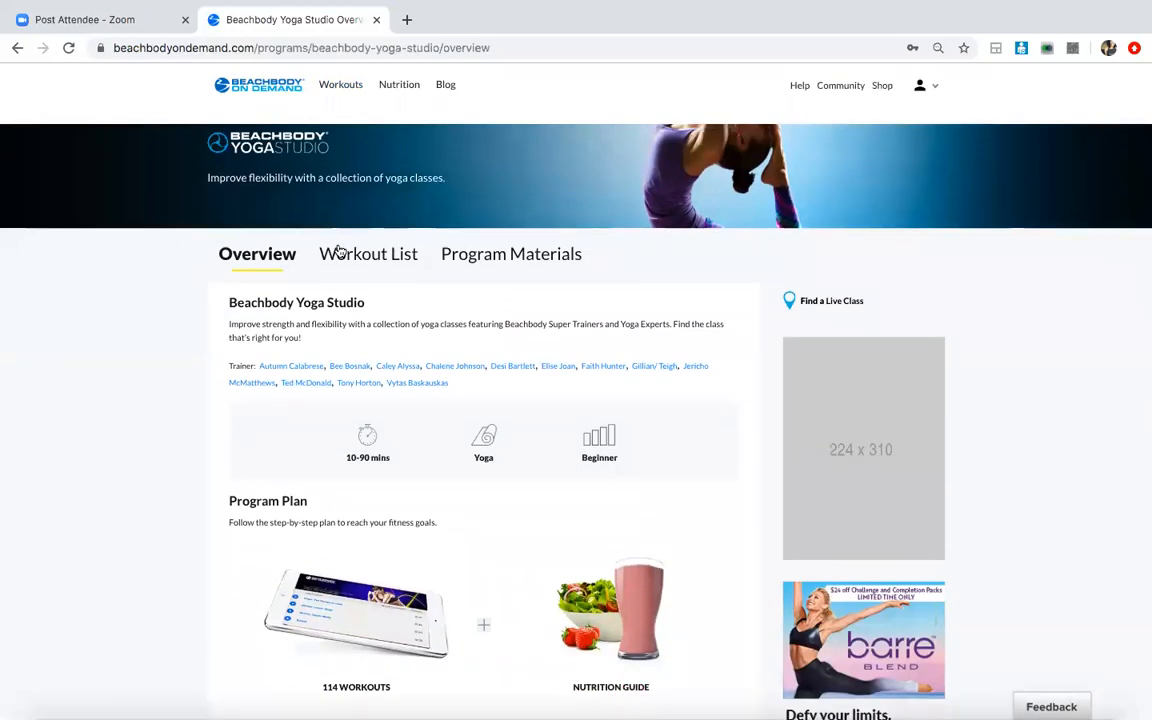
- Switch to the Yoga Studio Workout List and expand the 5-Day Yoga Challenge with Caley Alyssa
{"action": "left_click", "coordinate": [368, 252]}
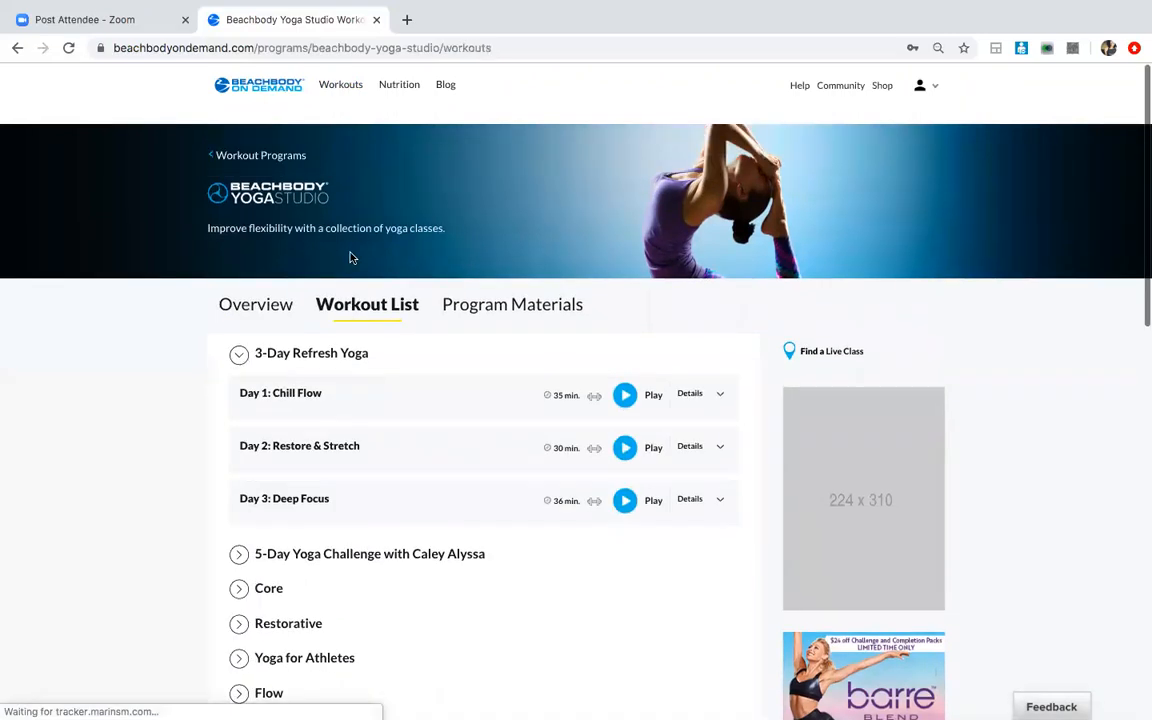
{"action": "scroll", "scroll_direction": "down", "scroll_amount": 3}
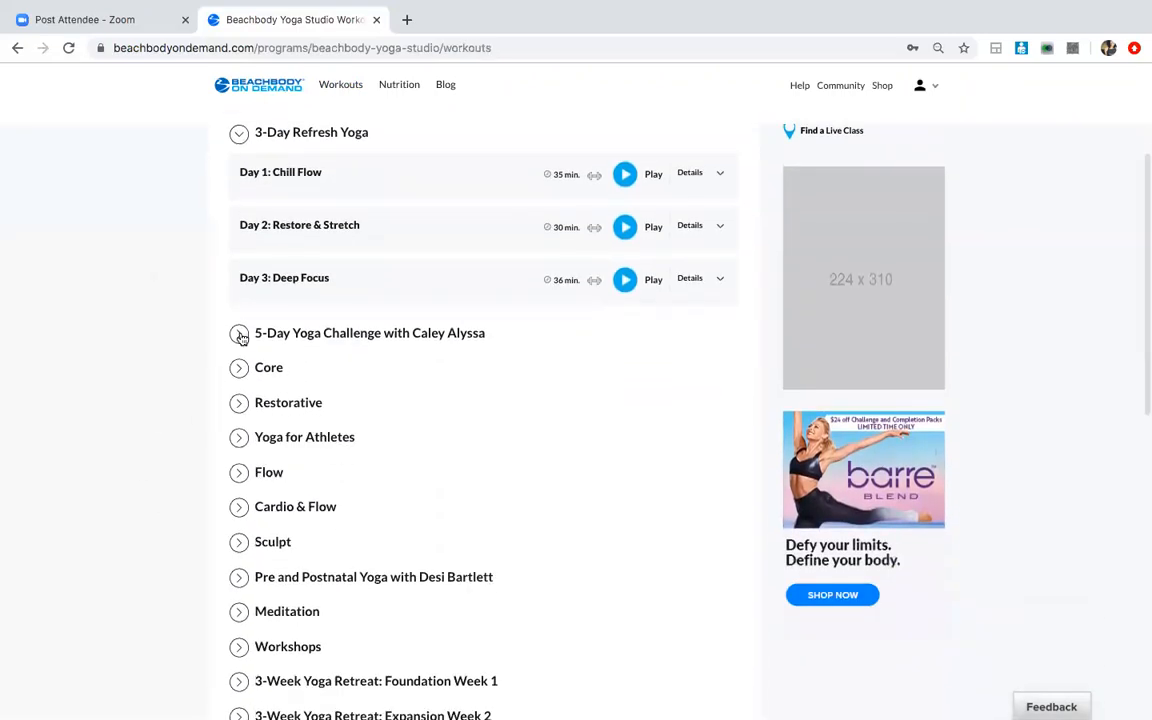
{"action": "left_click", "coordinate": [240, 332]}
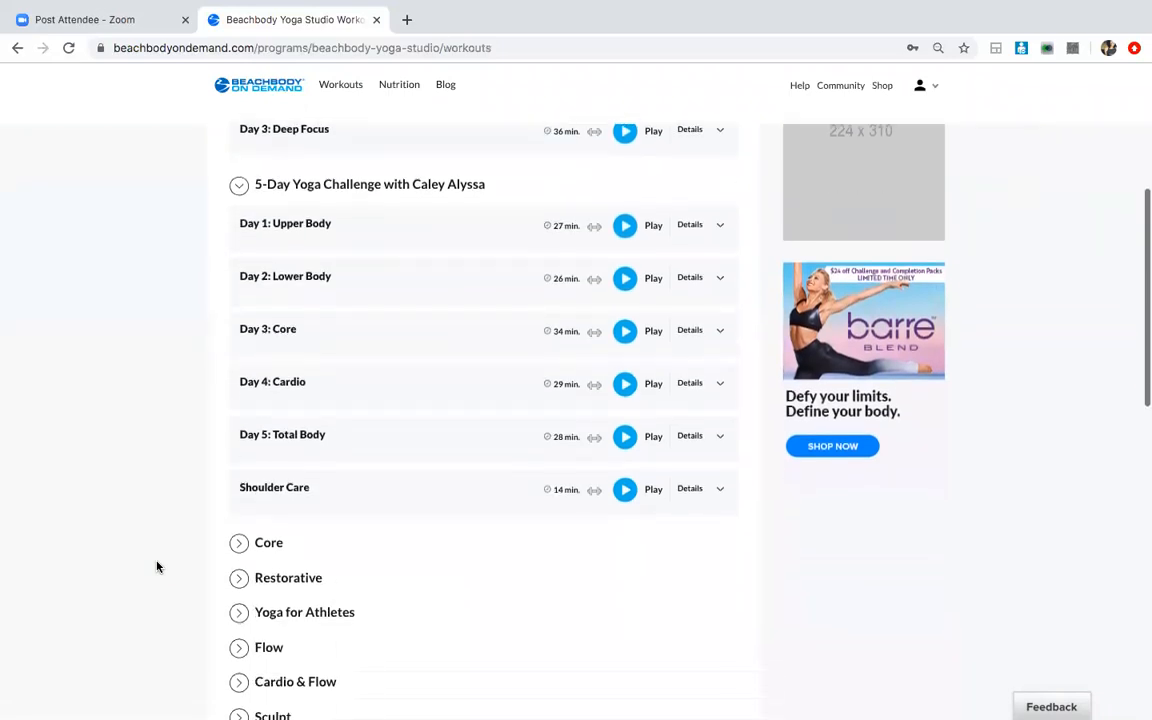
{"action": "scroll", "scroll_direction": "down", "scroll_amount": 3}
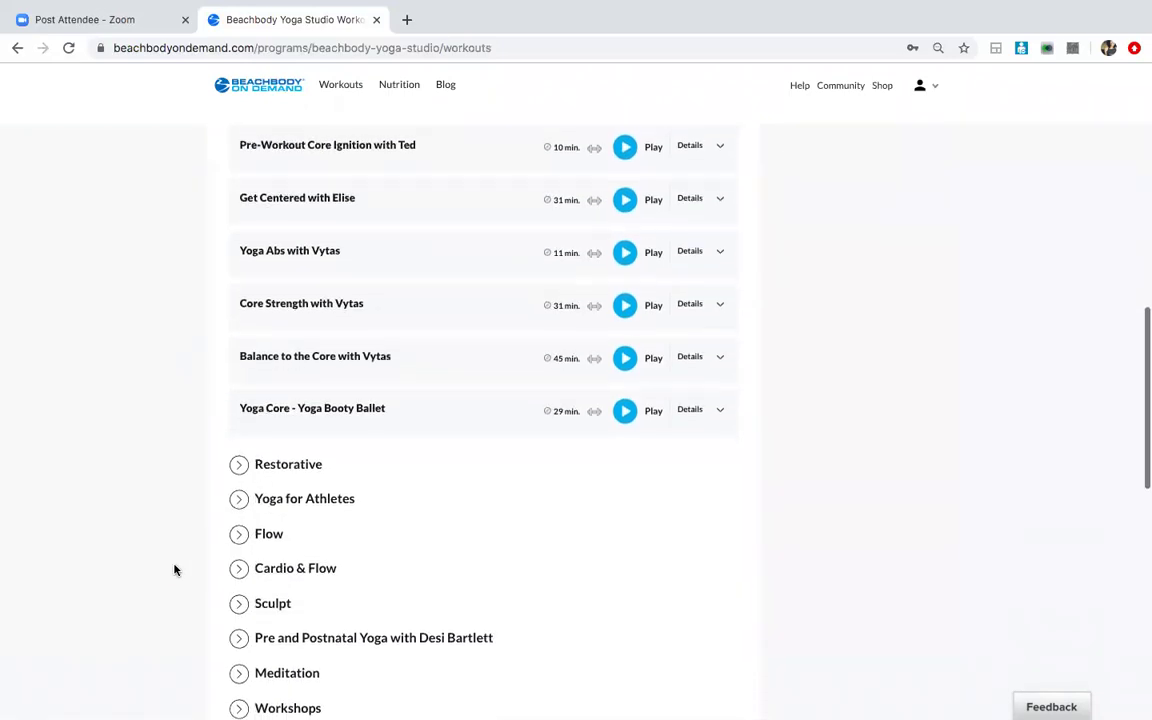
{"action": "scroll", "scroll_direction": "down", "scroll_amount": 3}
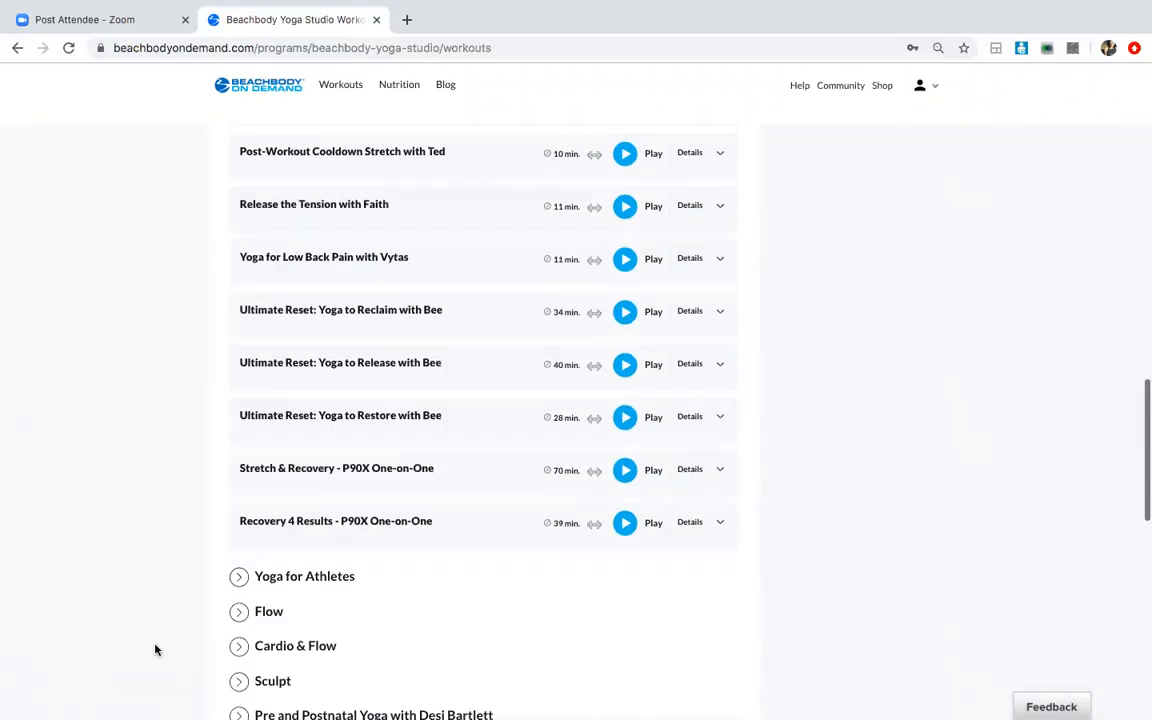
- Expand the Core and Meditation workout collections further down the list
{"action": "left_click", "coordinate": [240, 432]}
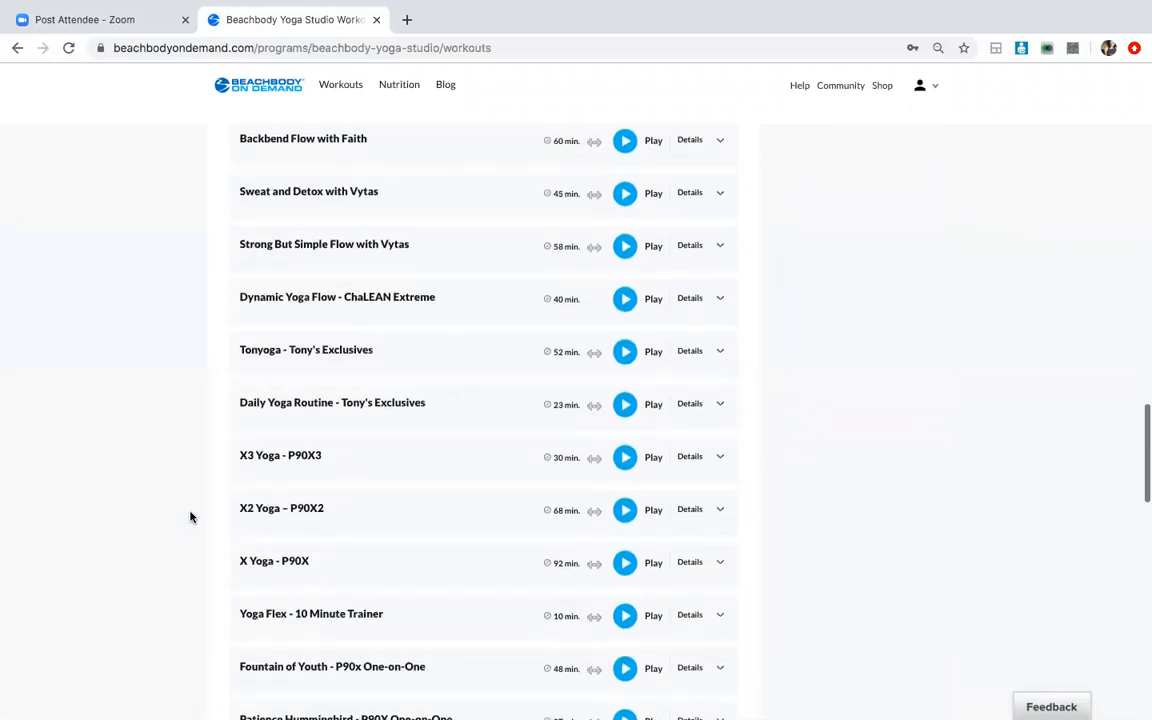
{"action": "scroll", "scroll_direction": "down", "scroll_amount": 3}
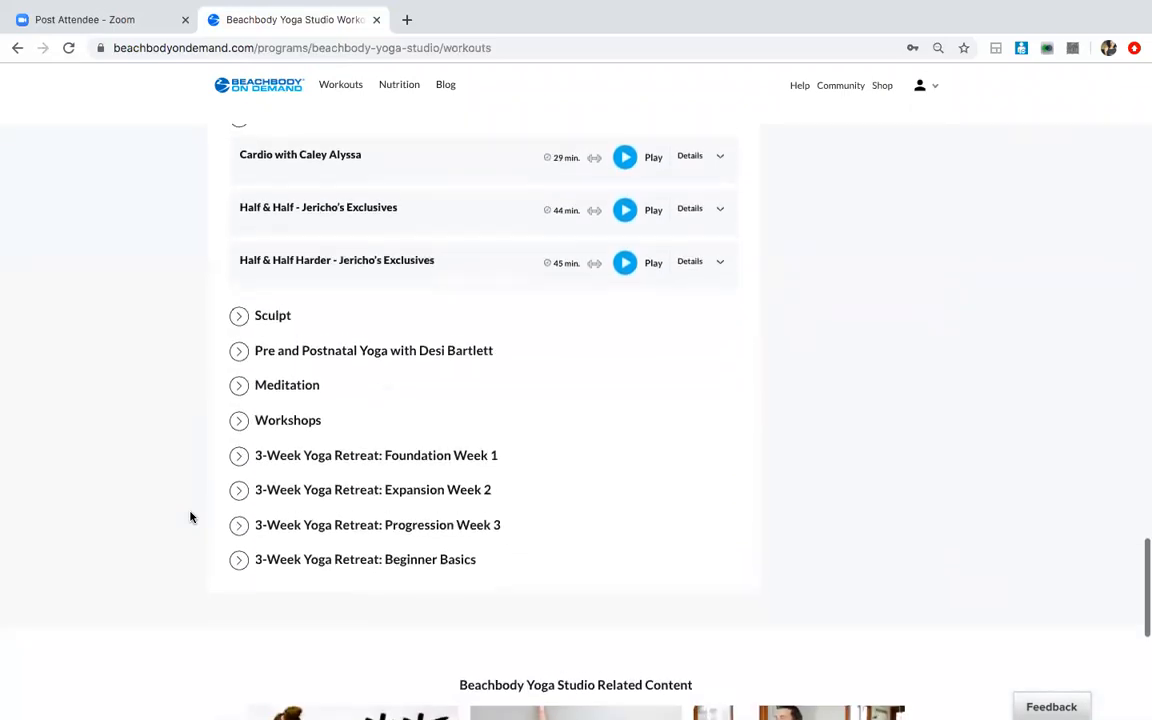
{"action": "left_click", "coordinate": [240, 384]}
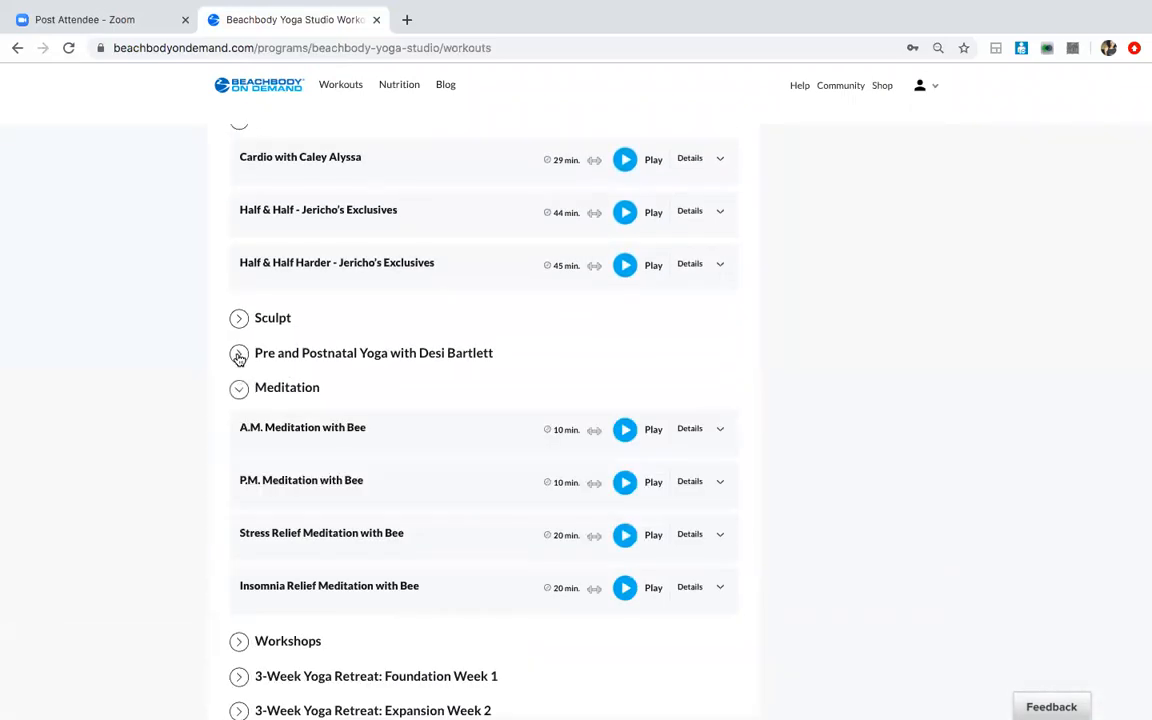
{"action": "scroll", "scroll_direction": "down", "scroll_amount": 3}
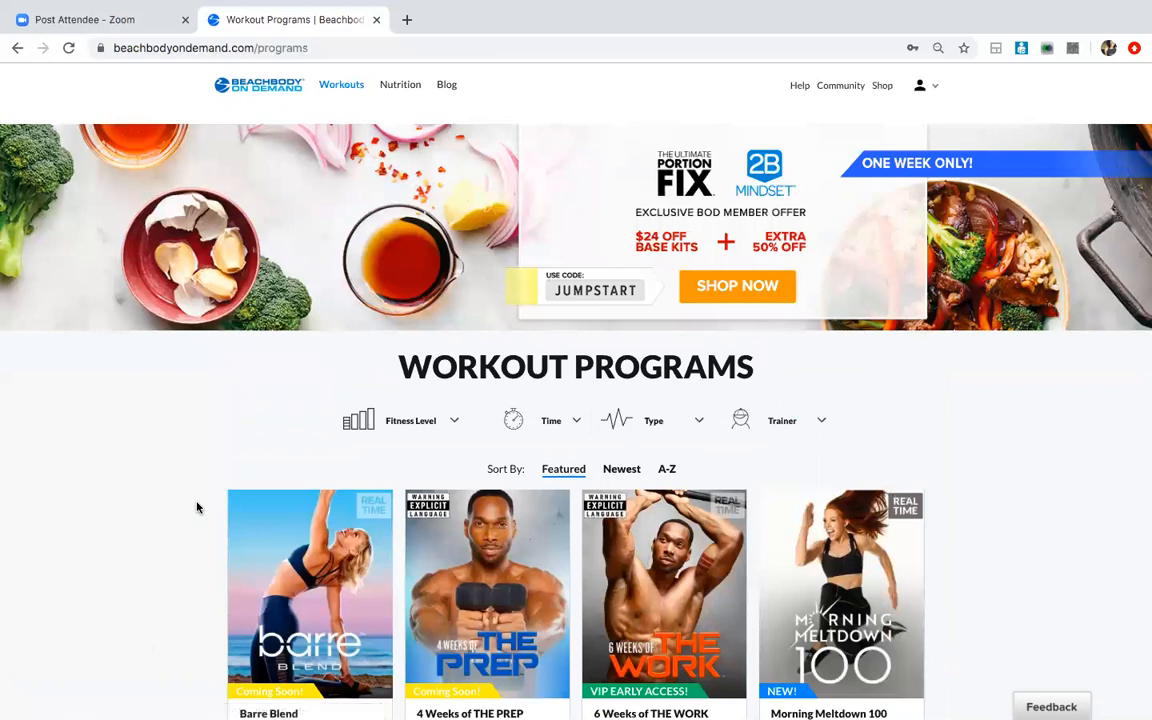
- From the Workout Programs catalogue, open the Barre Blend program overview
{"action": "scroll", "scroll_direction": "down", "scroll_amount": 3}
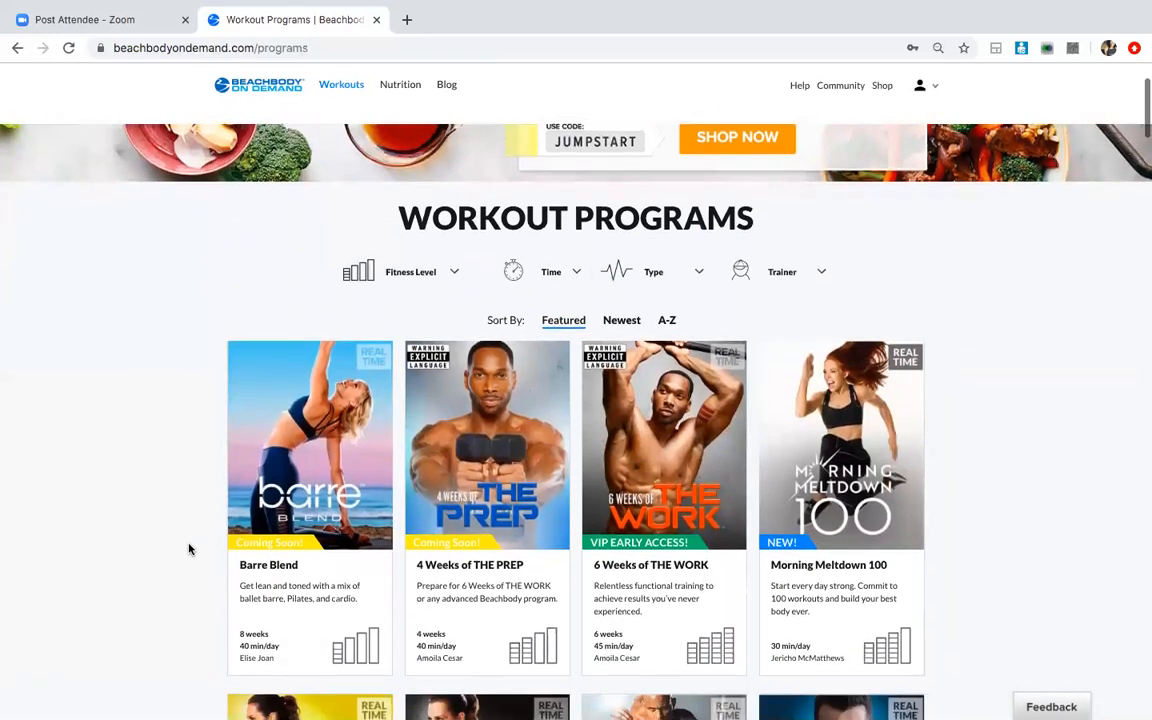
{"action": "scroll", "scroll_direction": "down", "scroll_amount": 3}
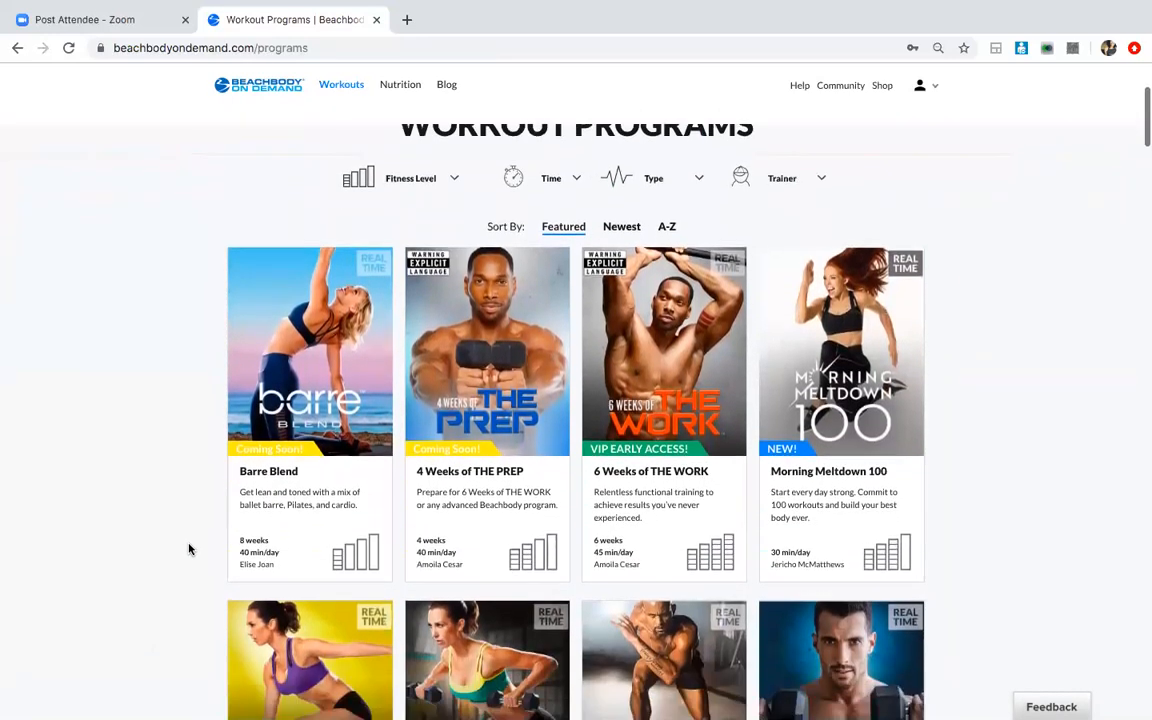
{"action": "left_click", "coordinate": [308, 352]}
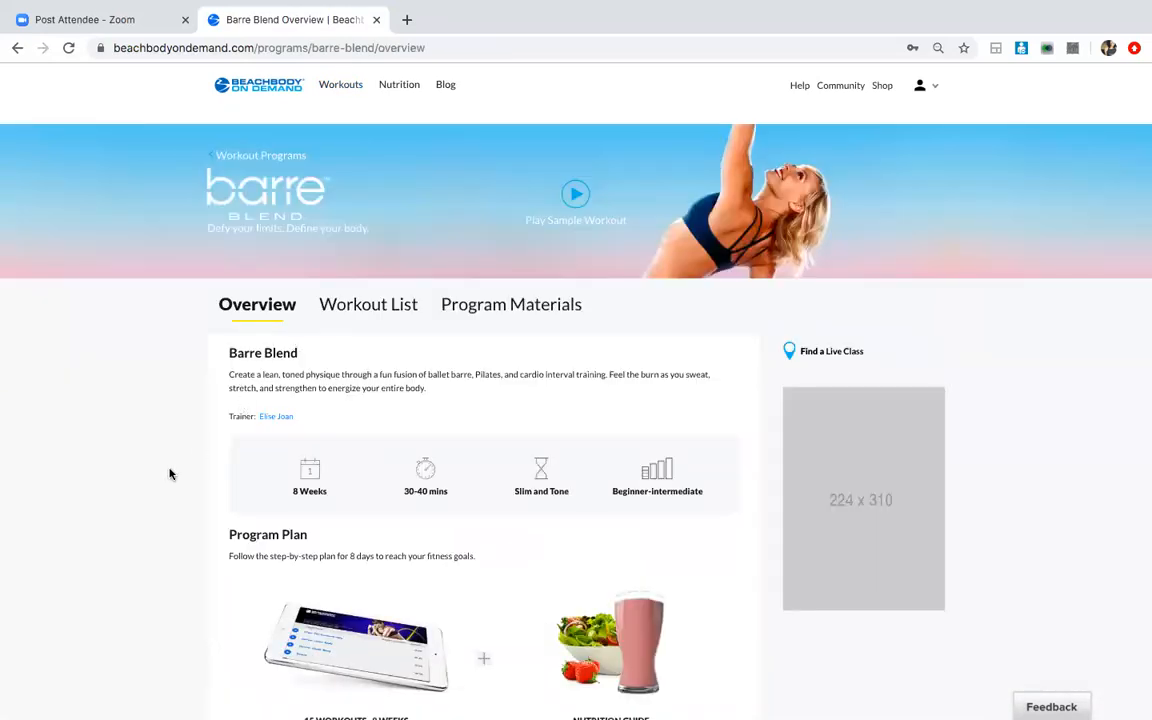
- Switch to Barre Blend's Workout List and expand the Barre Basics and Phase 1 (Week 1) sections
{"action": "scroll", "scroll_direction": "down", "scroll_amount": 3}
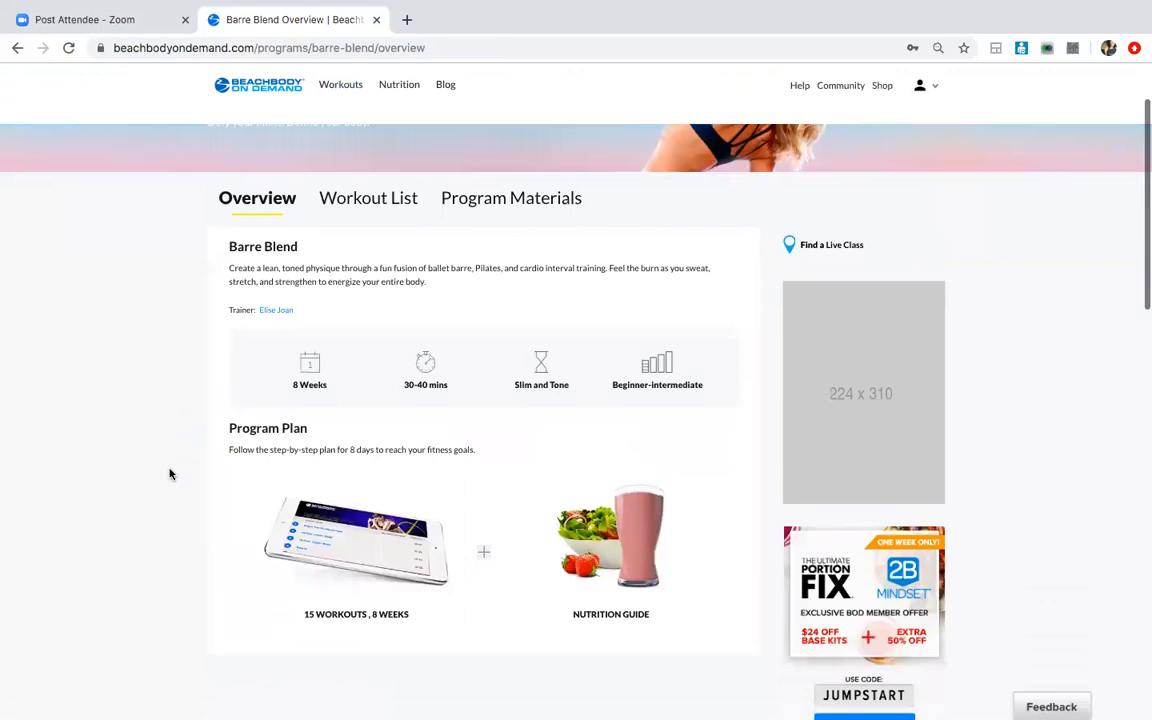
{"action": "scroll", "scroll_direction": "up", "scroll_amount": 3}
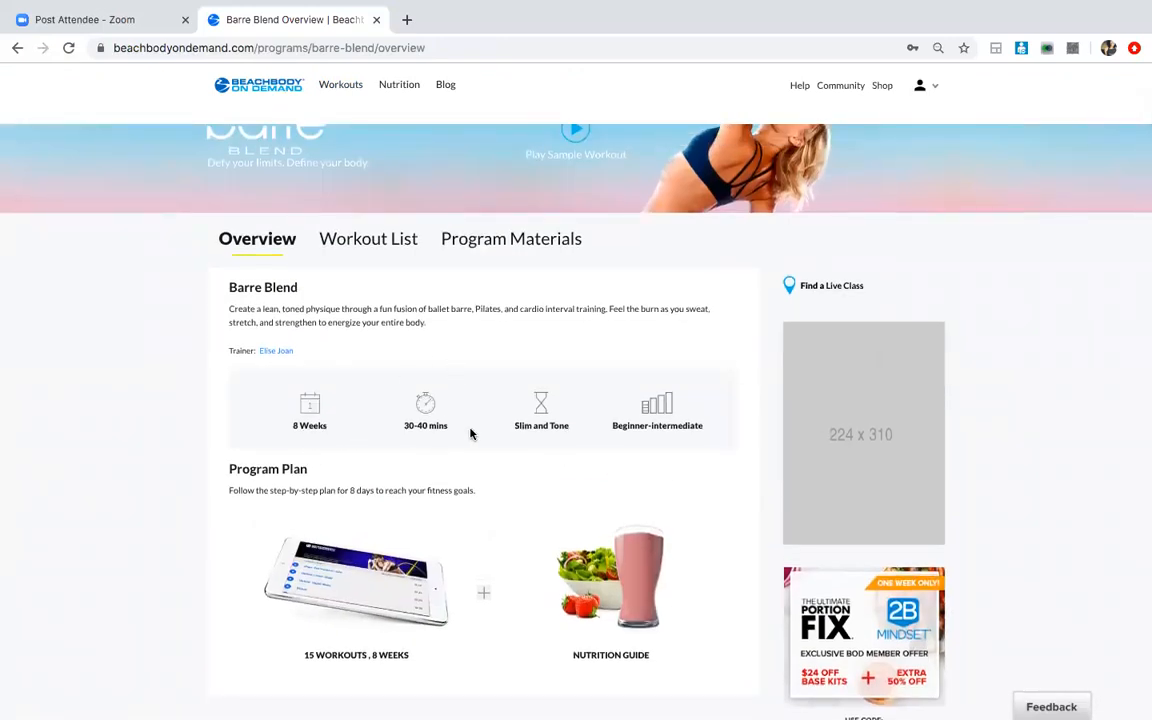
{"action": "mouse_move", "coordinate": [708, 428]}
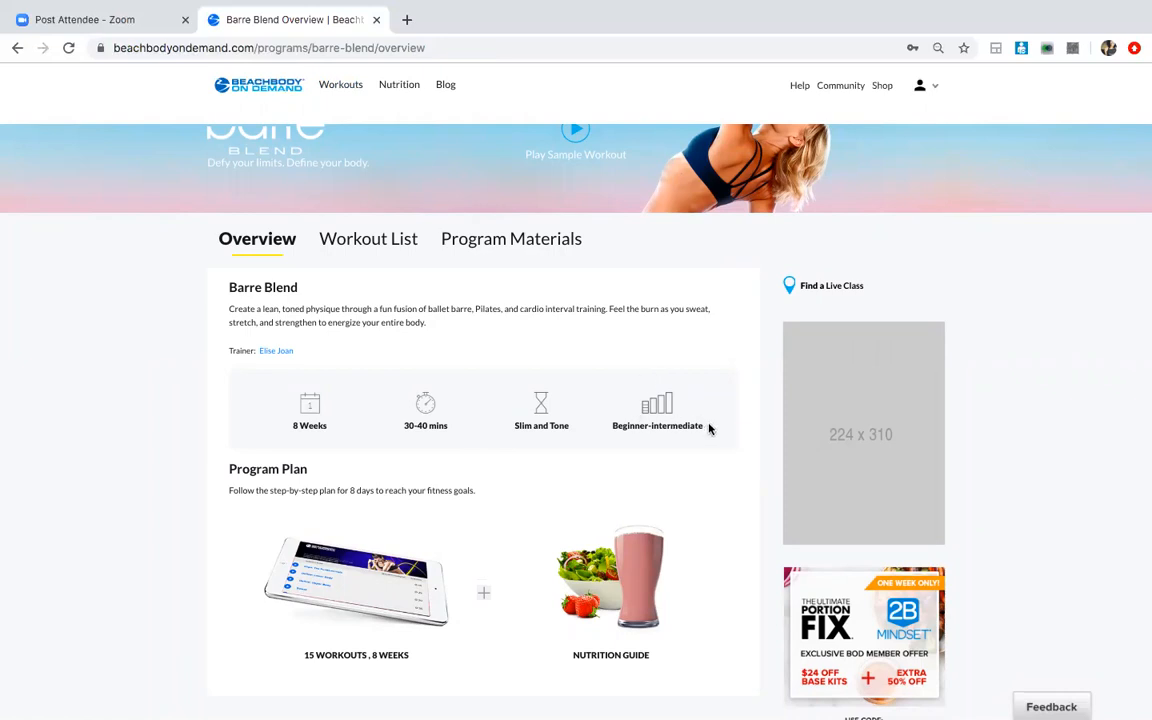
{"action": "mouse_move", "coordinate": [700, 430]}
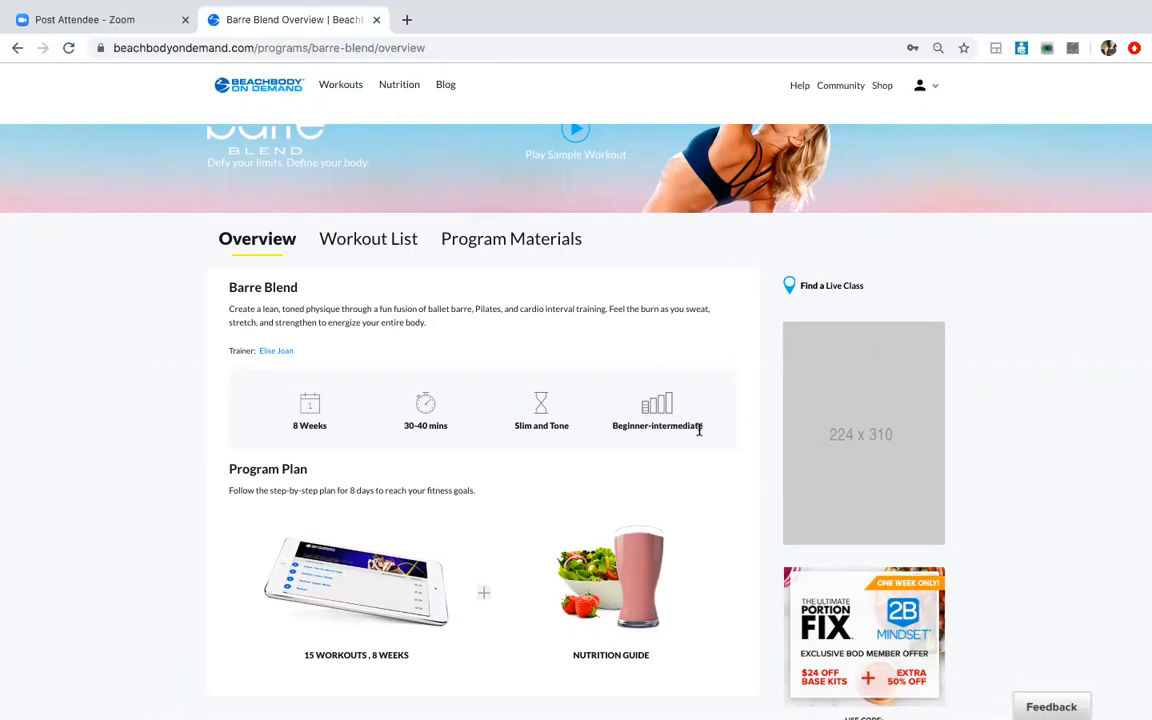
{"action": "mouse_move", "coordinate": [688, 412]}
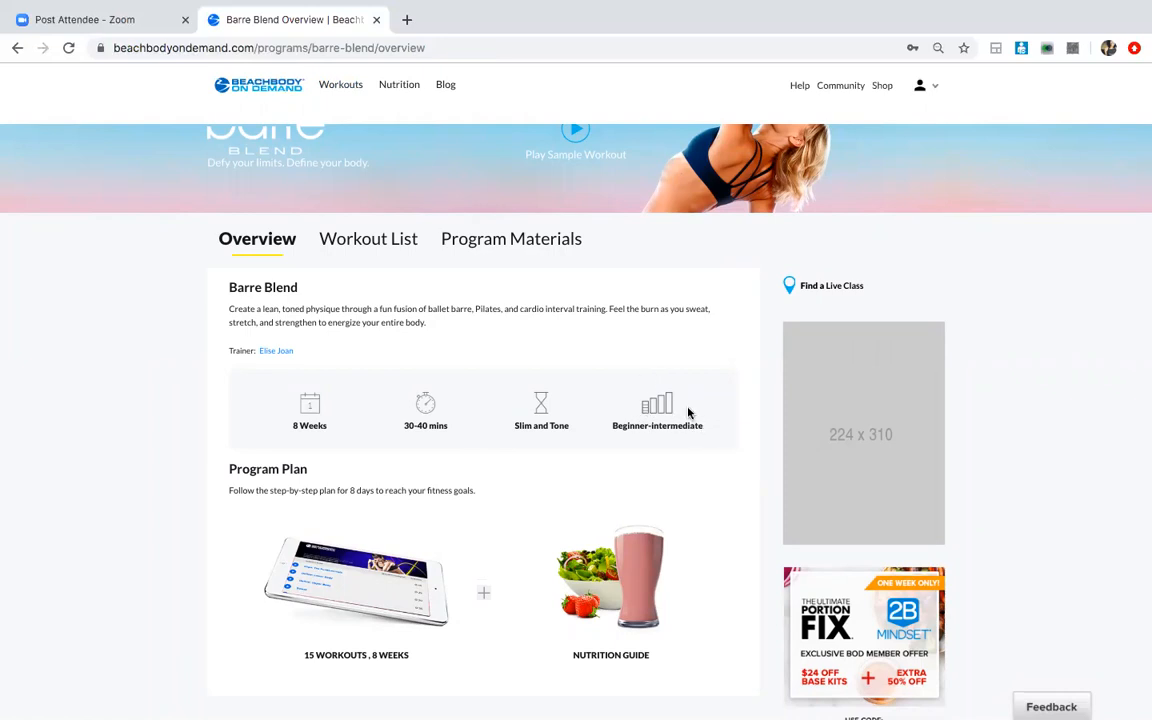
{"action": "mouse_move", "coordinate": [376, 240]}
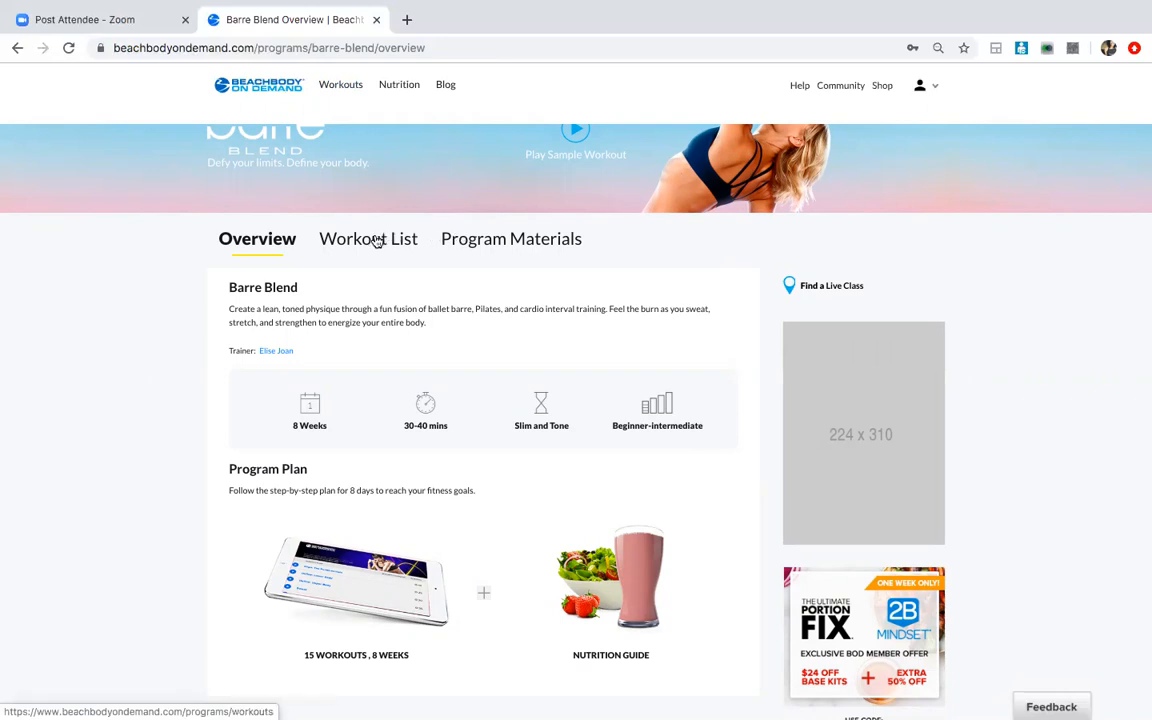
{"action": "left_click", "coordinate": [368, 238]}
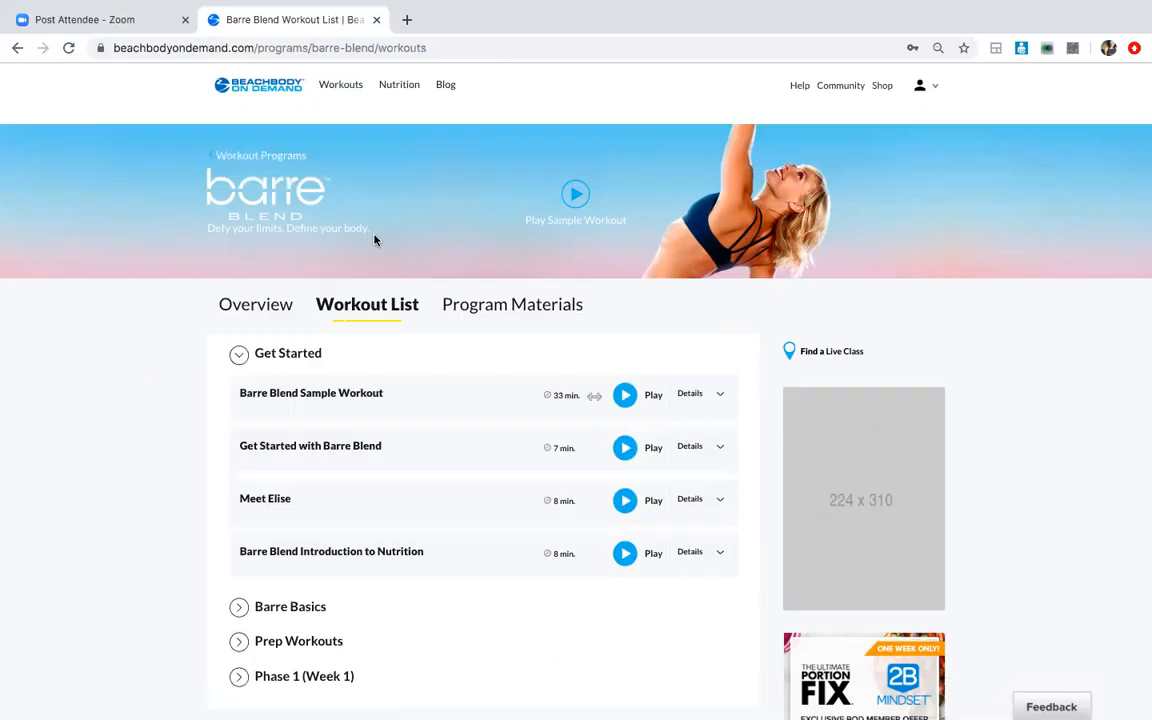
{"action": "scroll", "scroll_direction": "down", "scroll_amount": 3}
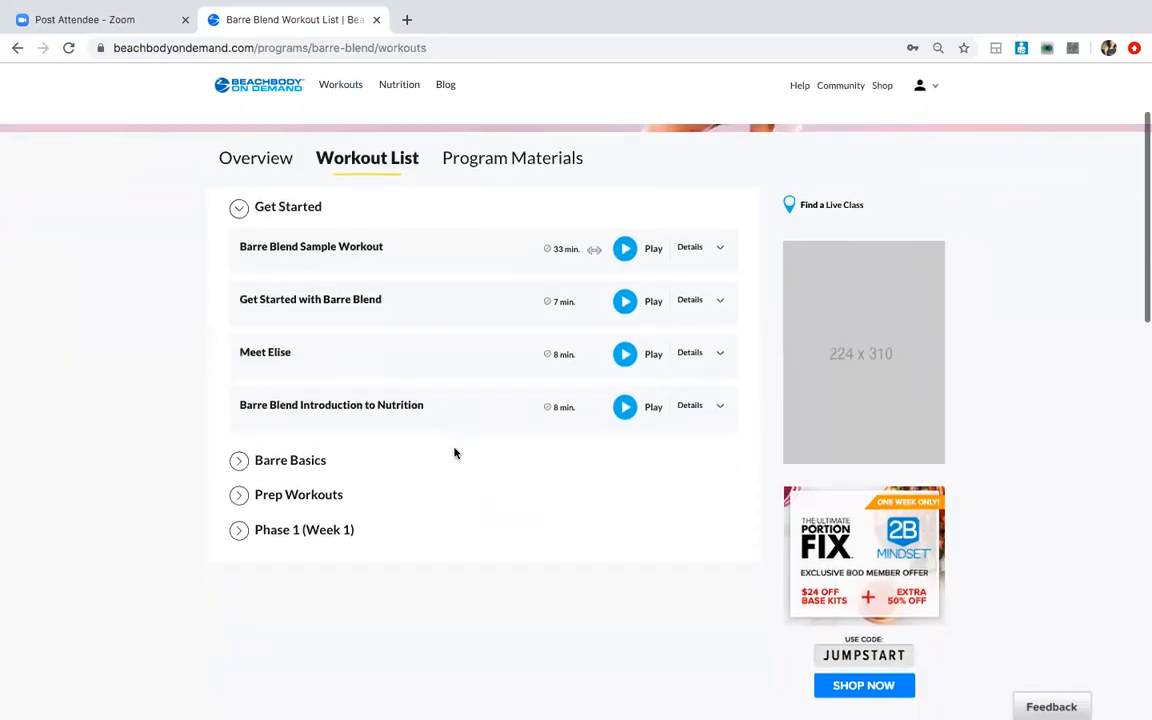
{"action": "mouse_move", "coordinate": [366, 258]}
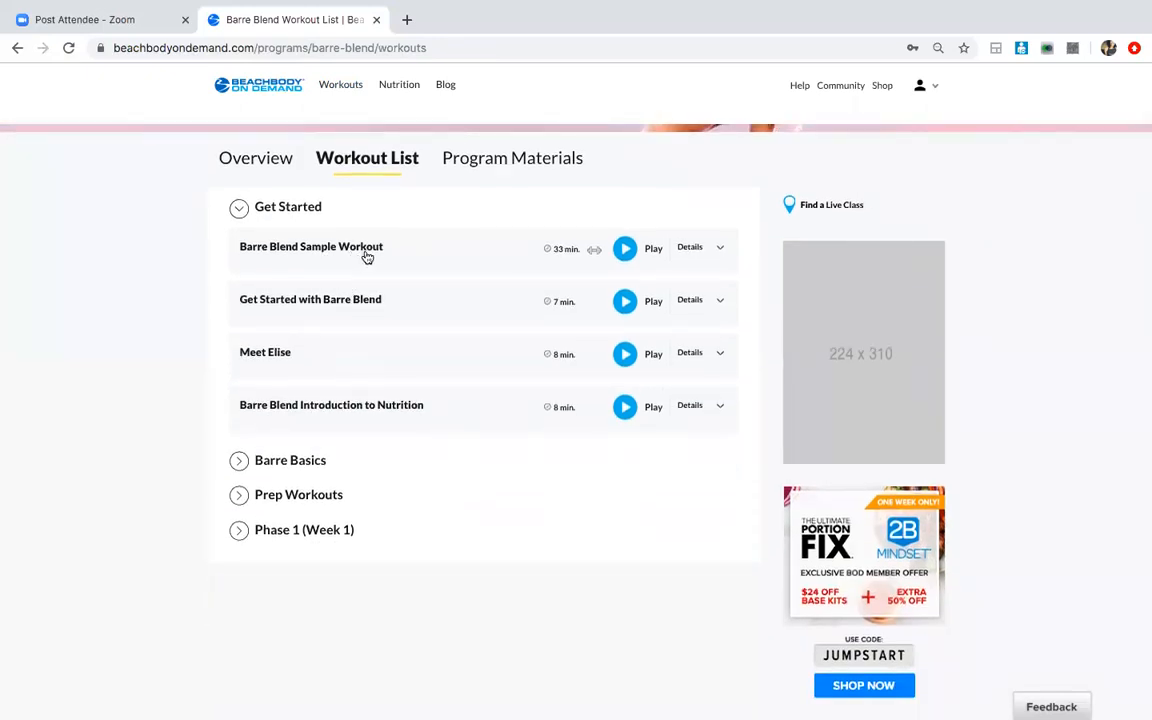
{"action": "mouse_move", "coordinate": [336, 296]}
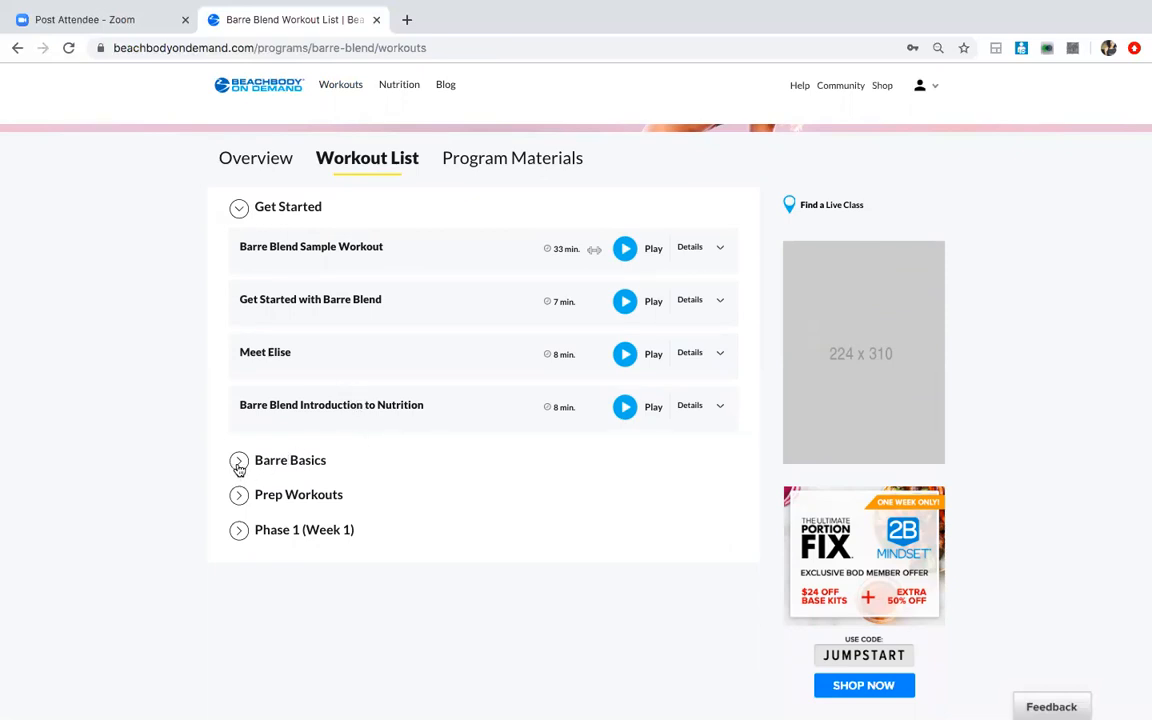
{"action": "left_click", "coordinate": [240, 460]}
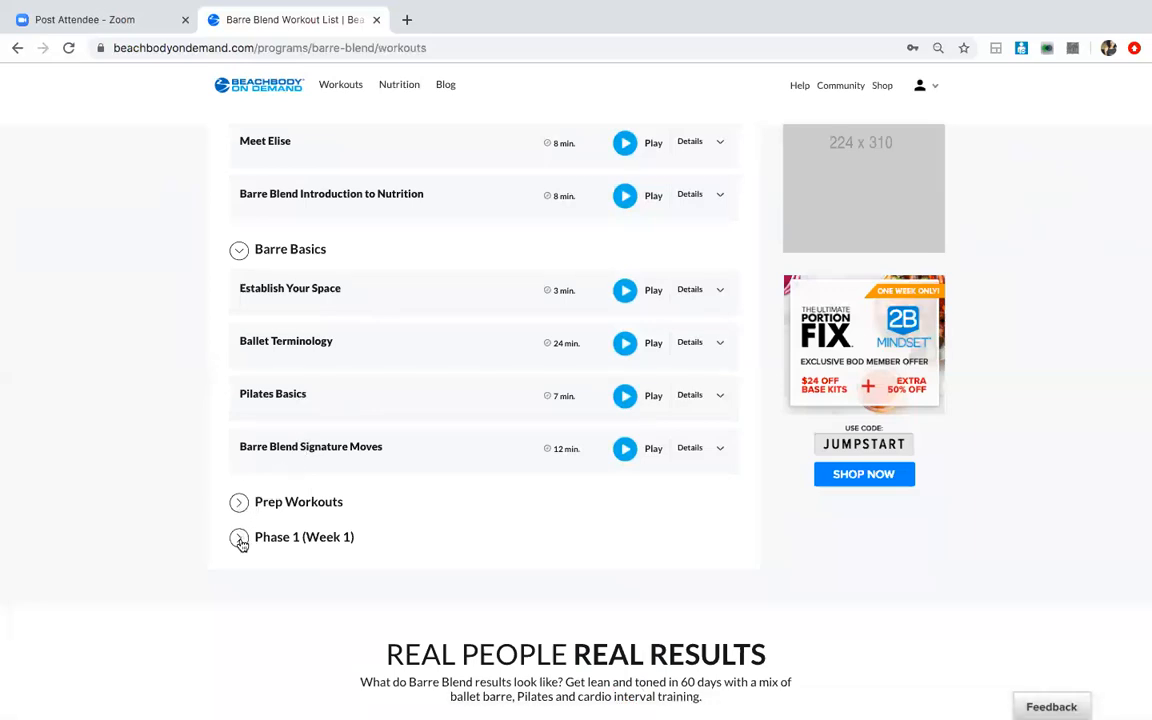
{"action": "left_click", "coordinate": [240, 538]}
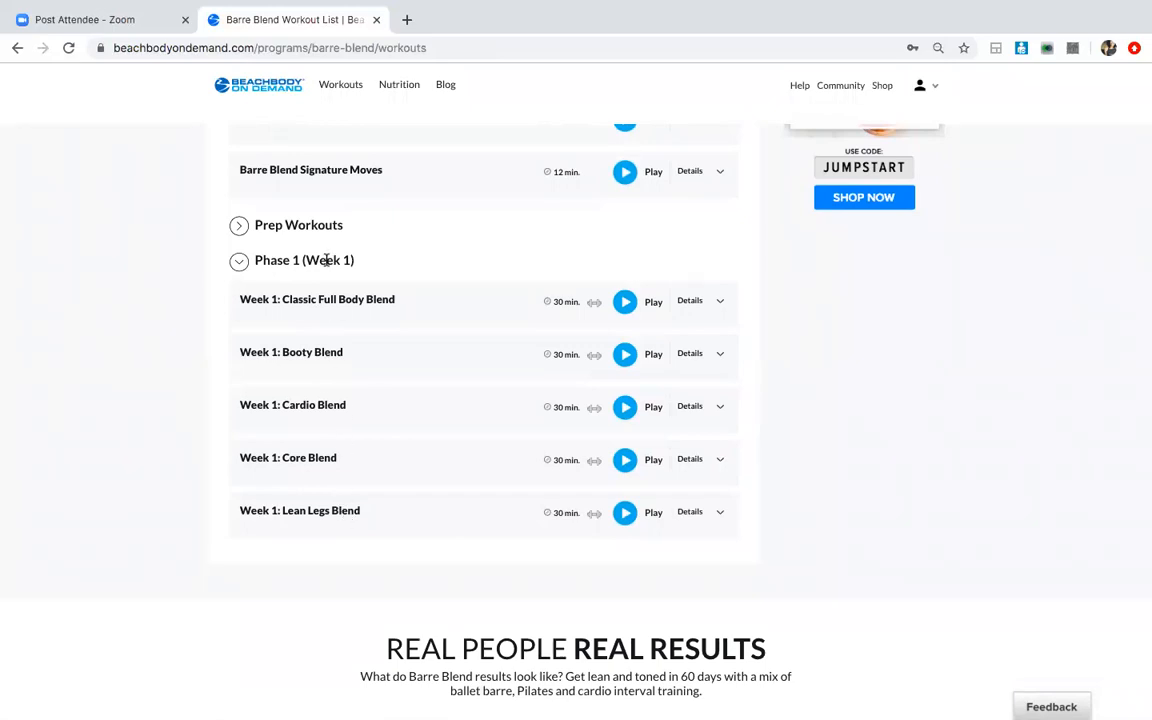
{"action": "mouse_move", "coordinate": [224, 448]}
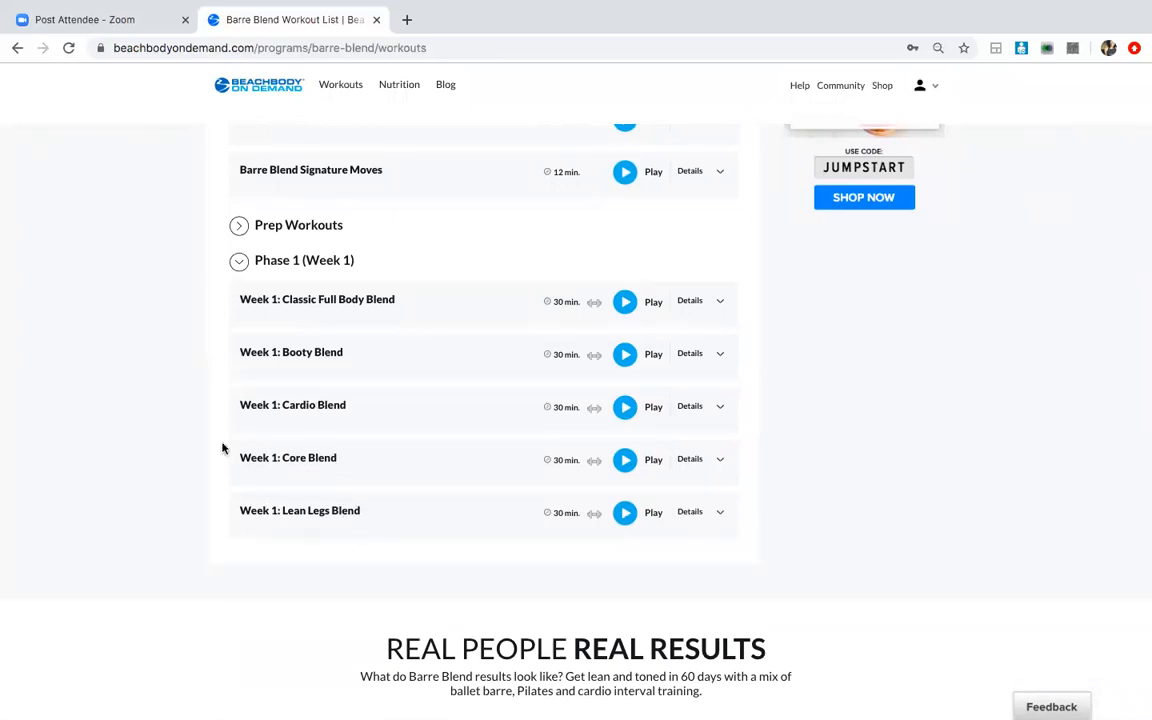
{"action": "mouse_move", "coordinate": [376, 498]}
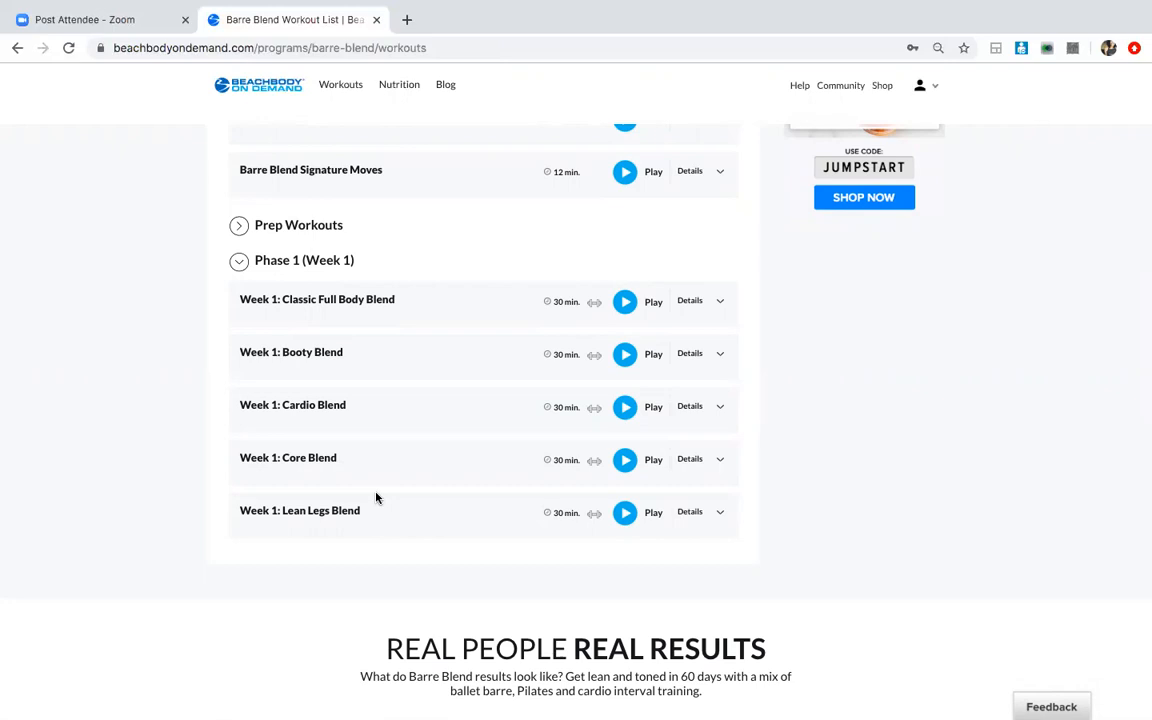
{"action": "mouse_move", "coordinate": [356, 368]}
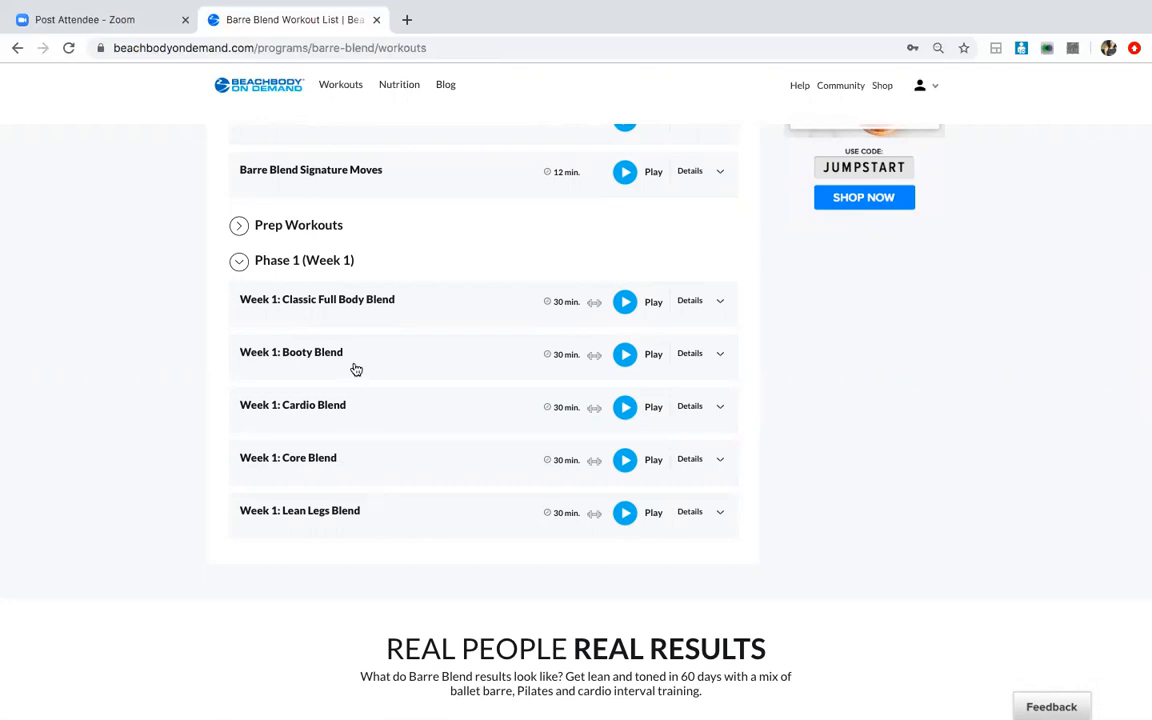
{"action": "mouse_move", "coordinate": [628, 304]}
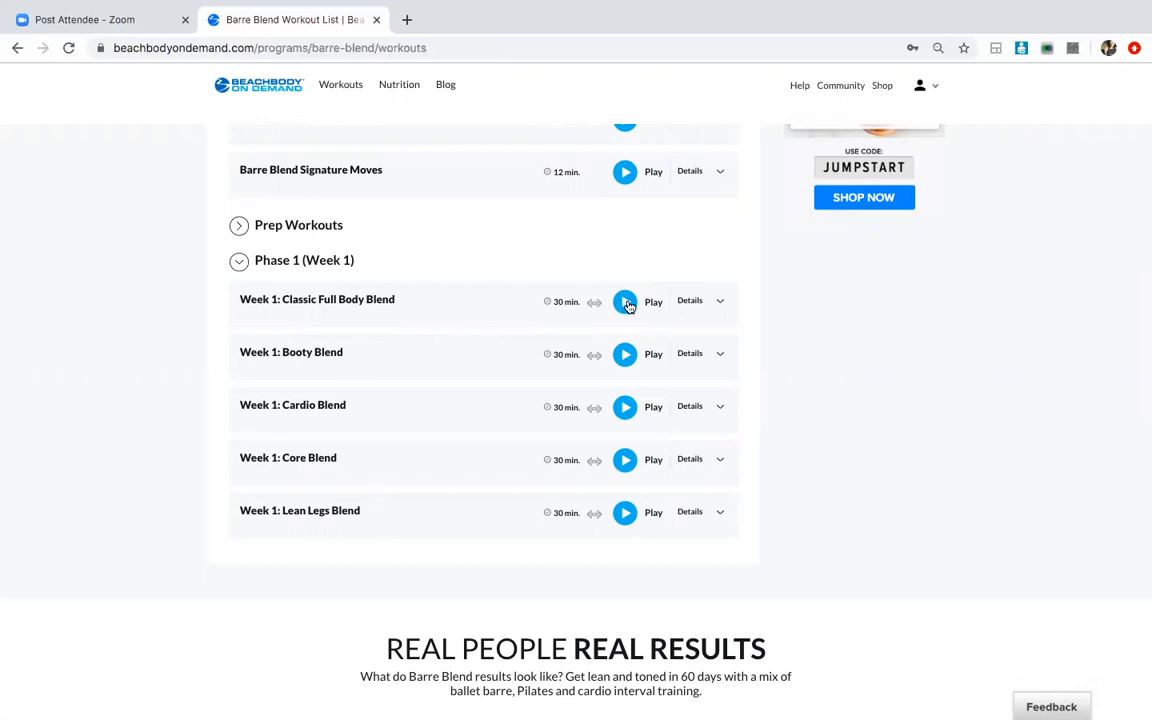
{"action": "left_click", "coordinate": [624, 300]}
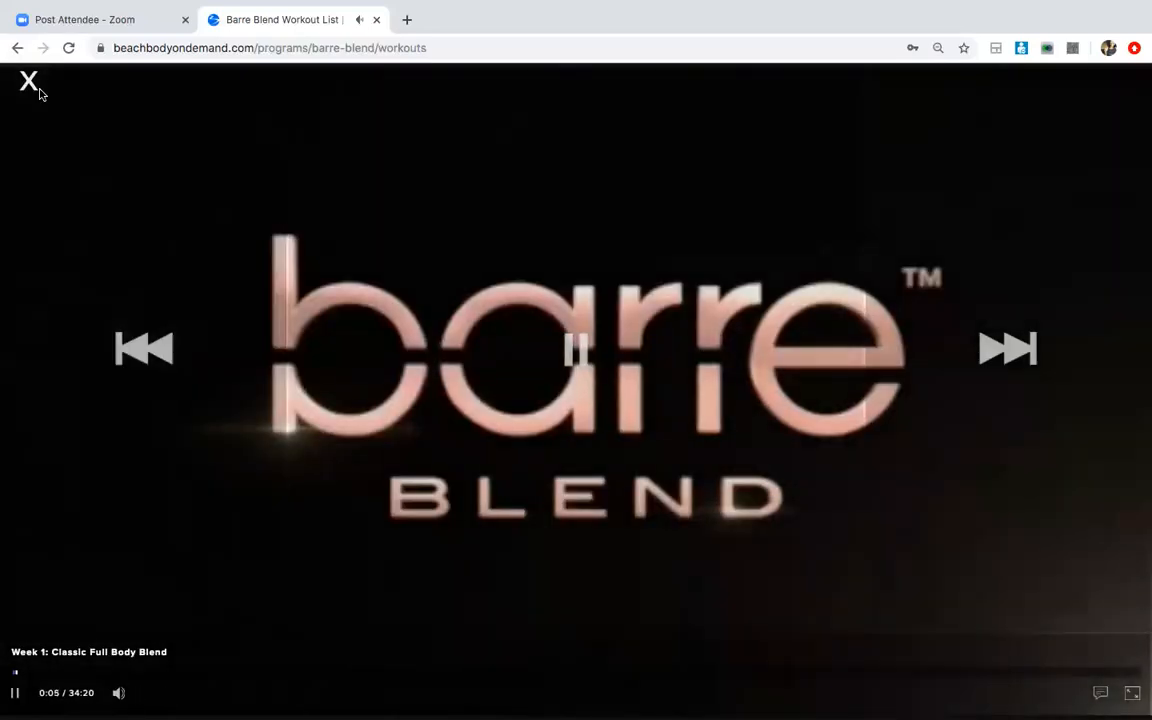
{"action": "left_click", "coordinate": [32, 80]}
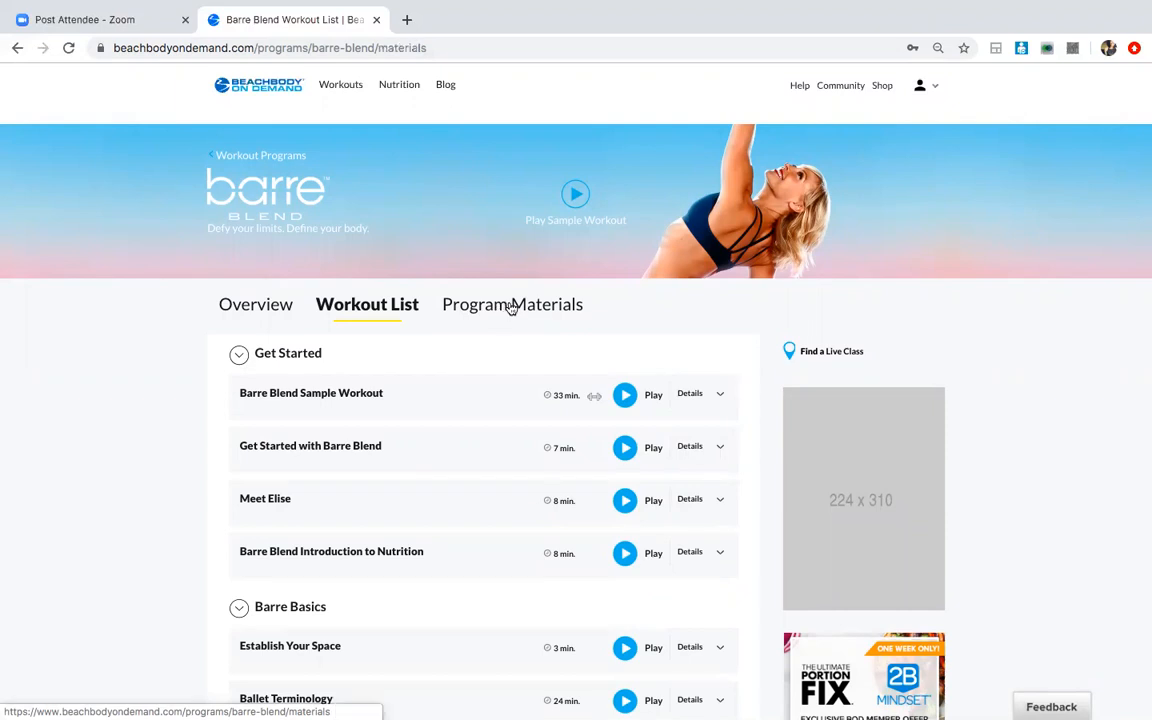
- Show Barre Blend's Program Materials and expand Nutrition to browse the meal plan PDFs
{"action": "left_click", "coordinate": [512, 304]}
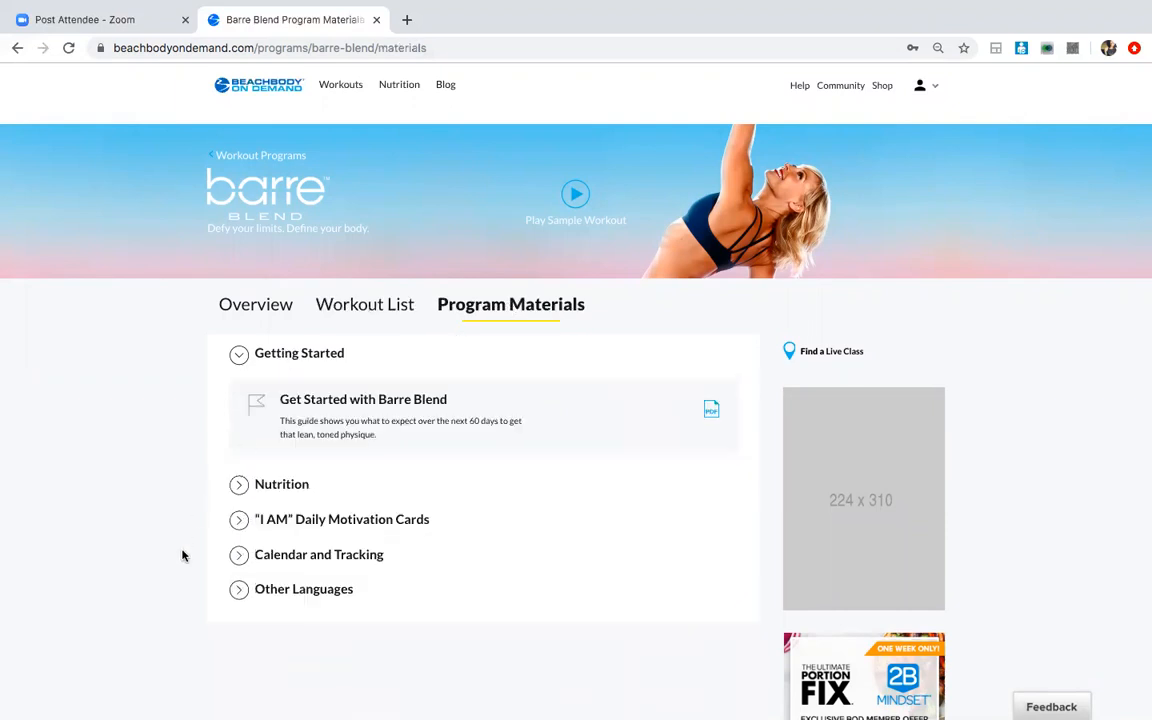
{"action": "scroll", "scroll_direction": "down", "scroll_amount": 3}
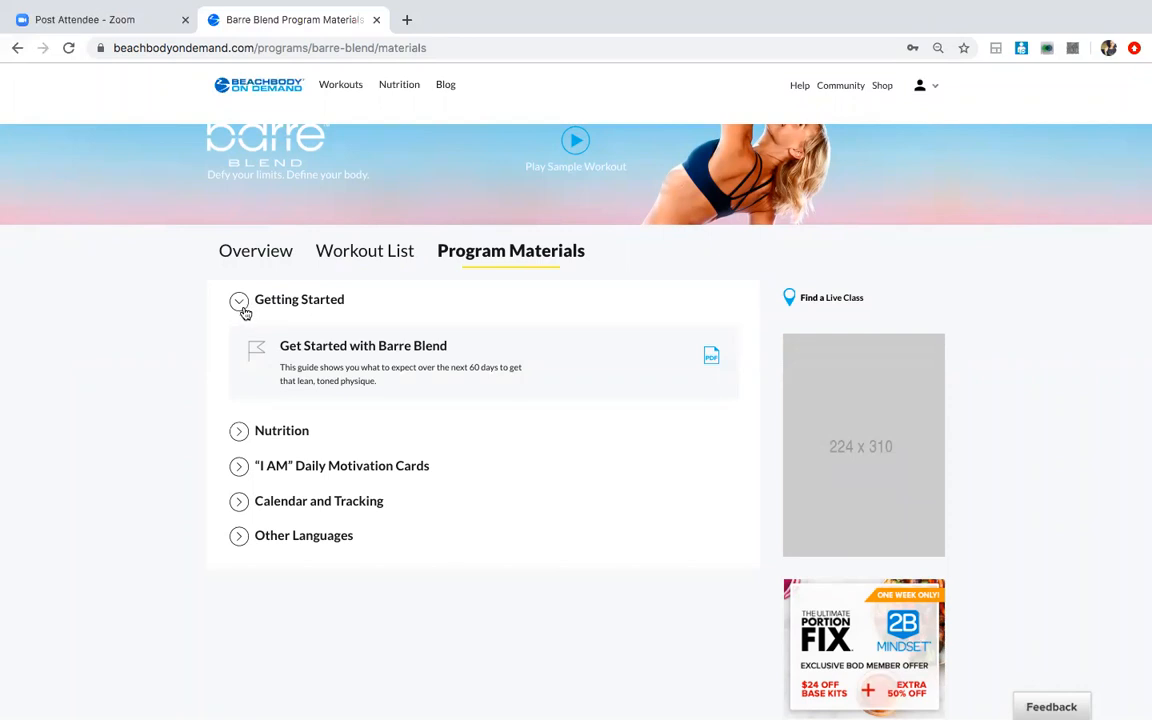
{"action": "mouse_move", "coordinate": [382, 364]}
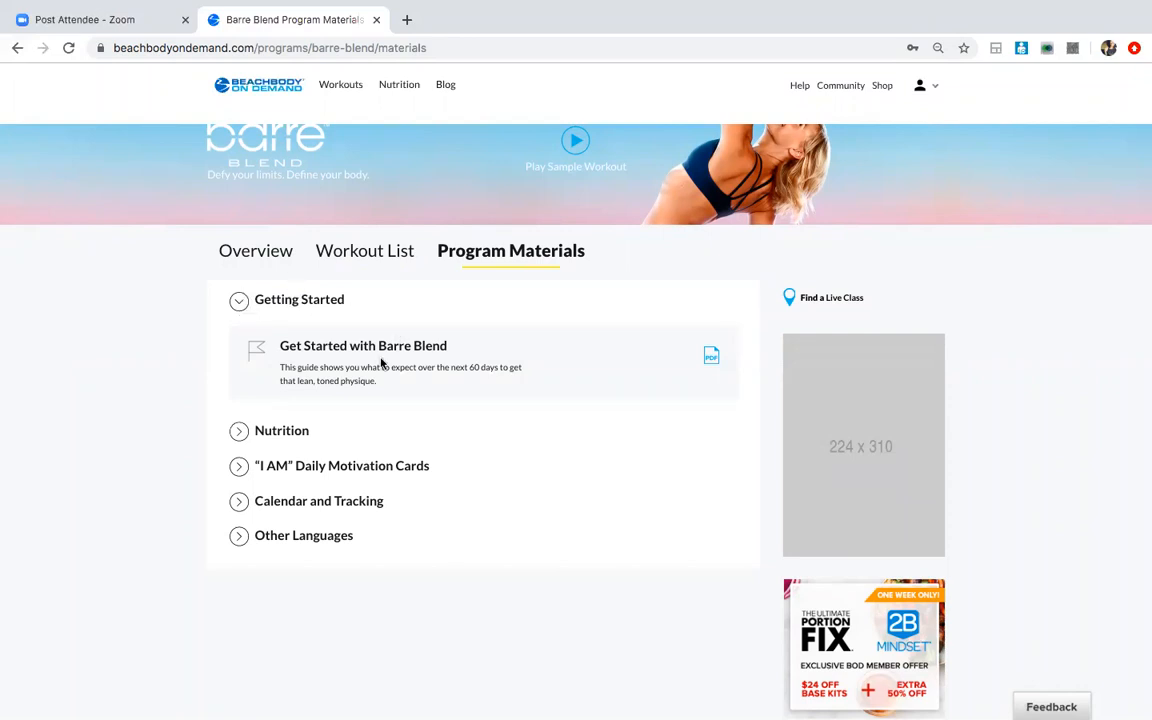
{"action": "left_click", "coordinate": [280, 432]}
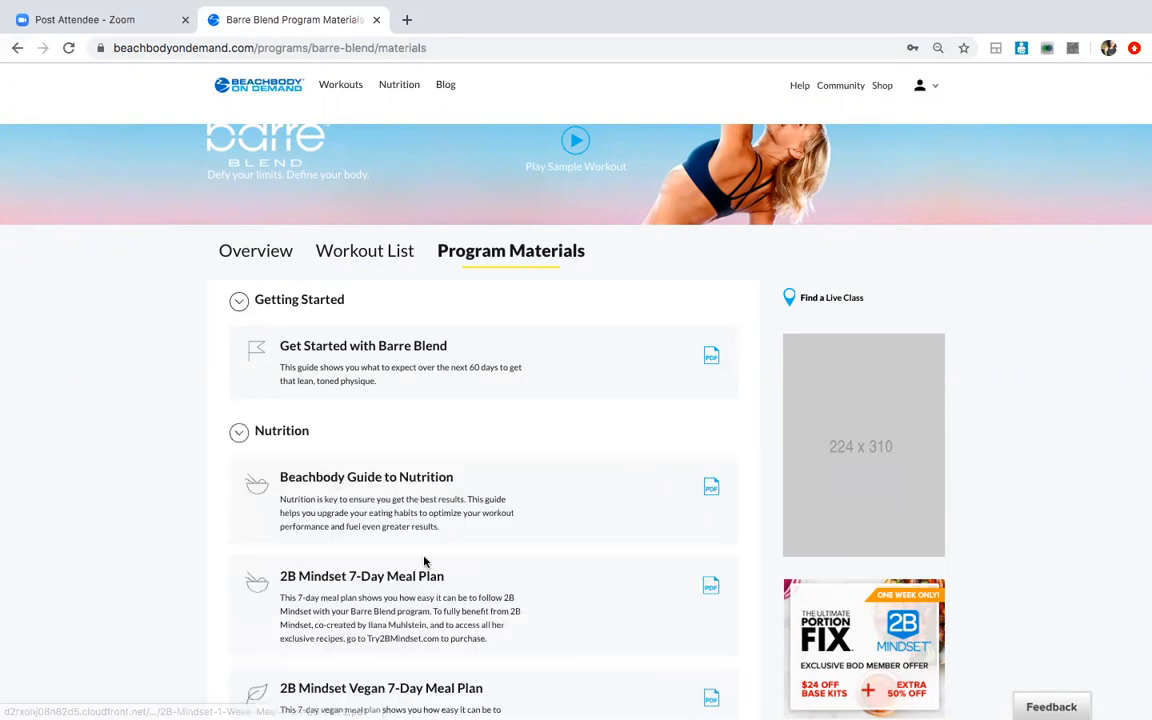
{"action": "scroll", "scroll_direction": "down", "scroll_amount": 3}
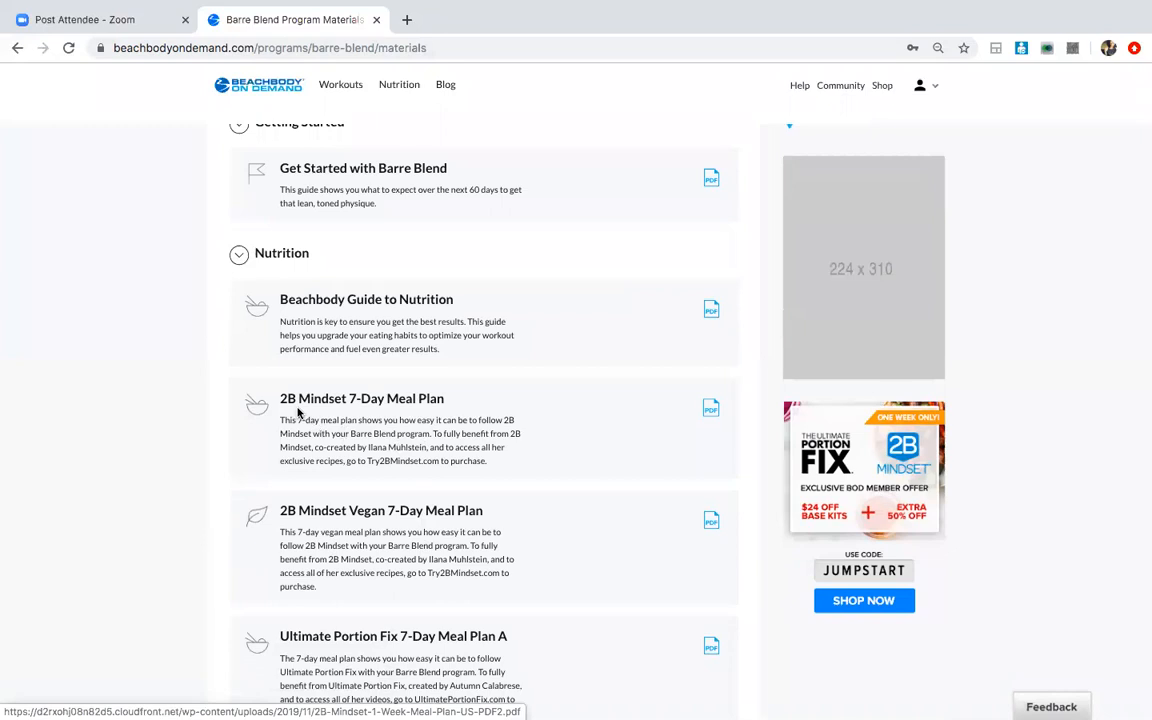
{"action": "mouse_move", "coordinate": [488, 460]}
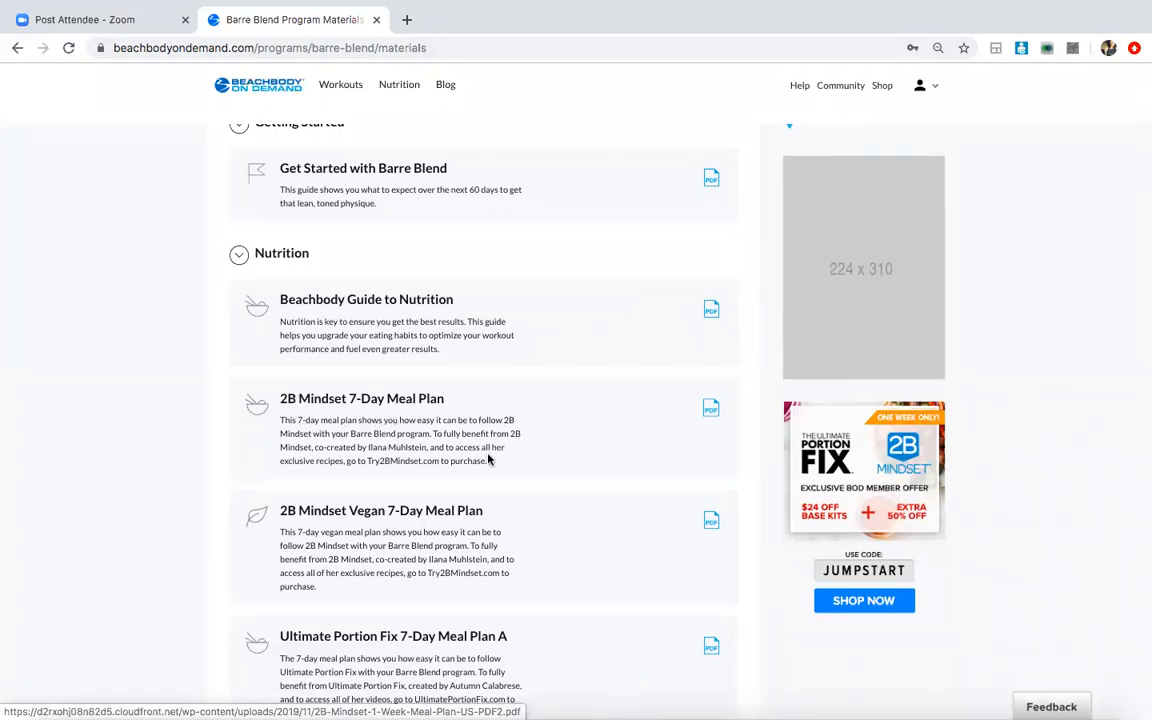
{"action": "mouse_move", "coordinate": [548, 550]}
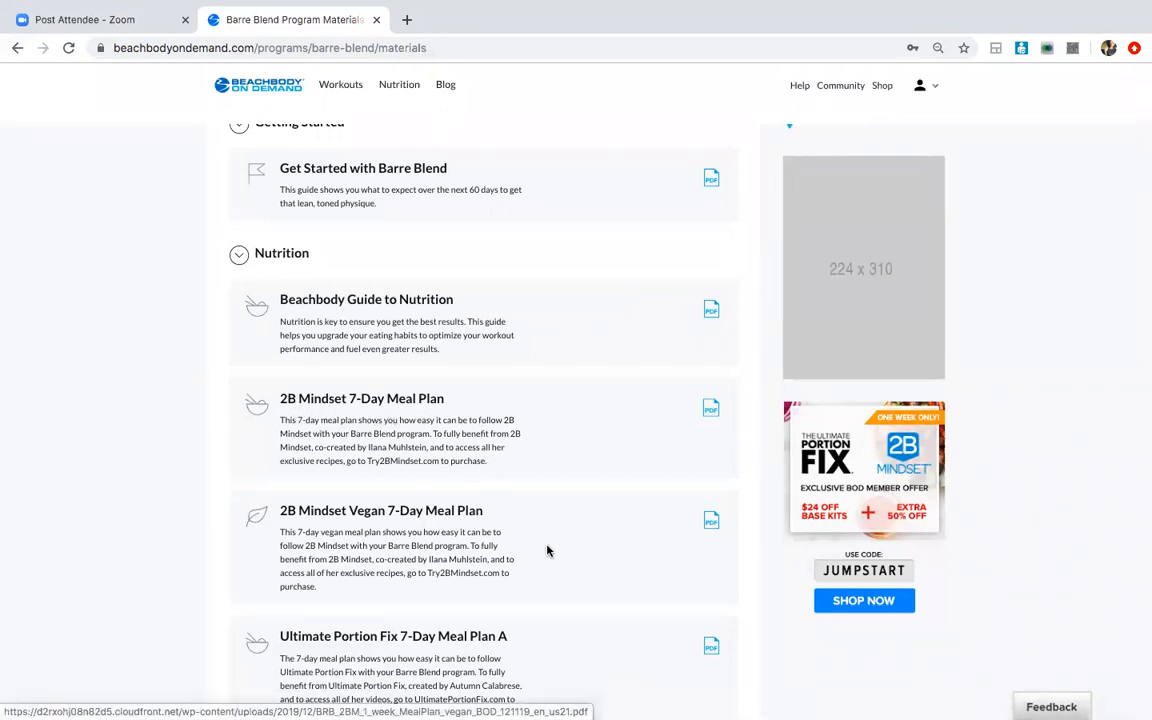
{"action": "scroll", "scroll_direction": "down", "scroll_amount": 3}
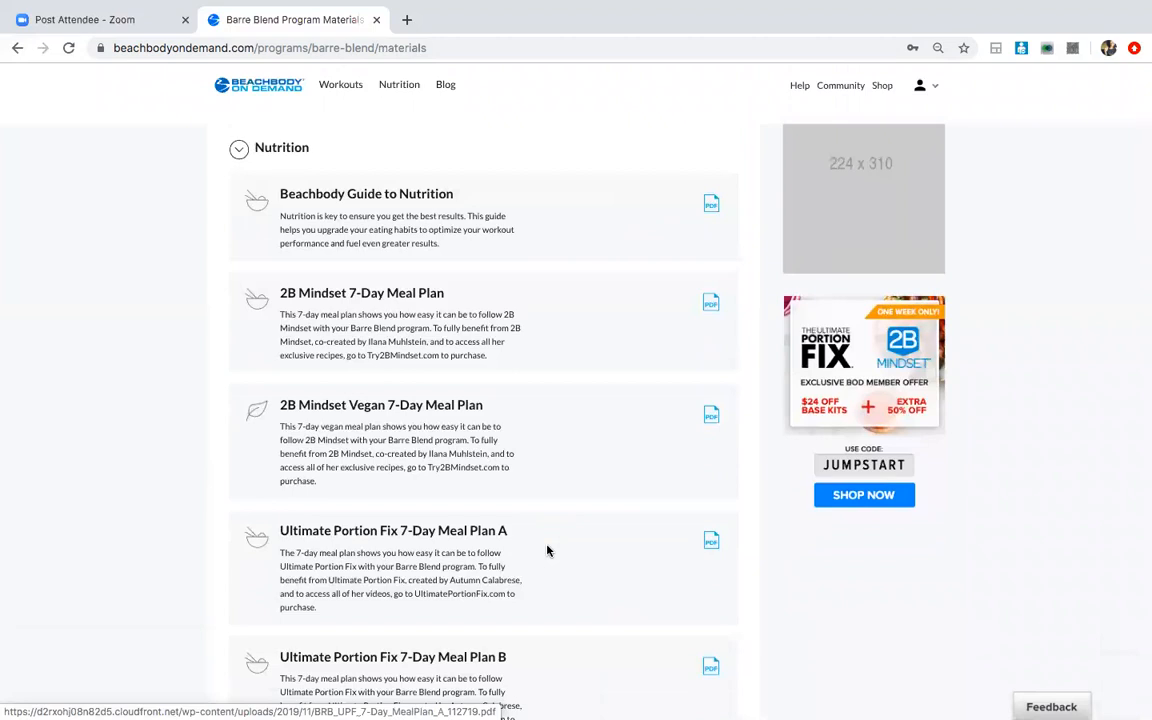
{"action": "scroll", "scroll_direction": "down", "scroll_amount": 3}
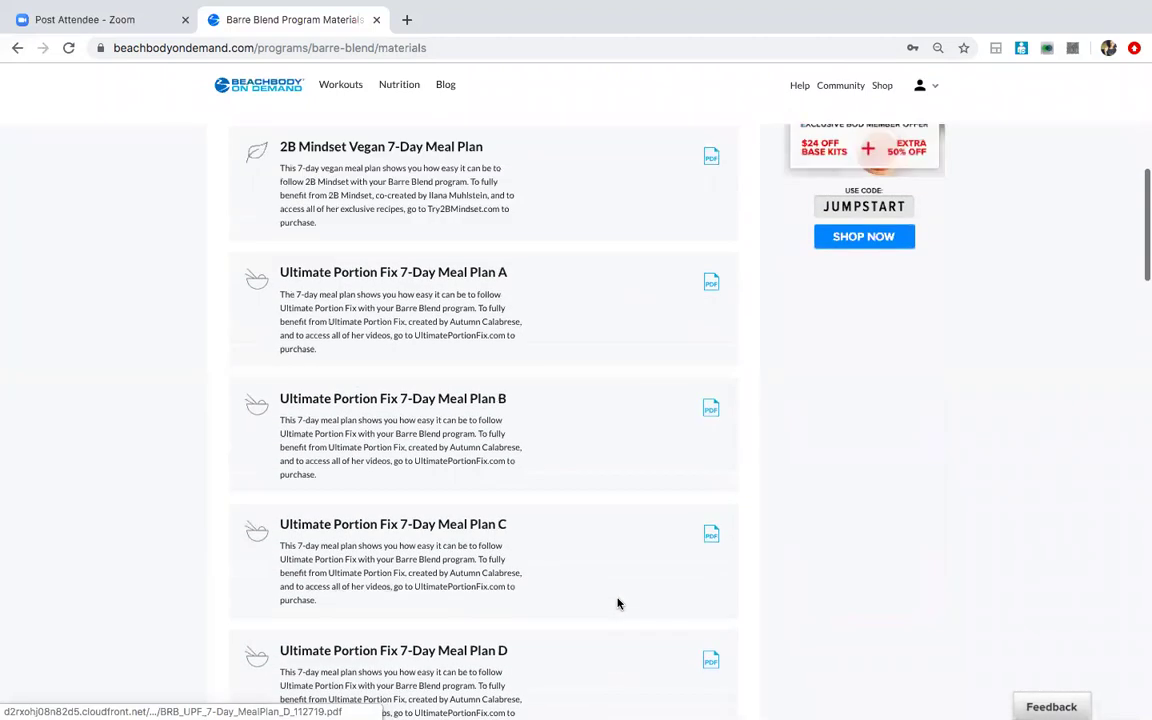
{"action": "scroll", "scroll_direction": "up", "scroll_amount": 3}
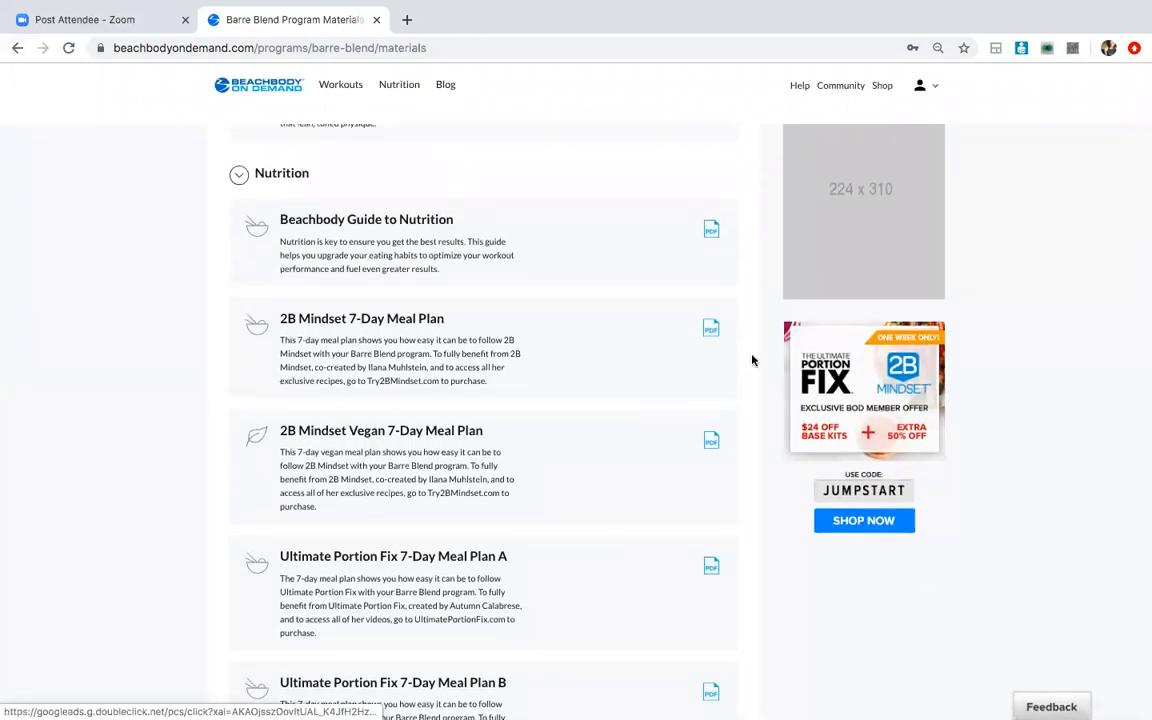
- Open the 2B Mindset 7-Day Meal Plan PDF in a new tab
{"action": "left_click", "coordinate": [712, 328]}
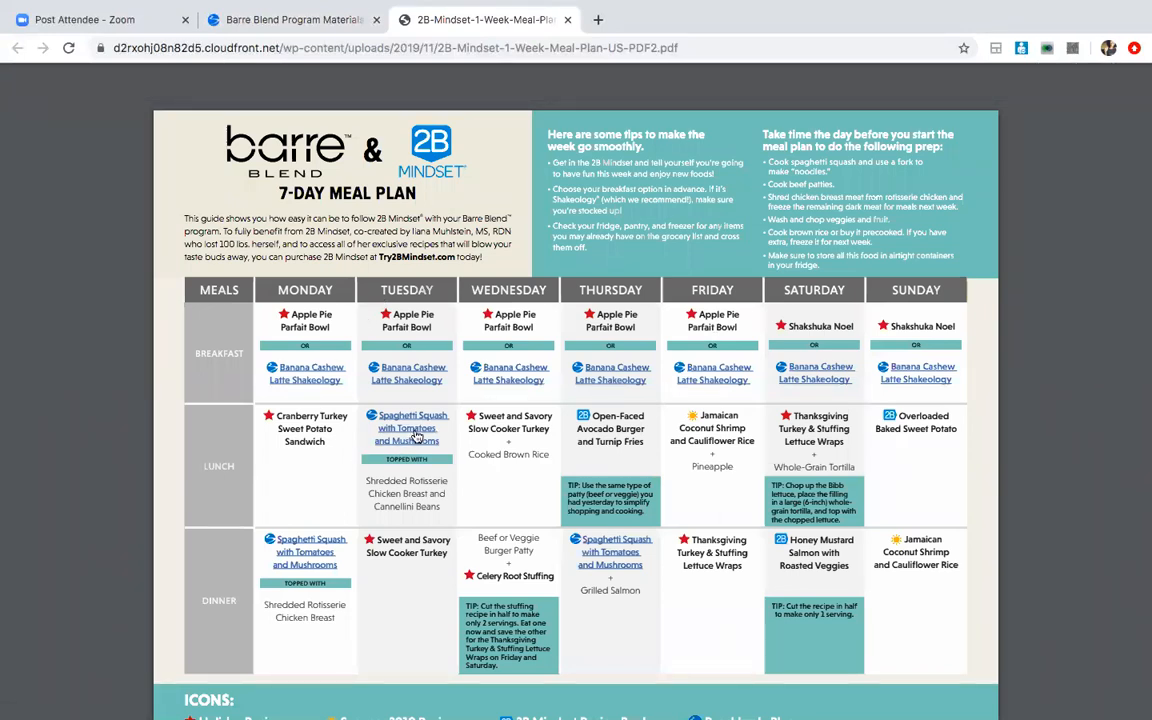
- Open the Spaghetti Squash With Tomatoes and Mushrooms recipe from the PDF and browse it
{"action": "left_click", "coordinate": [406, 428]}
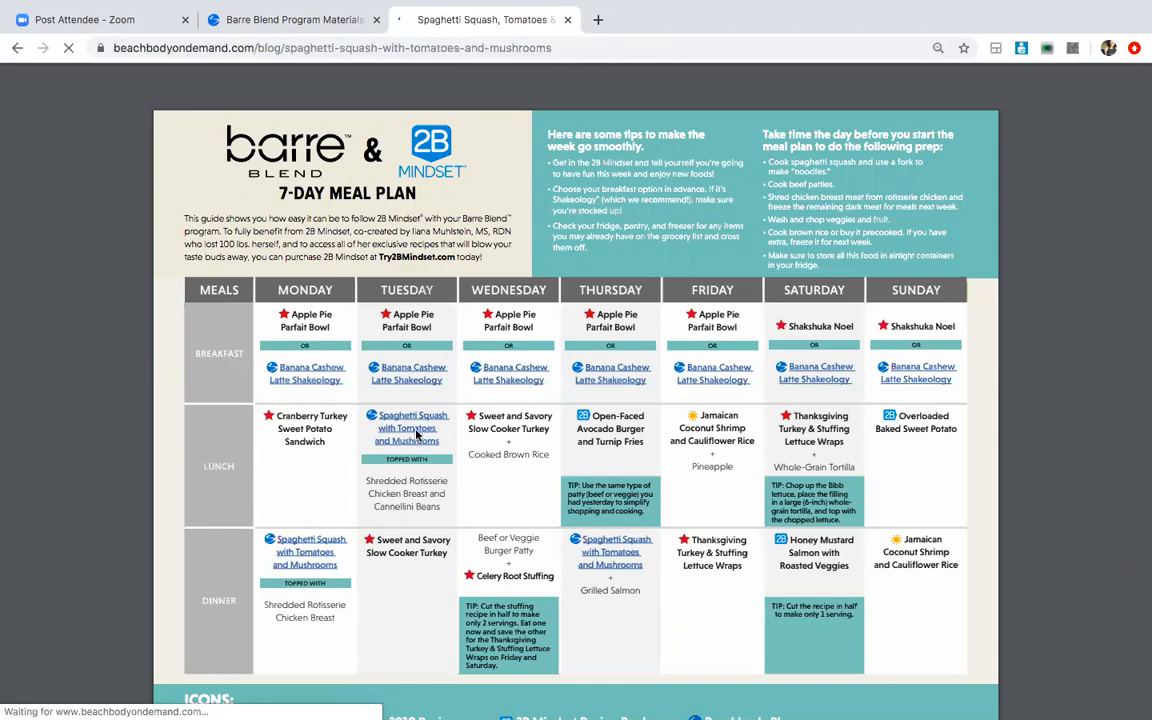
{"action": "left_click", "coordinate": [406, 428]}
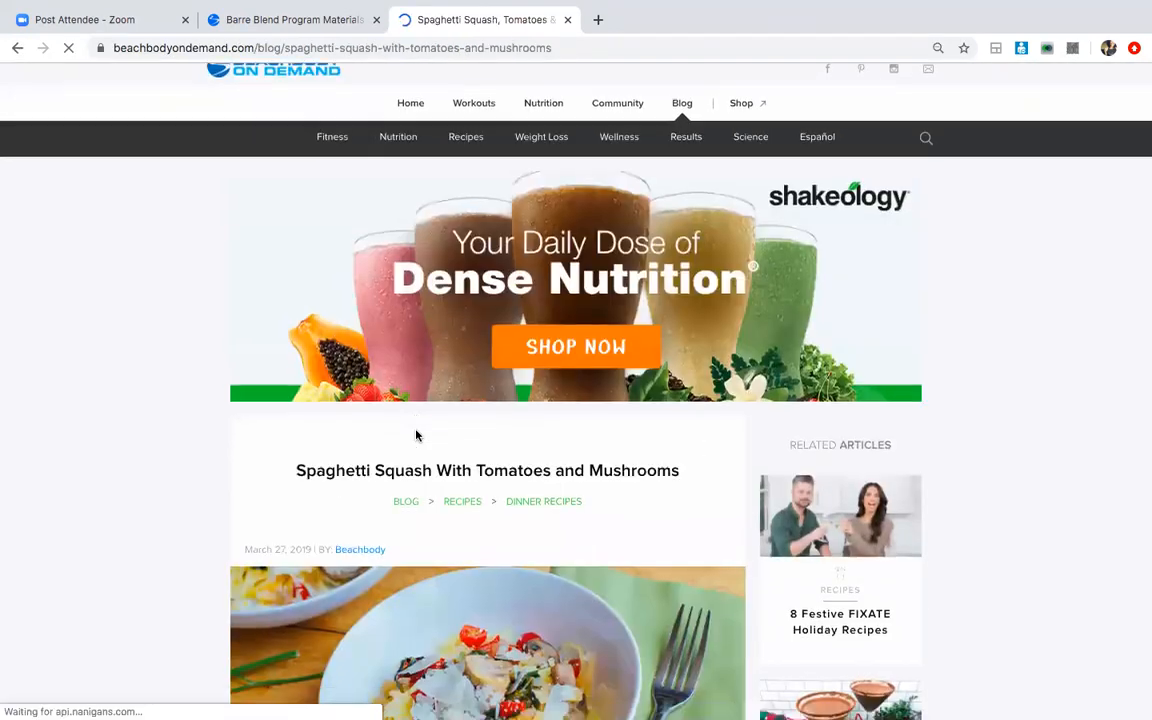
{"action": "scroll", "scroll_direction": "down", "scroll_amount": 3}
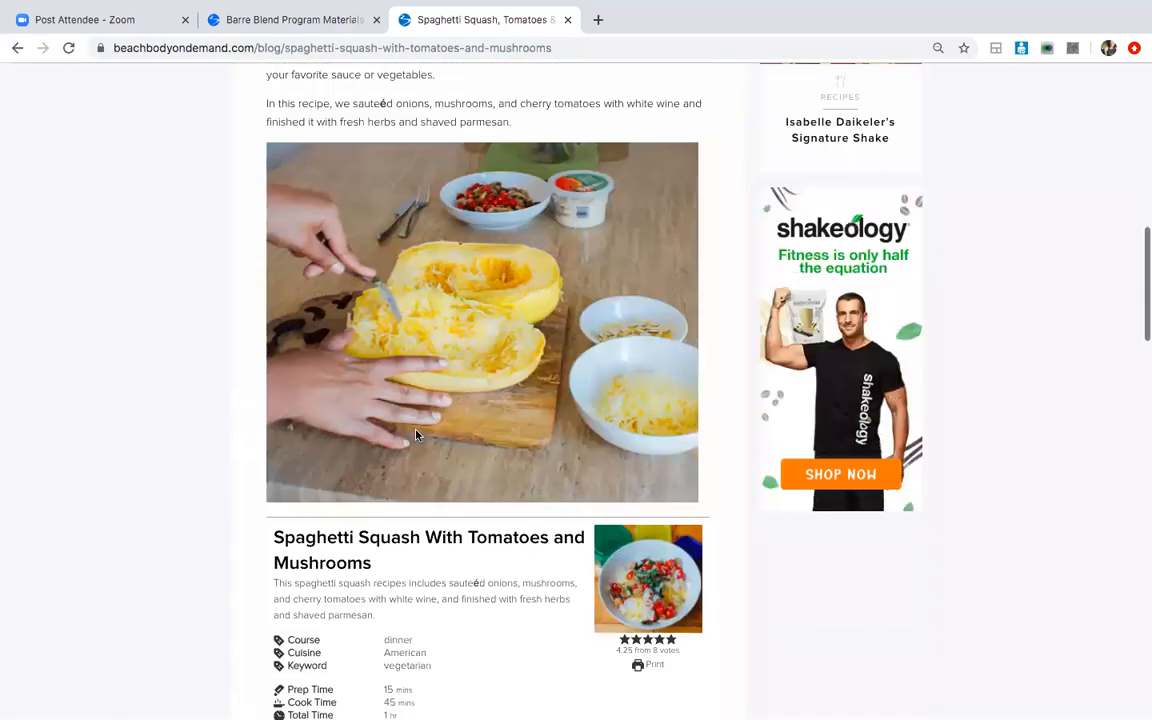
{"action": "scroll", "scroll_direction": "down", "scroll_amount": 3}
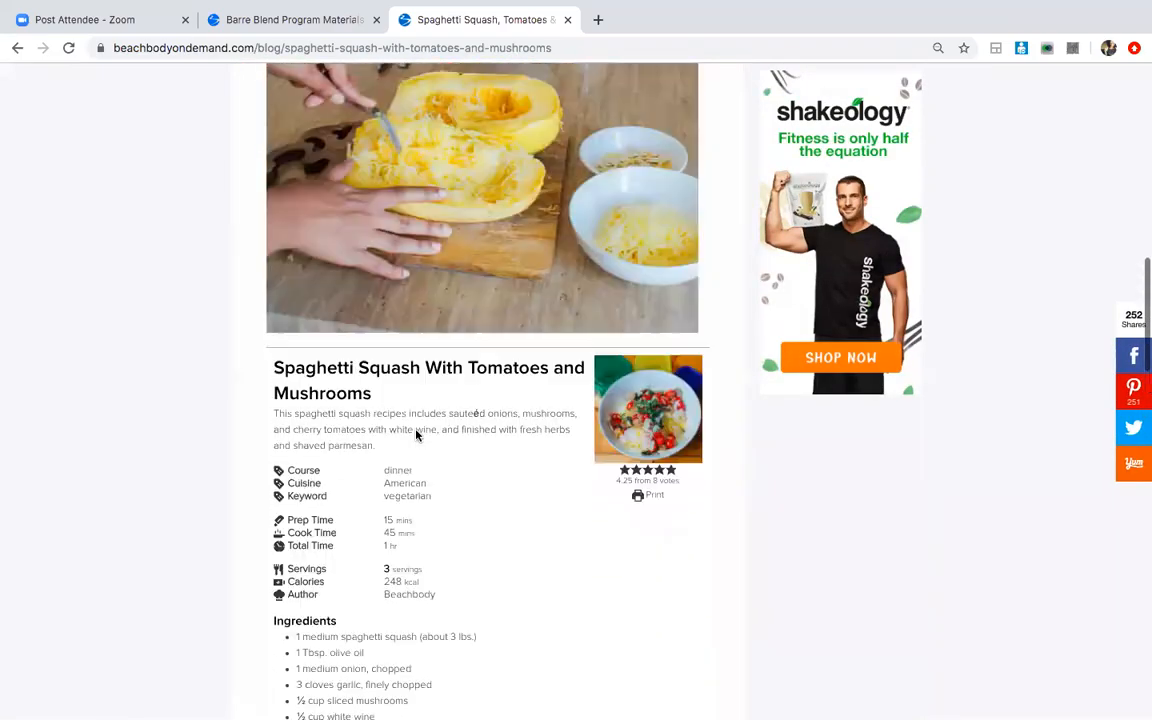
{"action": "scroll", "scroll_direction": "up", "scroll_amount": 3}
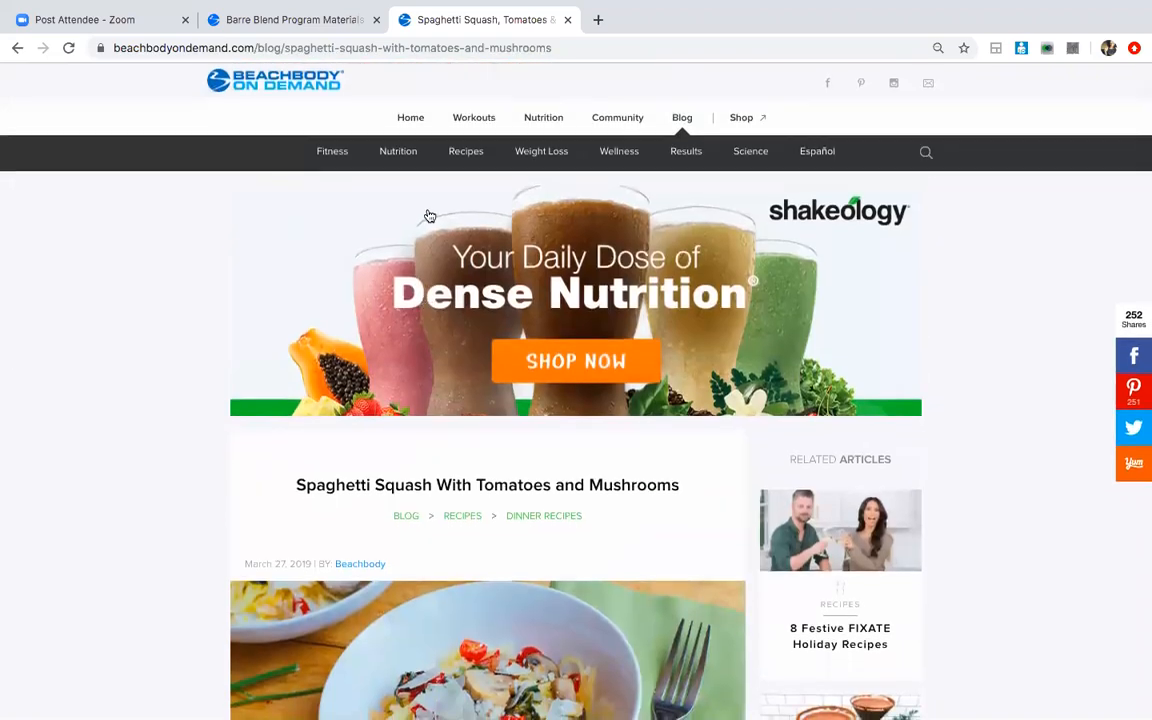
{"action": "mouse_move", "coordinate": [512, 32]}
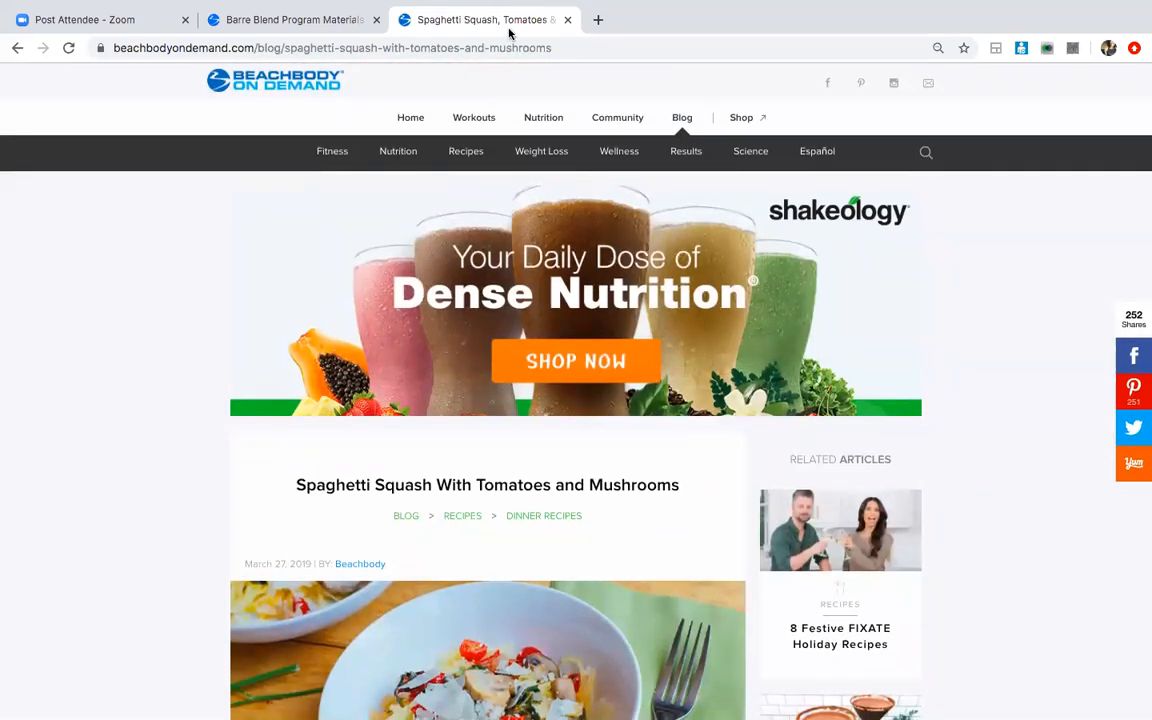
{"action": "mouse_move", "coordinate": [324, 18]}
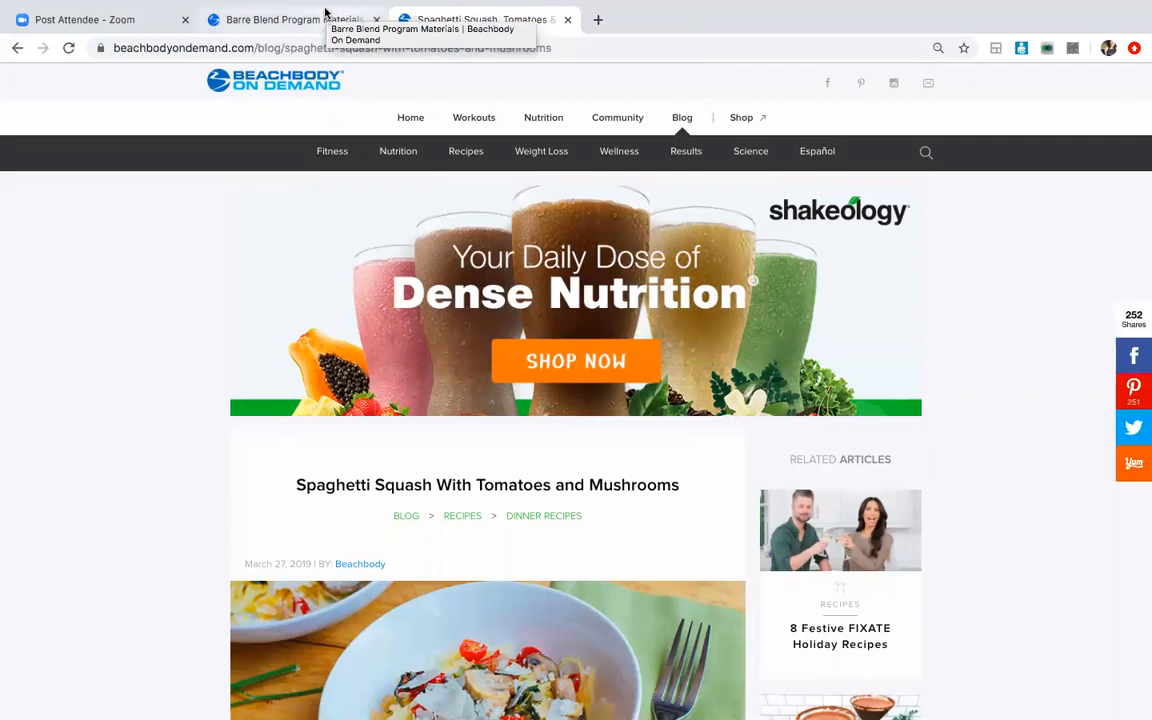
- From the Barre Blend materials tab, go to Workout Programs and scroll to the 6 Weeks of THE WORK card
{"action": "left_click", "coordinate": [280, 20]}
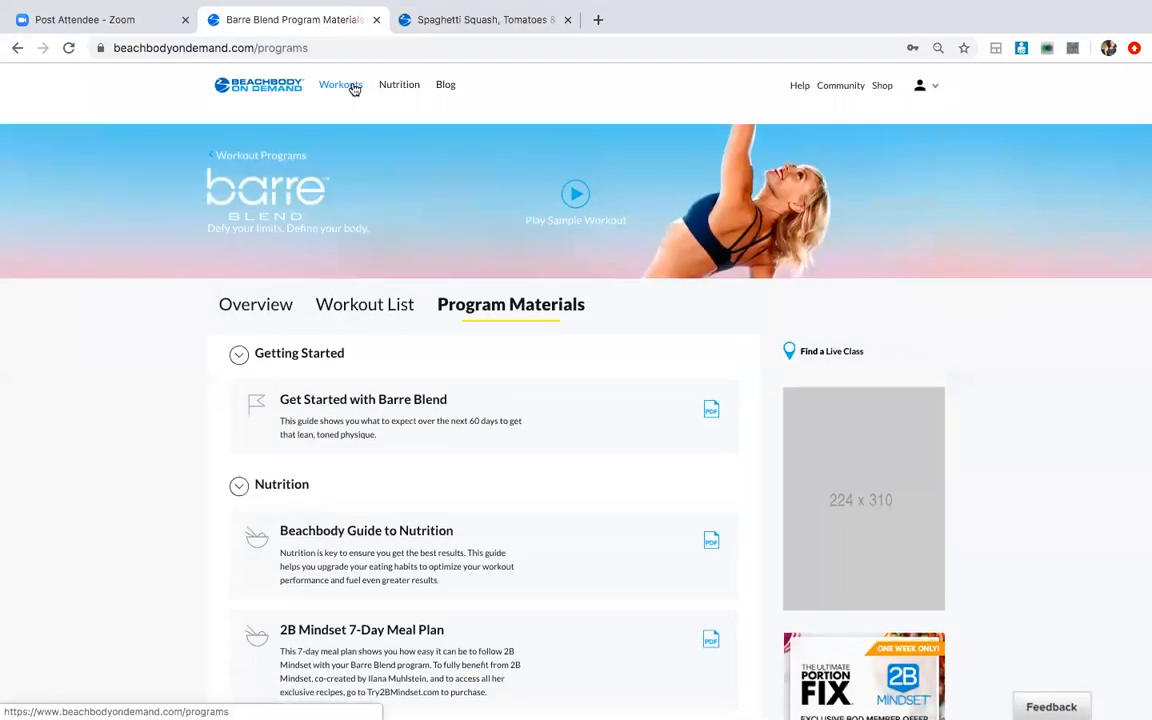
{"action": "left_click", "coordinate": [340, 84]}
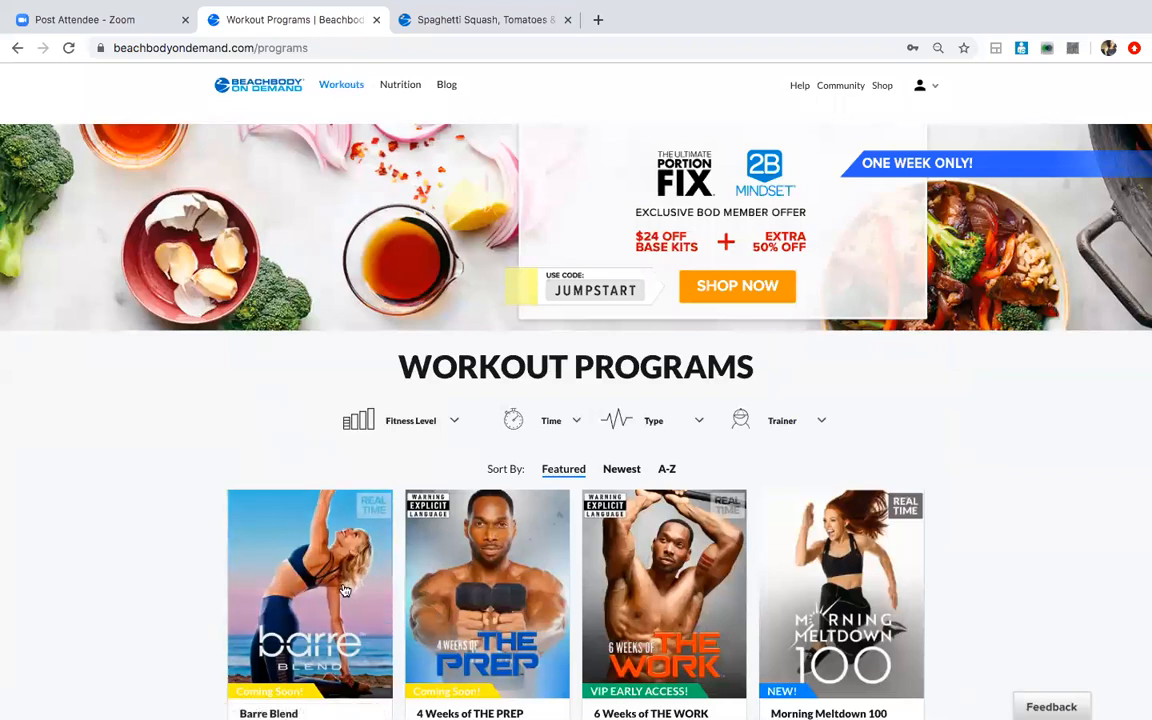
{"action": "scroll", "scroll_direction": "down", "scroll_amount": 3}
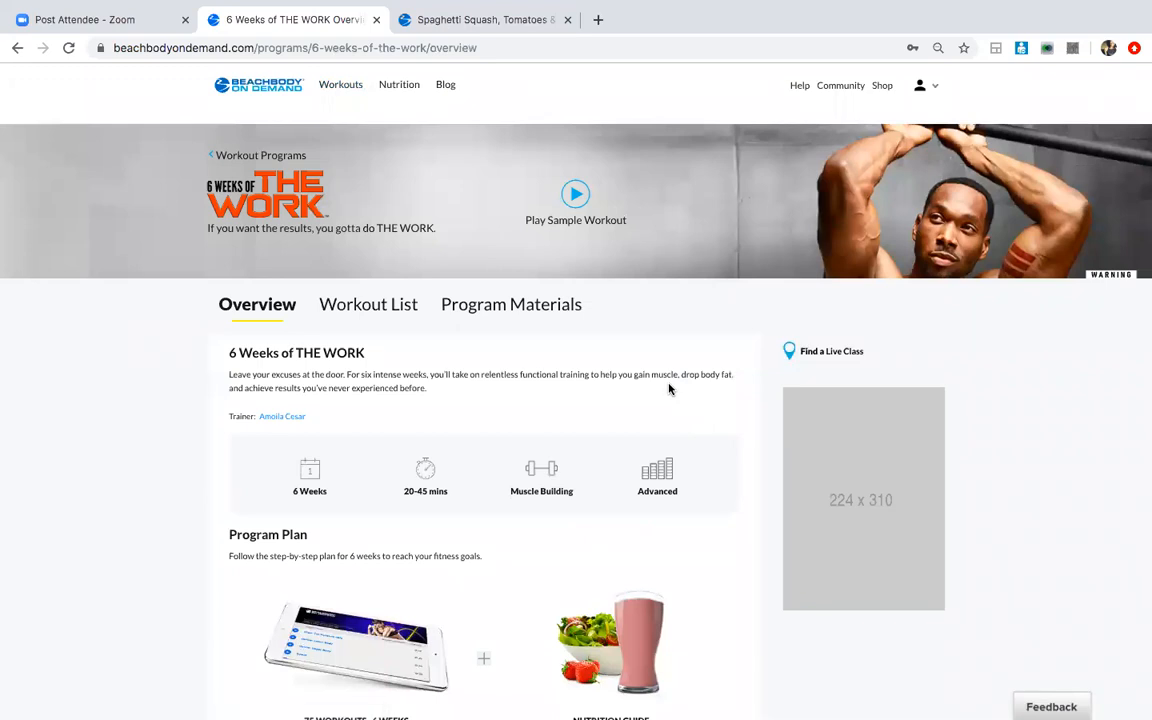
{"action": "left_click", "coordinate": [368, 304]}
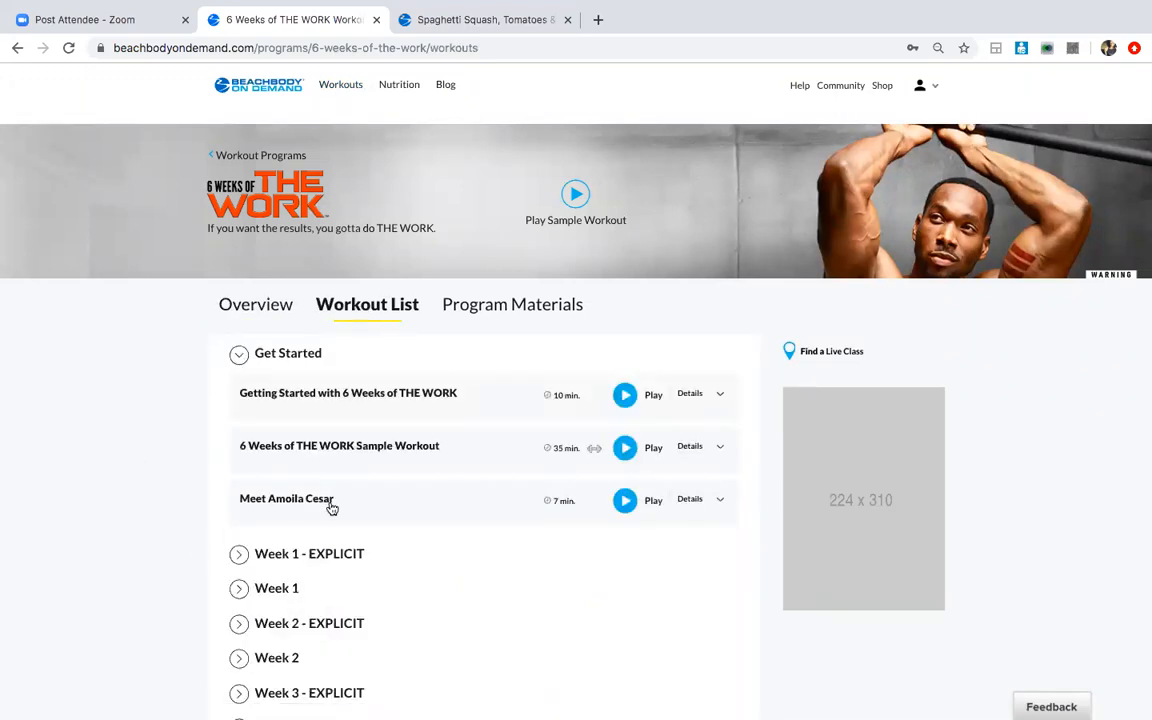
{"action": "mouse_move", "coordinate": [192, 628]}
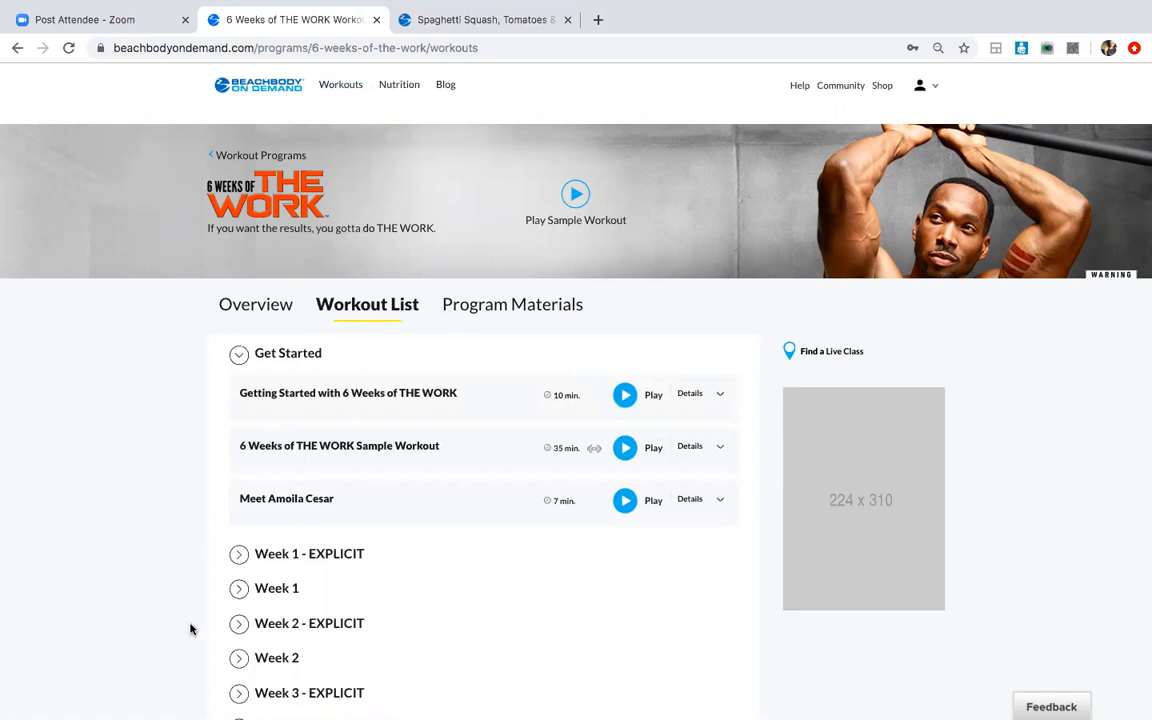
{"action": "scroll", "scroll_direction": "down", "scroll_amount": 3}
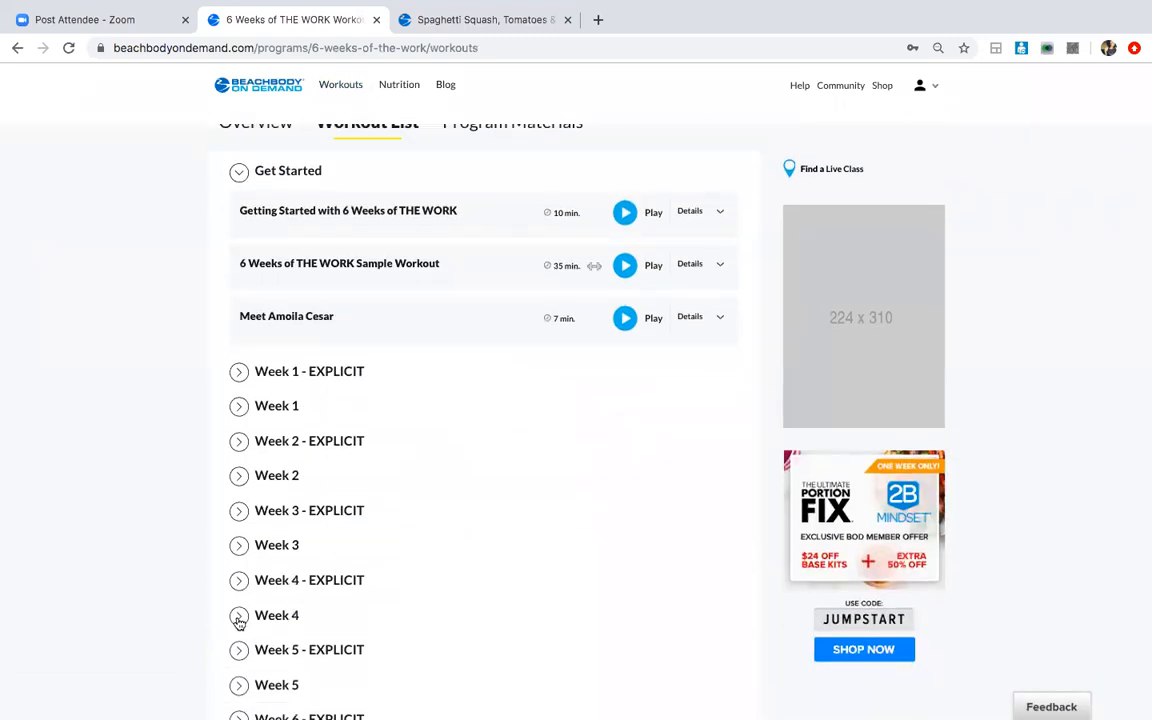
{"action": "left_click", "coordinate": [238, 406]}
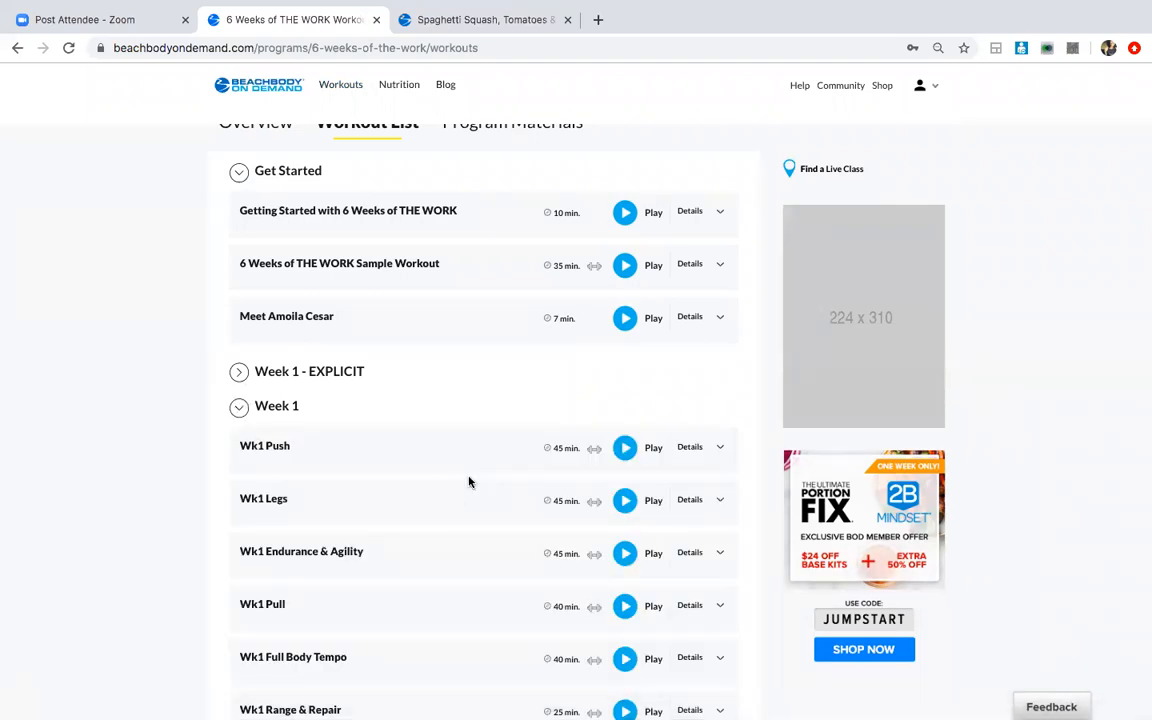
{"action": "mouse_move", "coordinate": [624, 504]}
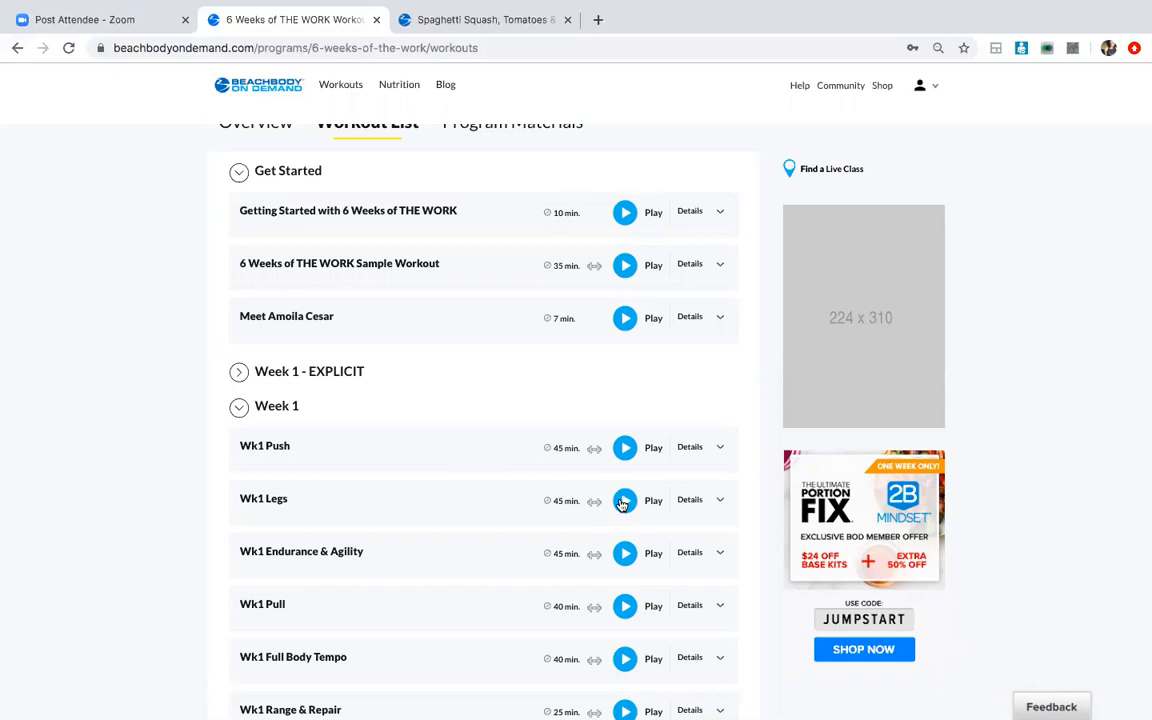
{"action": "mouse_move", "coordinate": [624, 456]}
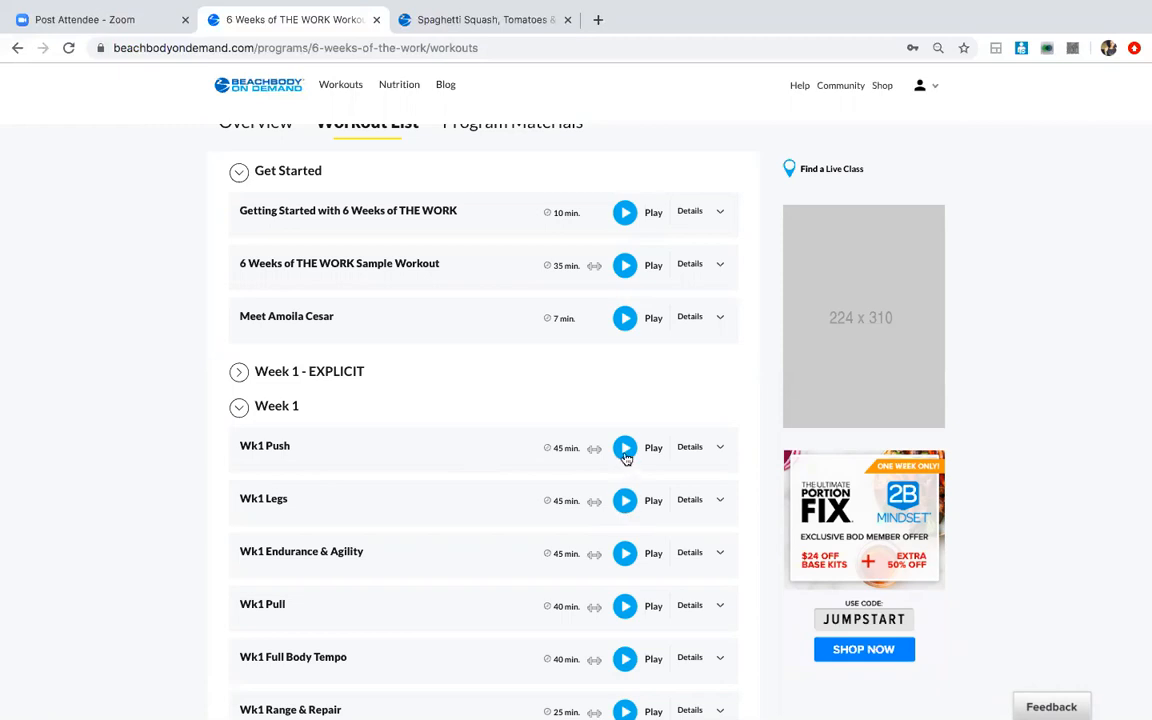
- Play the Wk1 Push workout from the 6 Weeks of THE WORK workout list
{"action": "left_click", "coordinate": [624, 448]}
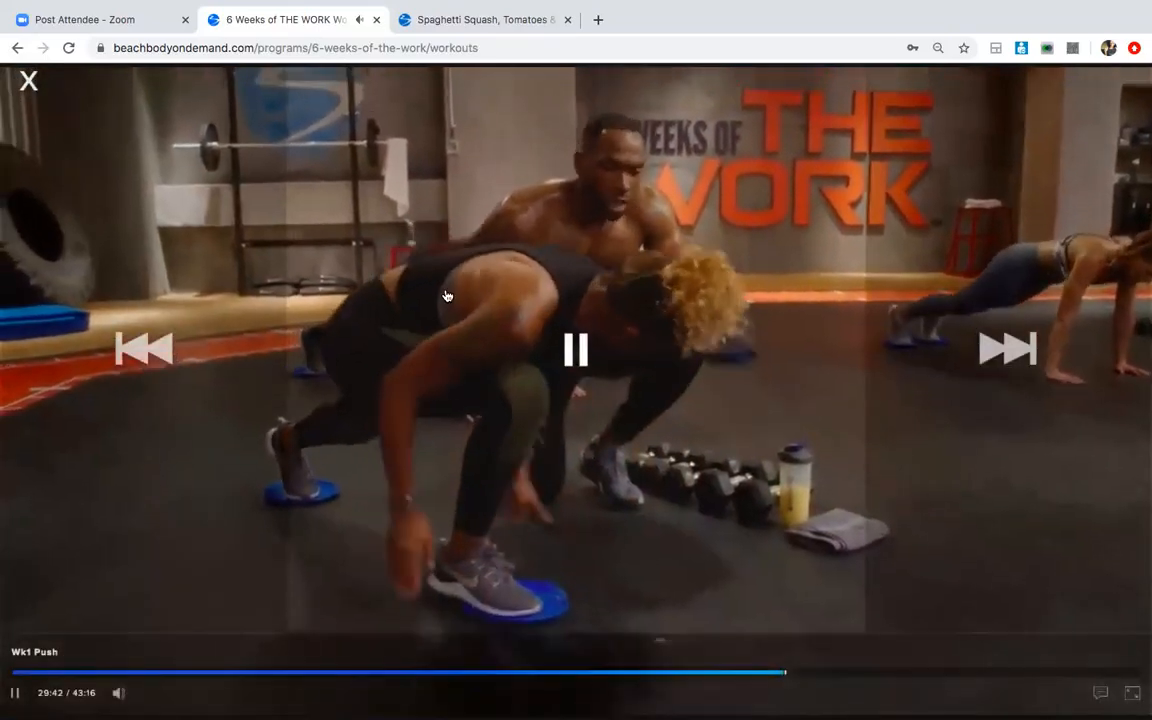
- Pause and close the Wk1 Push video, returning to the top of the workout list
{"action": "left_click", "coordinate": [574, 348]}
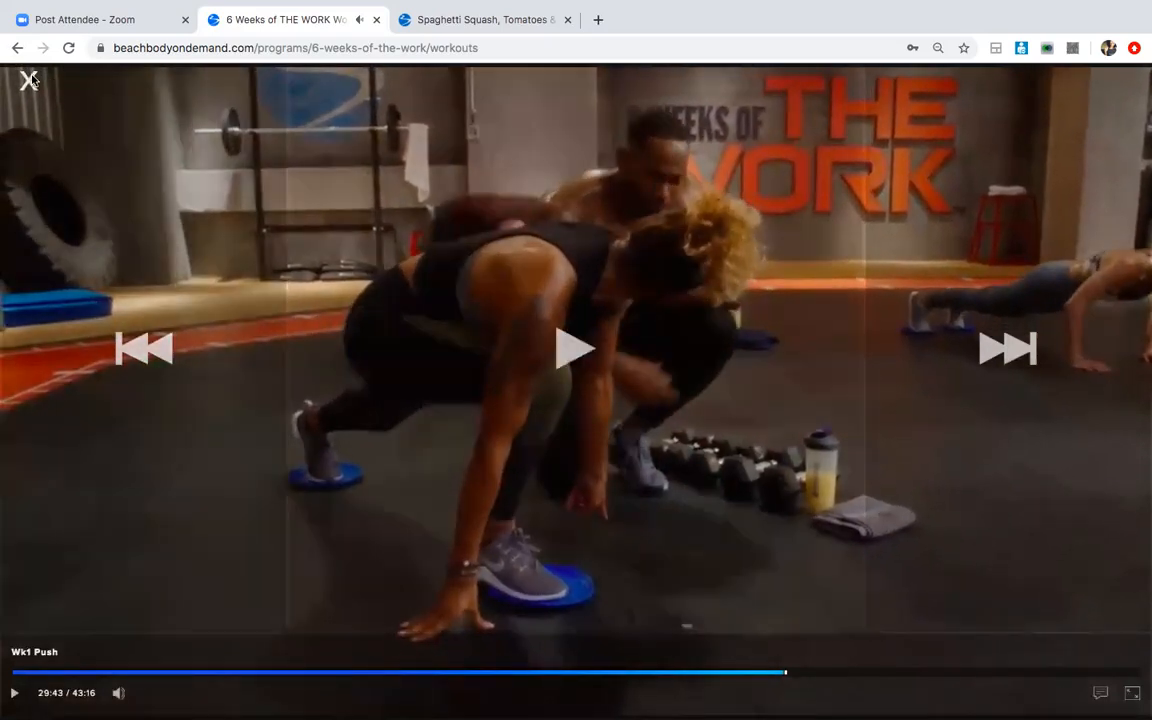
{"action": "left_click", "coordinate": [28, 80]}
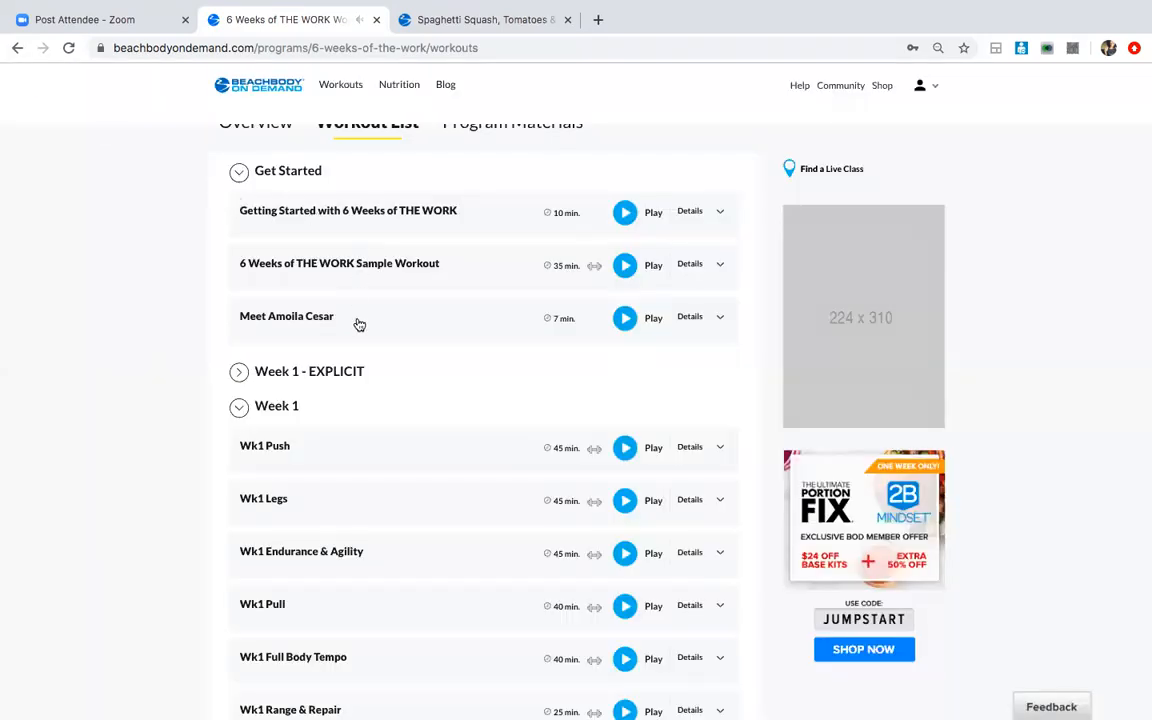
{"action": "mouse_move", "coordinate": [344, 540]}
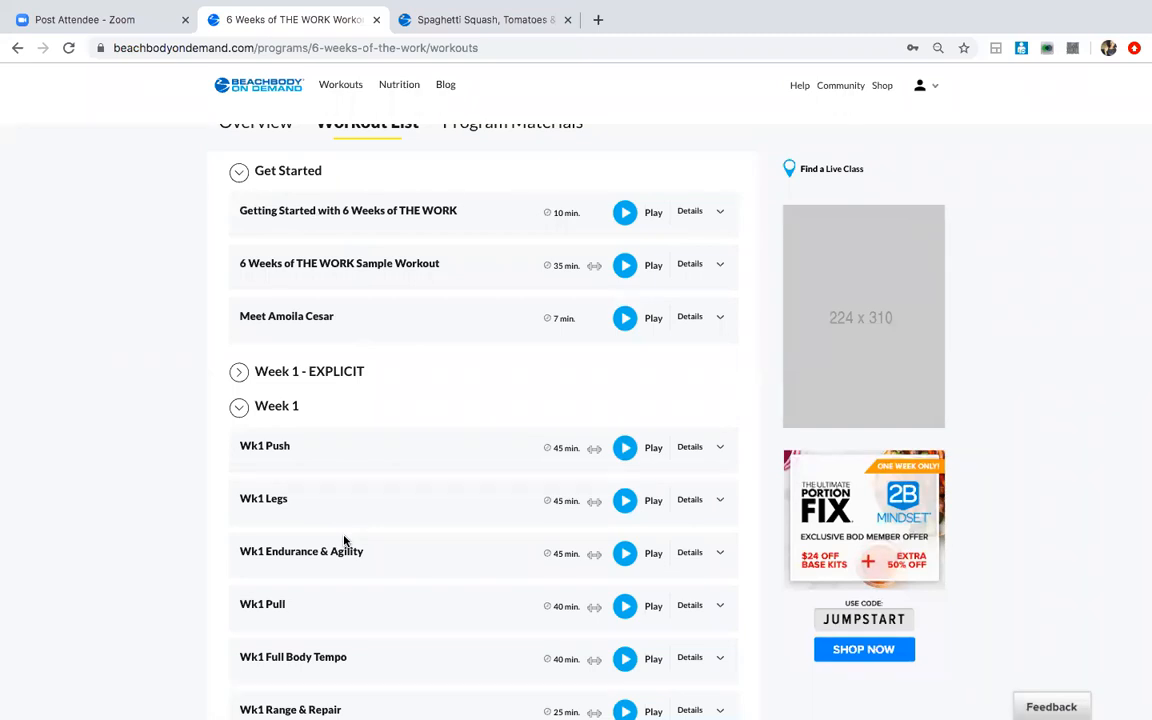
{"action": "scroll", "scroll_direction": "up", "scroll_amount": 3}
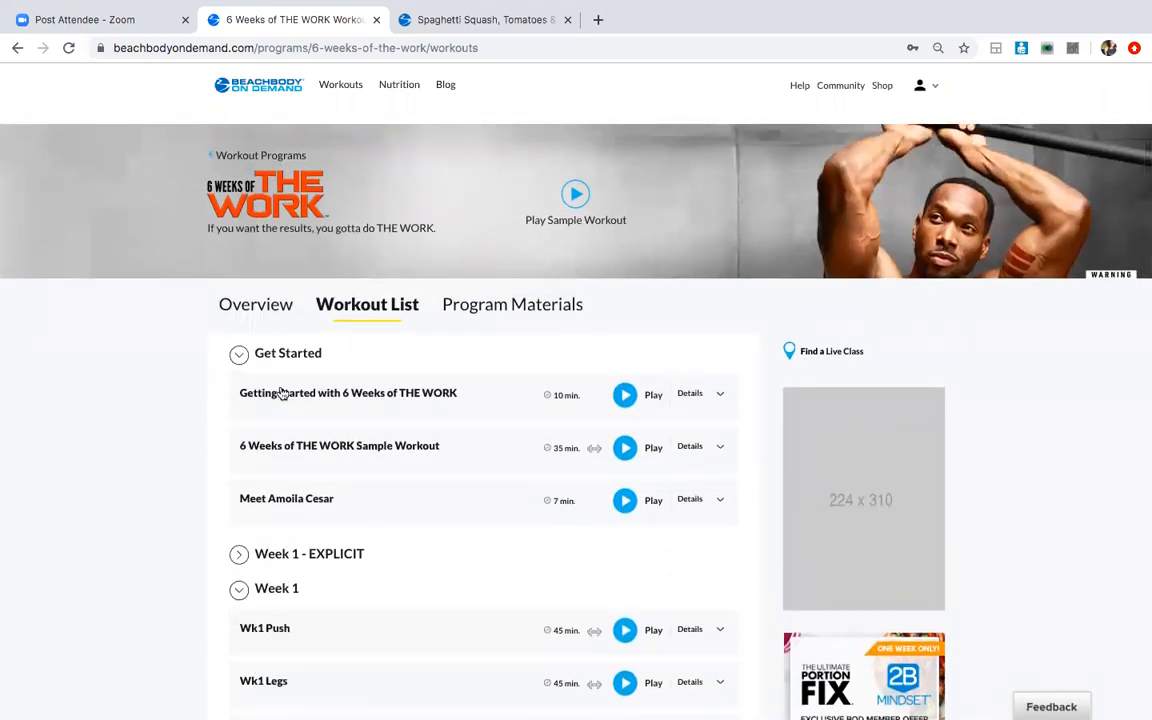
- Show 6 Weeks of THE WORK's Program Materials and scroll through the Get Started and Fit Test guides
{"action": "left_click", "coordinate": [512, 304]}
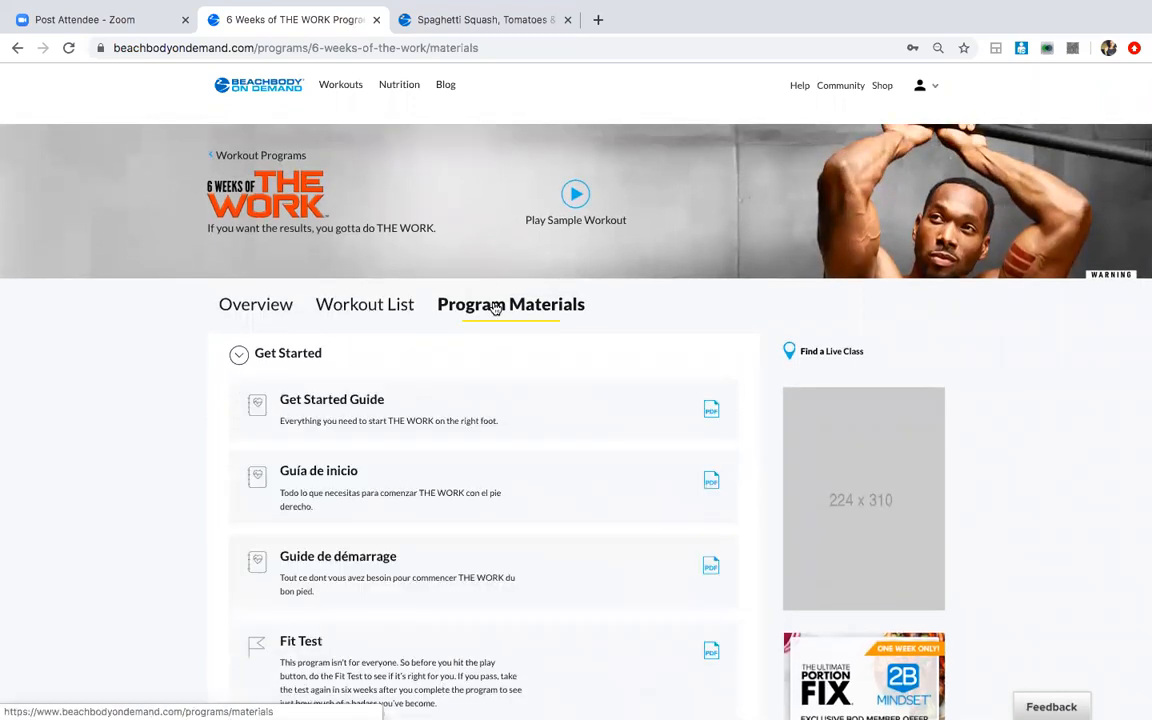
{"action": "mouse_move", "coordinate": [394, 664]}
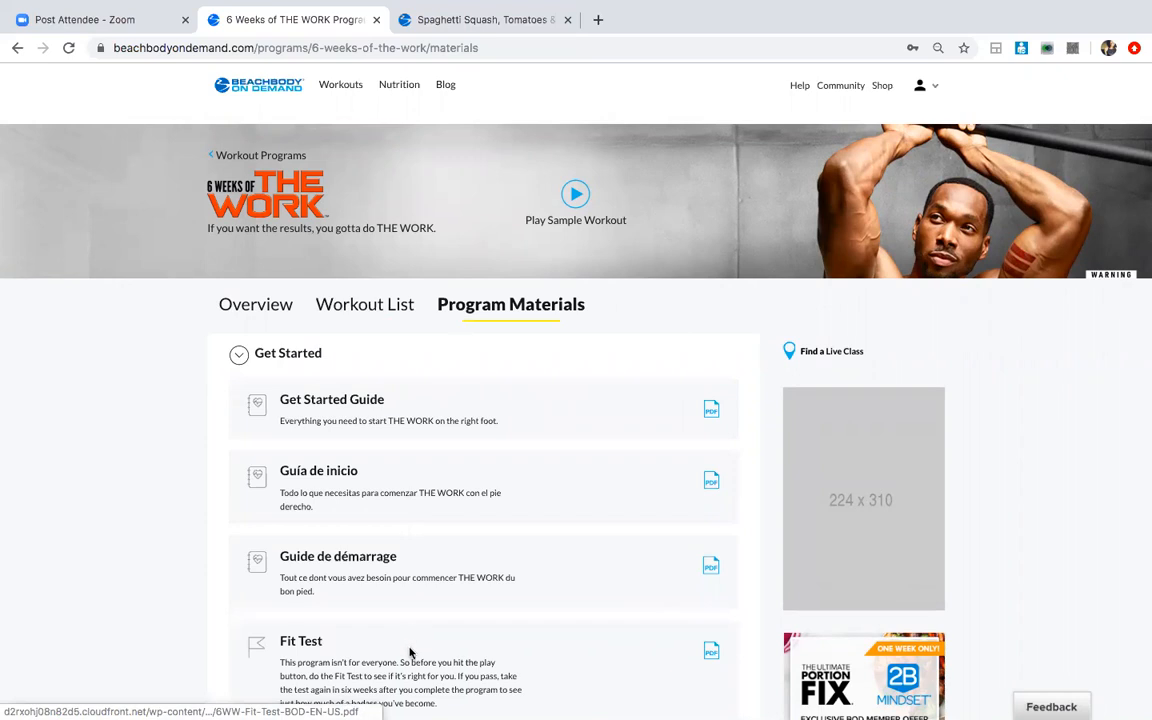
{"action": "scroll", "scroll_direction": "down", "scroll_amount": 3}
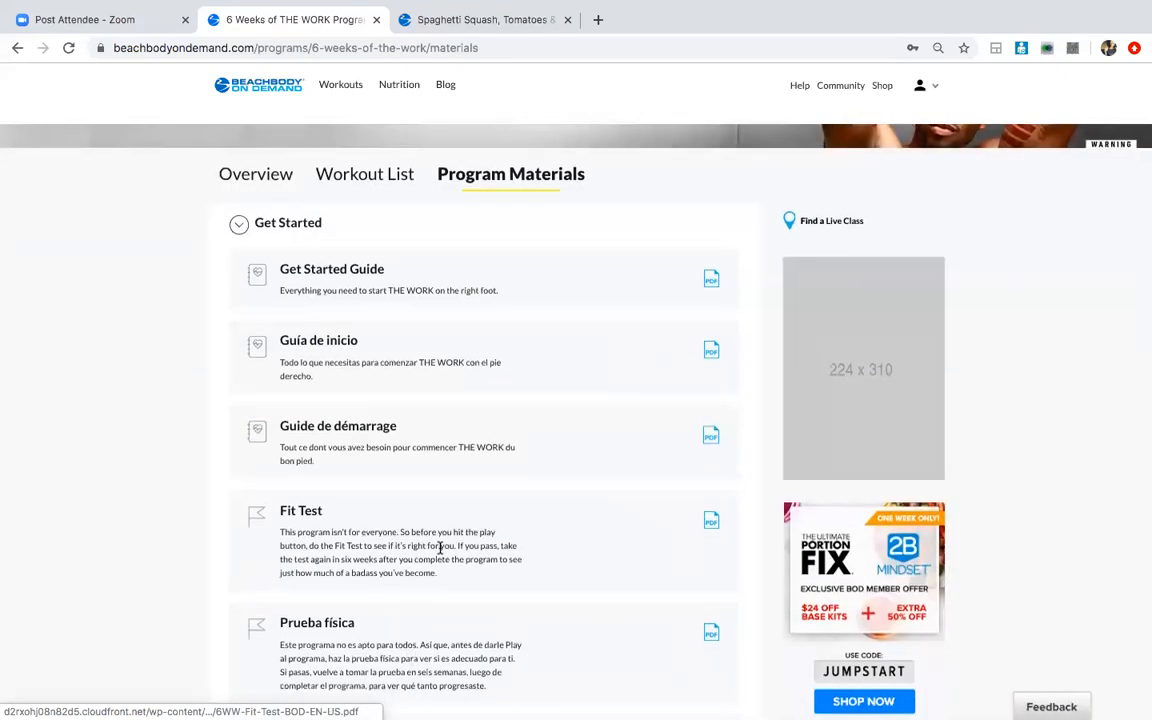
{"action": "scroll", "scroll_direction": "down", "scroll_amount": 3}
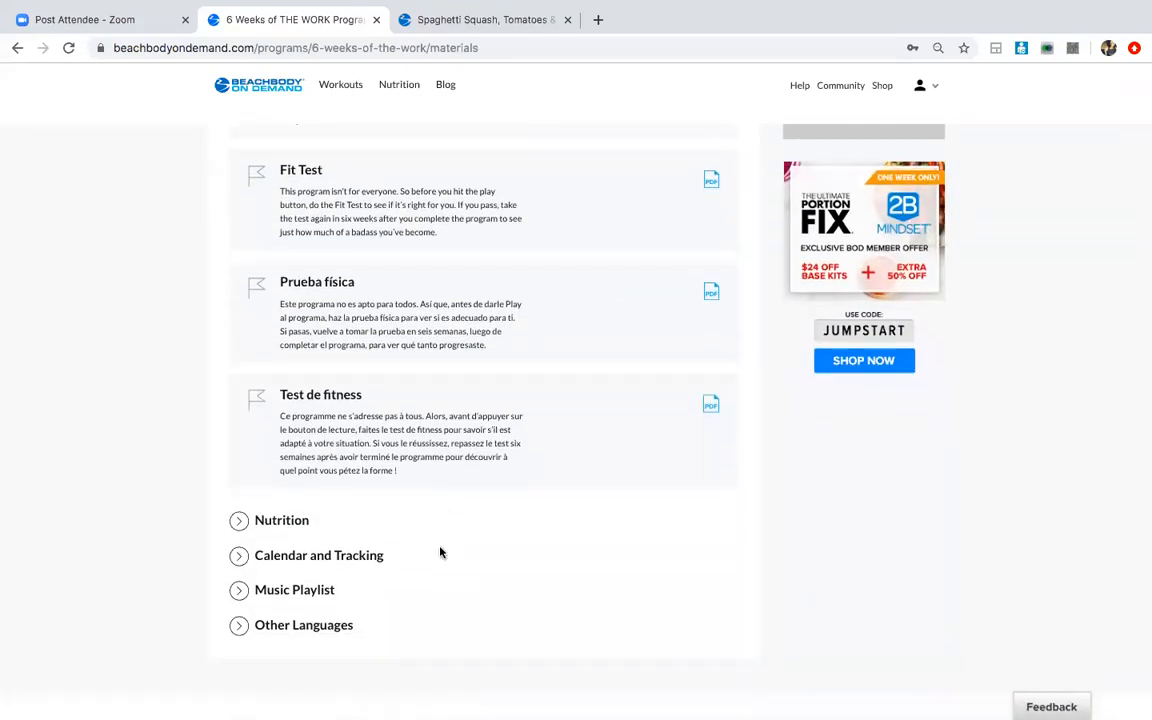
{"action": "mouse_move", "coordinate": [276, 590]}
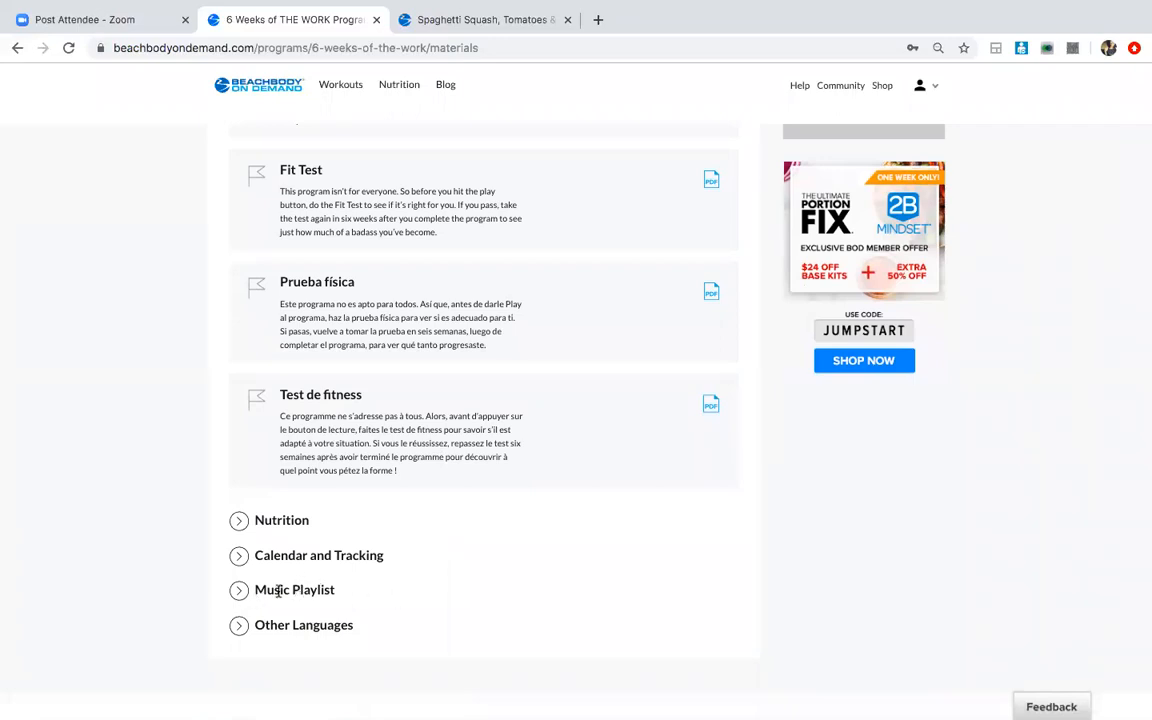
{"action": "mouse_move", "coordinate": [216, 592]}
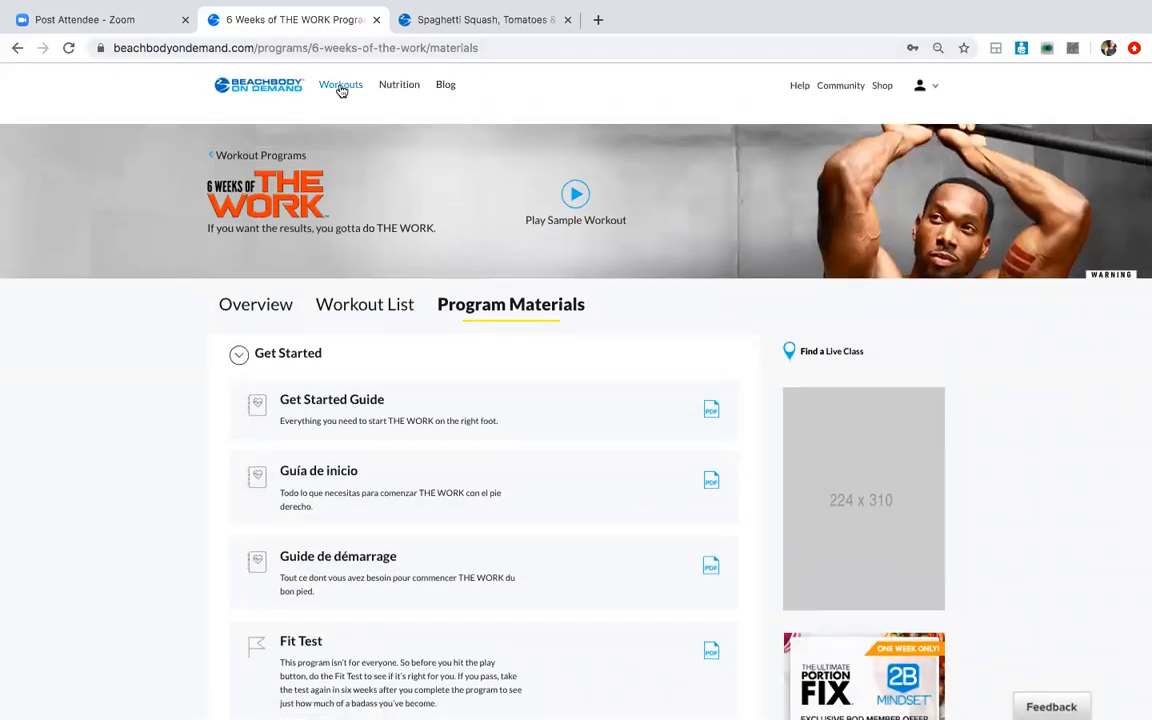
{"action": "mouse_move", "coordinate": [340, 84]}
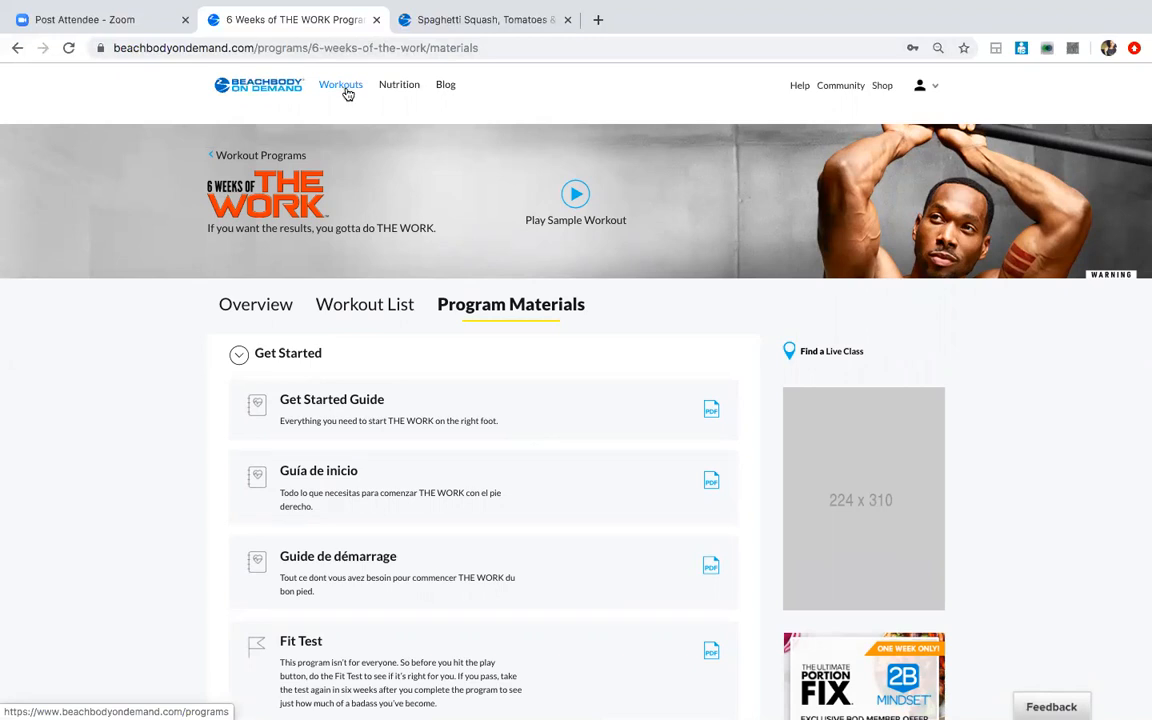
- Browse the Workout Programs catalogue down to Insanity: The Asylum, Kids and Family Collection and P90
{"action": "left_click", "coordinate": [340, 84]}
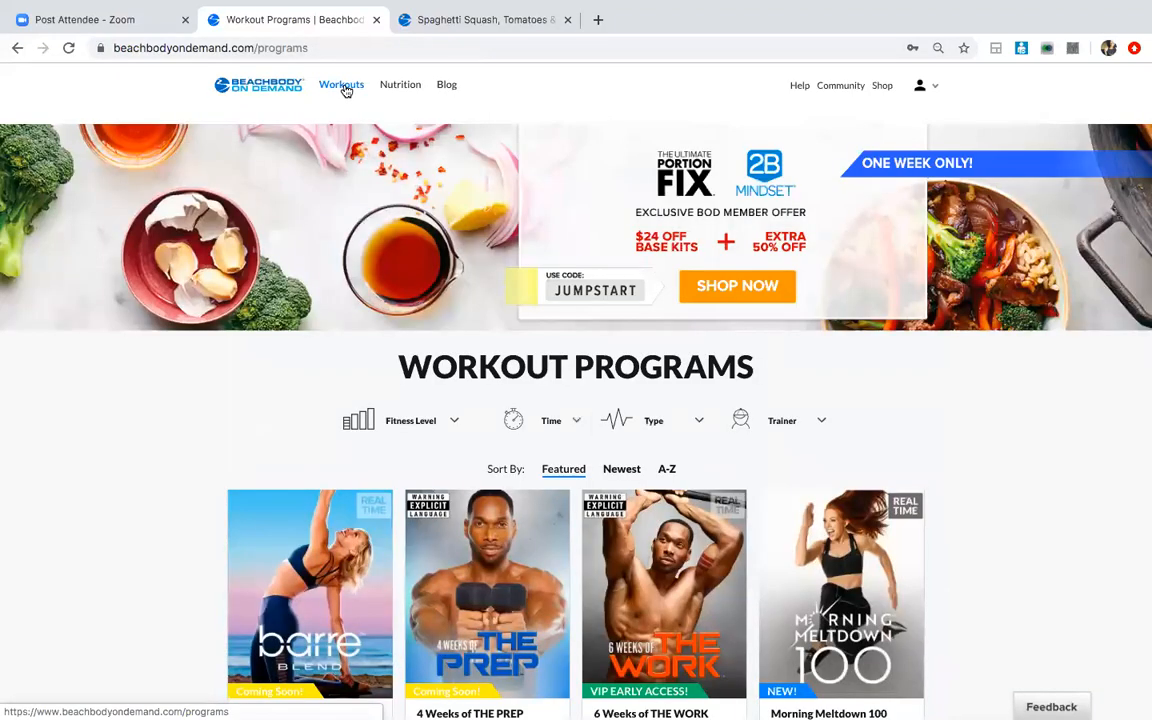
{"action": "scroll", "scroll_direction": "down", "scroll_amount": 3}
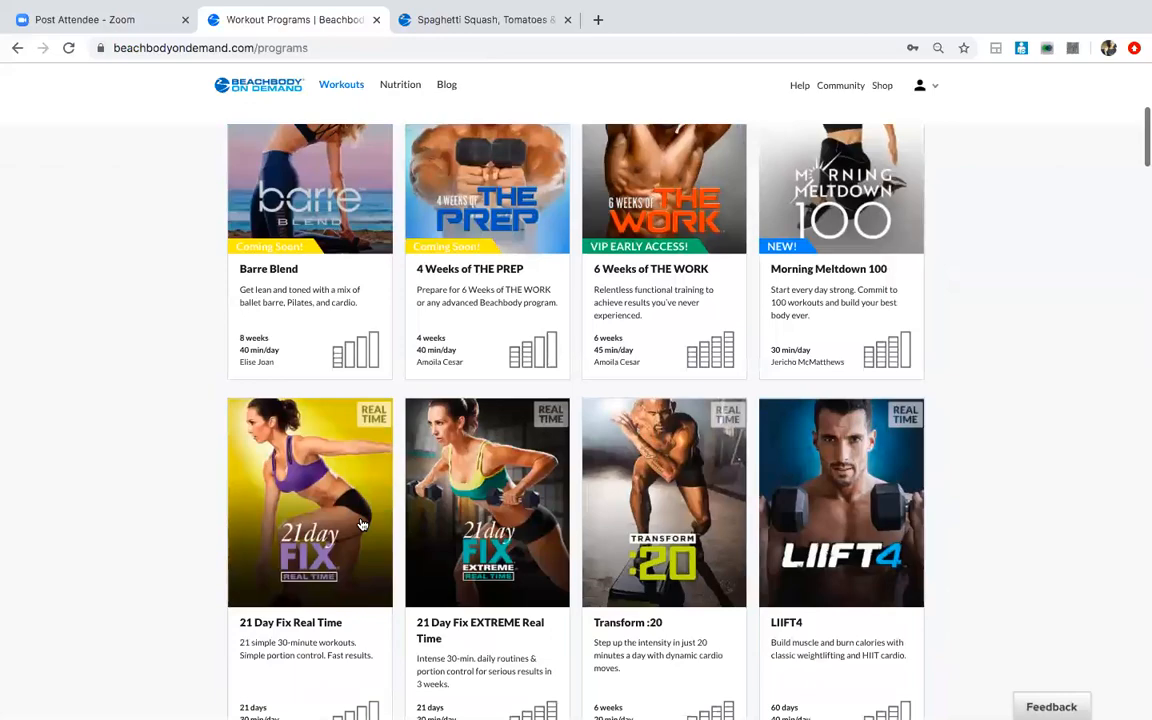
{"action": "scroll", "scroll_direction": "down", "scroll_amount": 3}
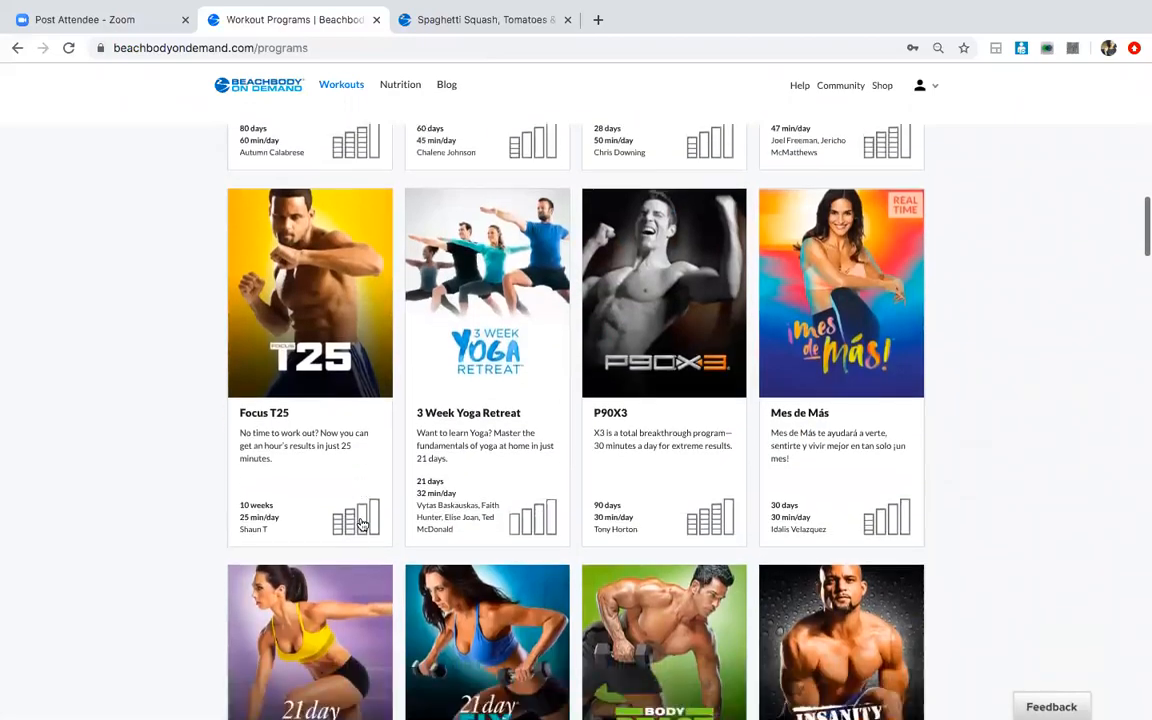
{"action": "scroll", "scroll_direction": "down", "scroll_amount": 3}
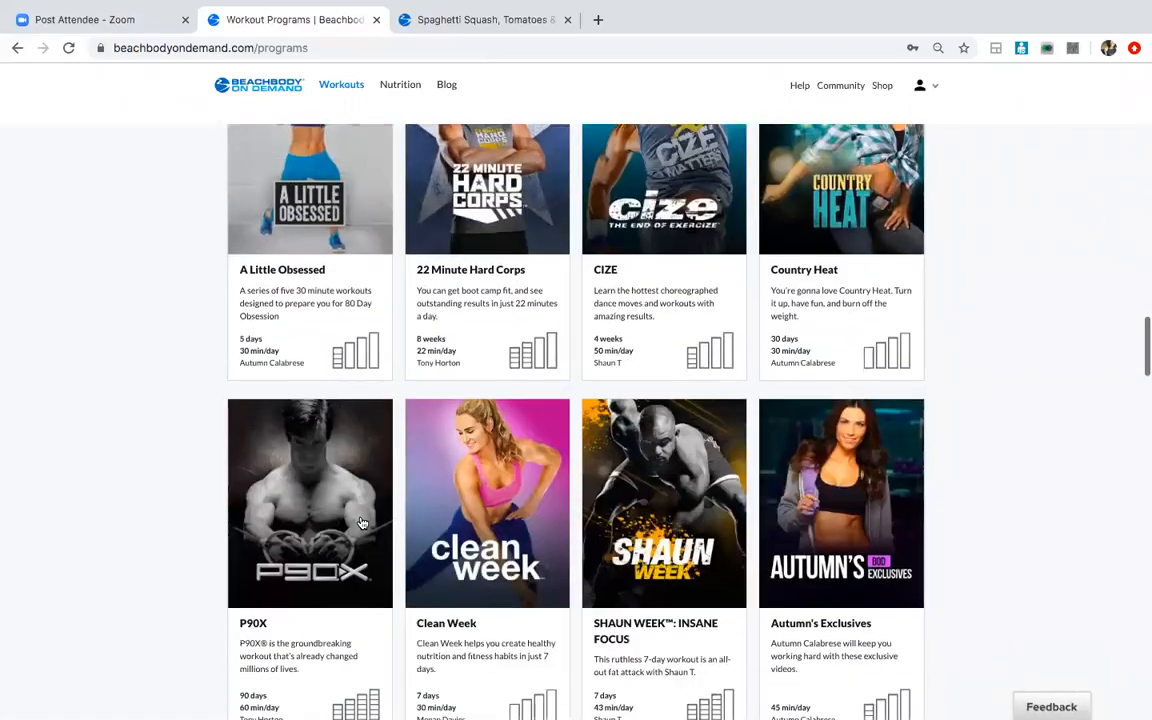
{"action": "scroll", "scroll_direction": "down", "scroll_amount": 3}
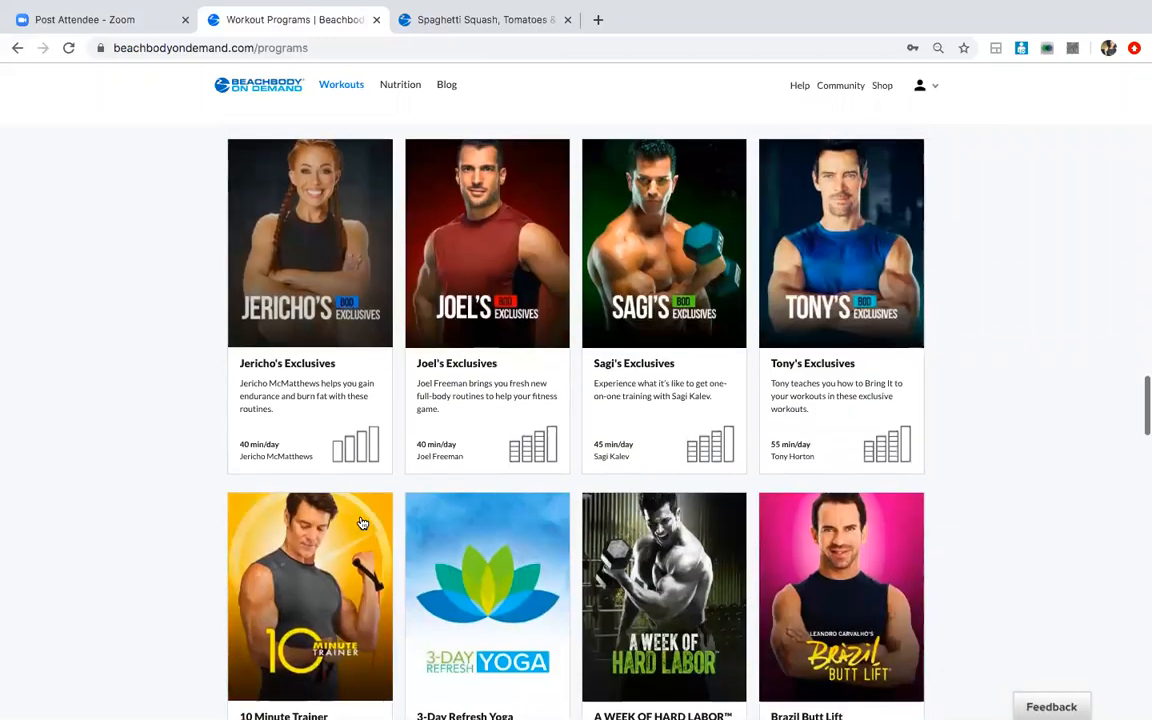
{"action": "scroll", "scroll_direction": "down", "scroll_amount": 3}
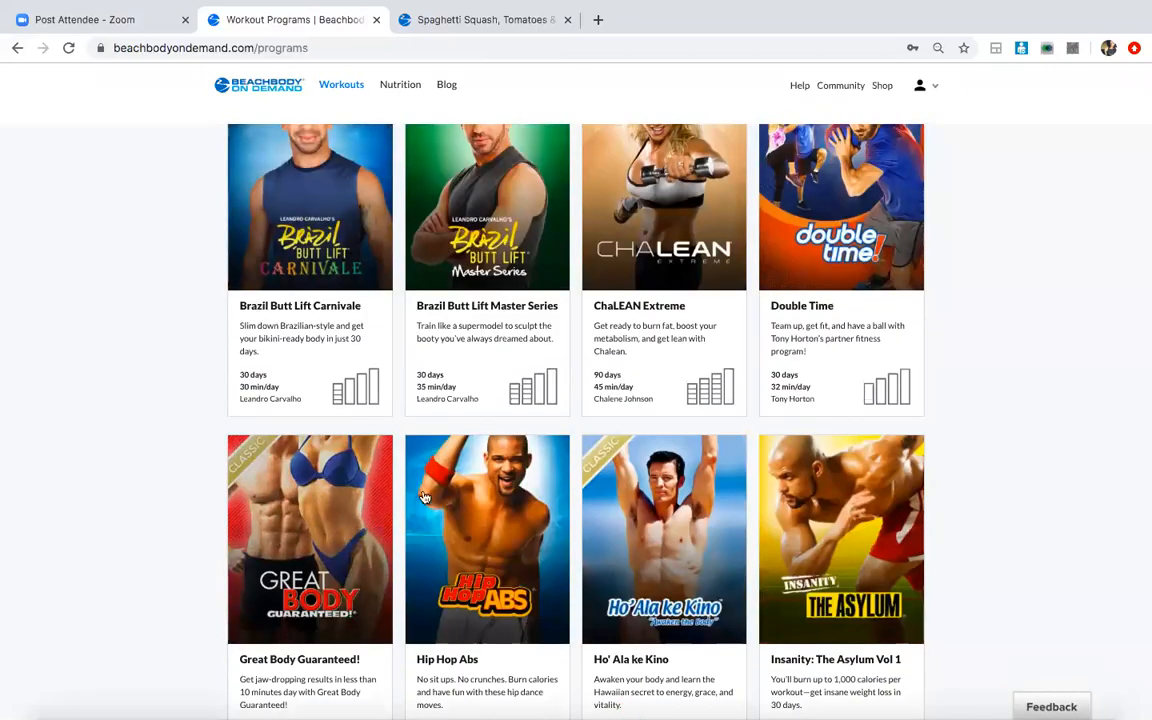
{"action": "scroll", "scroll_direction": "down", "scroll_amount": 3}
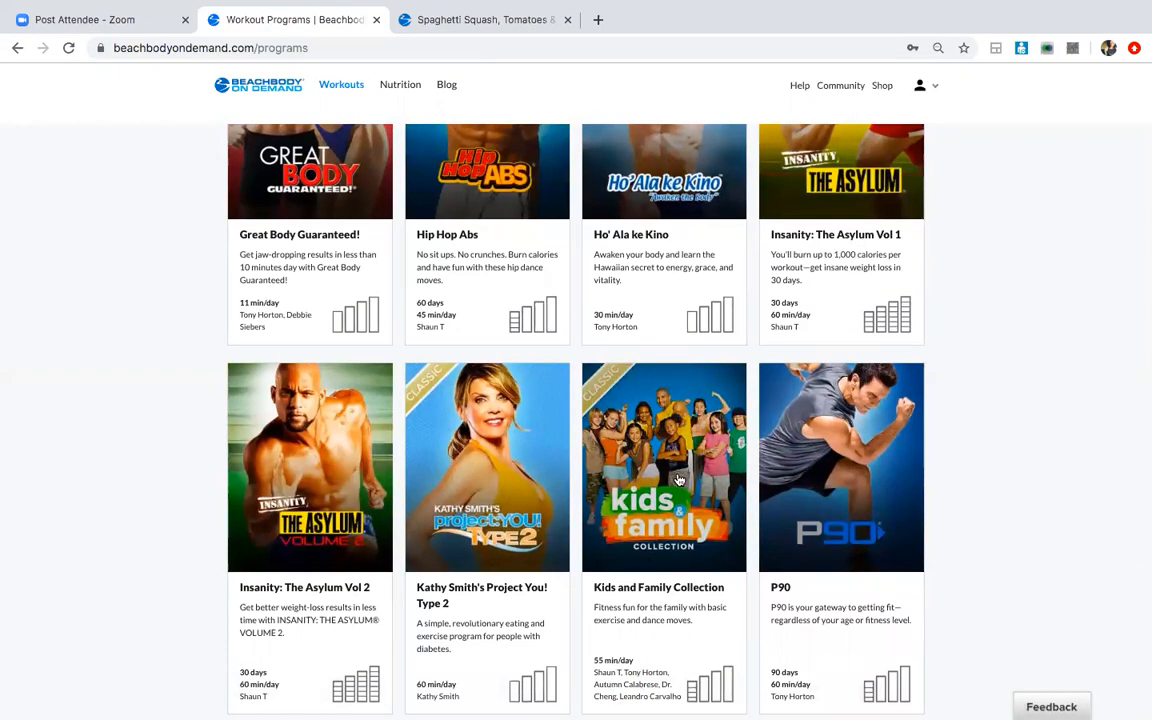
{"action": "mouse_move", "coordinate": [700, 474]}
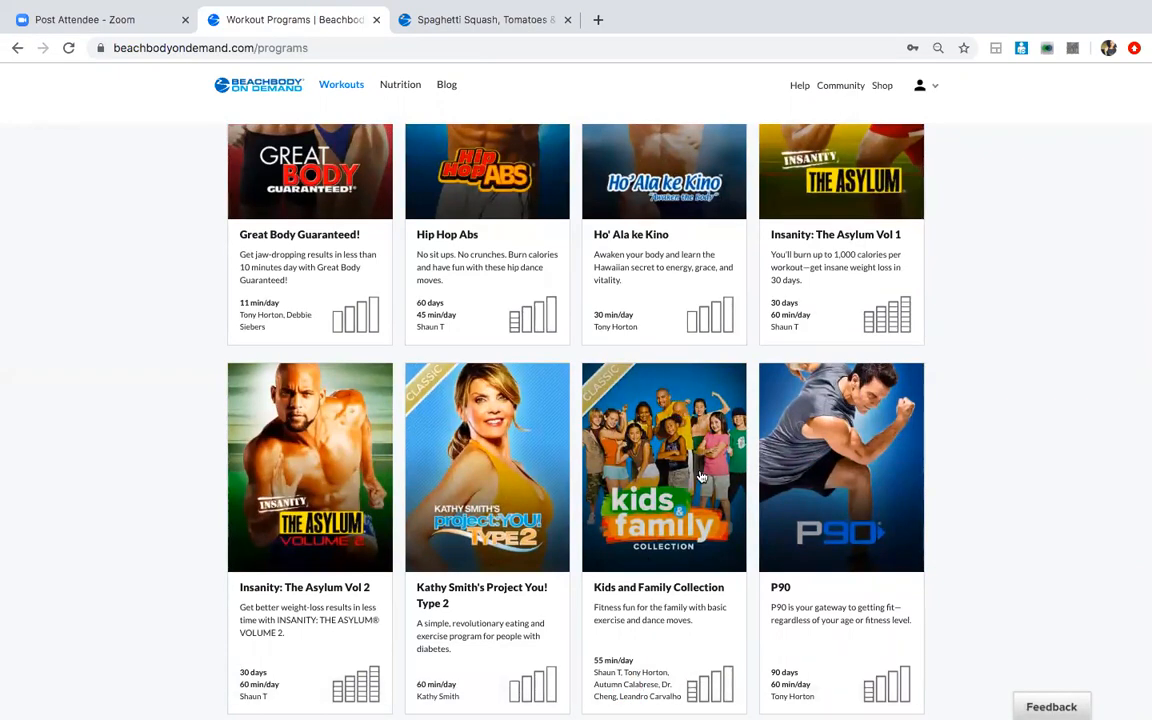
{"action": "mouse_move", "coordinate": [644, 576]}
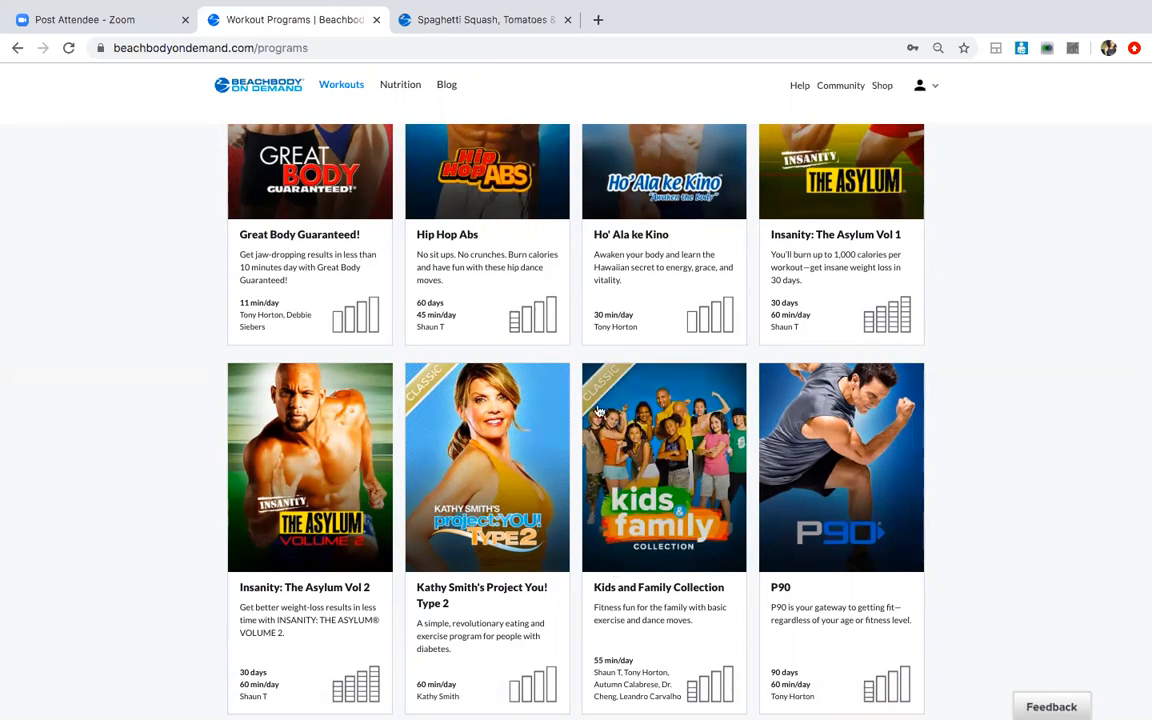
{"action": "mouse_move", "coordinate": [648, 388]}
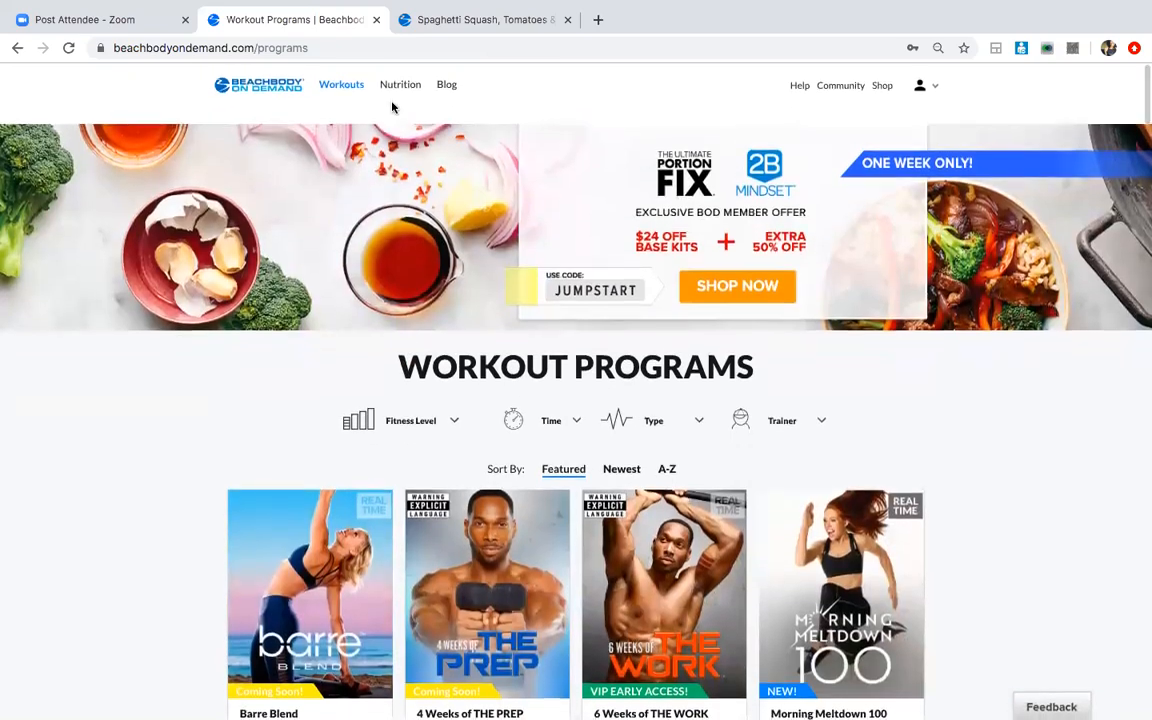
{"action": "mouse_move", "coordinate": [400, 90]}
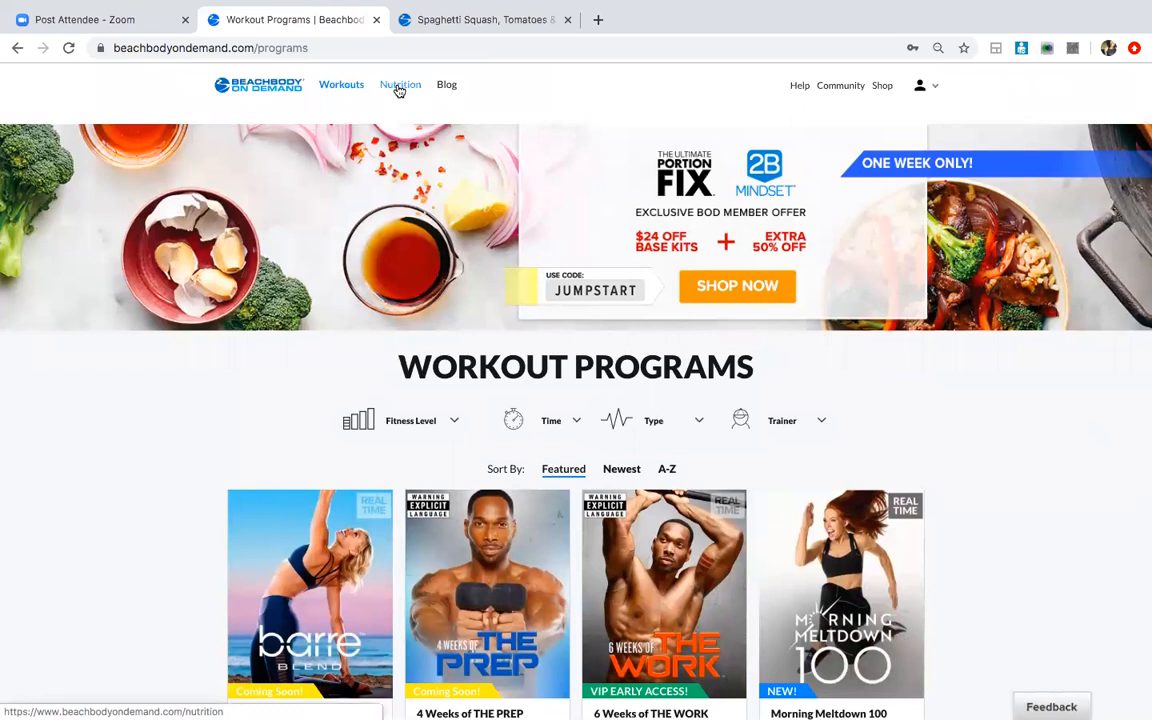
{"action": "left_click", "coordinate": [400, 84]}
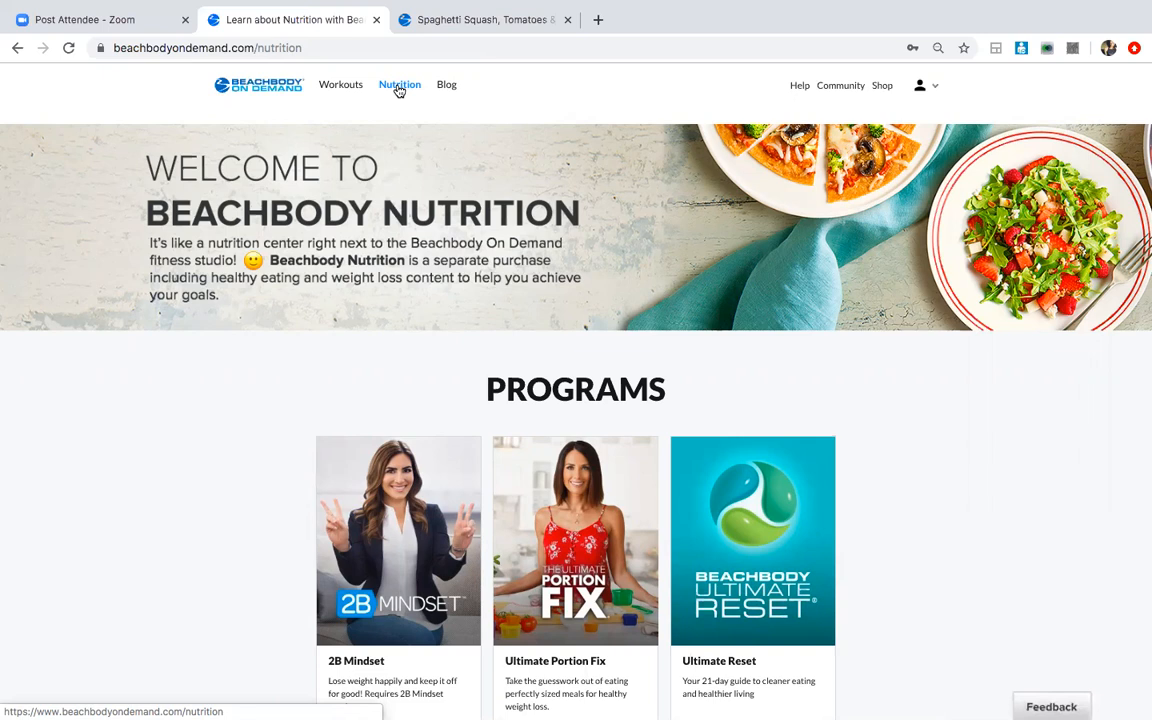
{"action": "mouse_move", "coordinate": [340, 108]}
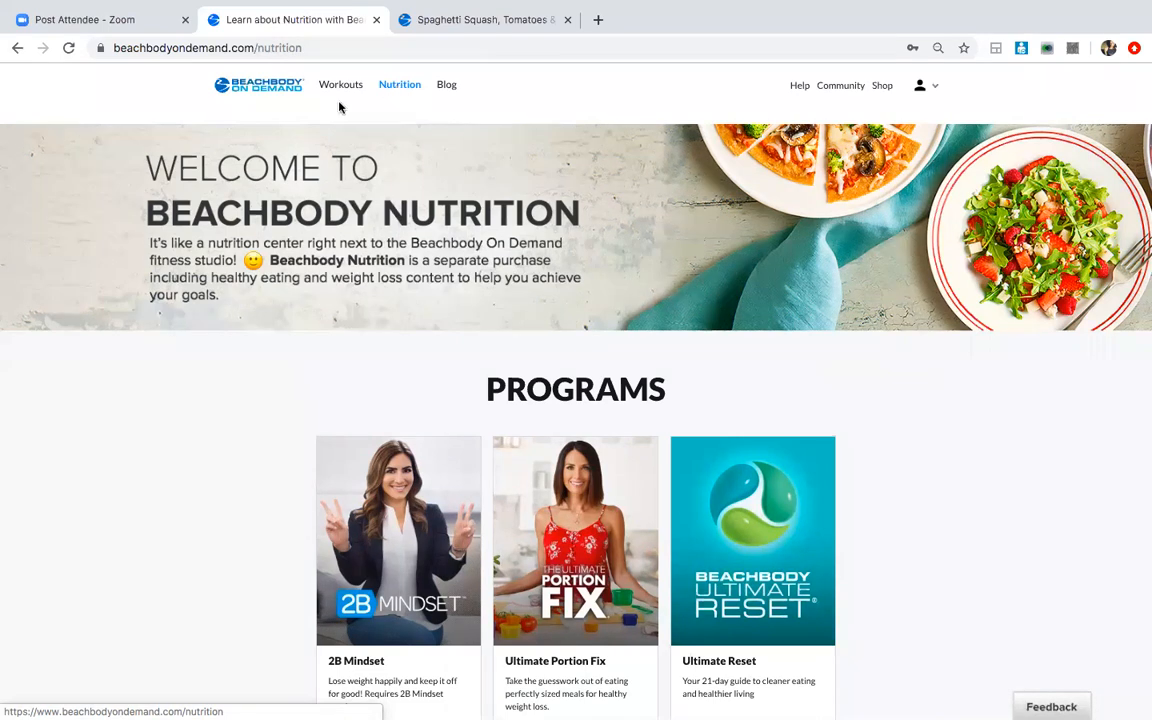
{"action": "mouse_move", "coordinate": [240, 500]}
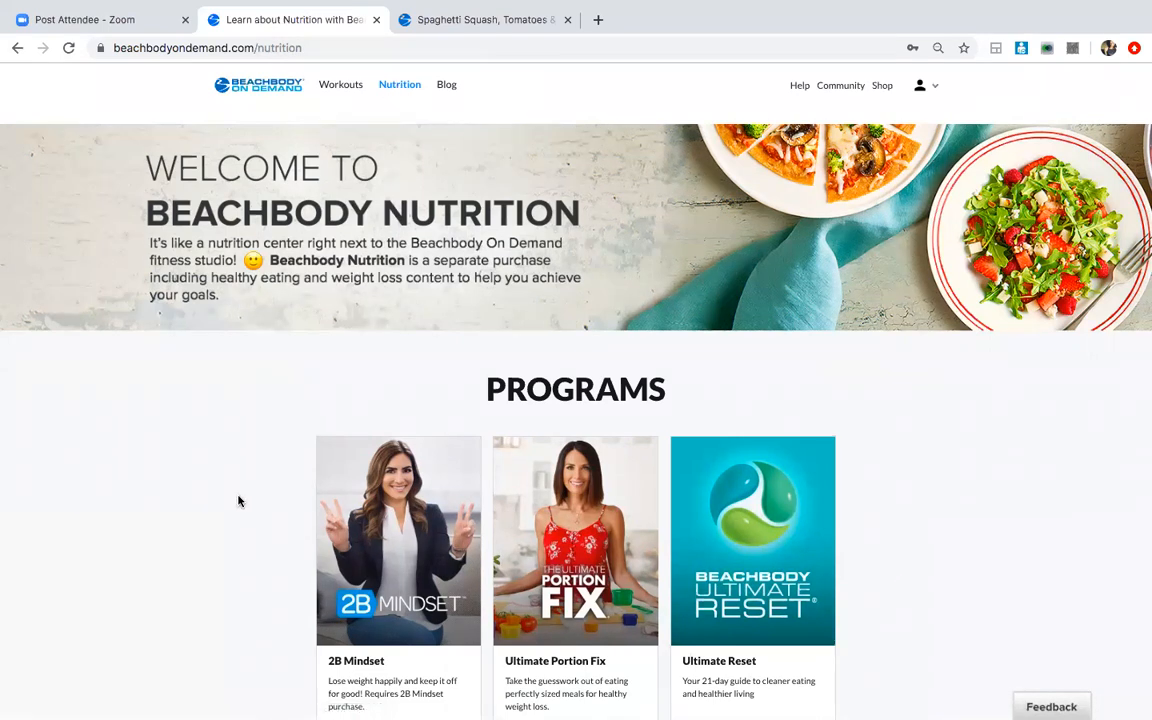
{"action": "scroll", "scroll_direction": "down", "scroll_amount": 3}
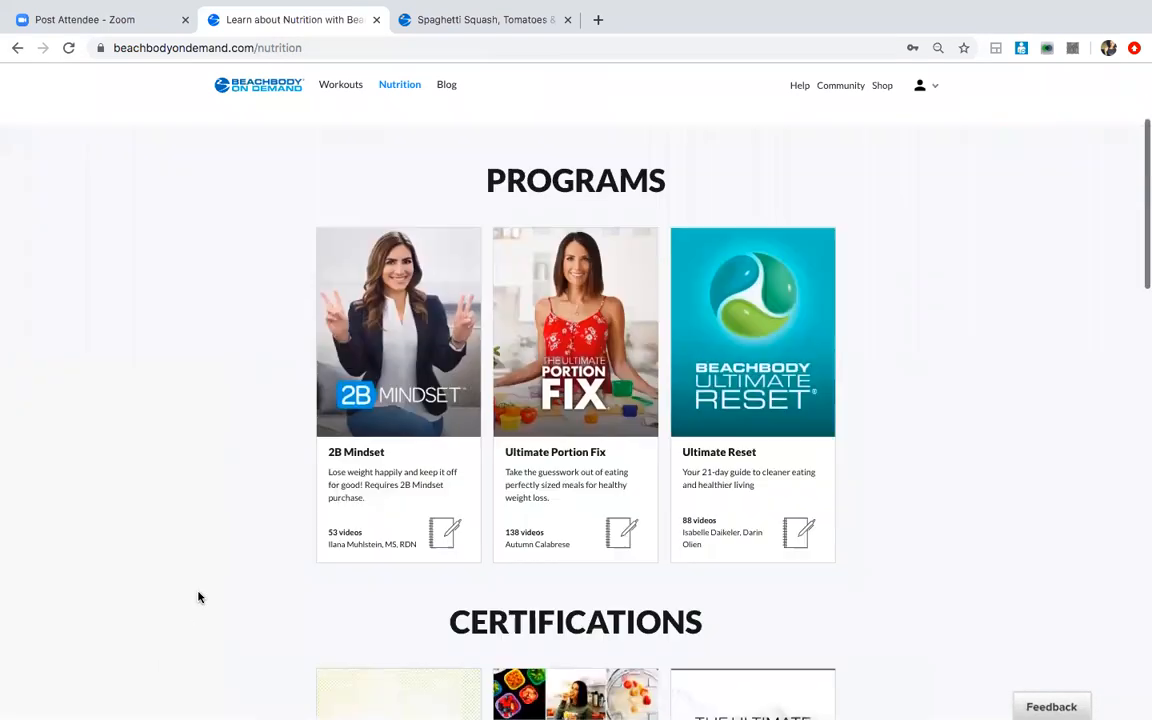
{"action": "mouse_move", "coordinate": [464, 426]}
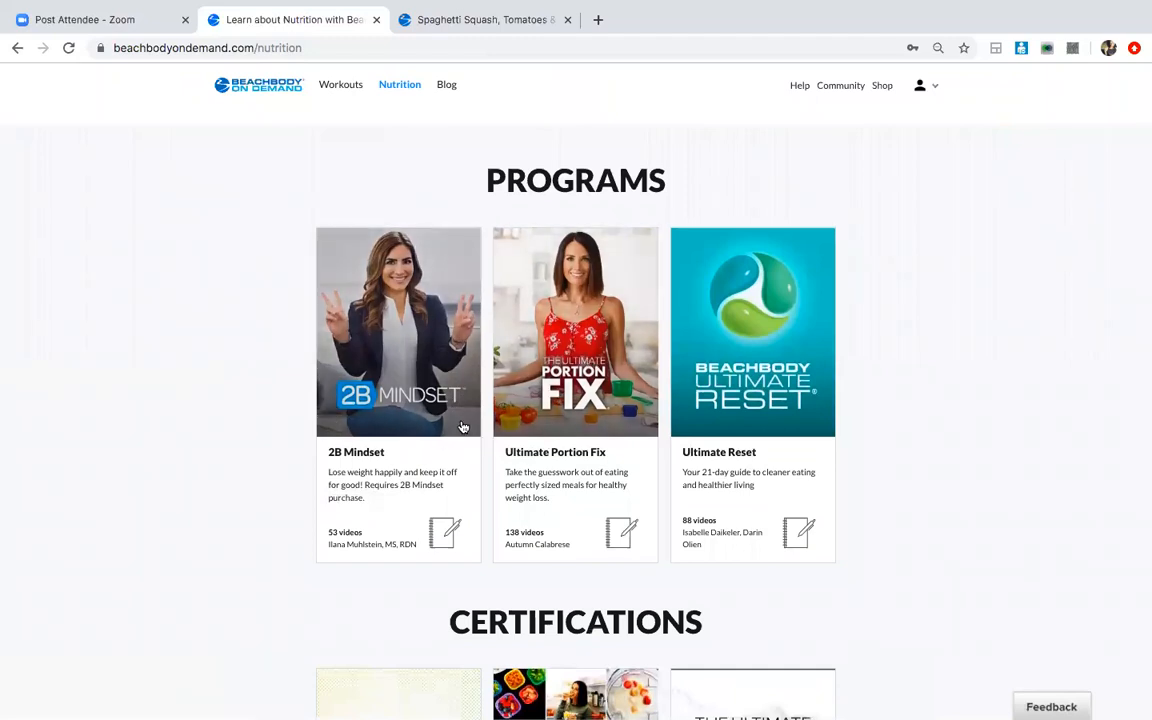
{"action": "mouse_move", "coordinate": [492, 384]}
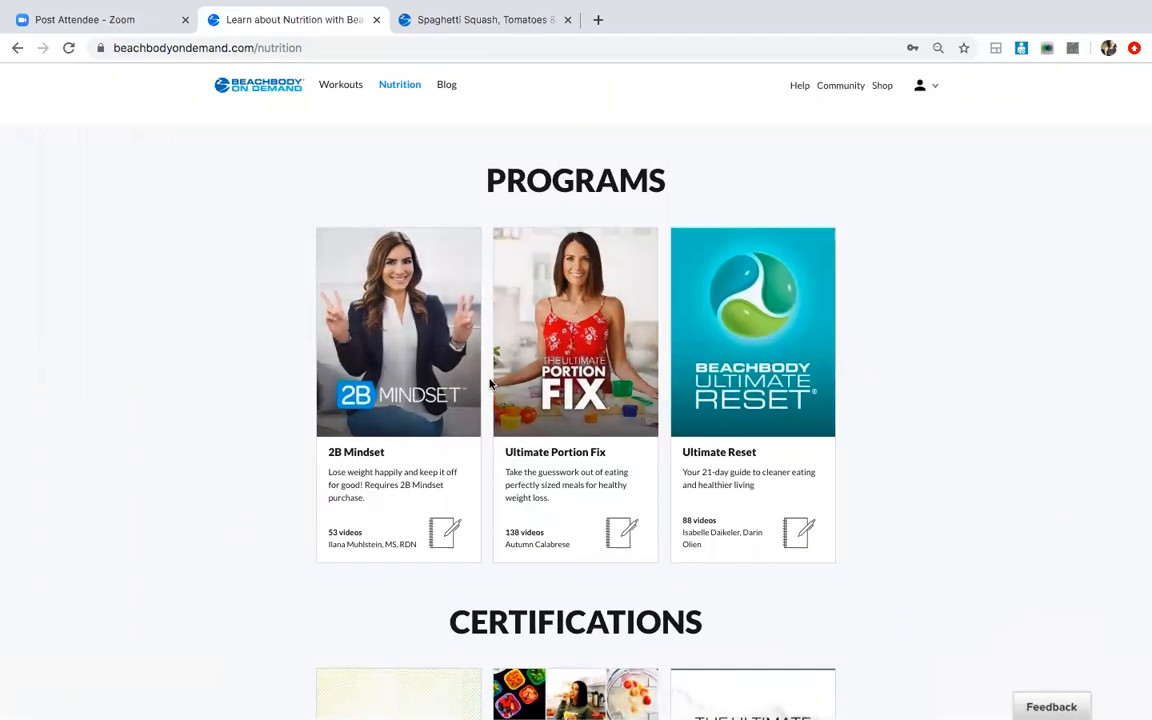
{"action": "mouse_move", "coordinate": [398, 406]}
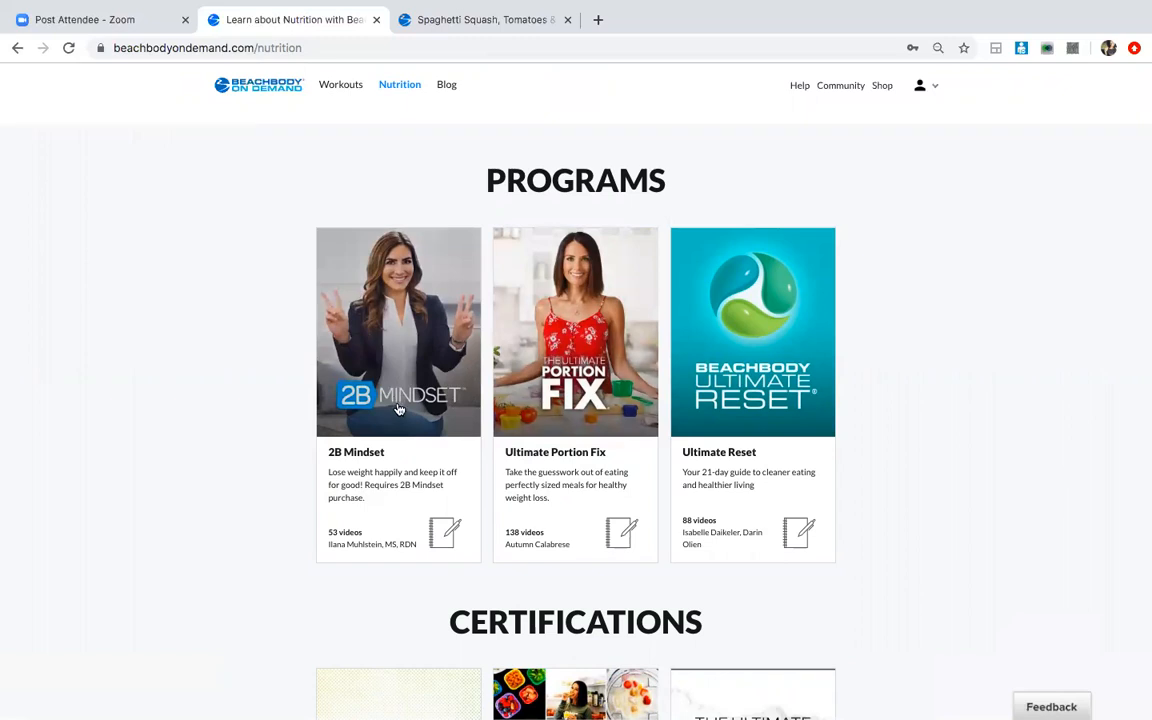
{"action": "mouse_move", "coordinate": [576, 412]}
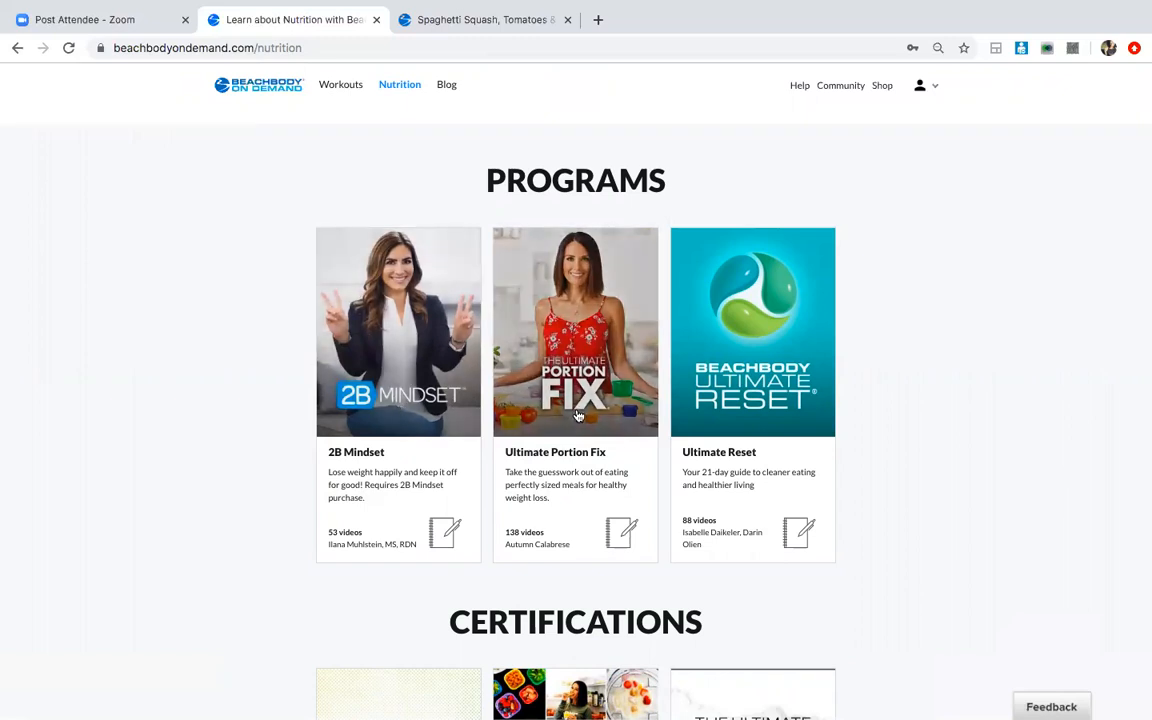
{"action": "mouse_move", "coordinate": [630, 382]}
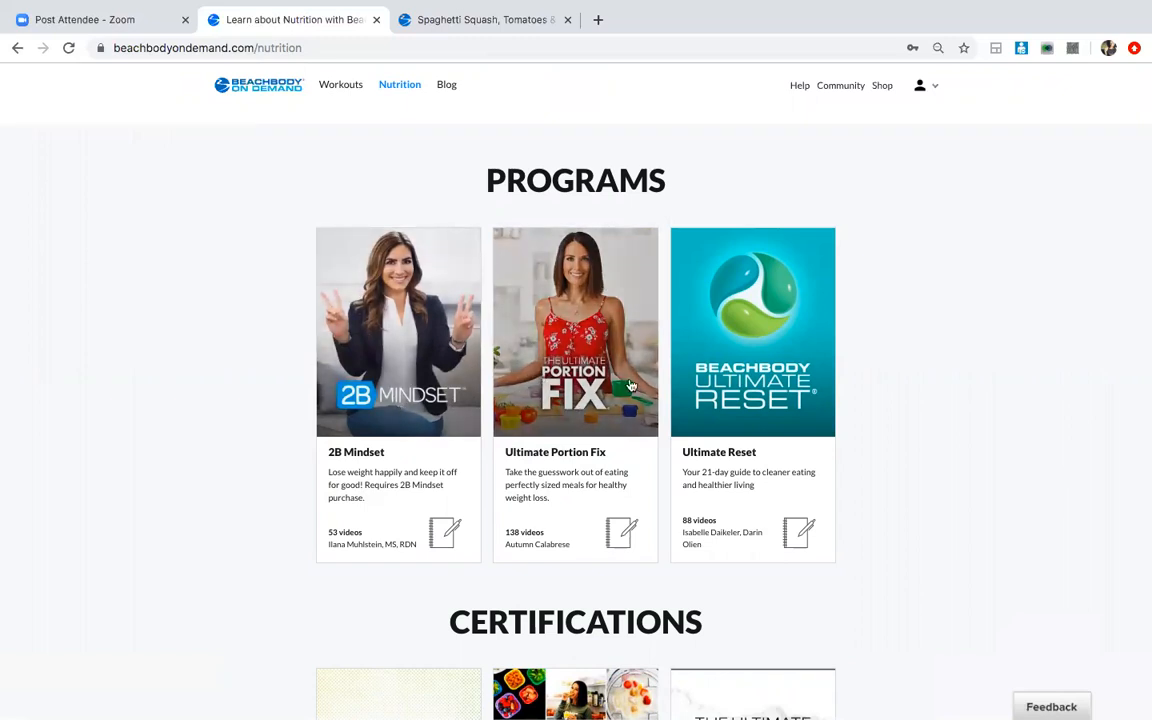
{"action": "mouse_move", "coordinate": [476, 192]}
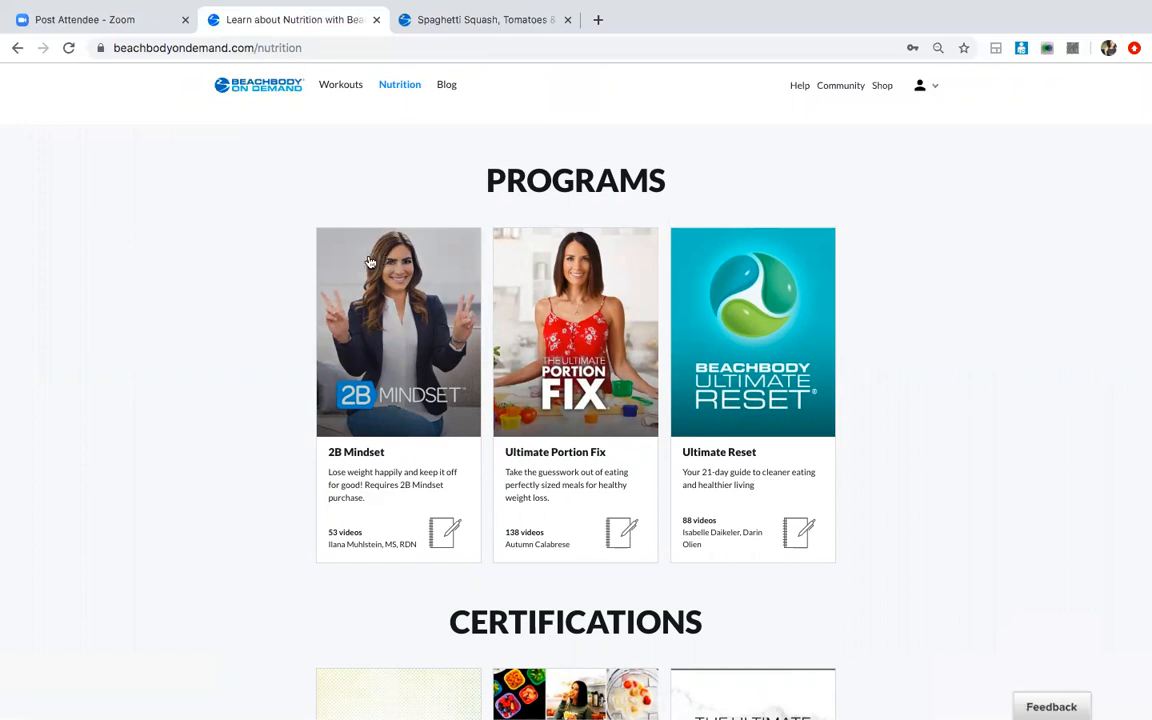
{"action": "mouse_move", "coordinate": [368, 366]}
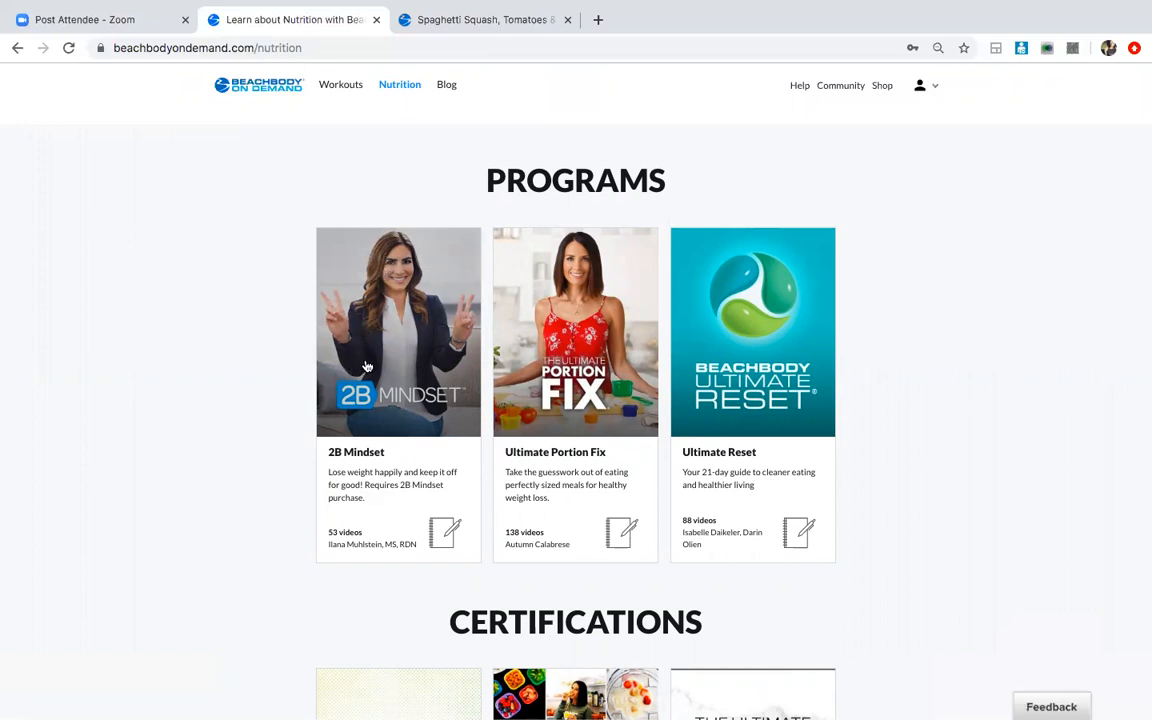
- Scroll the Nutrition page past Certifications to the Channels with BODlife, Shakeology and Fixate
{"action": "scroll", "scroll_direction": "down", "scroll_amount": 3}
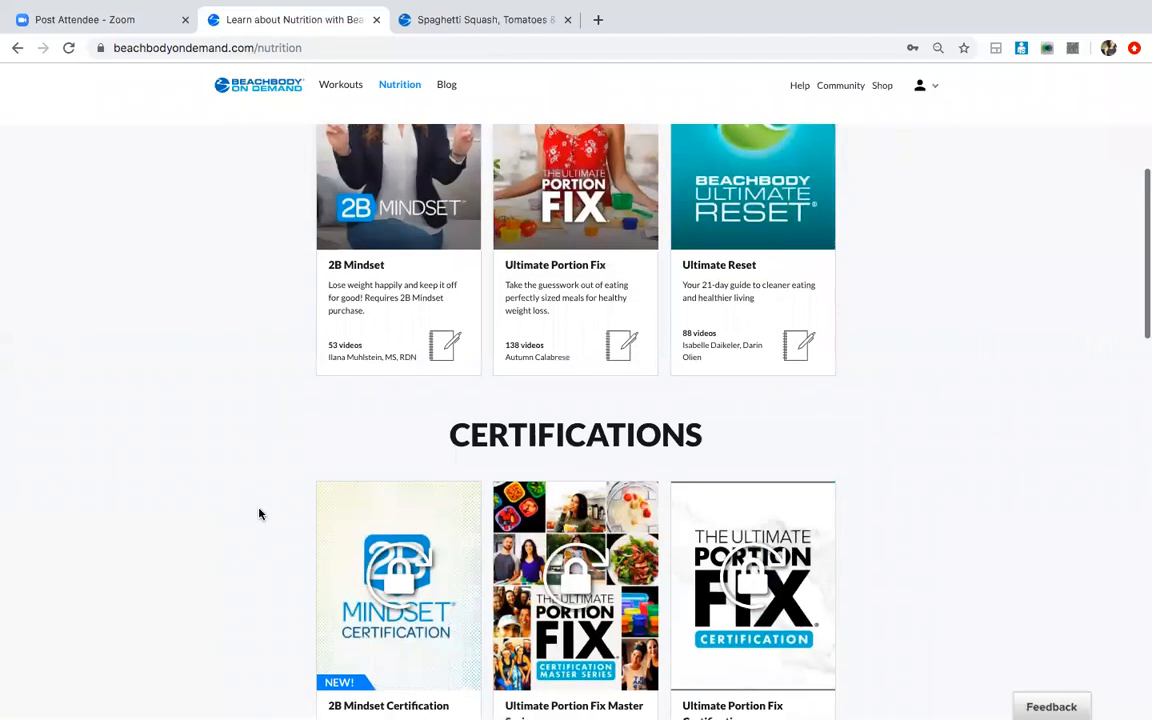
{"action": "scroll", "scroll_direction": "down", "scroll_amount": 3}
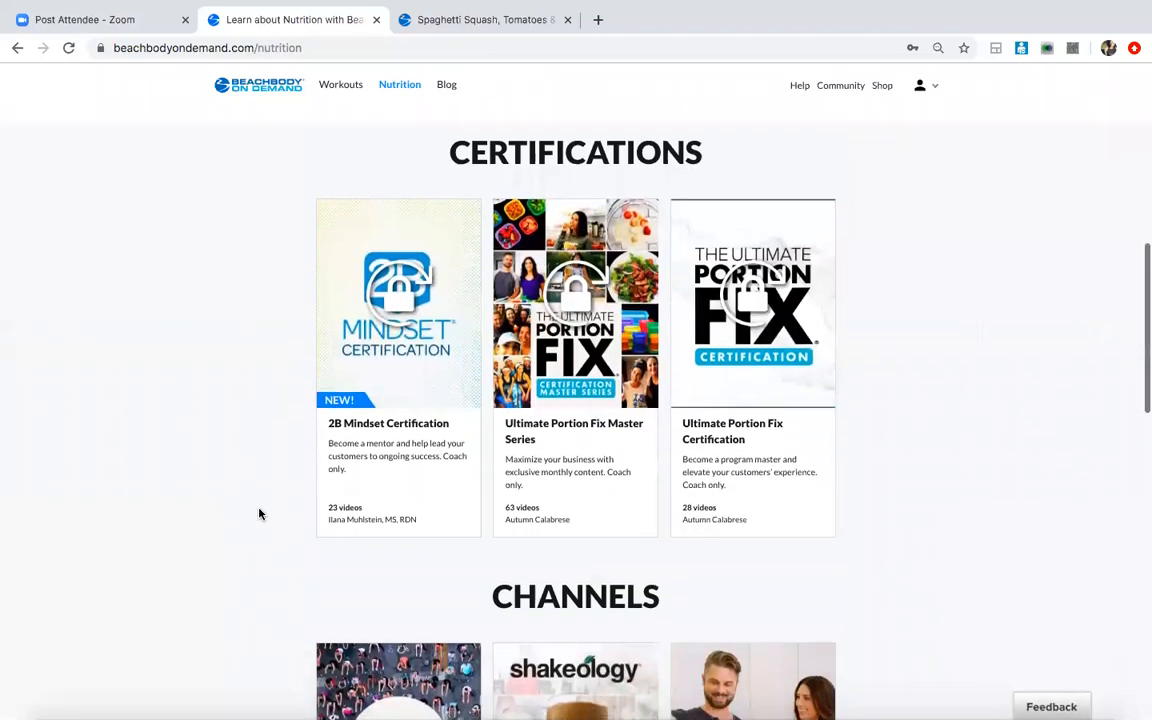
{"action": "scroll", "scroll_direction": "down", "scroll_amount": 3}
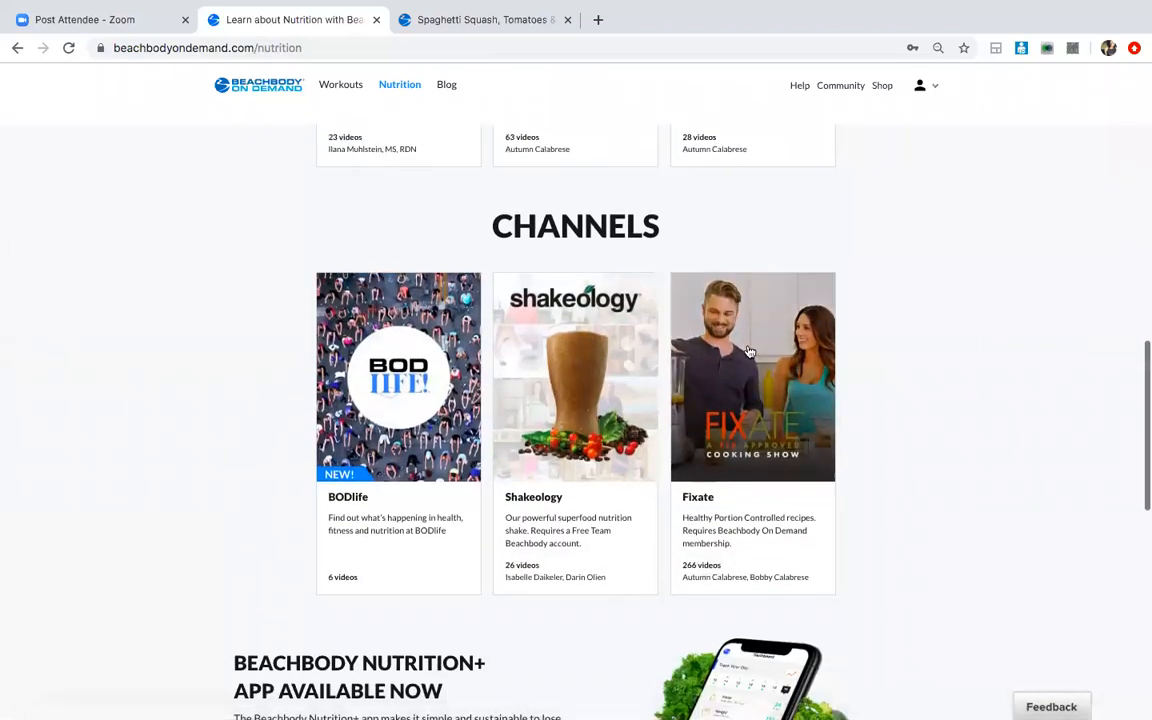
{"action": "mouse_move", "coordinate": [768, 428]}
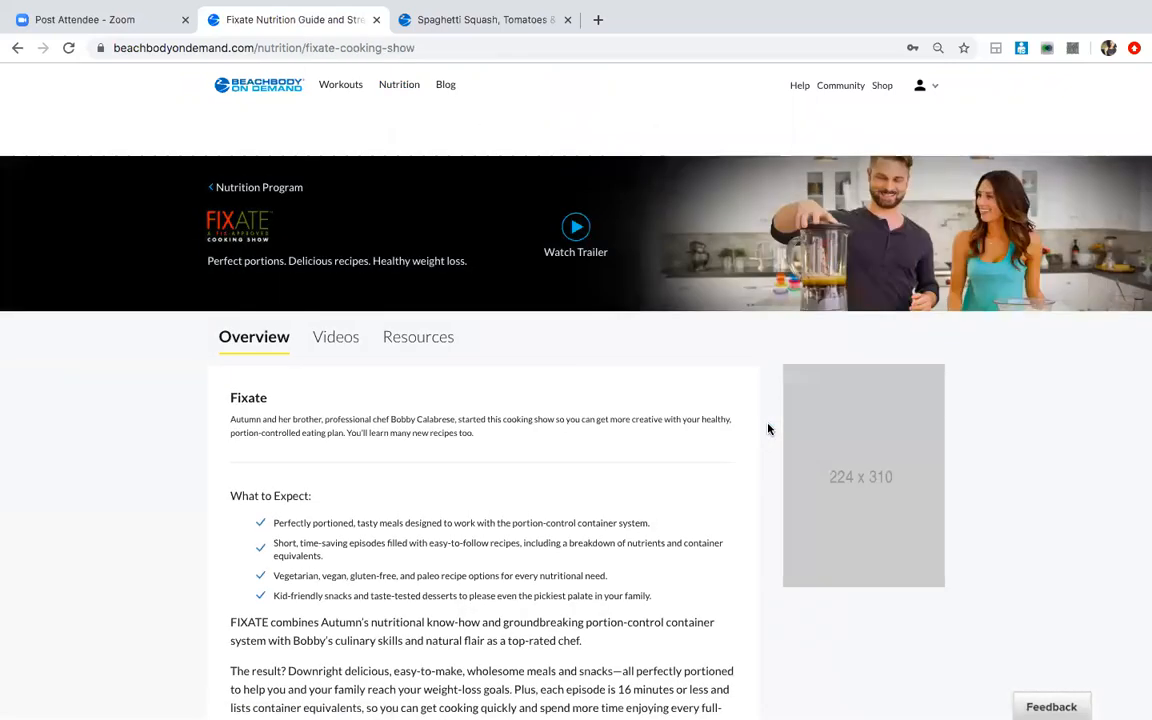
{"action": "mouse_move", "coordinate": [164, 534]}
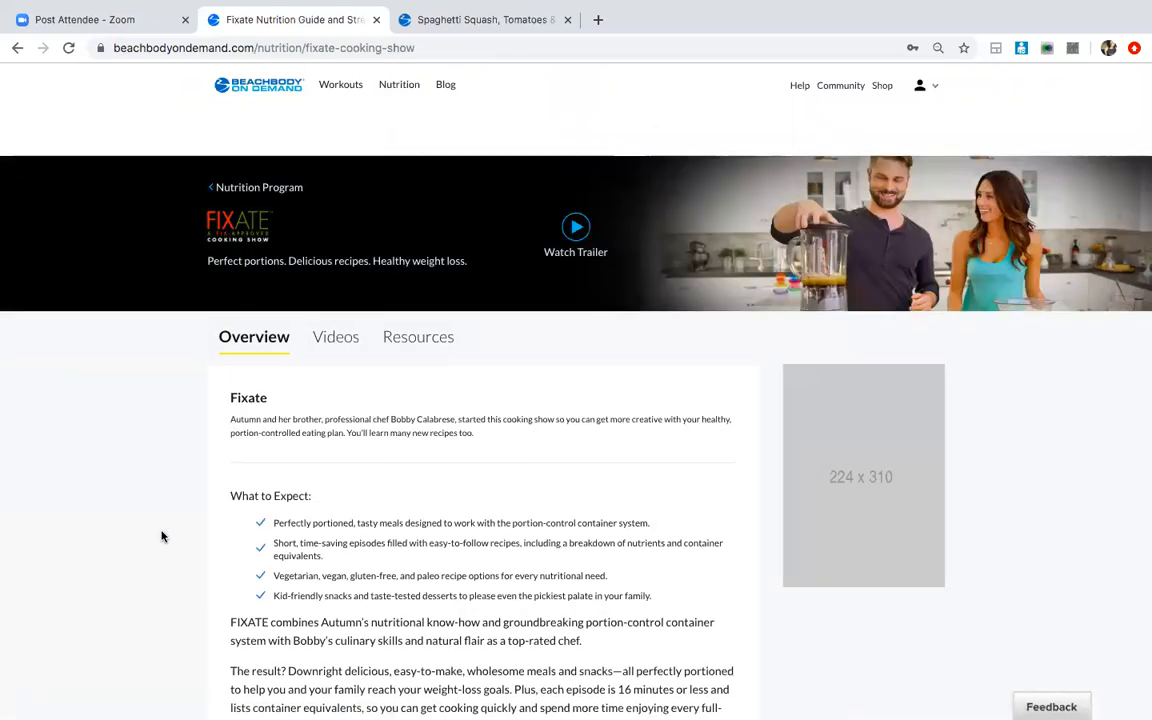
- Browse the Fixate Videos list through its recipe categories
{"action": "left_click", "coordinate": [336, 336]}
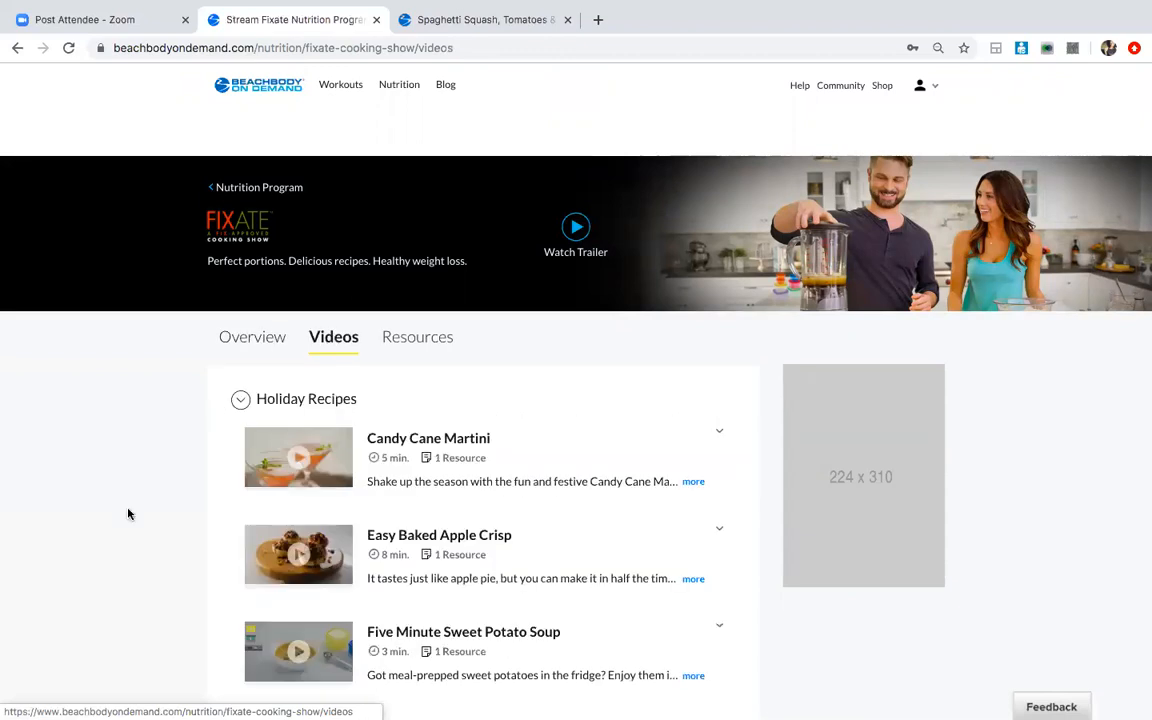
{"action": "scroll", "scroll_direction": "down", "scroll_amount": 3}
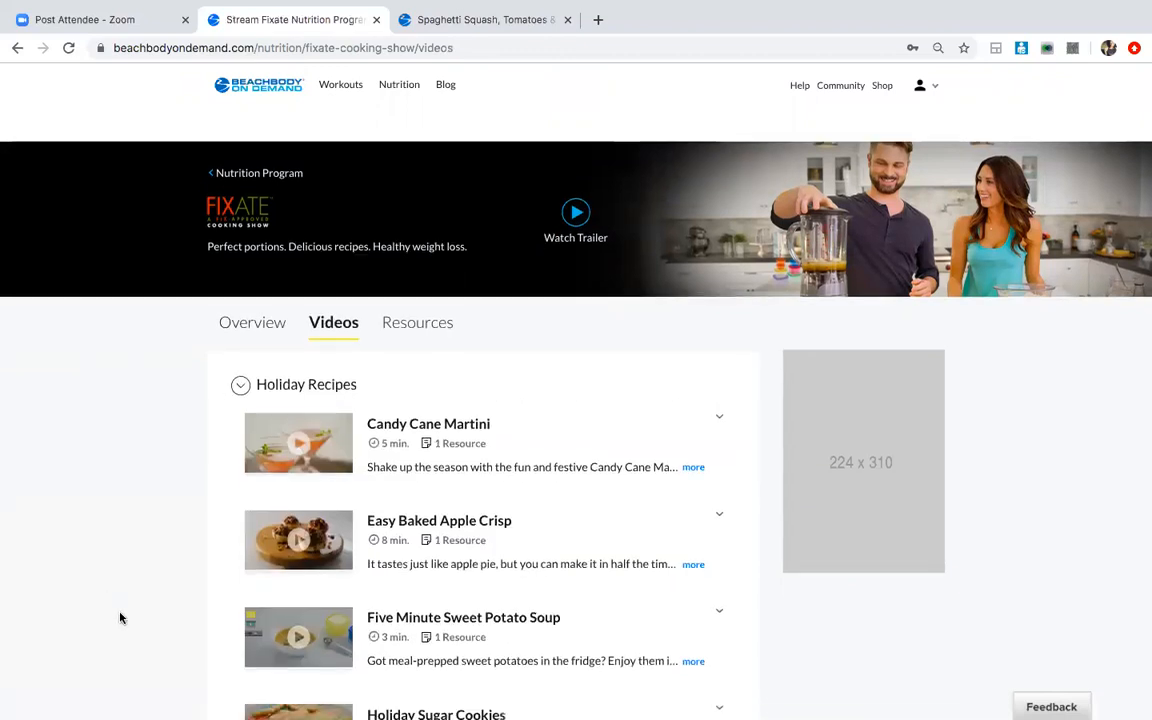
{"action": "scroll", "scroll_direction": "down", "scroll_amount": 3}
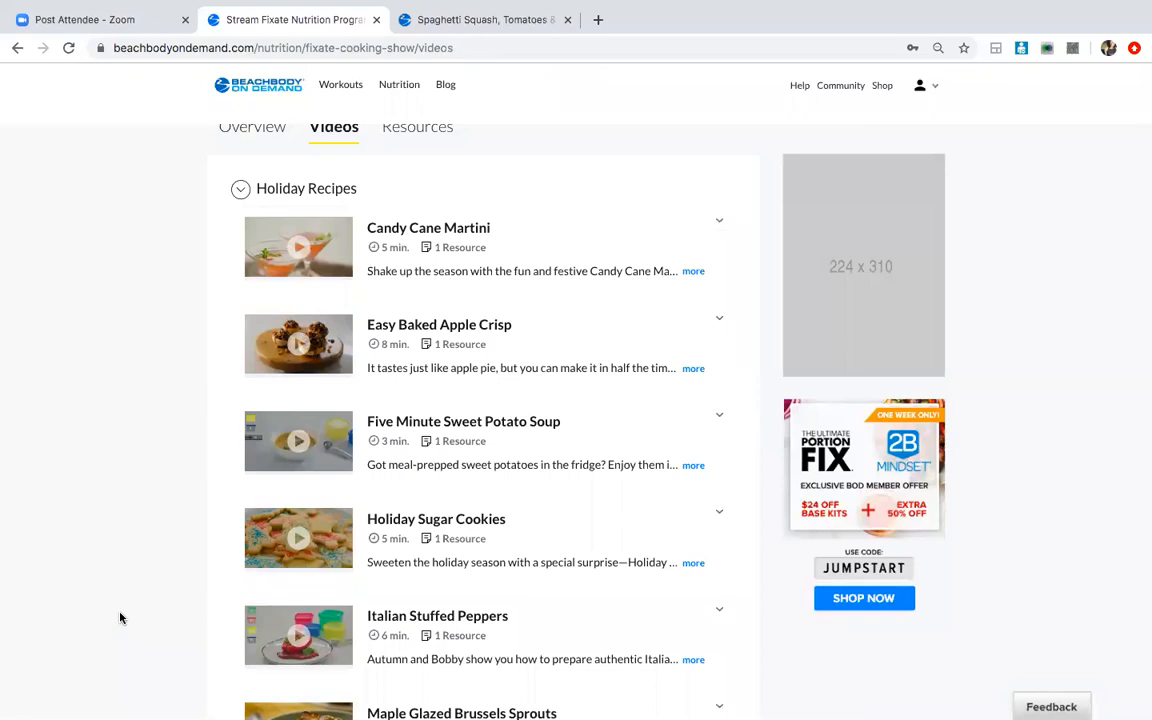
{"action": "mouse_move", "coordinate": [468, 292]}
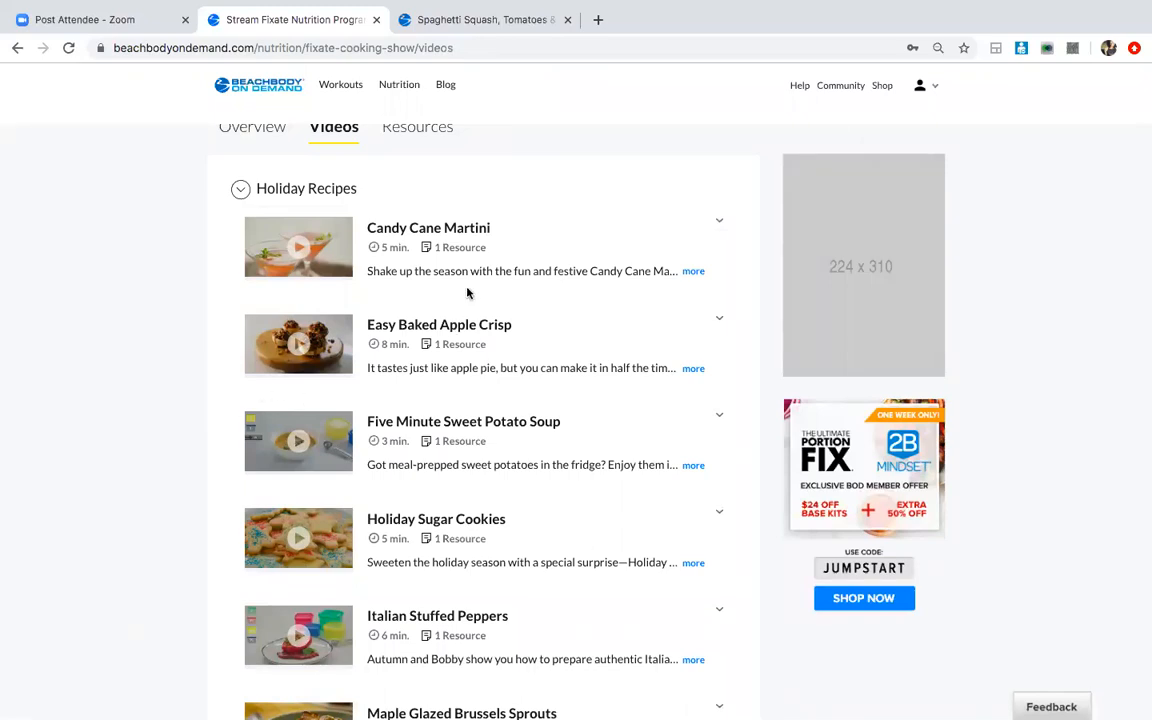
{"action": "mouse_move", "coordinate": [148, 610]}
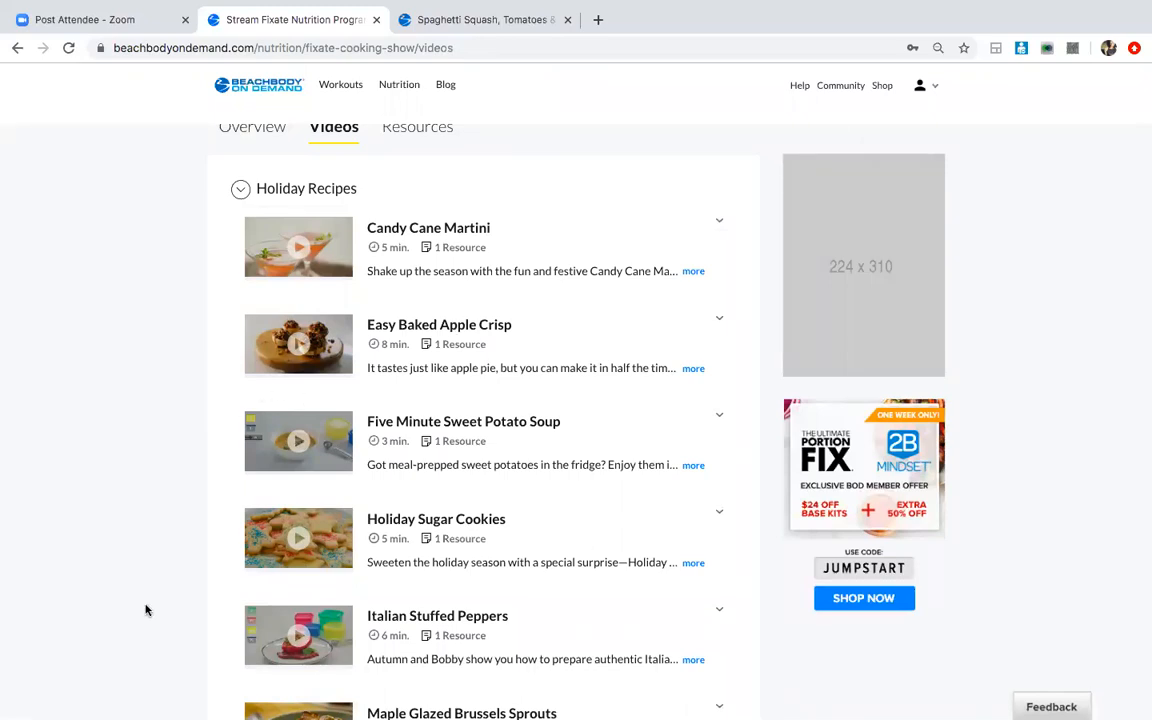
{"action": "scroll", "scroll_direction": "down", "scroll_amount": 3}
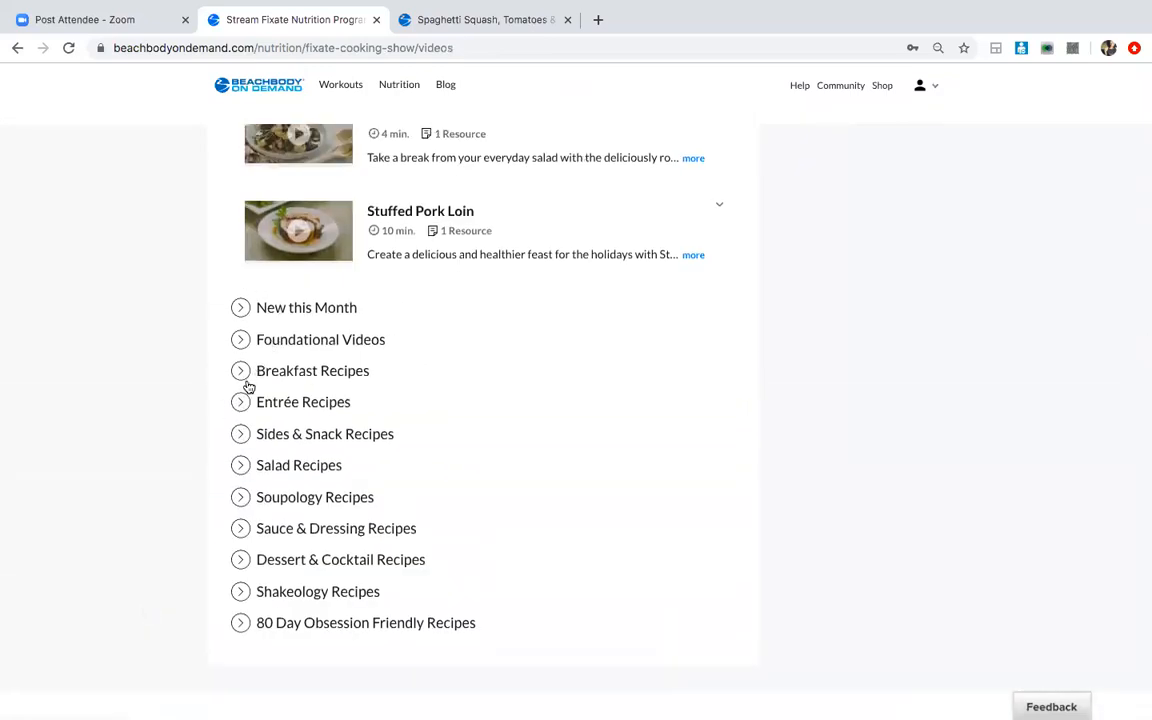
{"action": "mouse_move", "coordinate": [244, 344]}
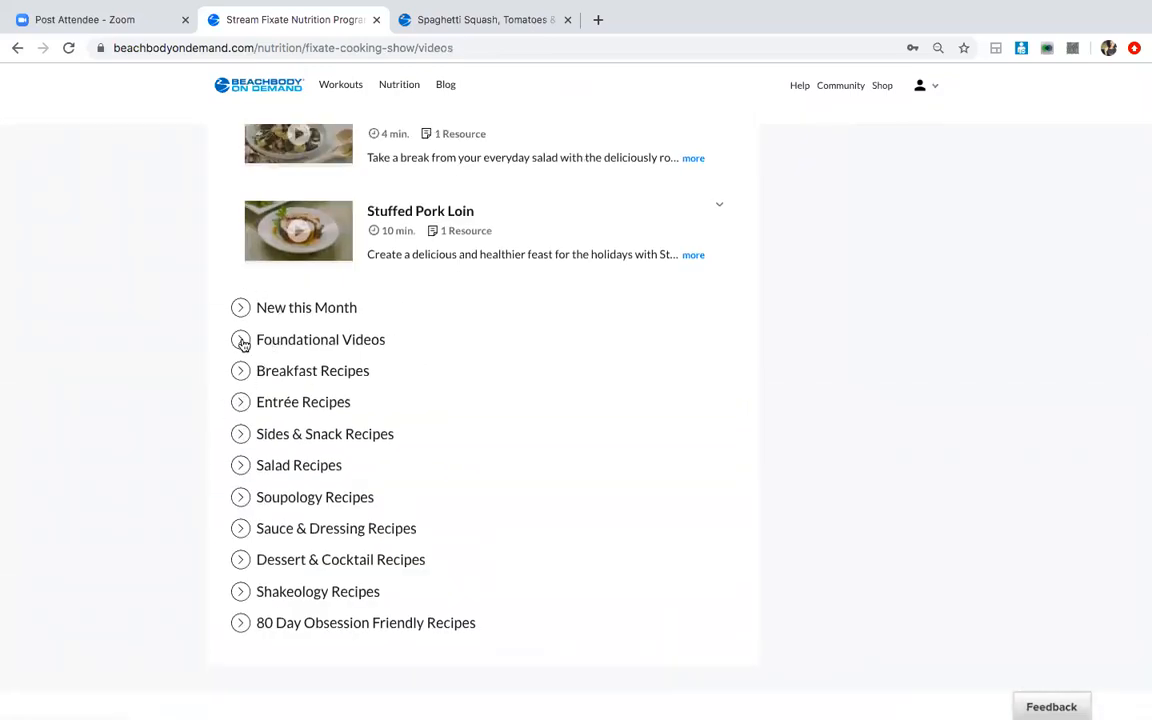
{"action": "mouse_move", "coordinate": [300, 490]}
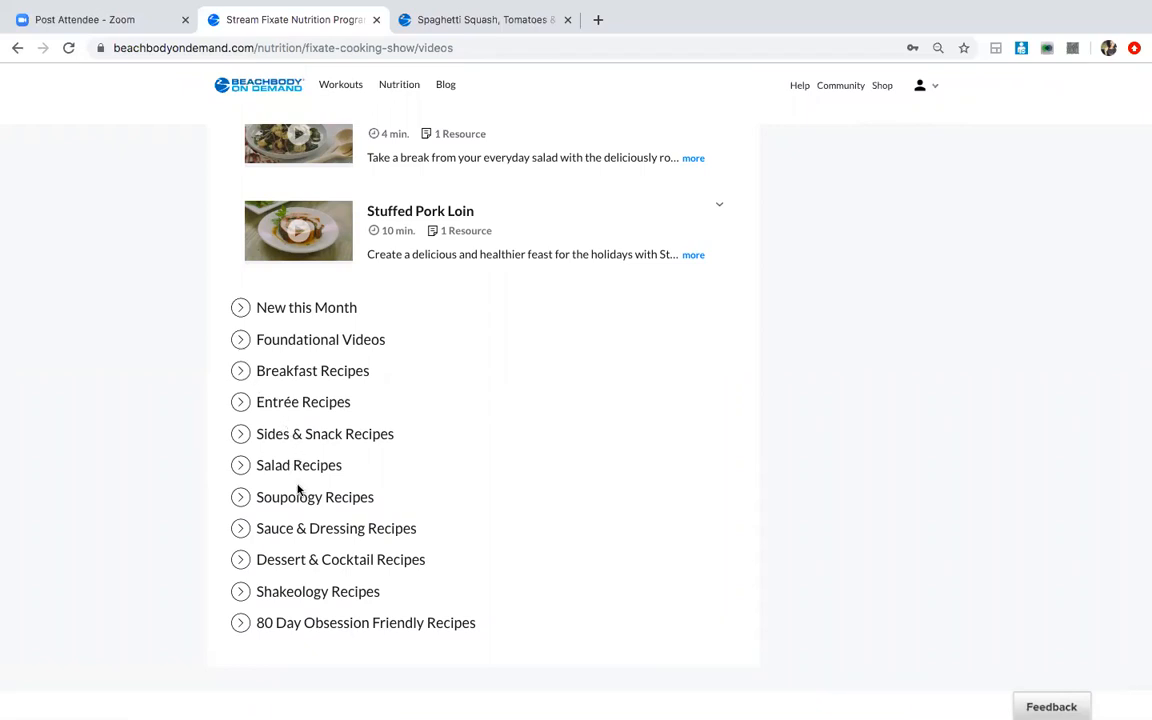
{"action": "mouse_move", "coordinate": [340, 592]}
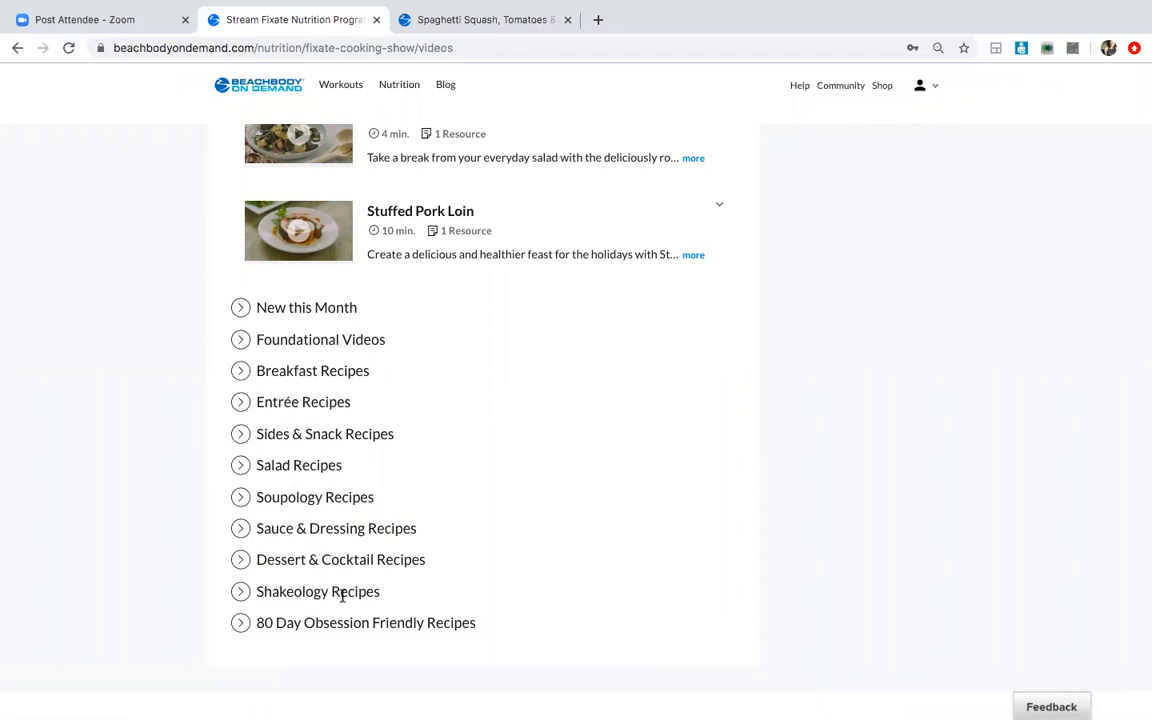
{"action": "mouse_move", "coordinate": [308, 292]}
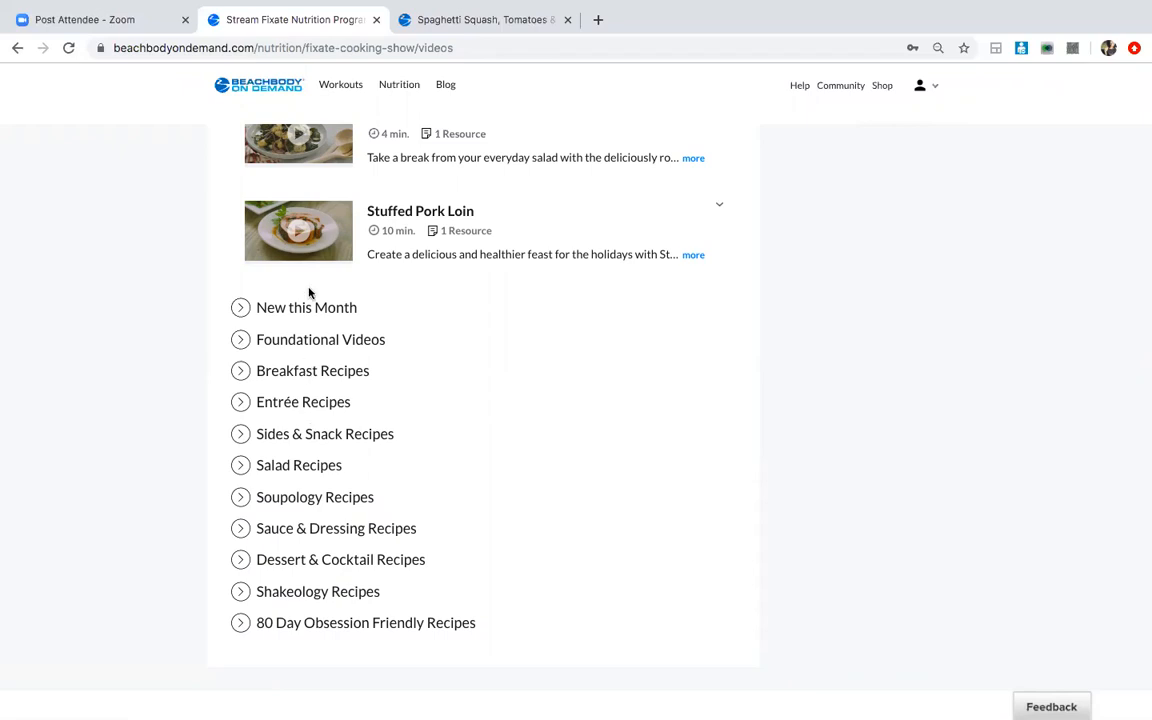
{"action": "scroll", "scroll_direction": "up", "scroll_amount": 3}
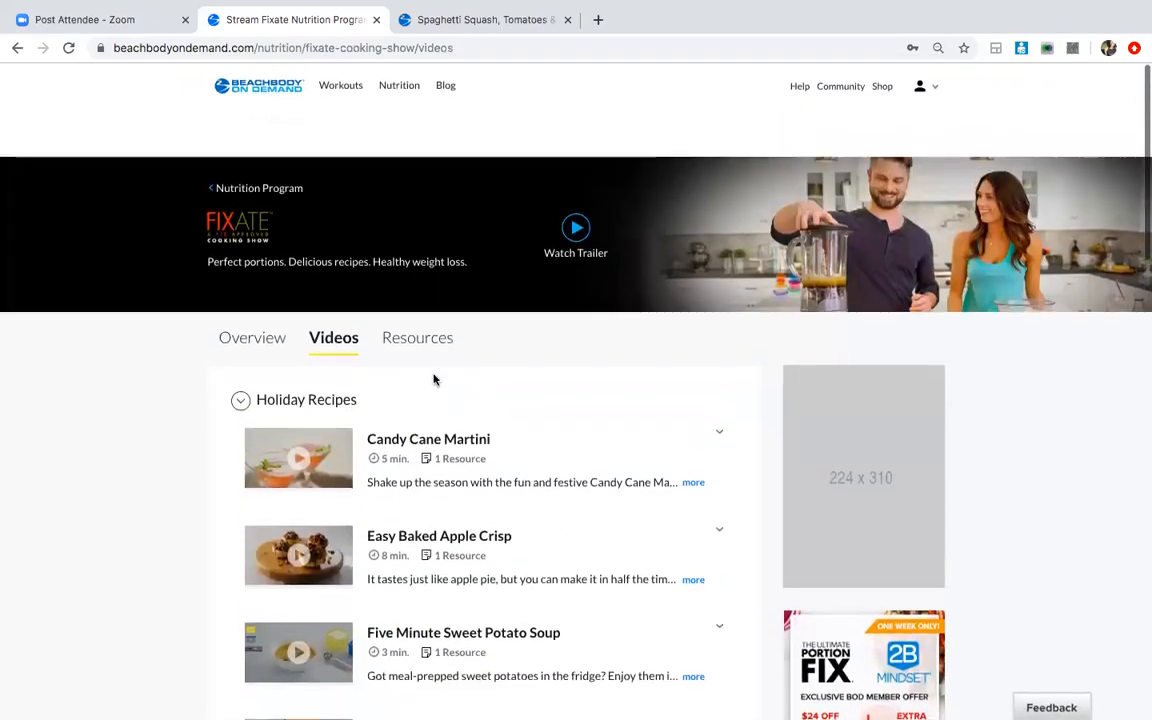
- Switch to Fixate's Resources and expand the Recipes group listing the Fixate Recipe List
{"action": "left_click", "coordinate": [416, 336]}
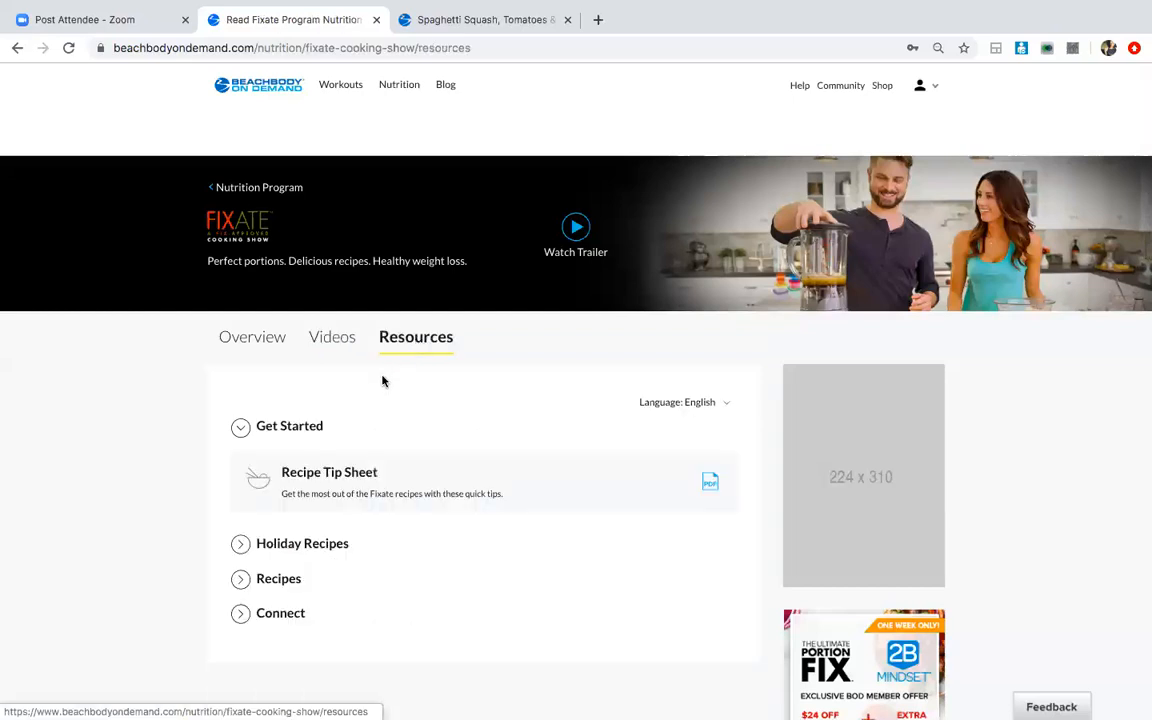
{"action": "left_click", "coordinate": [280, 578]}
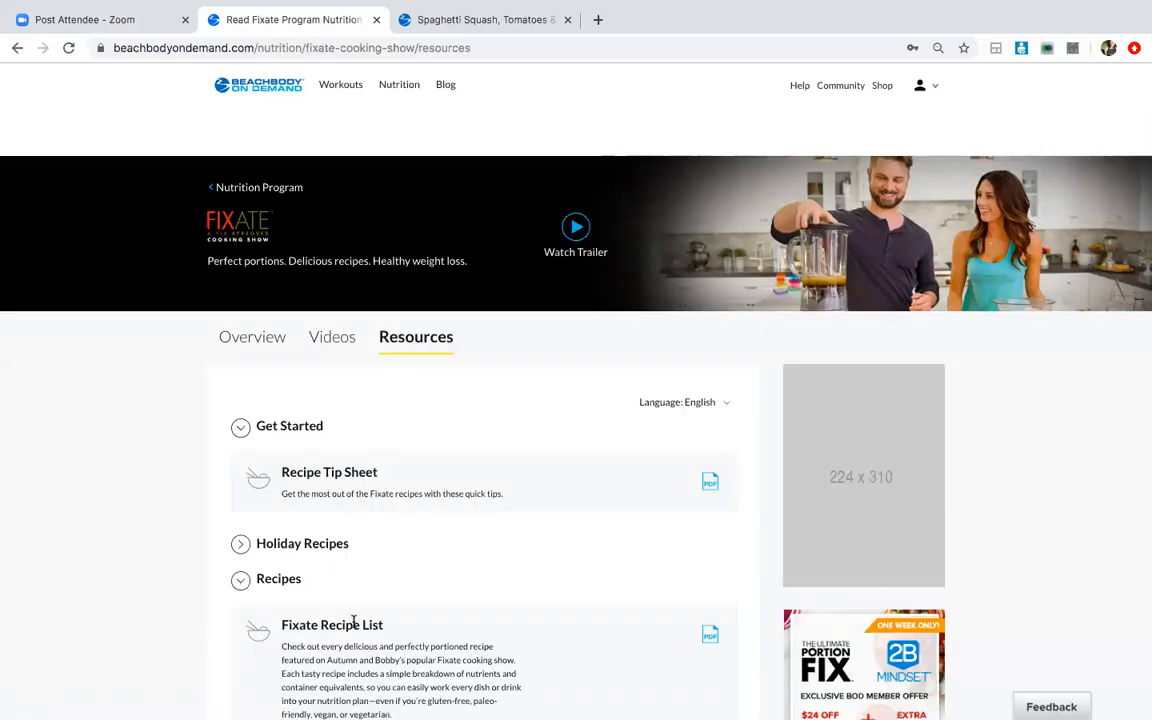
{"action": "scroll", "scroll_direction": "down", "scroll_amount": 3}
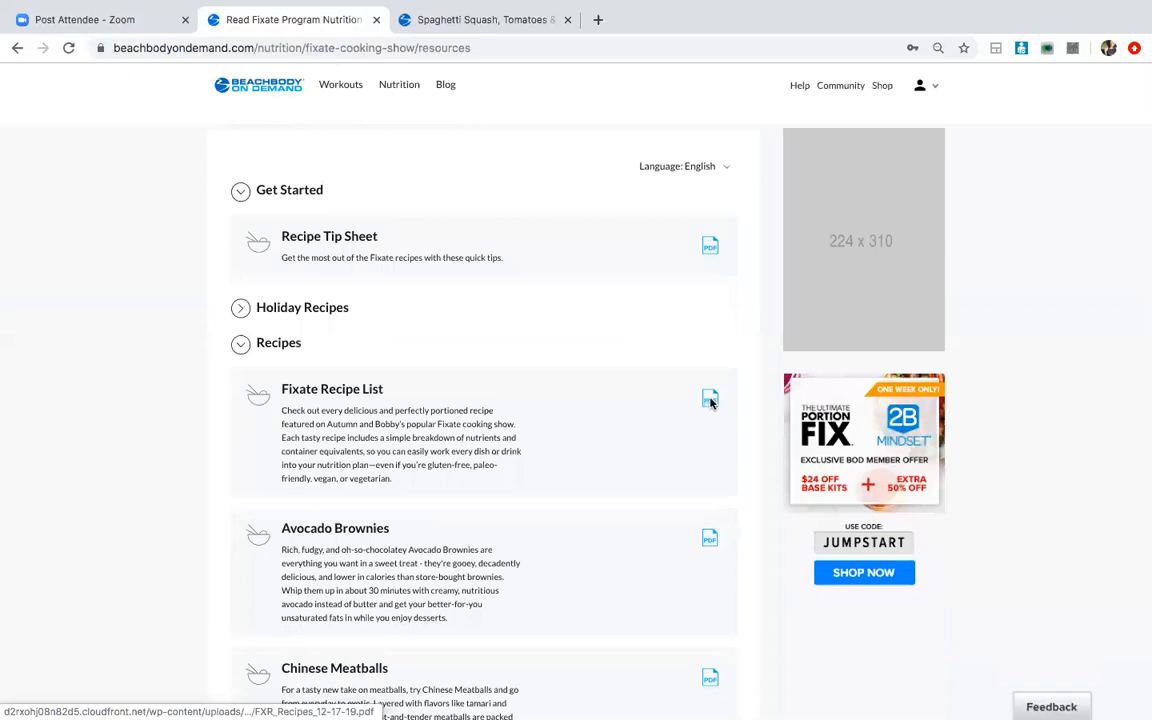
- Open the Fixate Recipe List PDF and scroll past 'How to use this guide' to the Breakfast Recipes index
{"action": "left_click", "coordinate": [708, 398]}
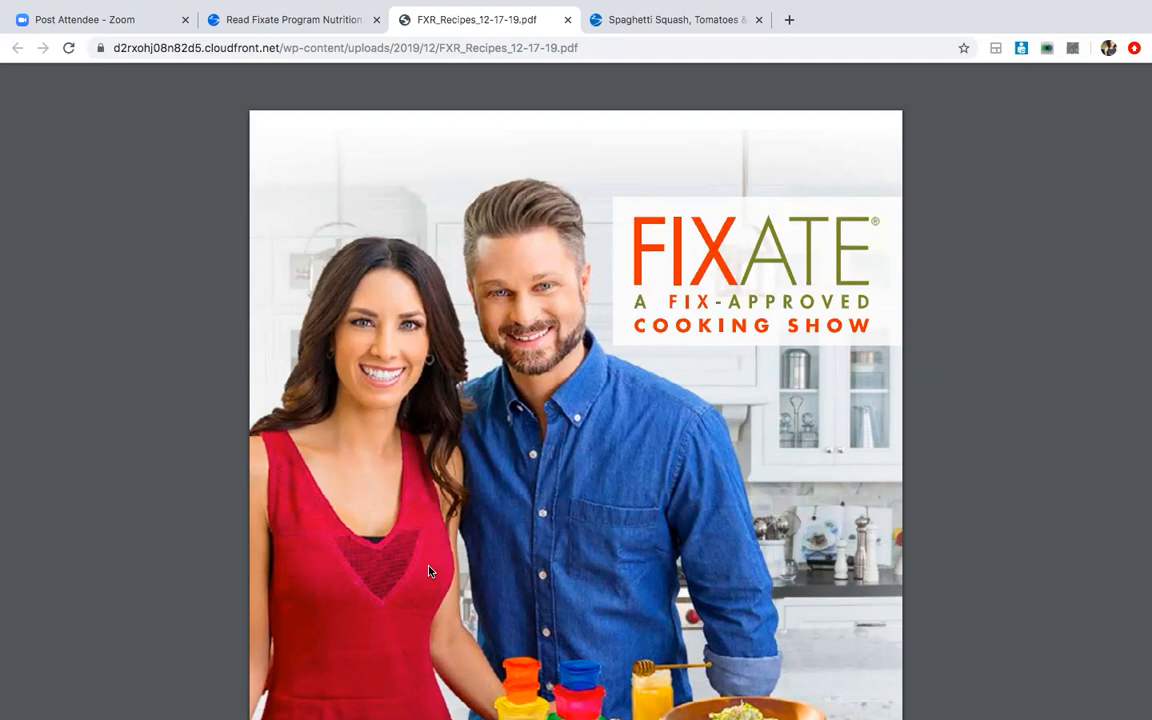
{"action": "scroll", "scroll_direction": "down", "scroll_amount": 3}
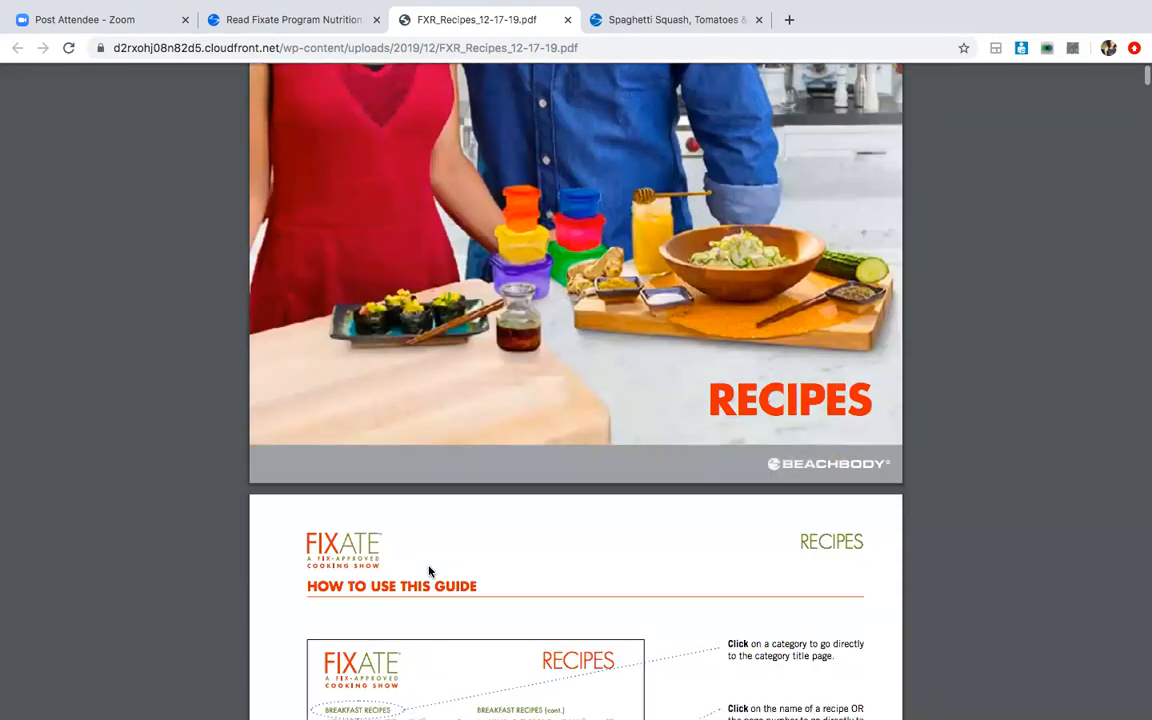
{"action": "scroll", "scroll_direction": "down", "scroll_amount": 3}
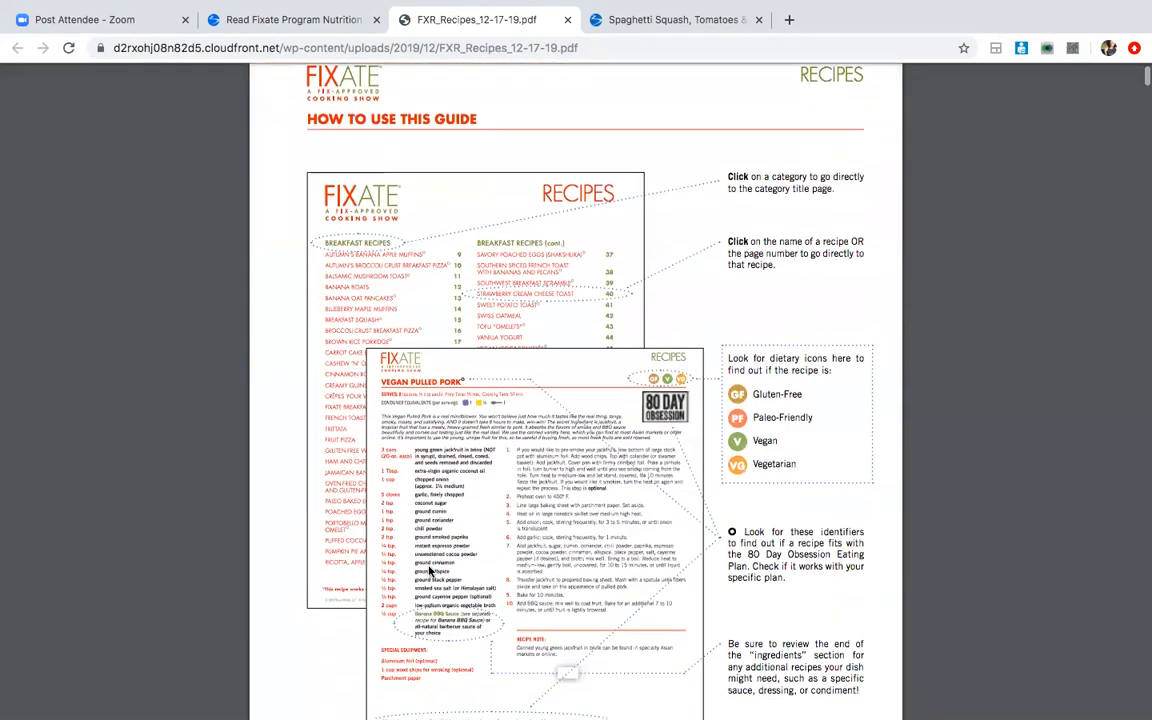
{"action": "scroll", "scroll_direction": "down", "scroll_amount": 3}
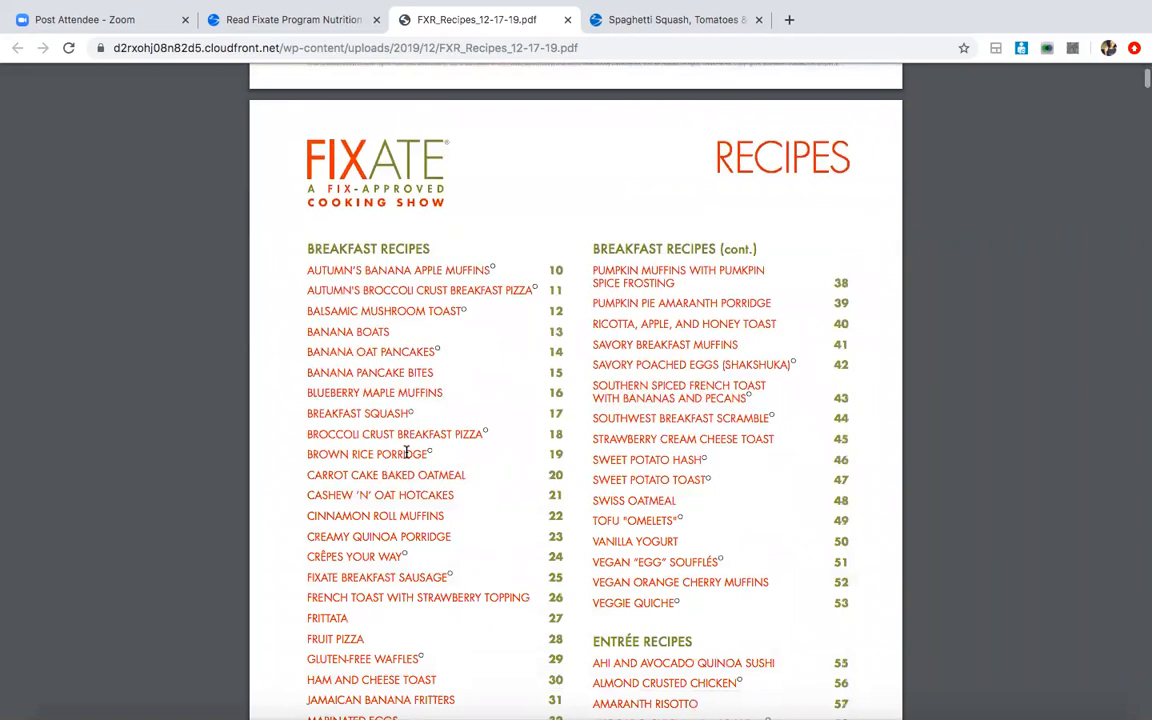
{"action": "scroll", "scroll_direction": "down", "scroll_amount": 3}
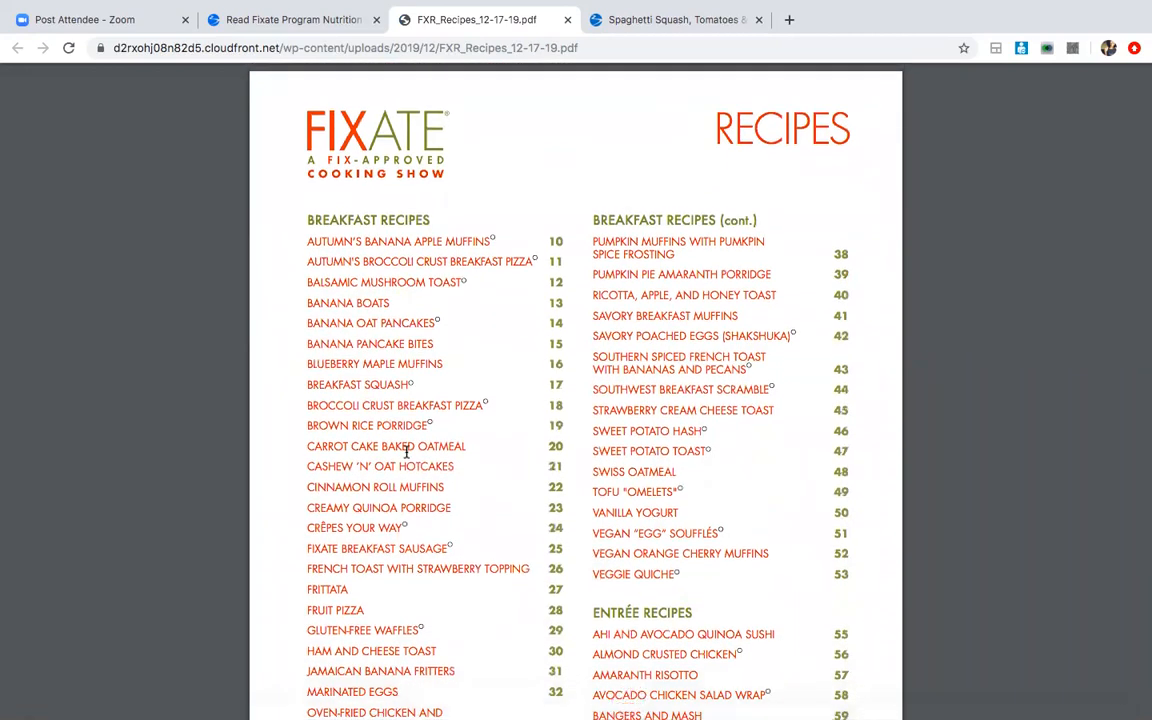
{"action": "scroll", "scroll_direction": "down", "scroll_amount": 3}
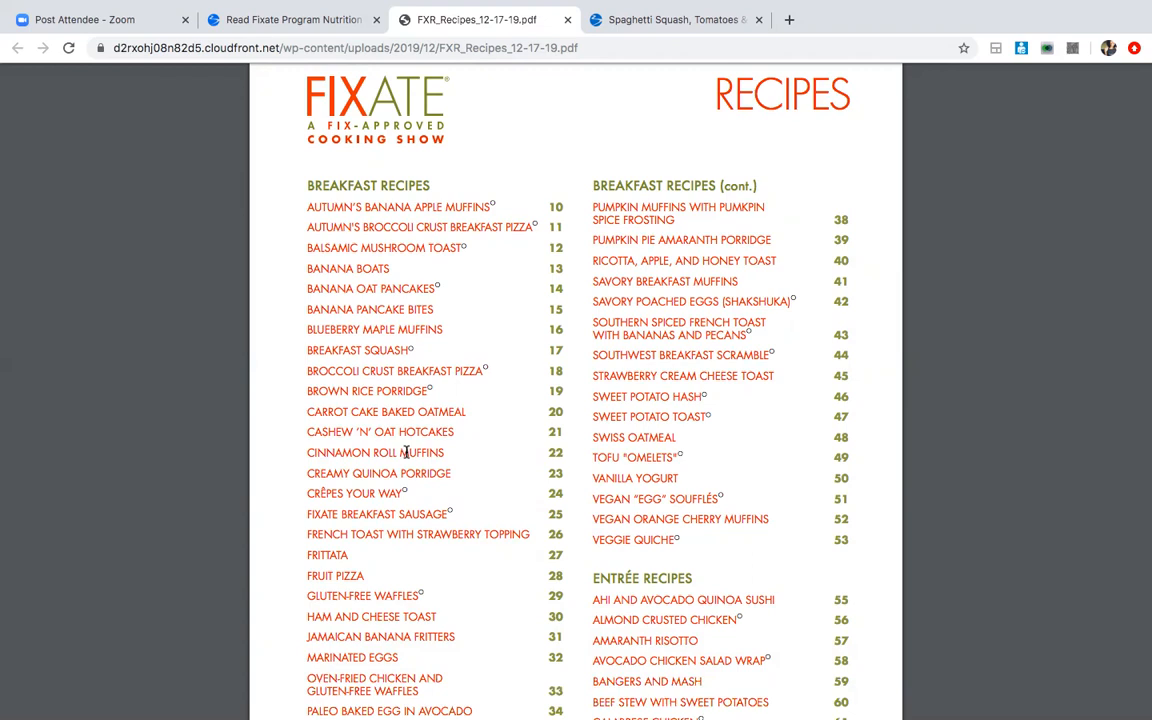
- Scroll the recipe index through entrée, side, salad, sauce and dessert lists down to the Shakeology recipes
{"action": "scroll", "scroll_direction": "down", "scroll_amount": 3}
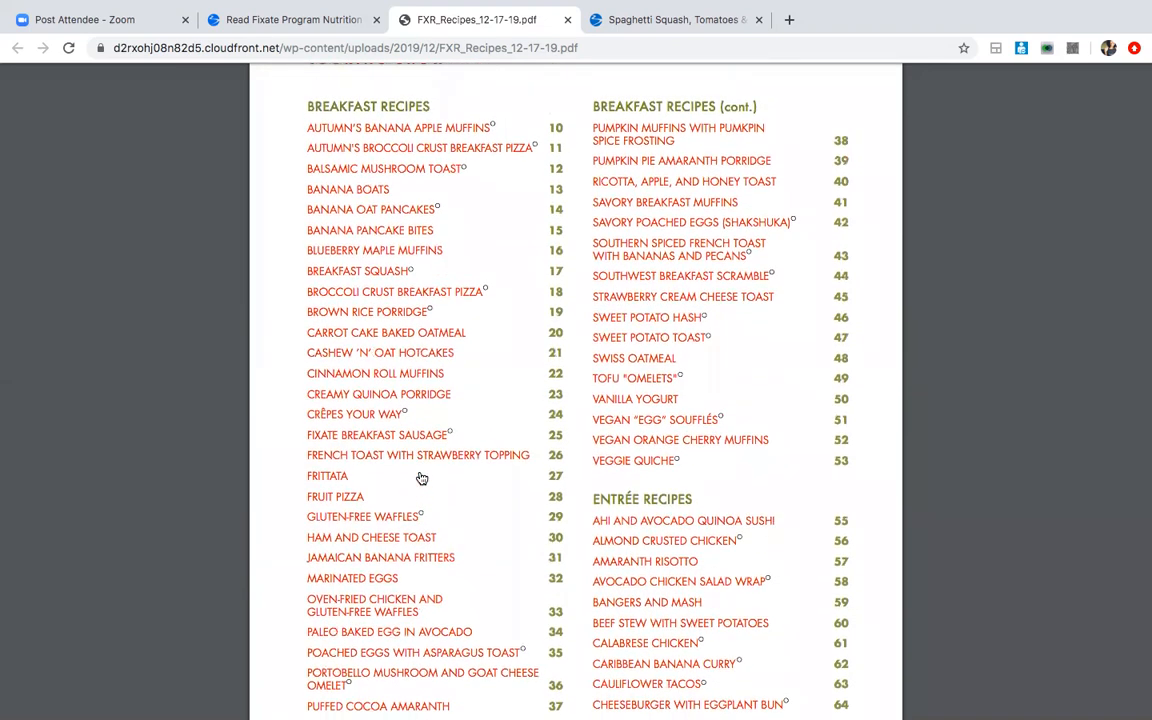
{"action": "scroll", "scroll_direction": "down", "scroll_amount": 3}
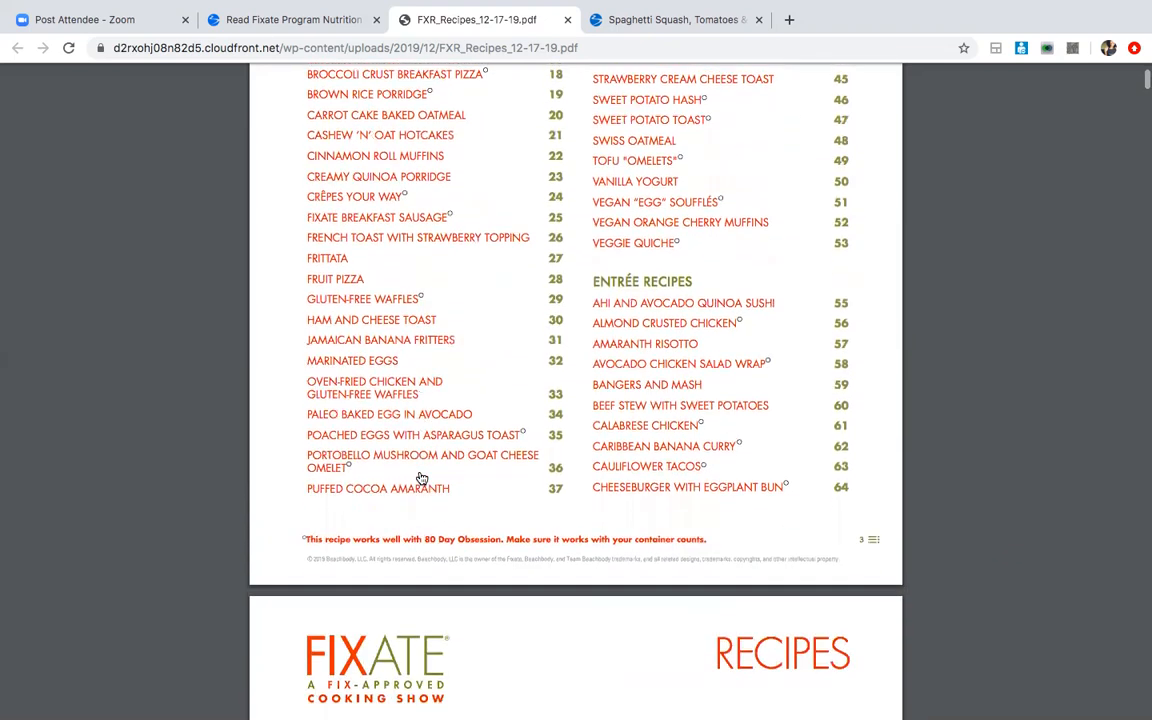
{"action": "scroll", "scroll_direction": "down", "scroll_amount": 3}
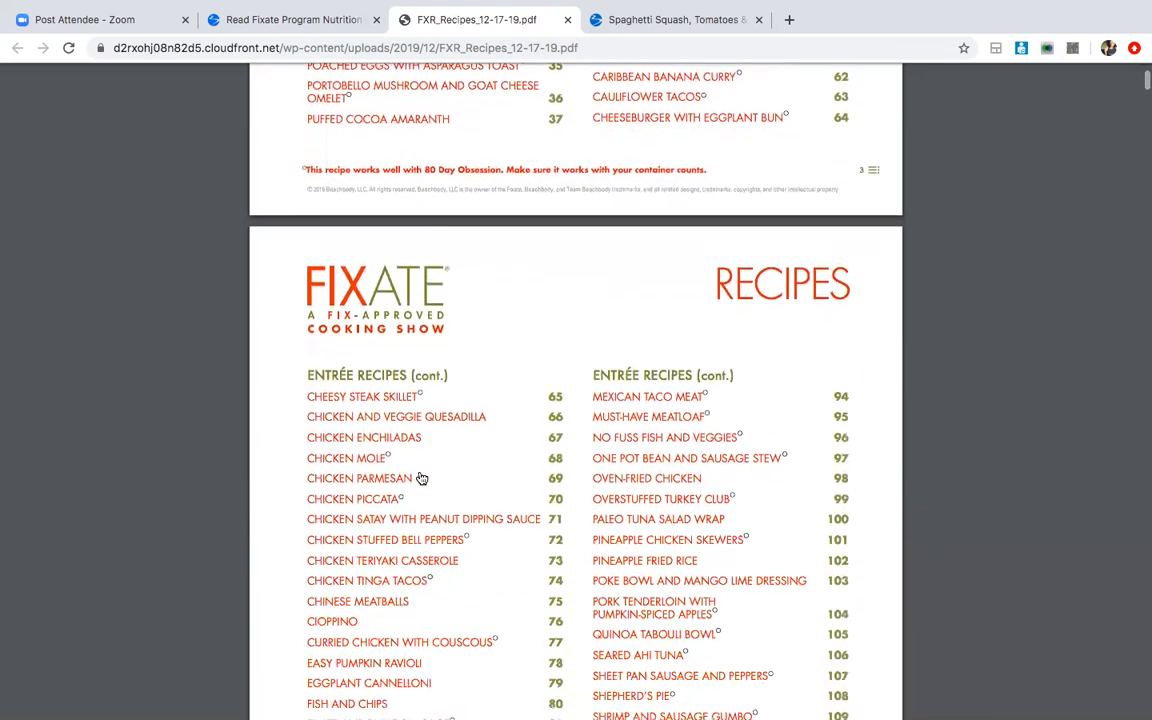
{"action": "scroll", "scroll_direction": "down", "scroll_amount": 3}
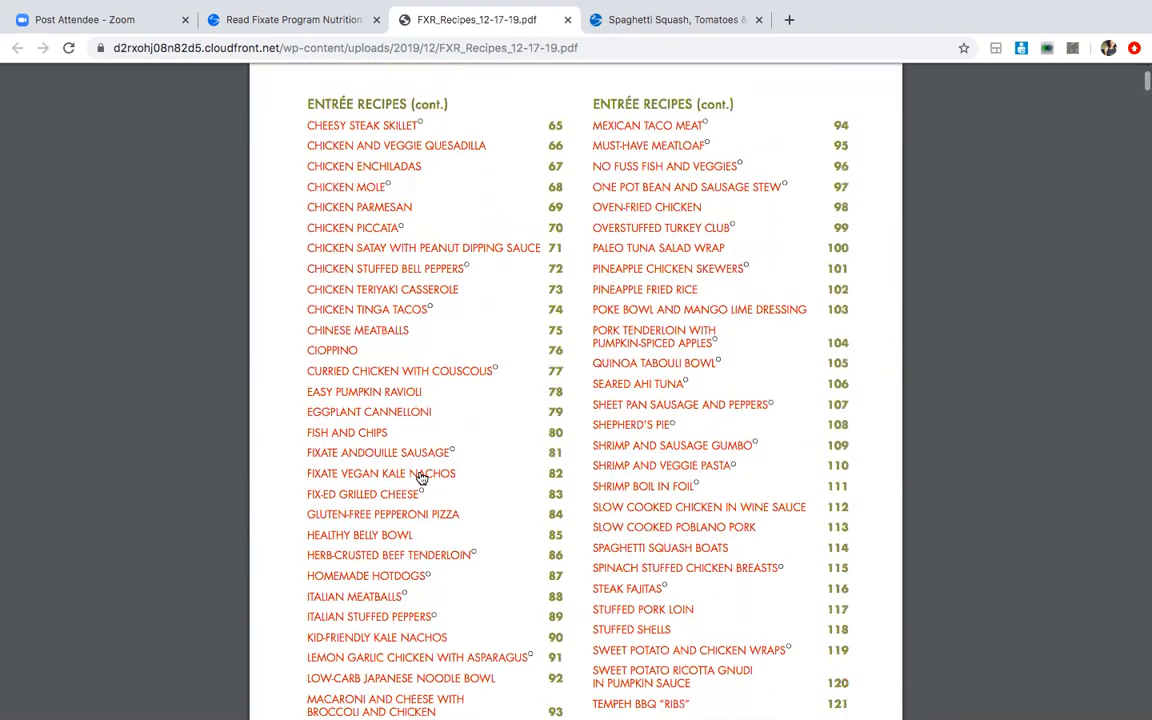
{"action": "mouse_move", "coordinate": [648, 240]}
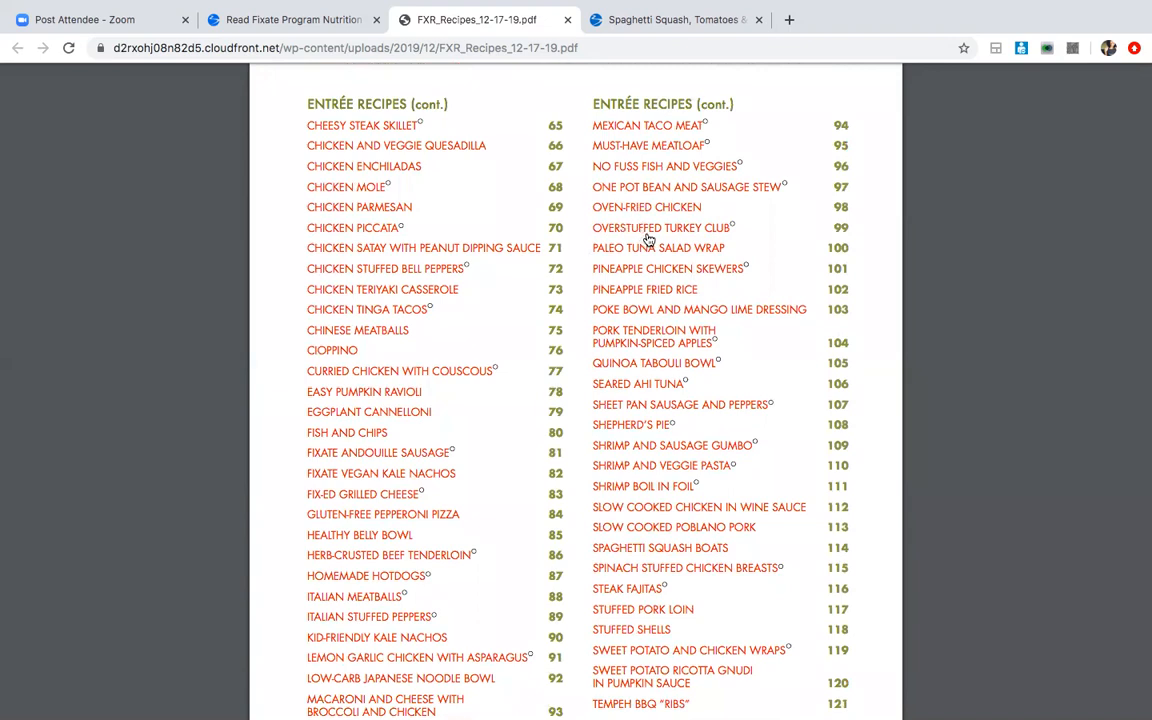
{"action": "mouse_move", "coordinate": [428, 580]}
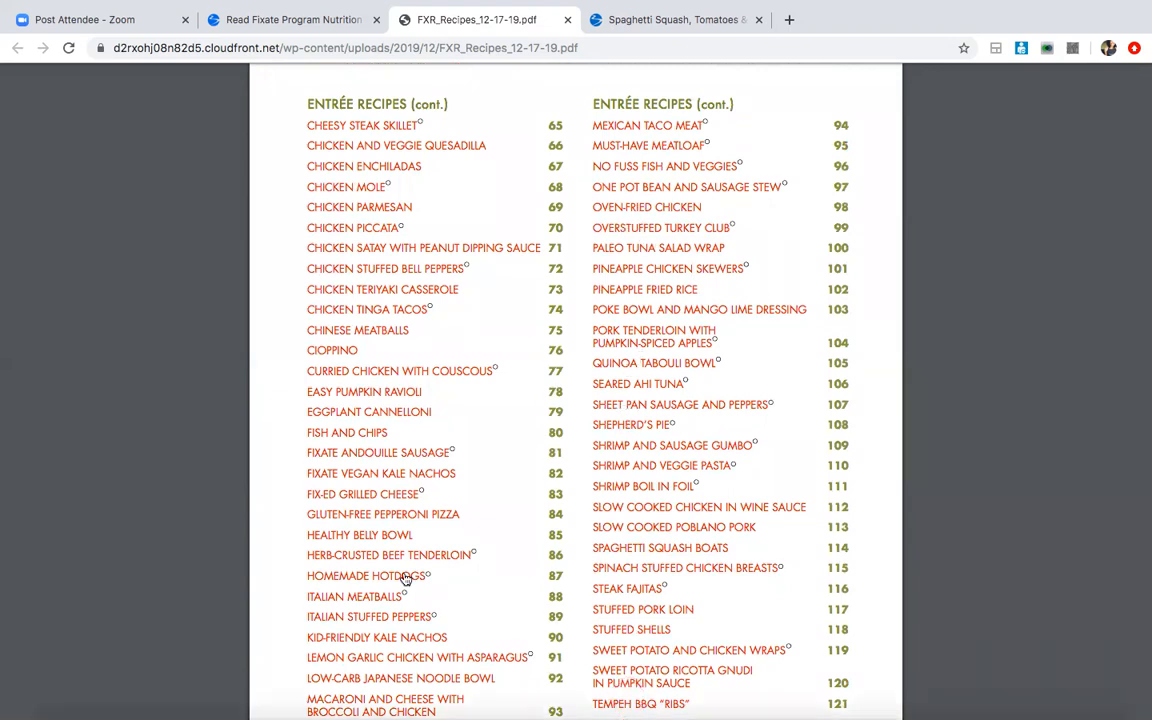
{"action": "scroll", "scroll_direction": "down", "scroll_amount": 3}
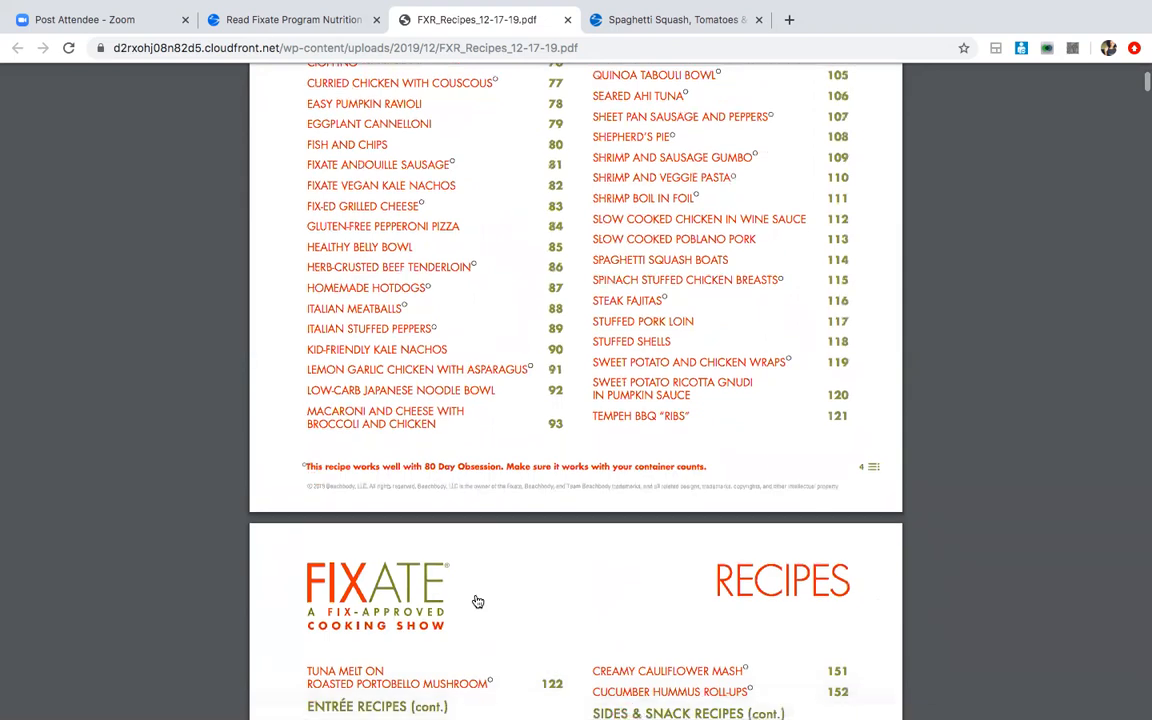
{"action": "scroll", "scroll_direction": "down", "scroll_amount": 3}
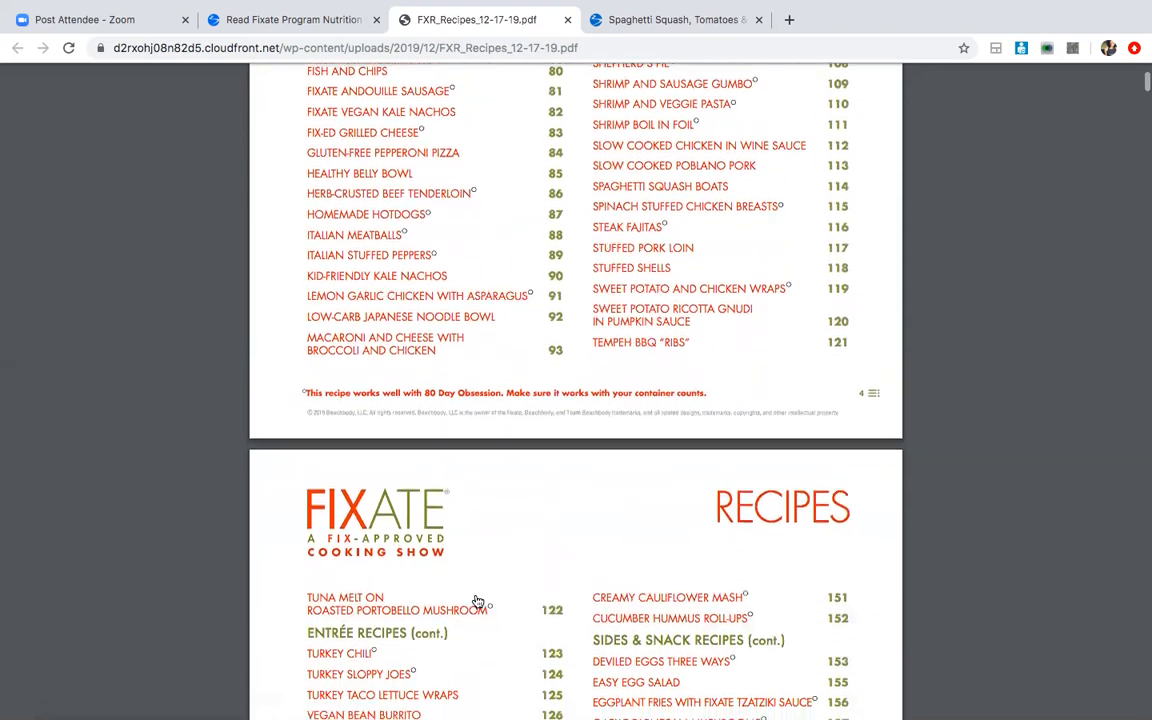
{"action": "scroll", "scroll_direction": "down", "scroll_amount": 3}
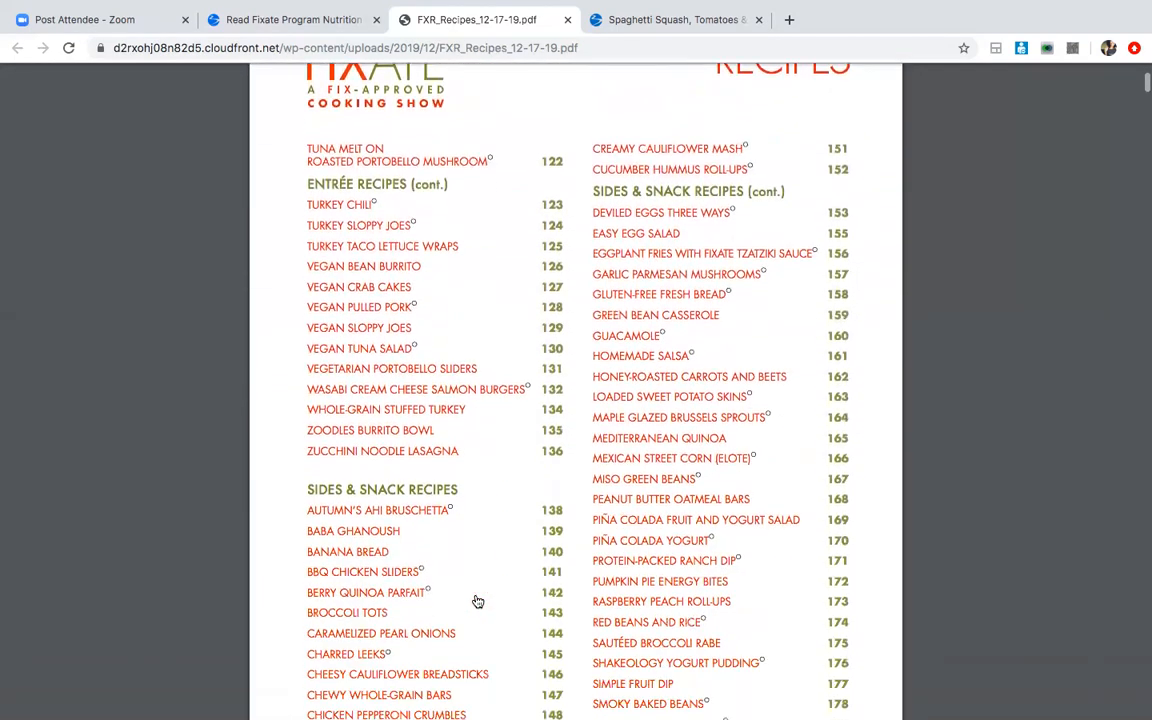
{"action": "scroll", "scroll_direction": "down", "scroll_amount": 3}
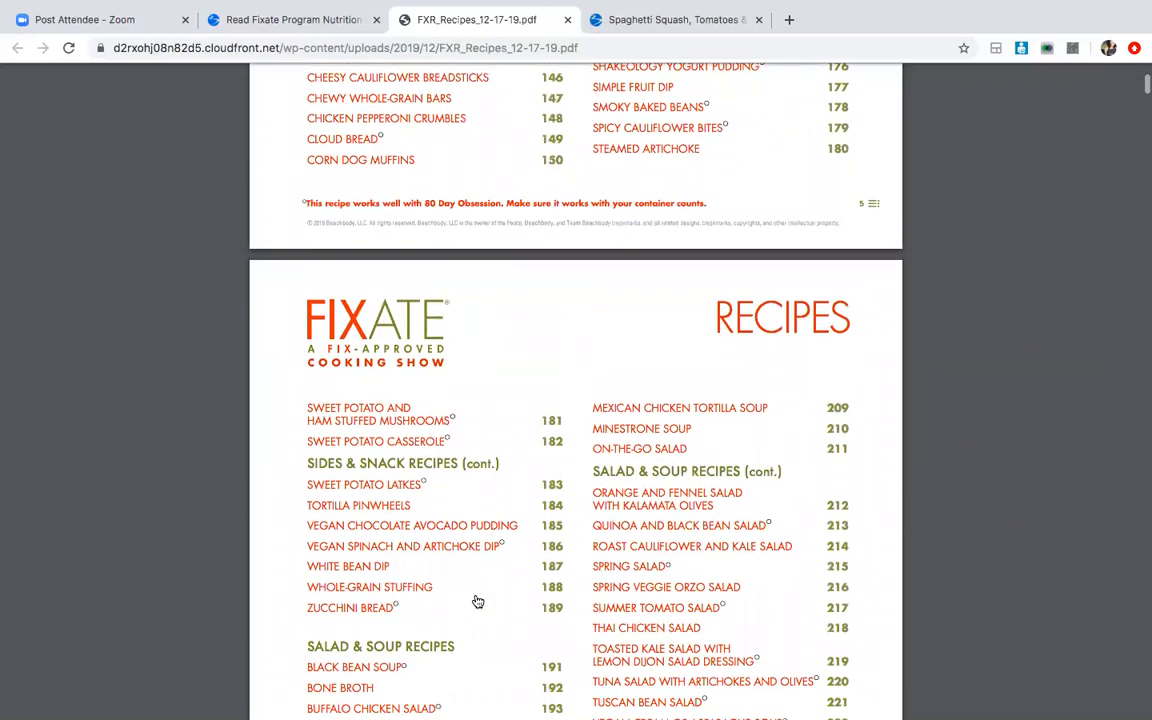
{"action": "scroll", "scroll_direction": "down", "scroll_amount": 3}
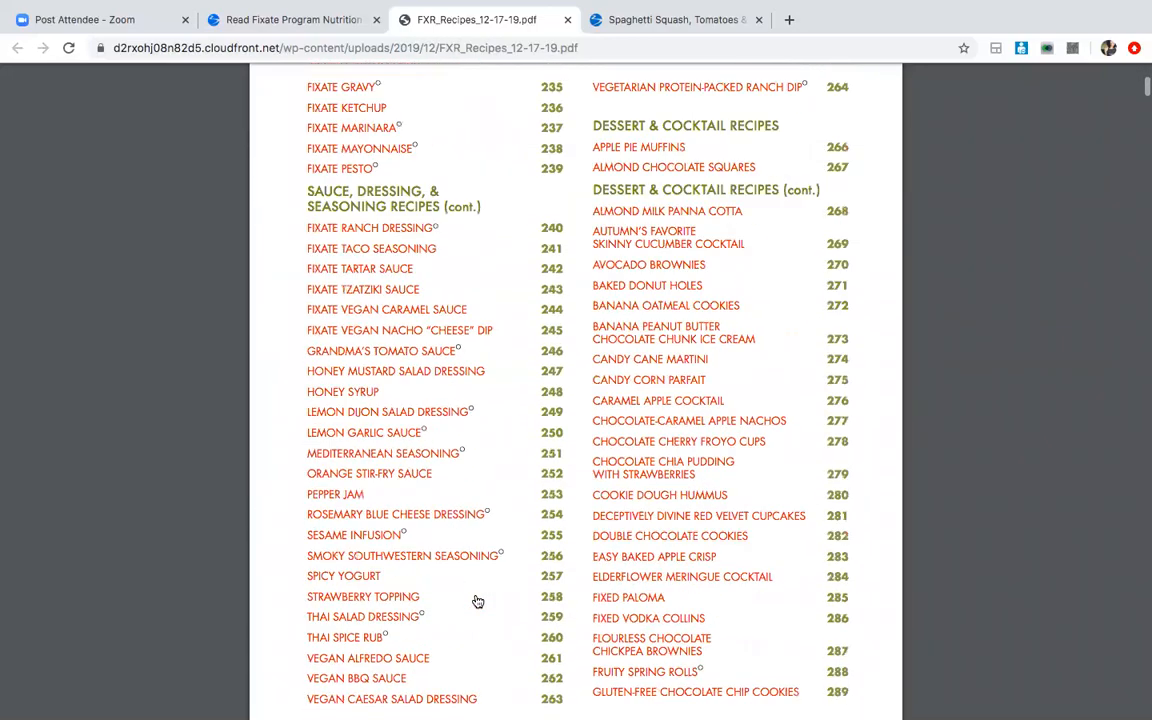
{"action": "scroll", "scroll_direction": "down", "scroll_amount": 3}
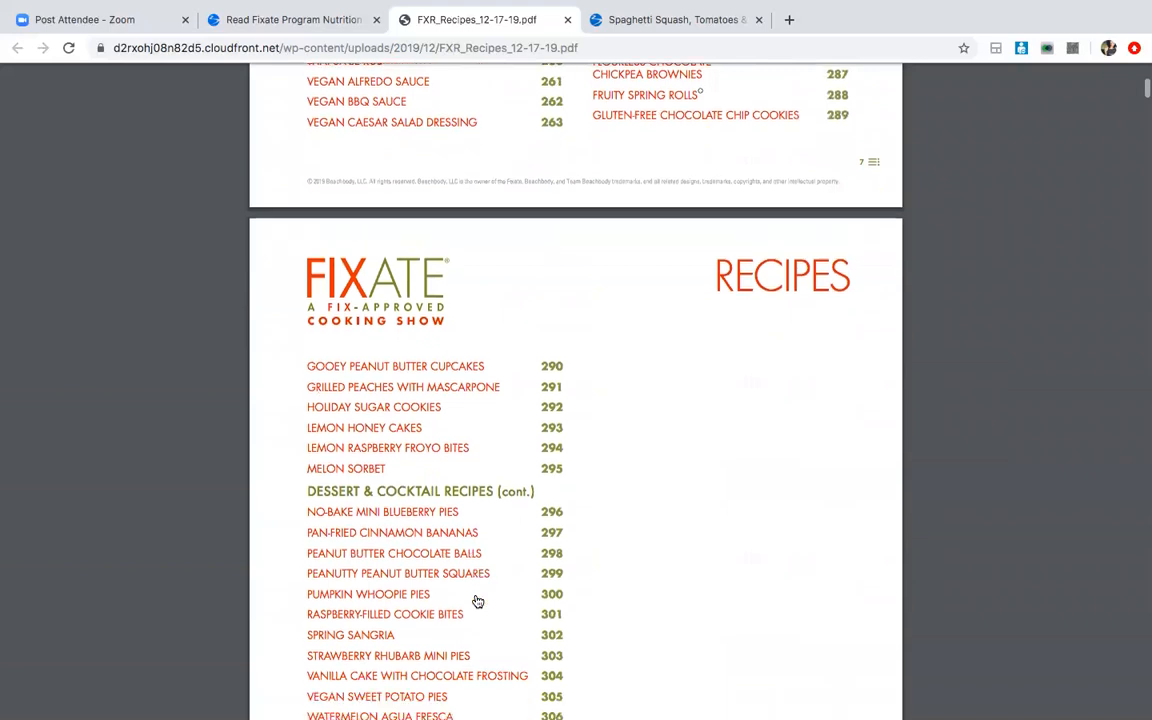
{"action": "scroll", "scroll_direction": "down", "scroll_amount": 3}
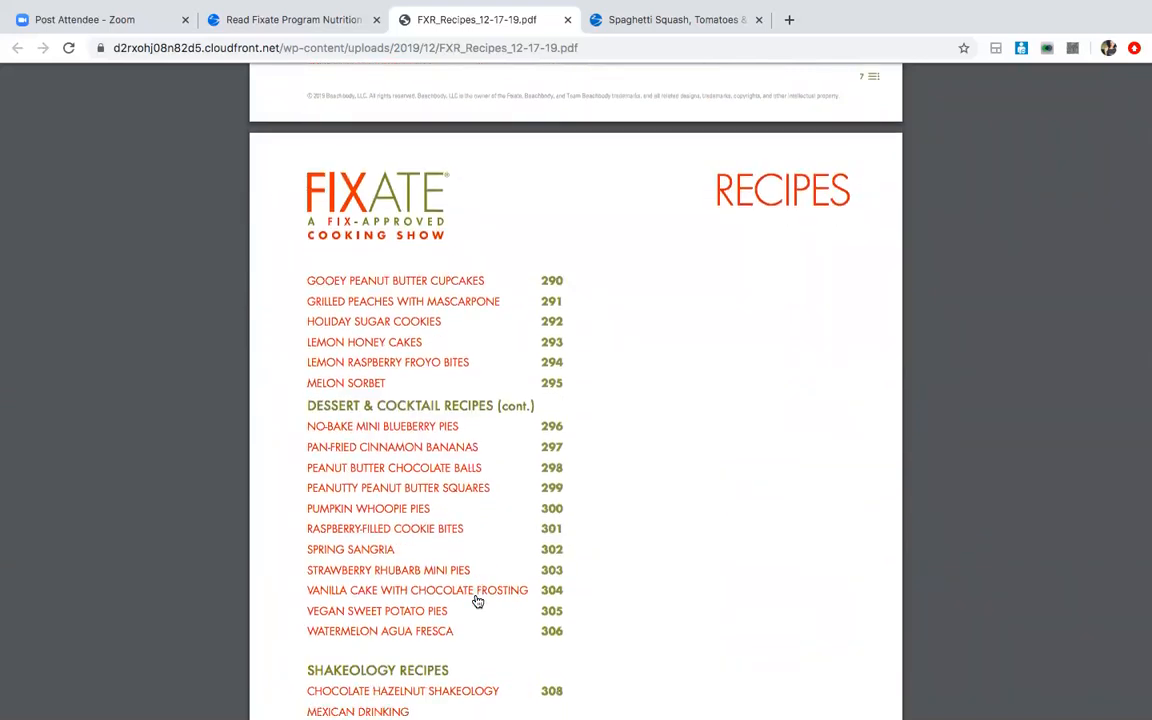
{"action": "mouse_move", "coordinate": [428, 430]}
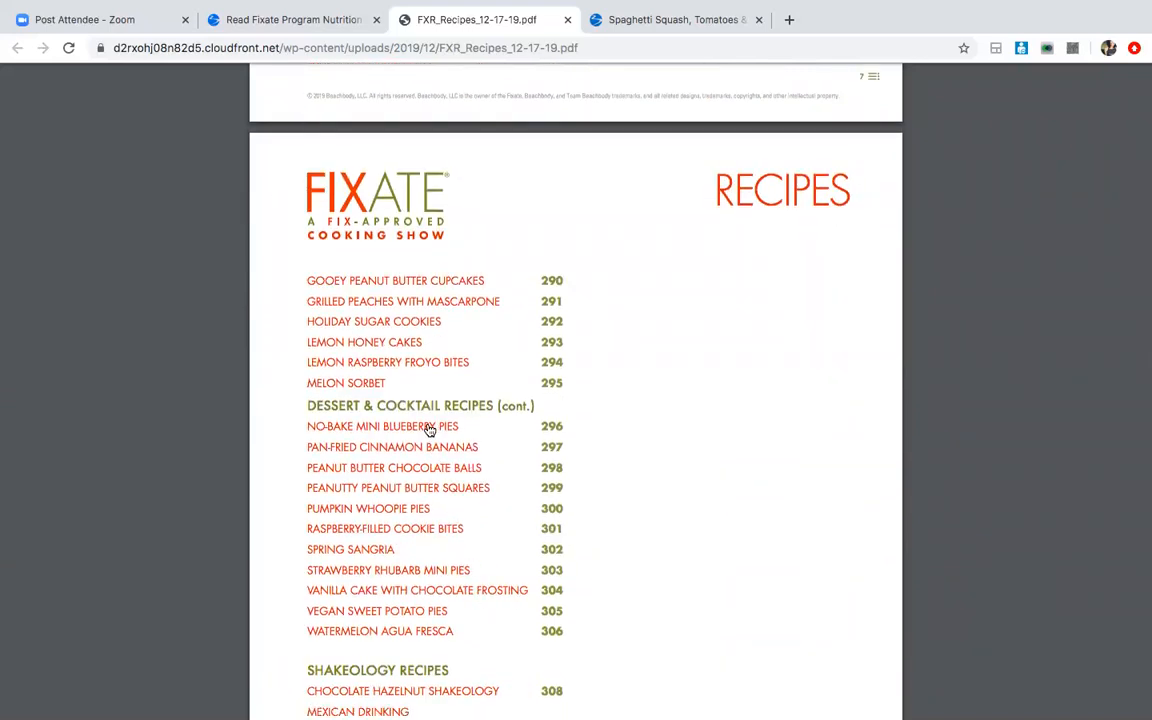
- Jump to the Lemon Raspberry Froyo Bites recipe, then return to the Fixate Resources browser tab
{"action": "left_click", "coordinate": [388, 428]}
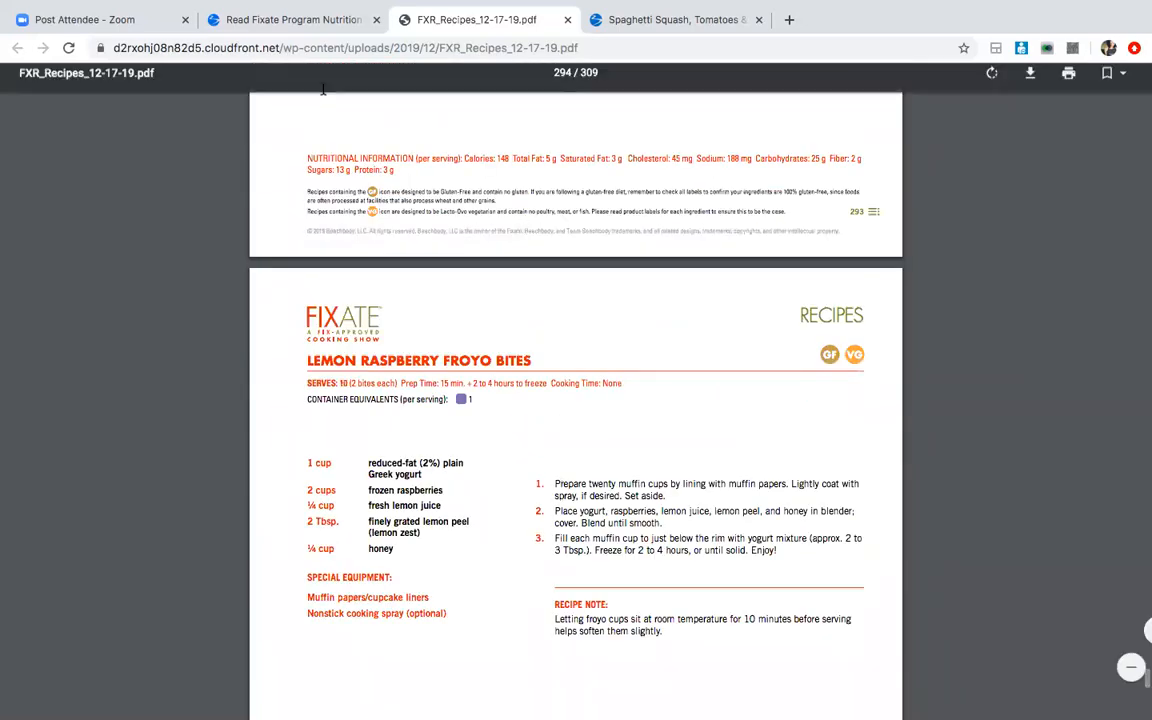
{"action": "left_click", "coordinate": [290, 20]}
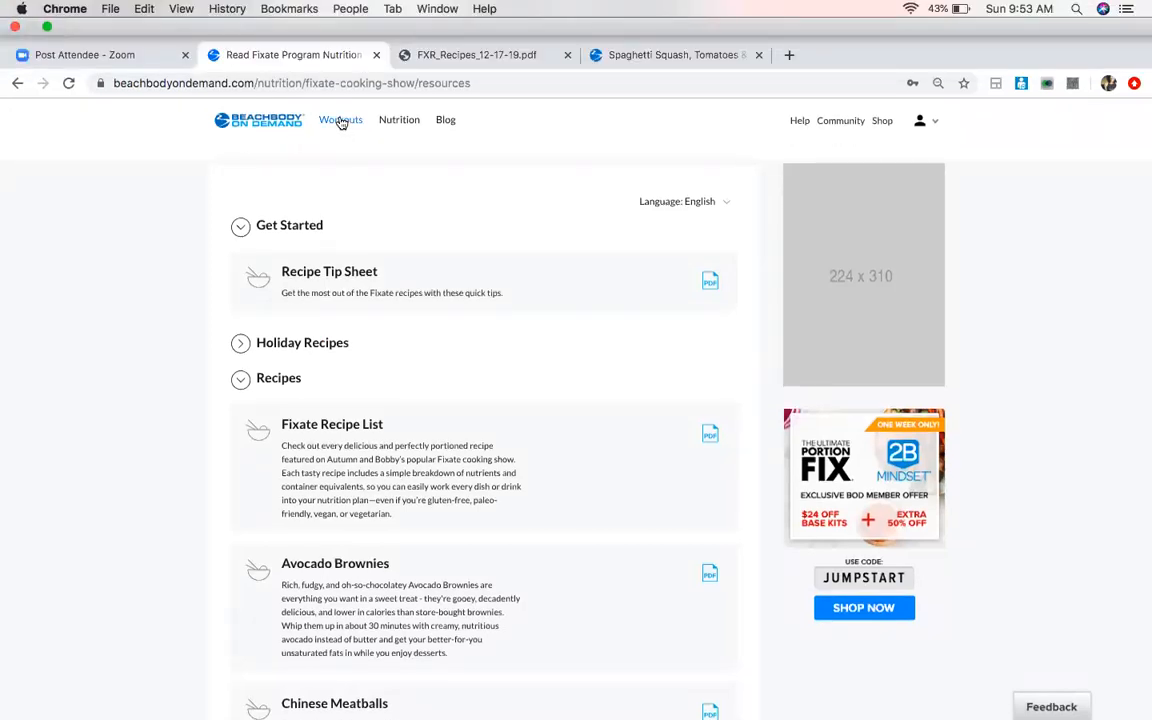
- Return to the Workouts catalogue and browse featured programs like Barre Blend and Morning Meltdown 100
{"action": "left_click", "coordinate": [340, 120]}
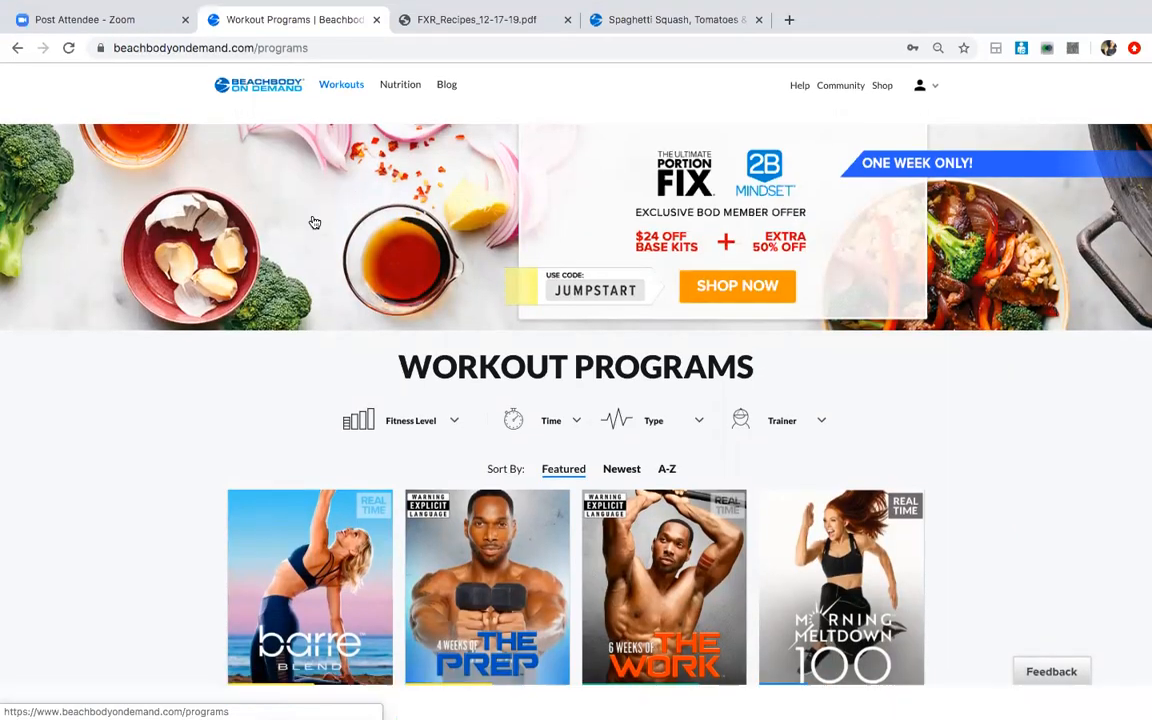
{"action": "scroll", "scroll_direction": "down", "scroll_amount": 3}
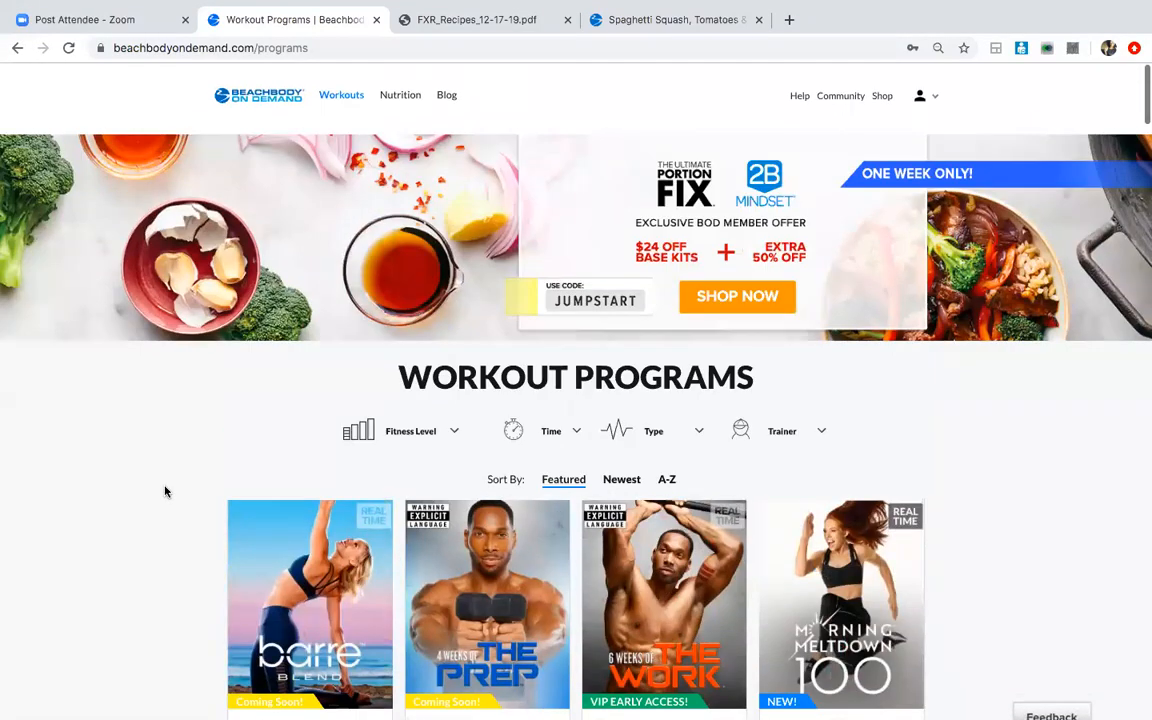
{"action": "scroll", "scroll_direction": "down", "scroll_amount": 3}
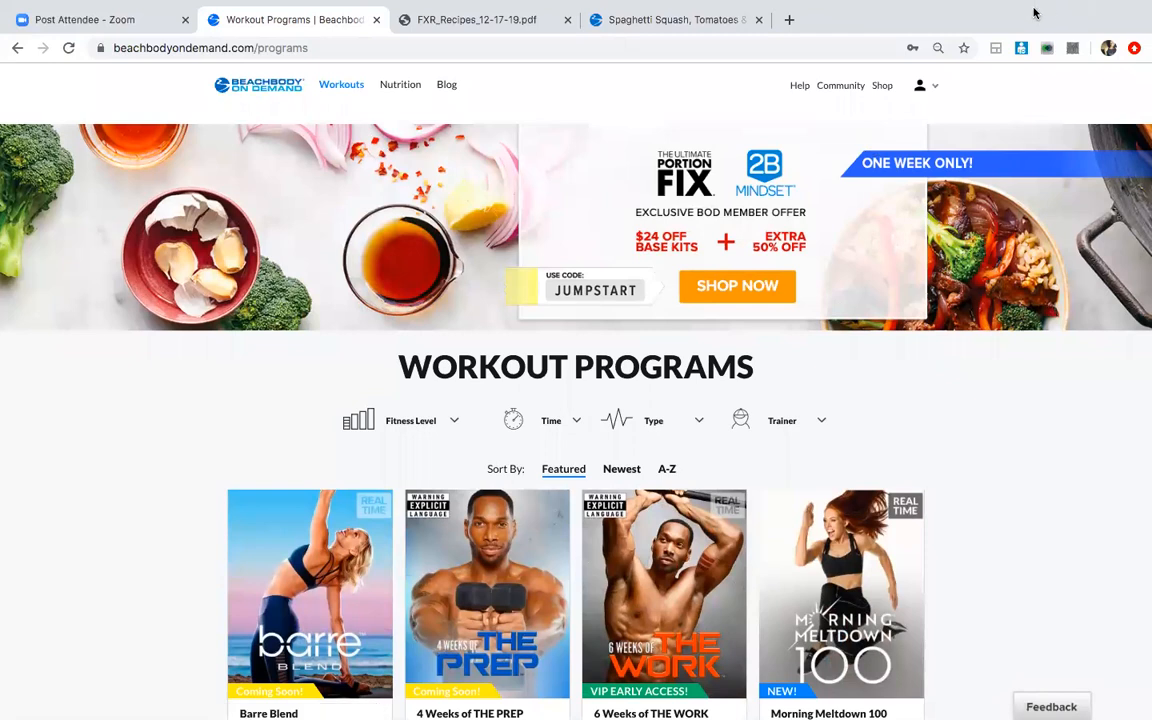